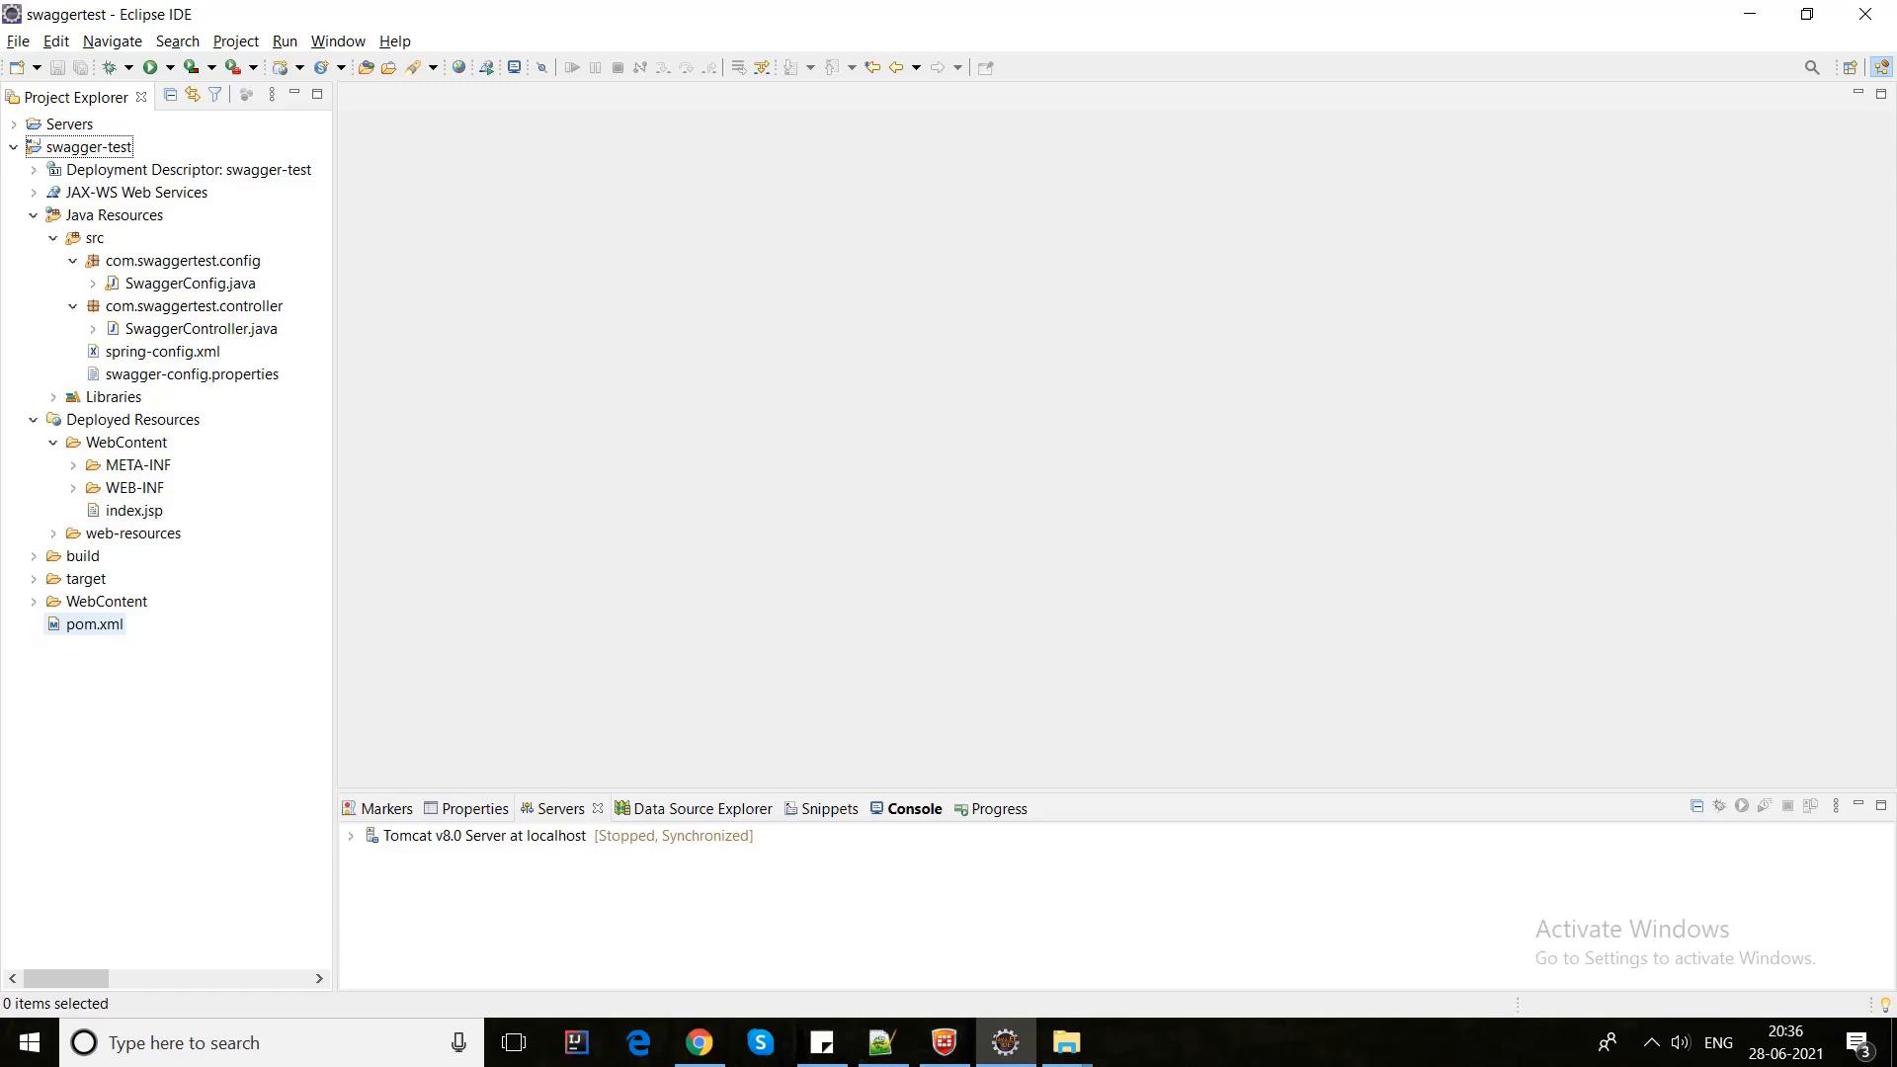
# Review pom.xml dependencies and highlight the springfox-swagger-ui 2.9.2 dependency block.
pyautogui.doubleClick(92, 622)
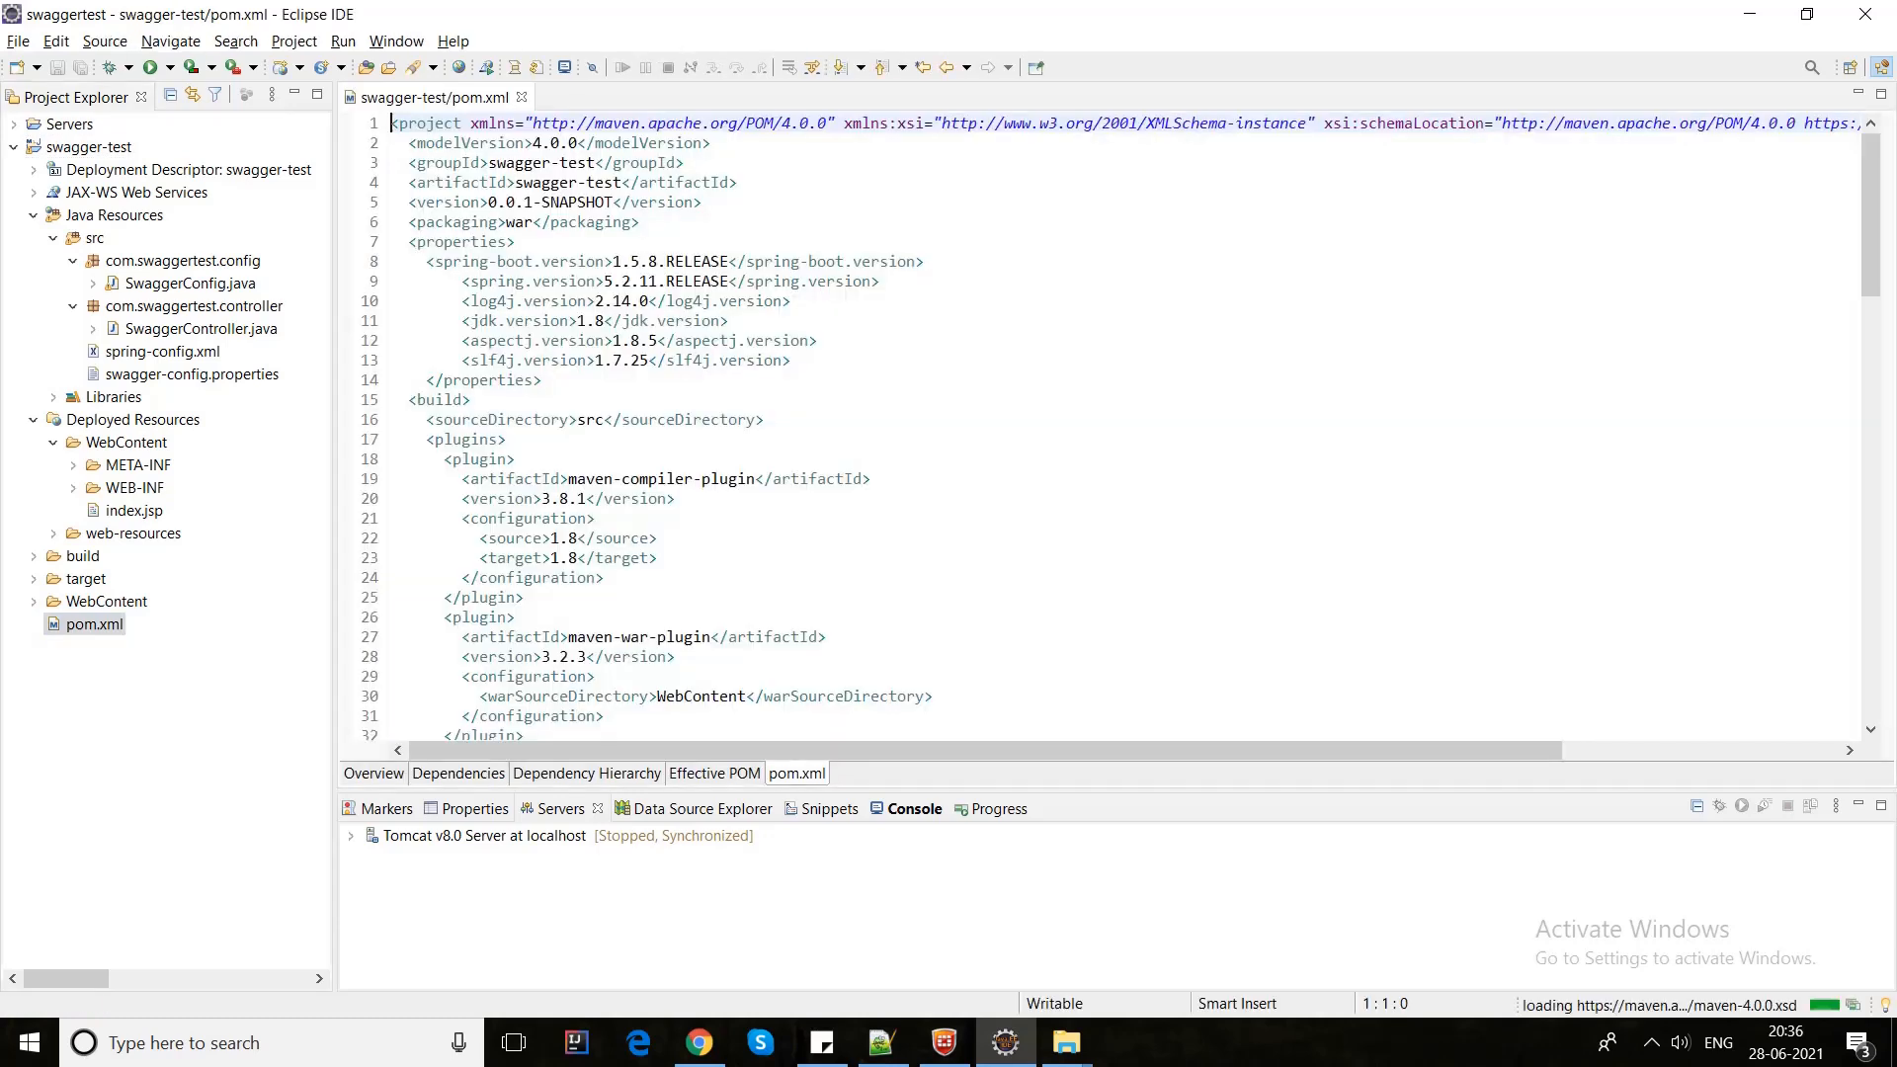
pyautogui.scroll(-3)
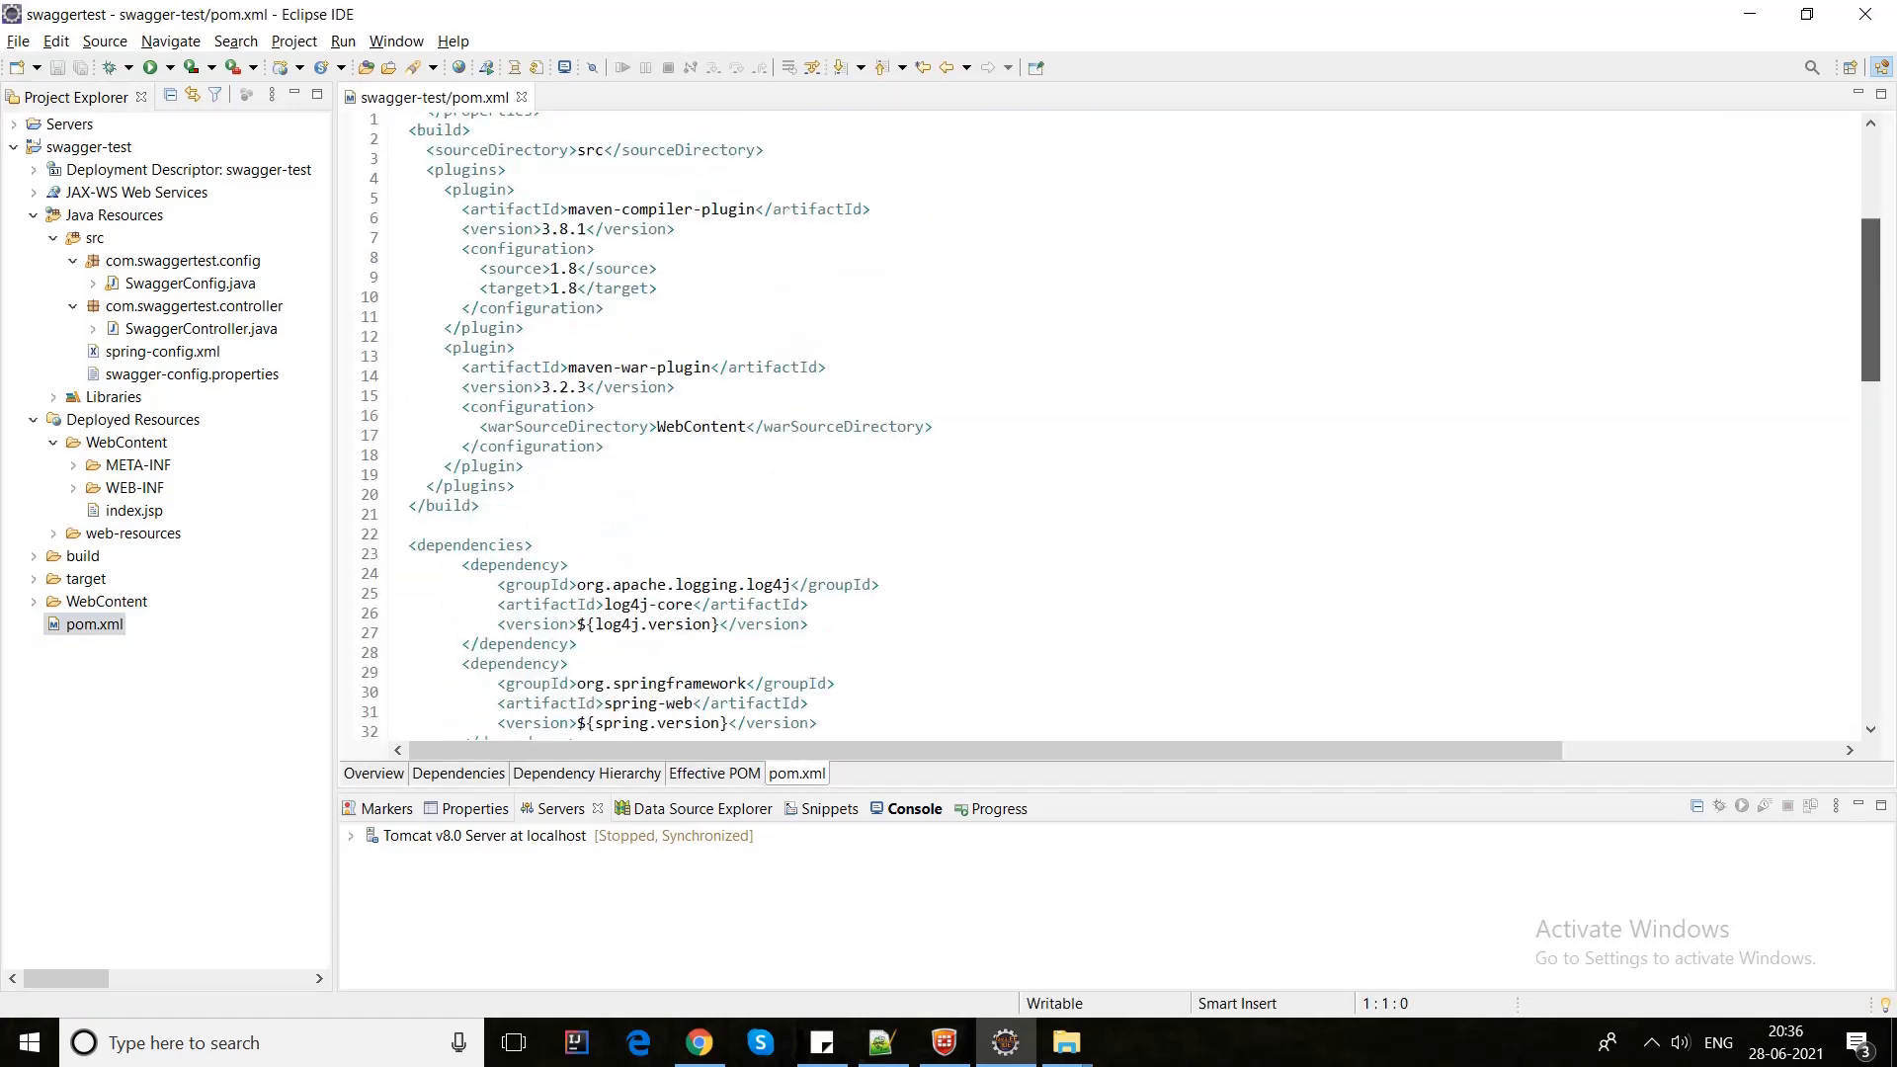
pyautogui.scroll(-3)
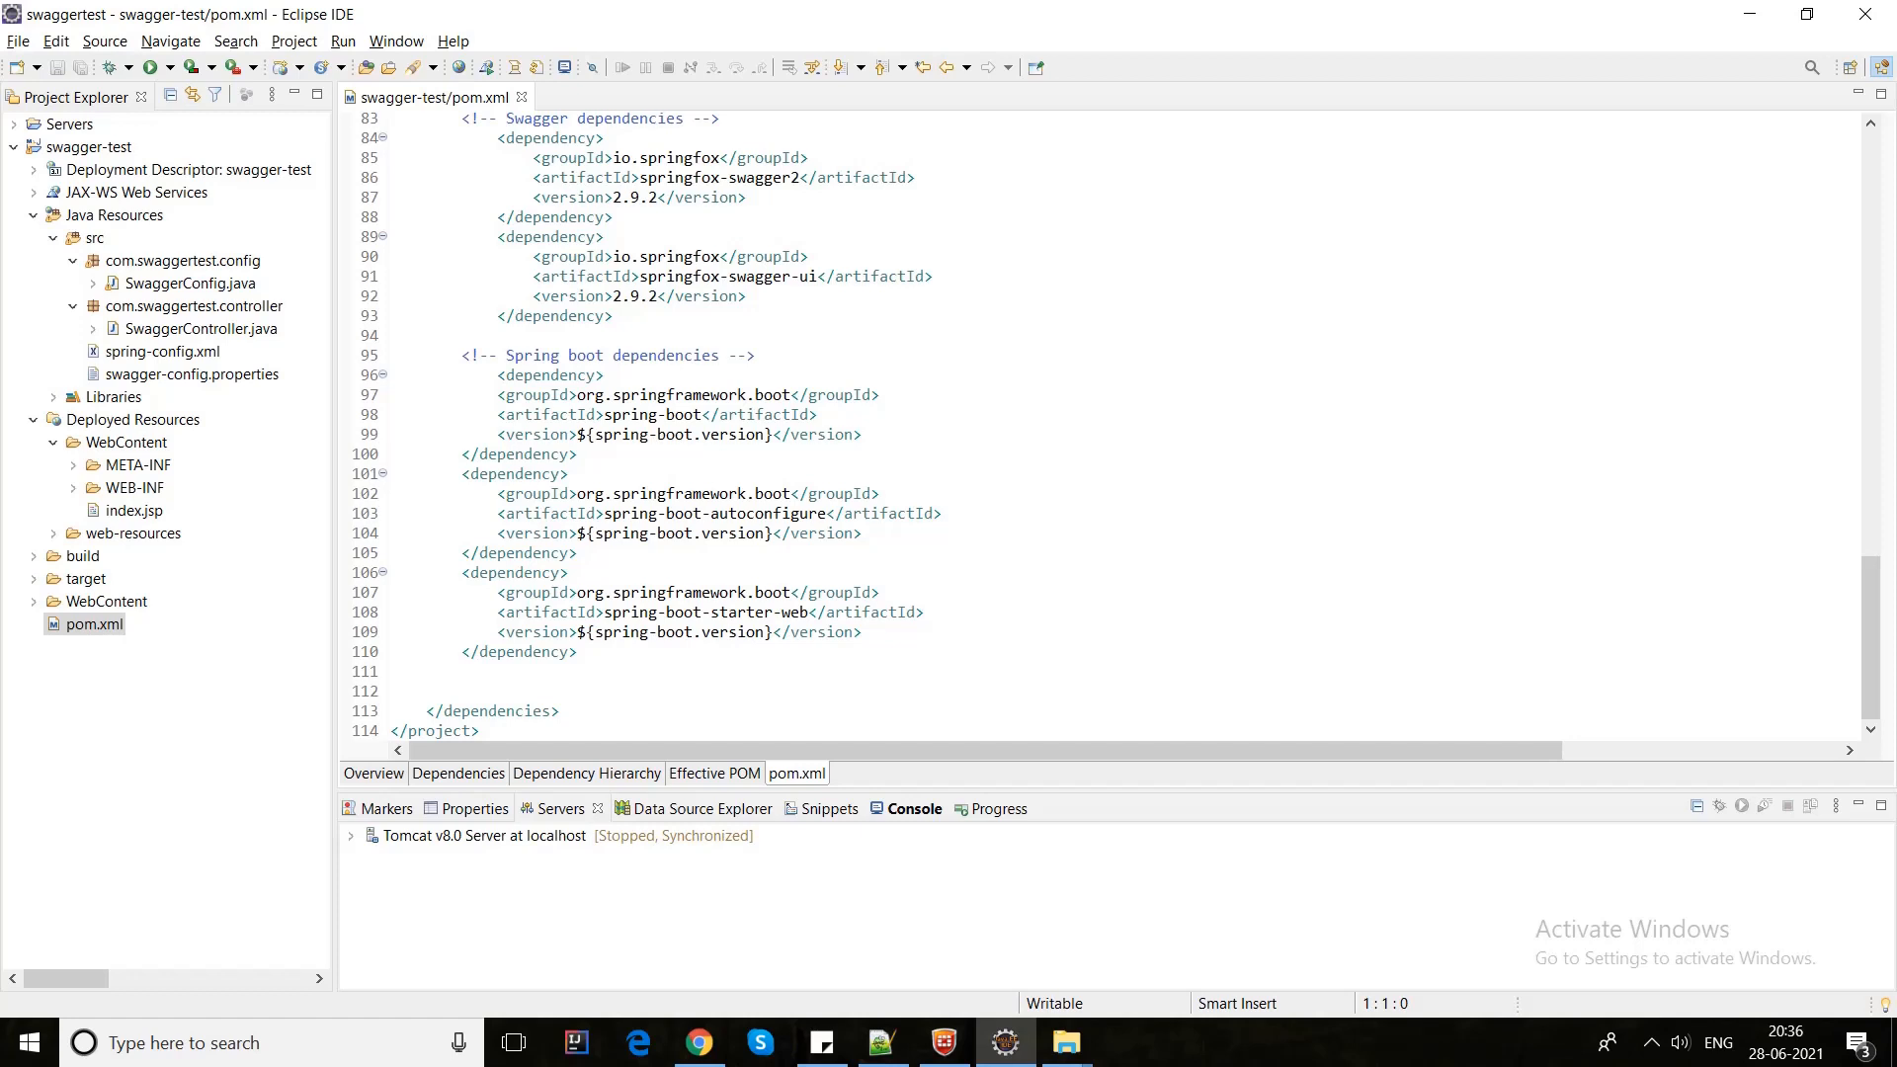
pyautogui.moveTo(460, 235); pyautogui.dragTo(613, 316)
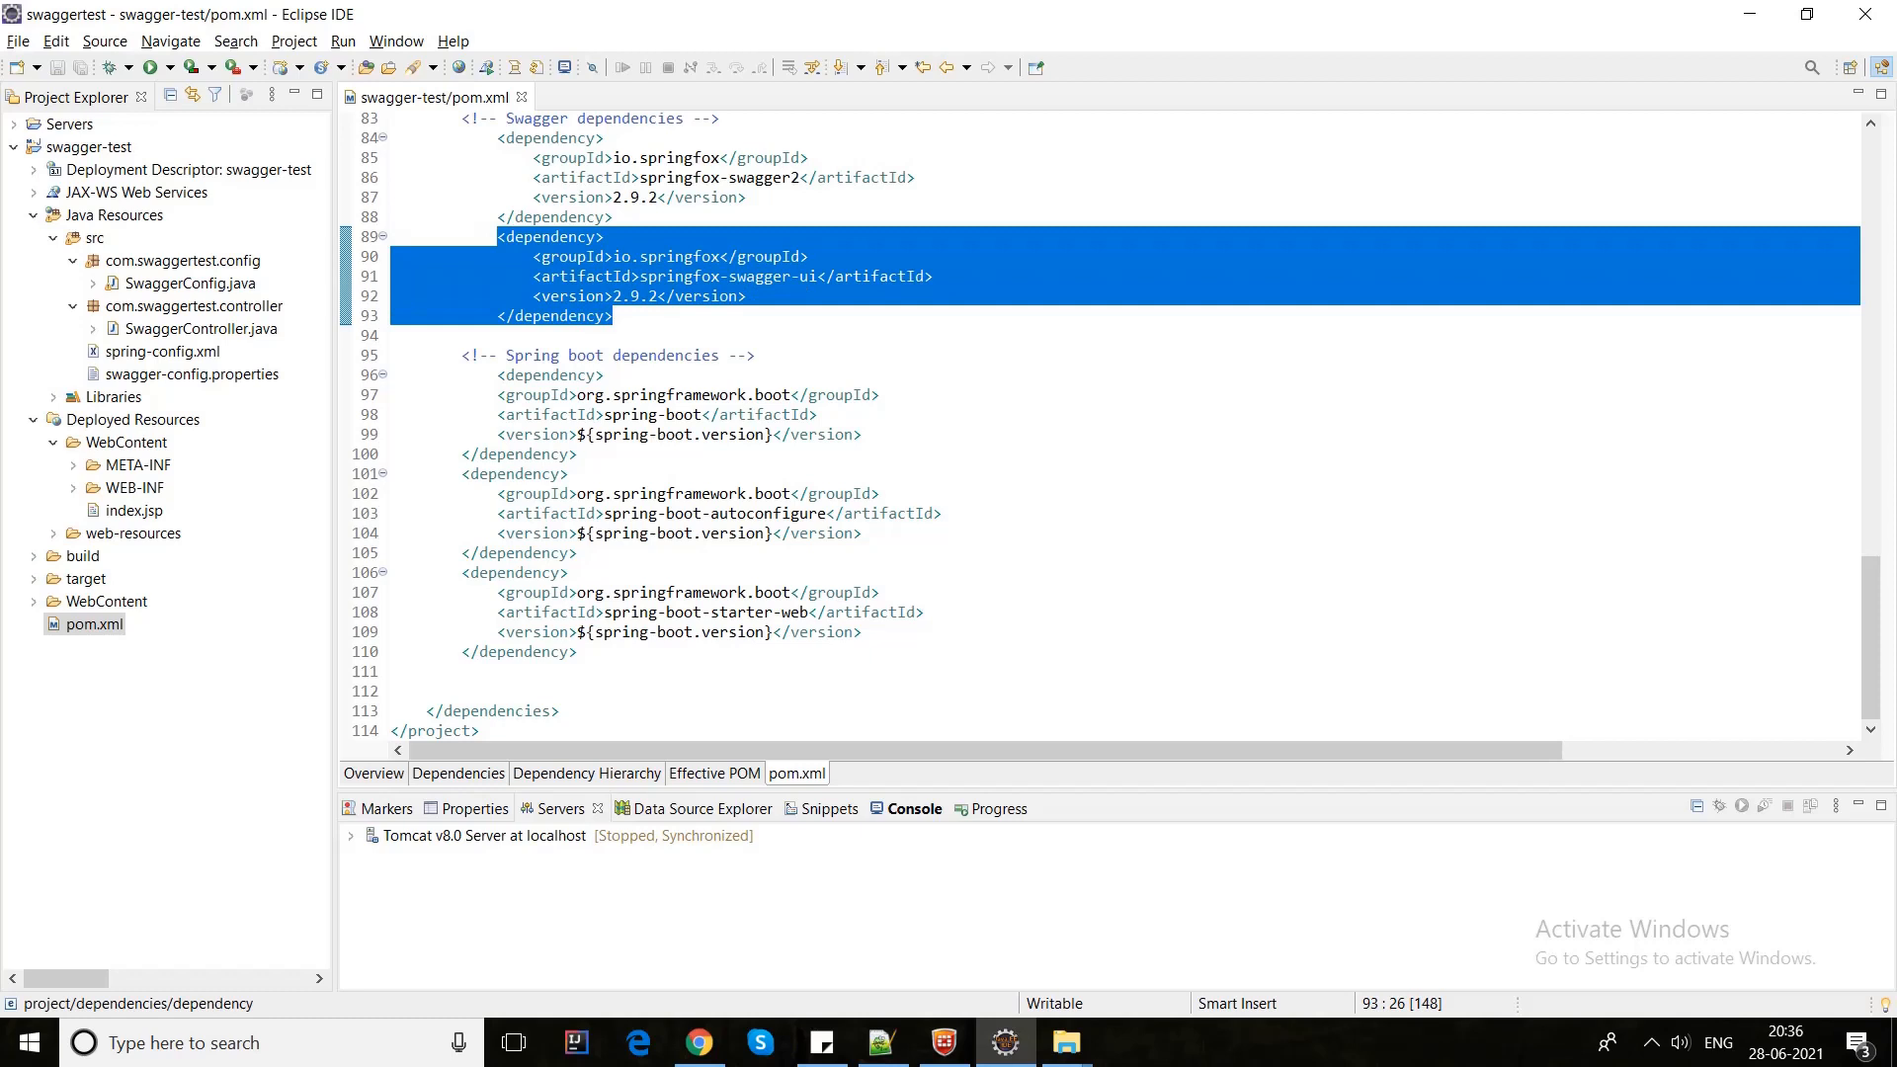
pyautogui.click(747, 294)
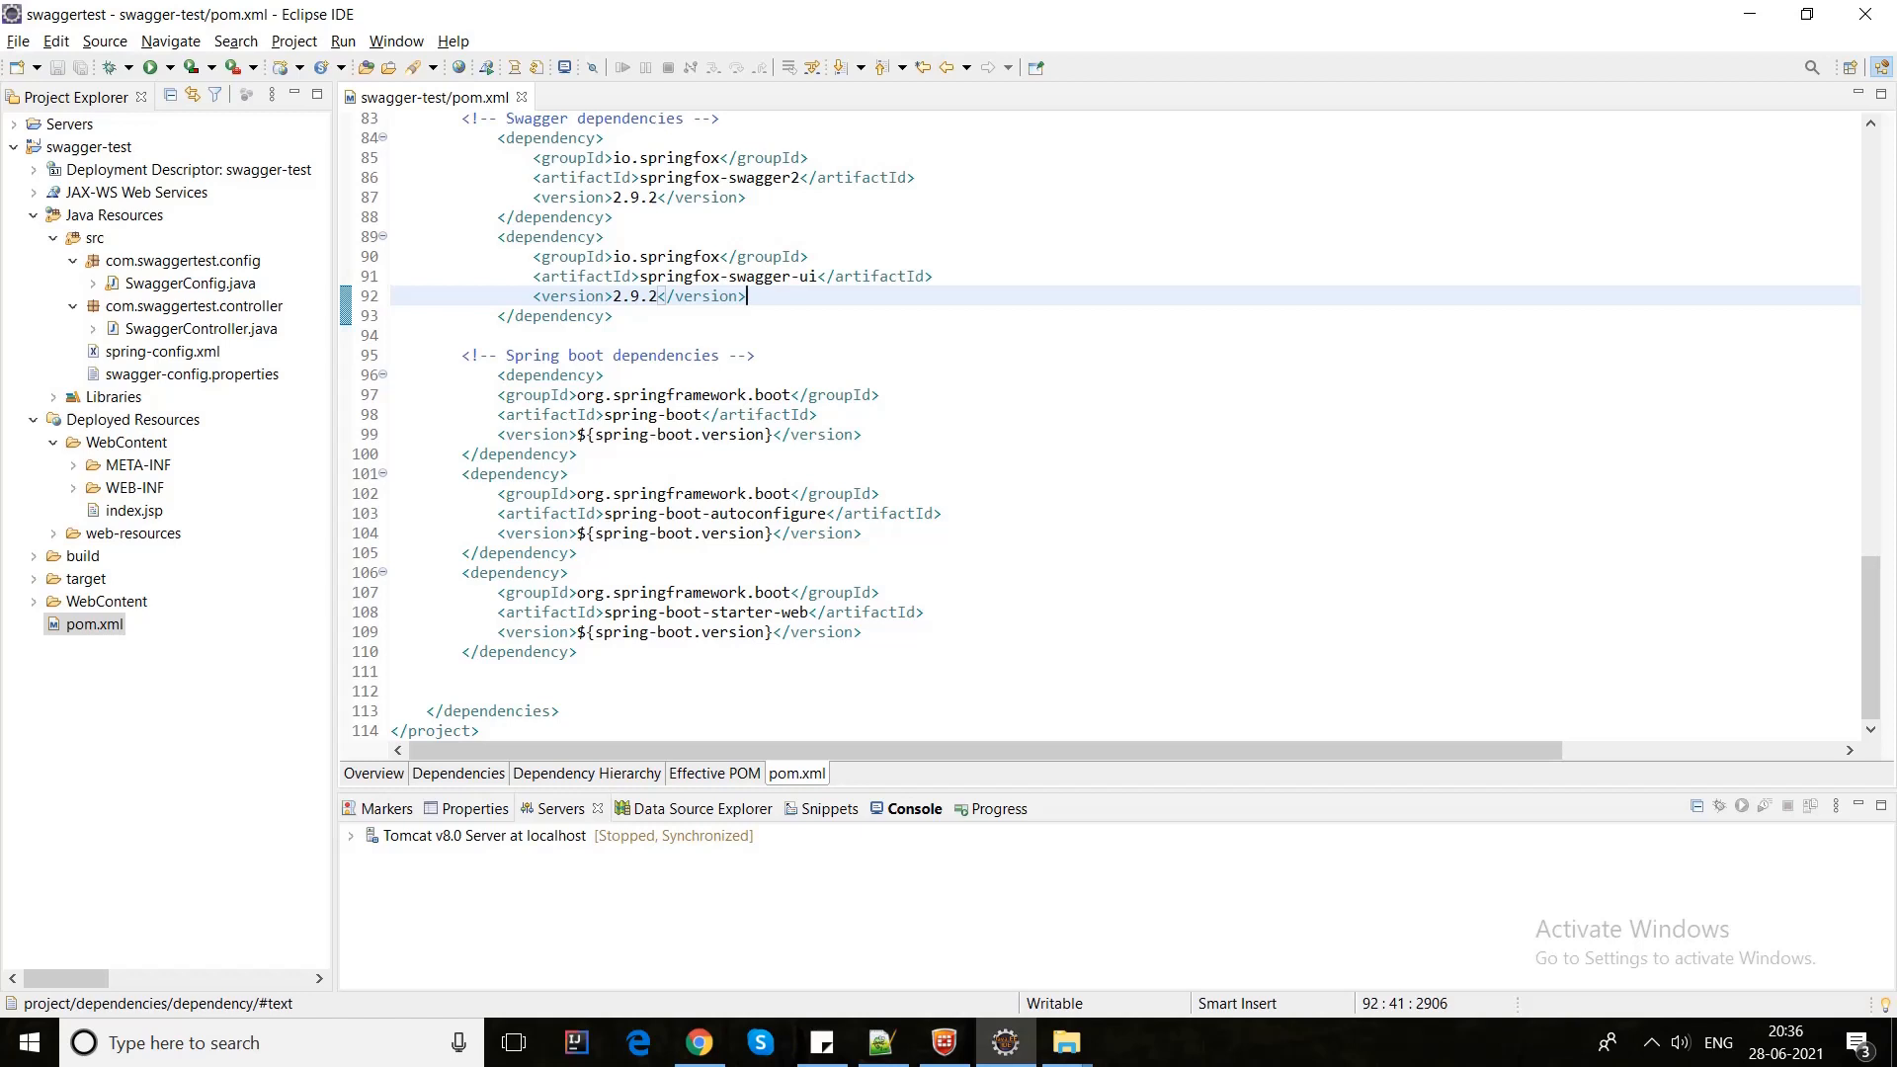
# Scroll back to the Spring dependencies and select spring-config.xml in Project Explorer.
pyautogui.scroll(3)
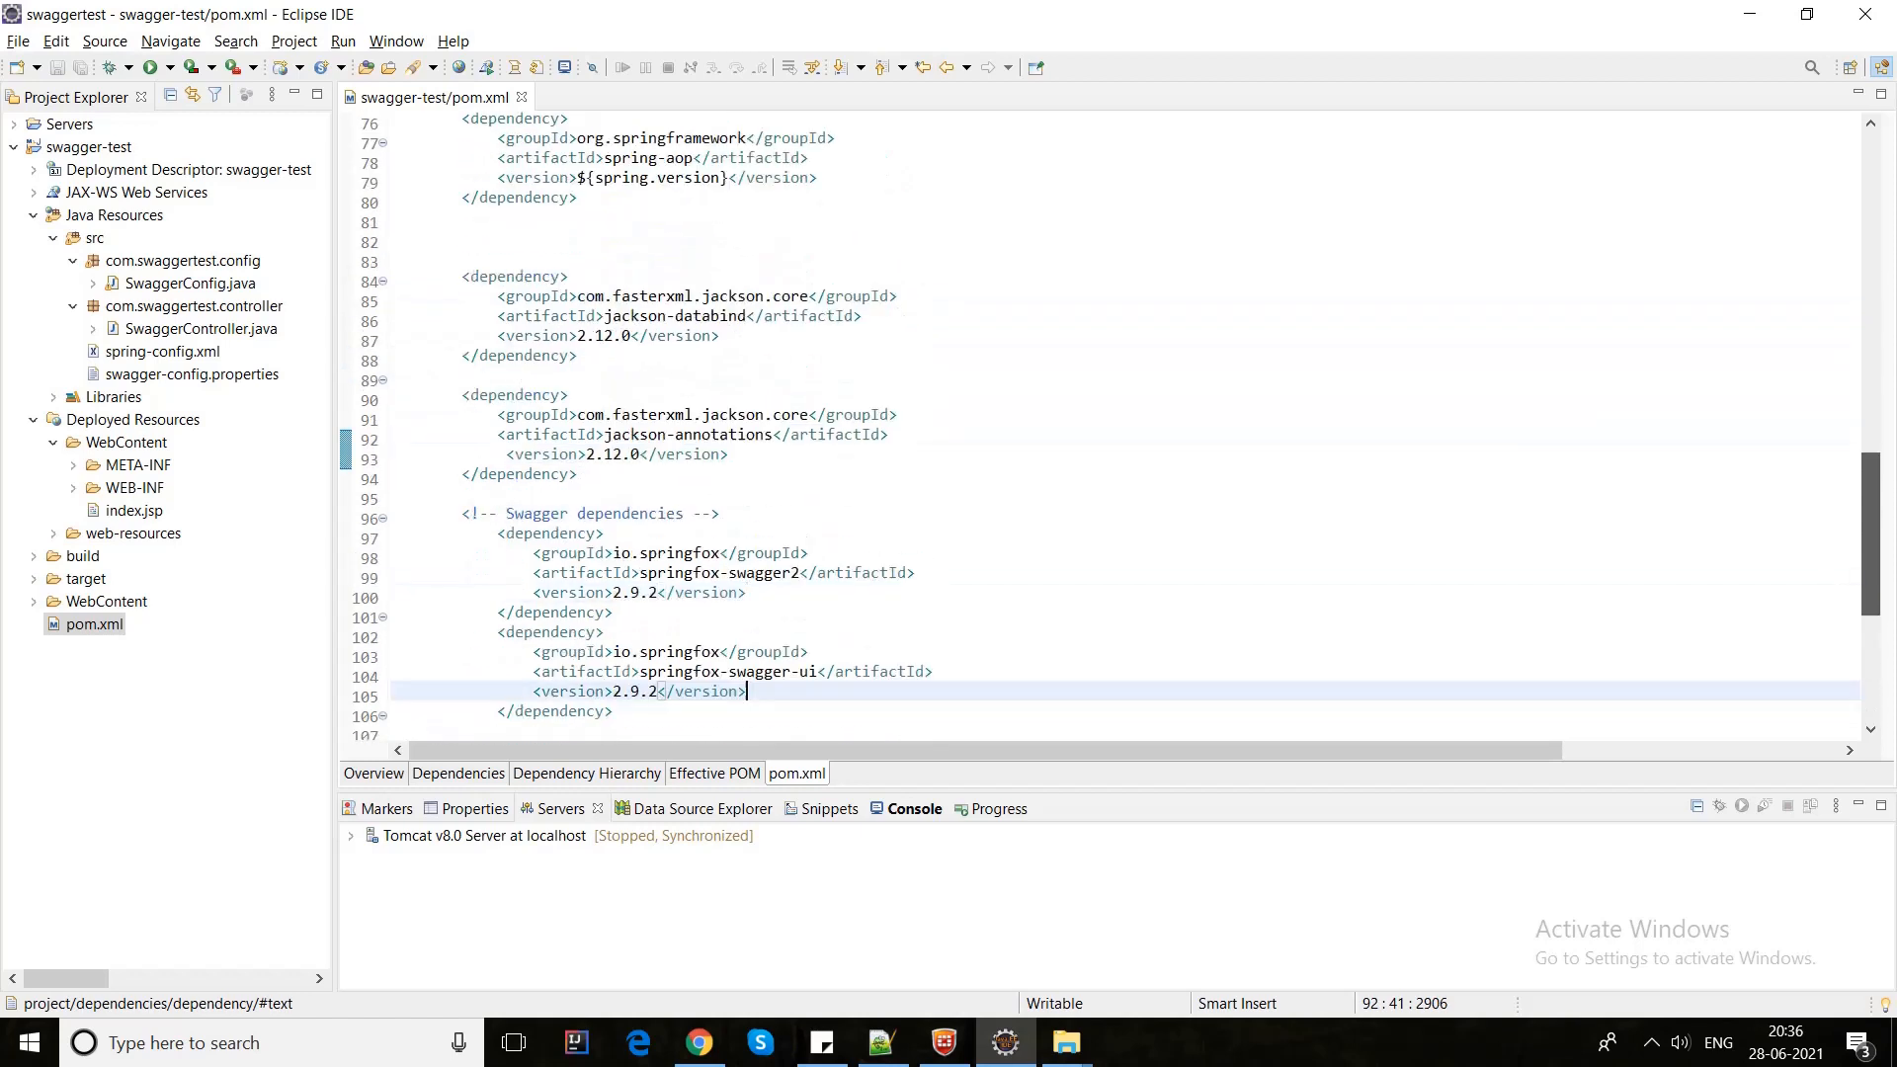
pyautogui.scroll(3)
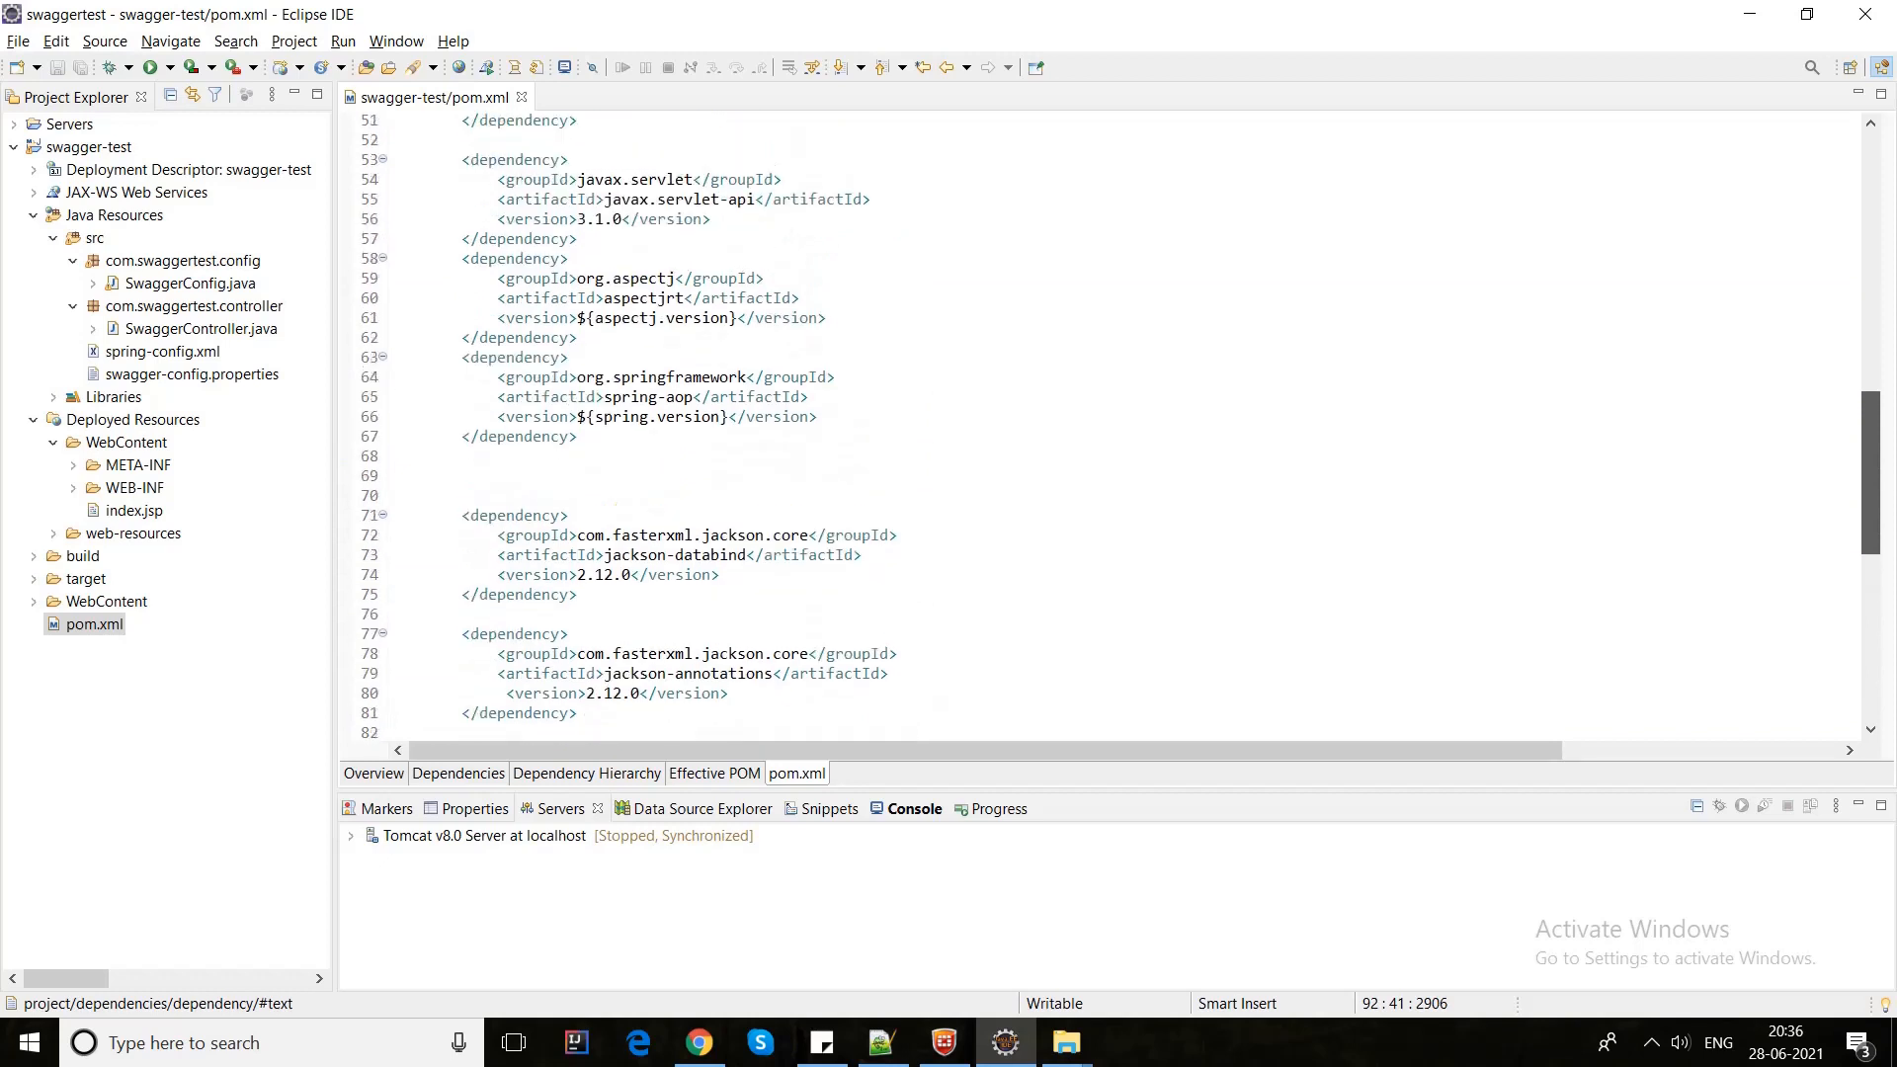
pyautogui.scroll(3)
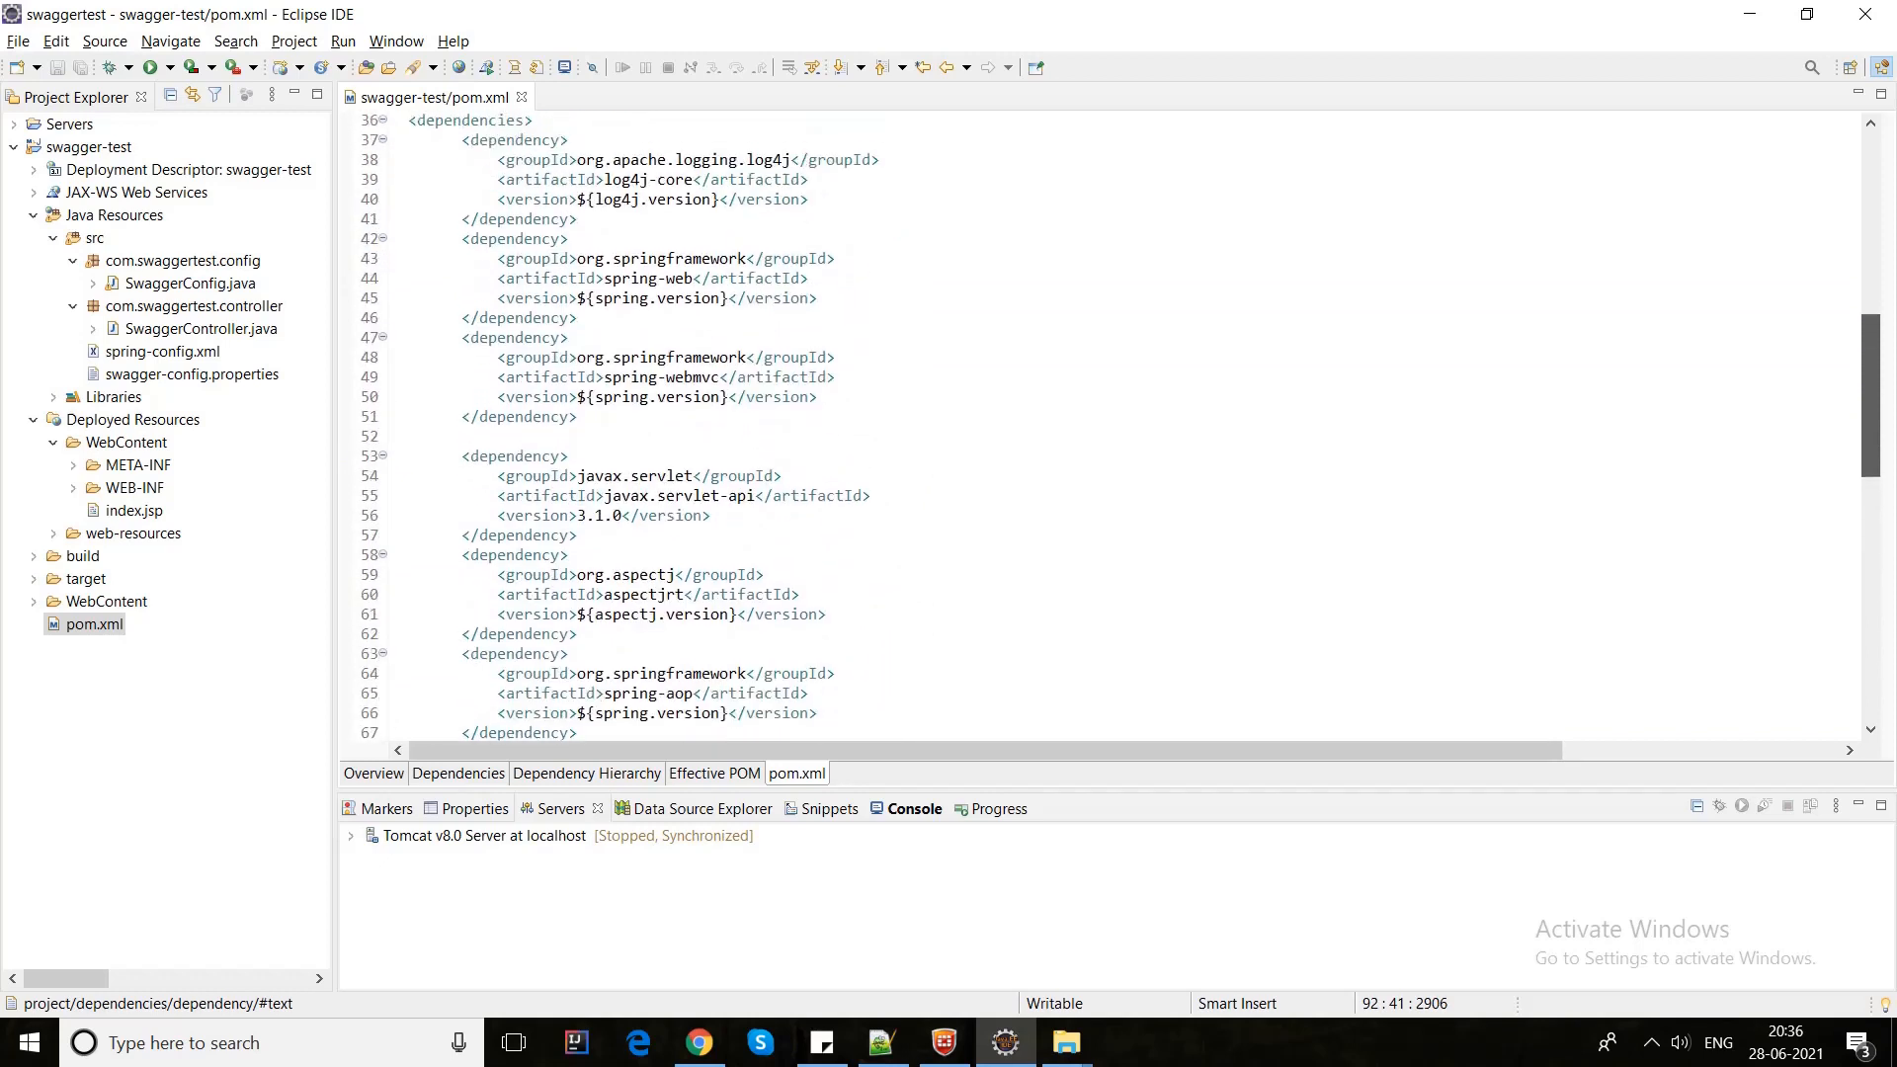
pyautogui.scroll(3)
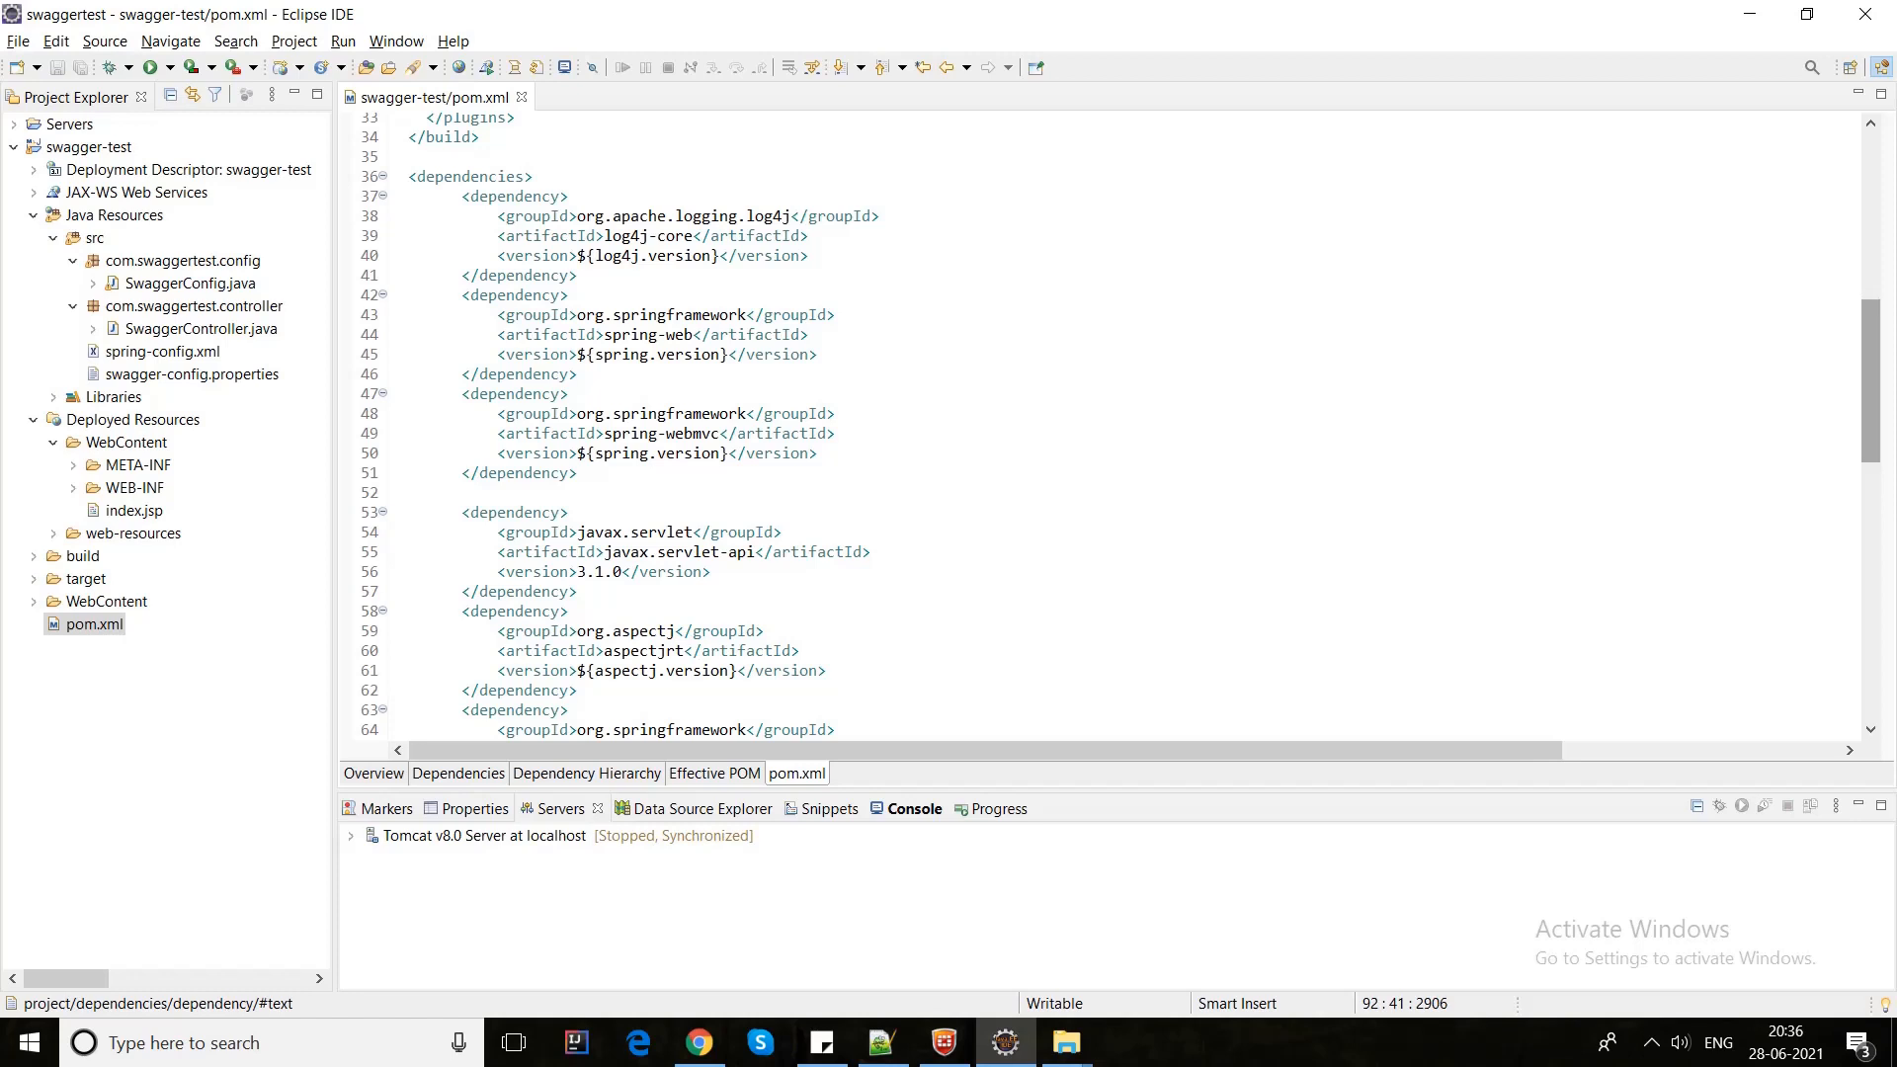
pyautogui.scroll(3)
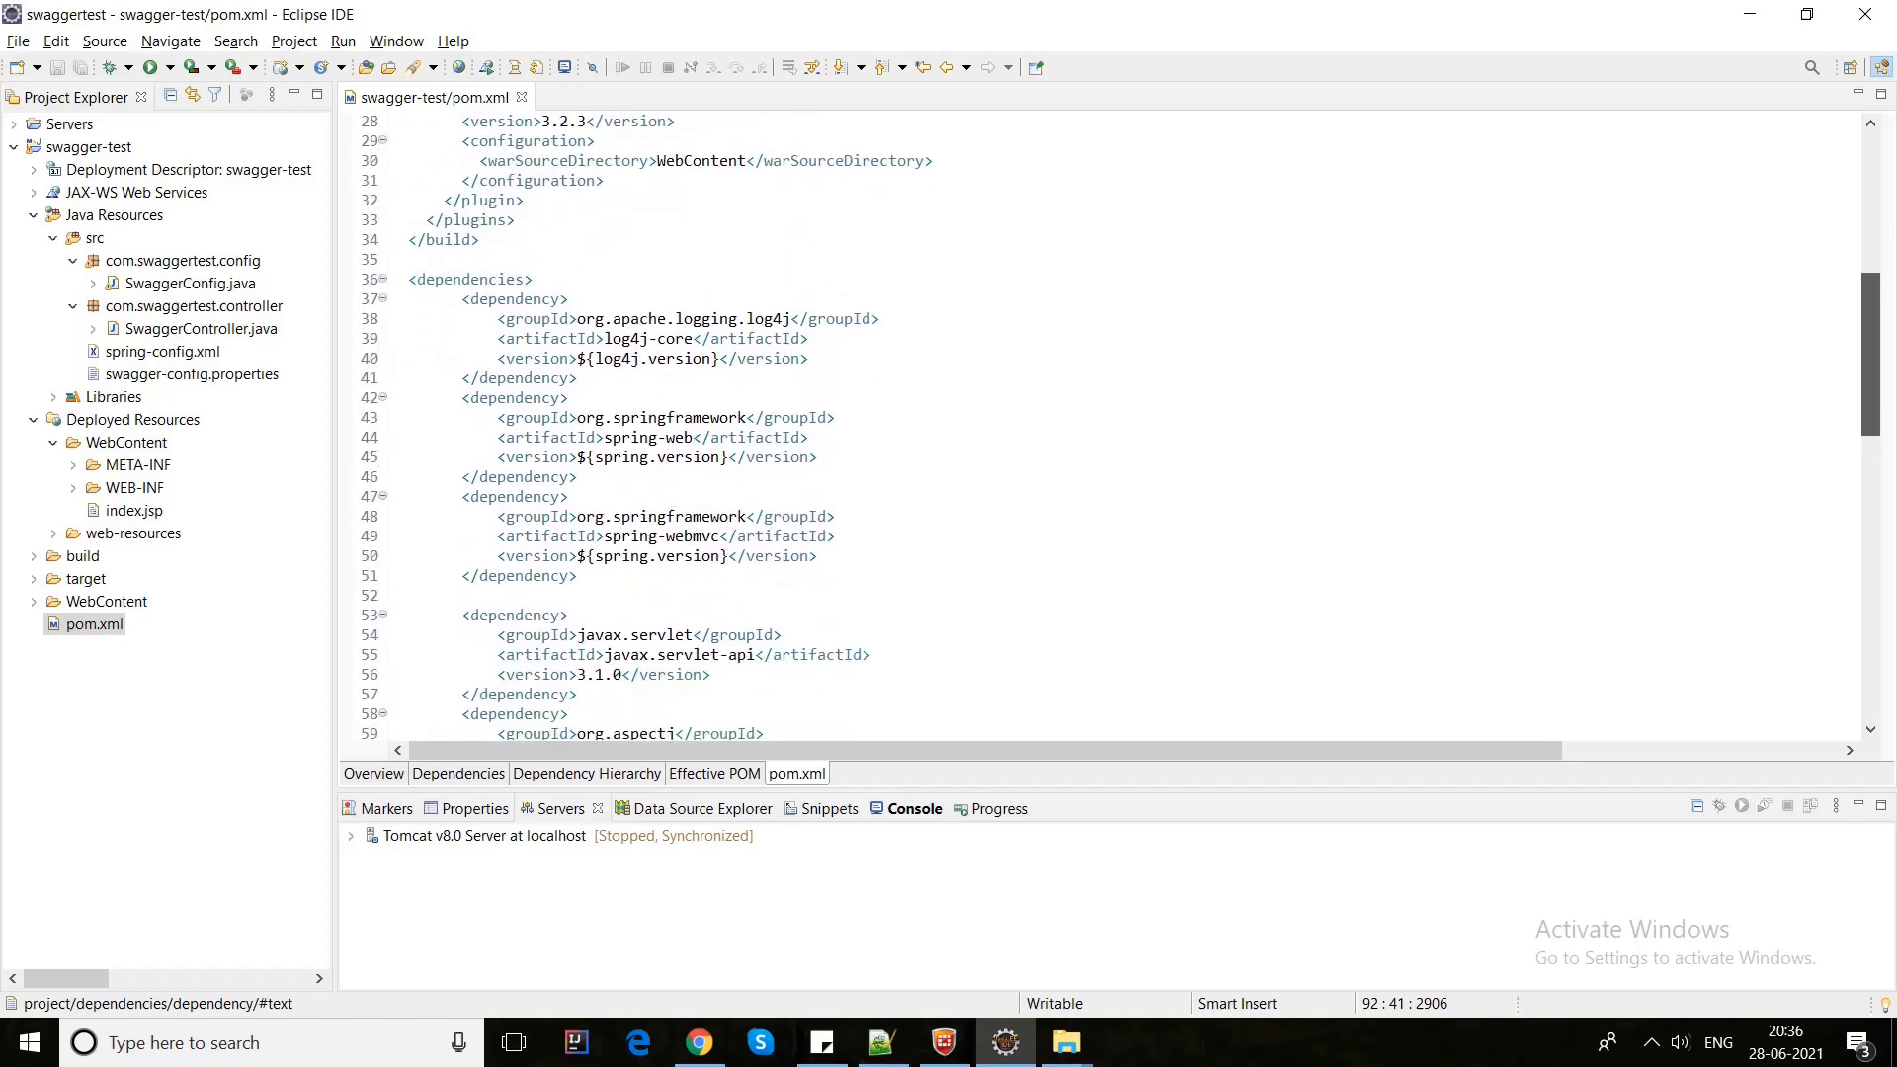
pyautogui.scroll(3)
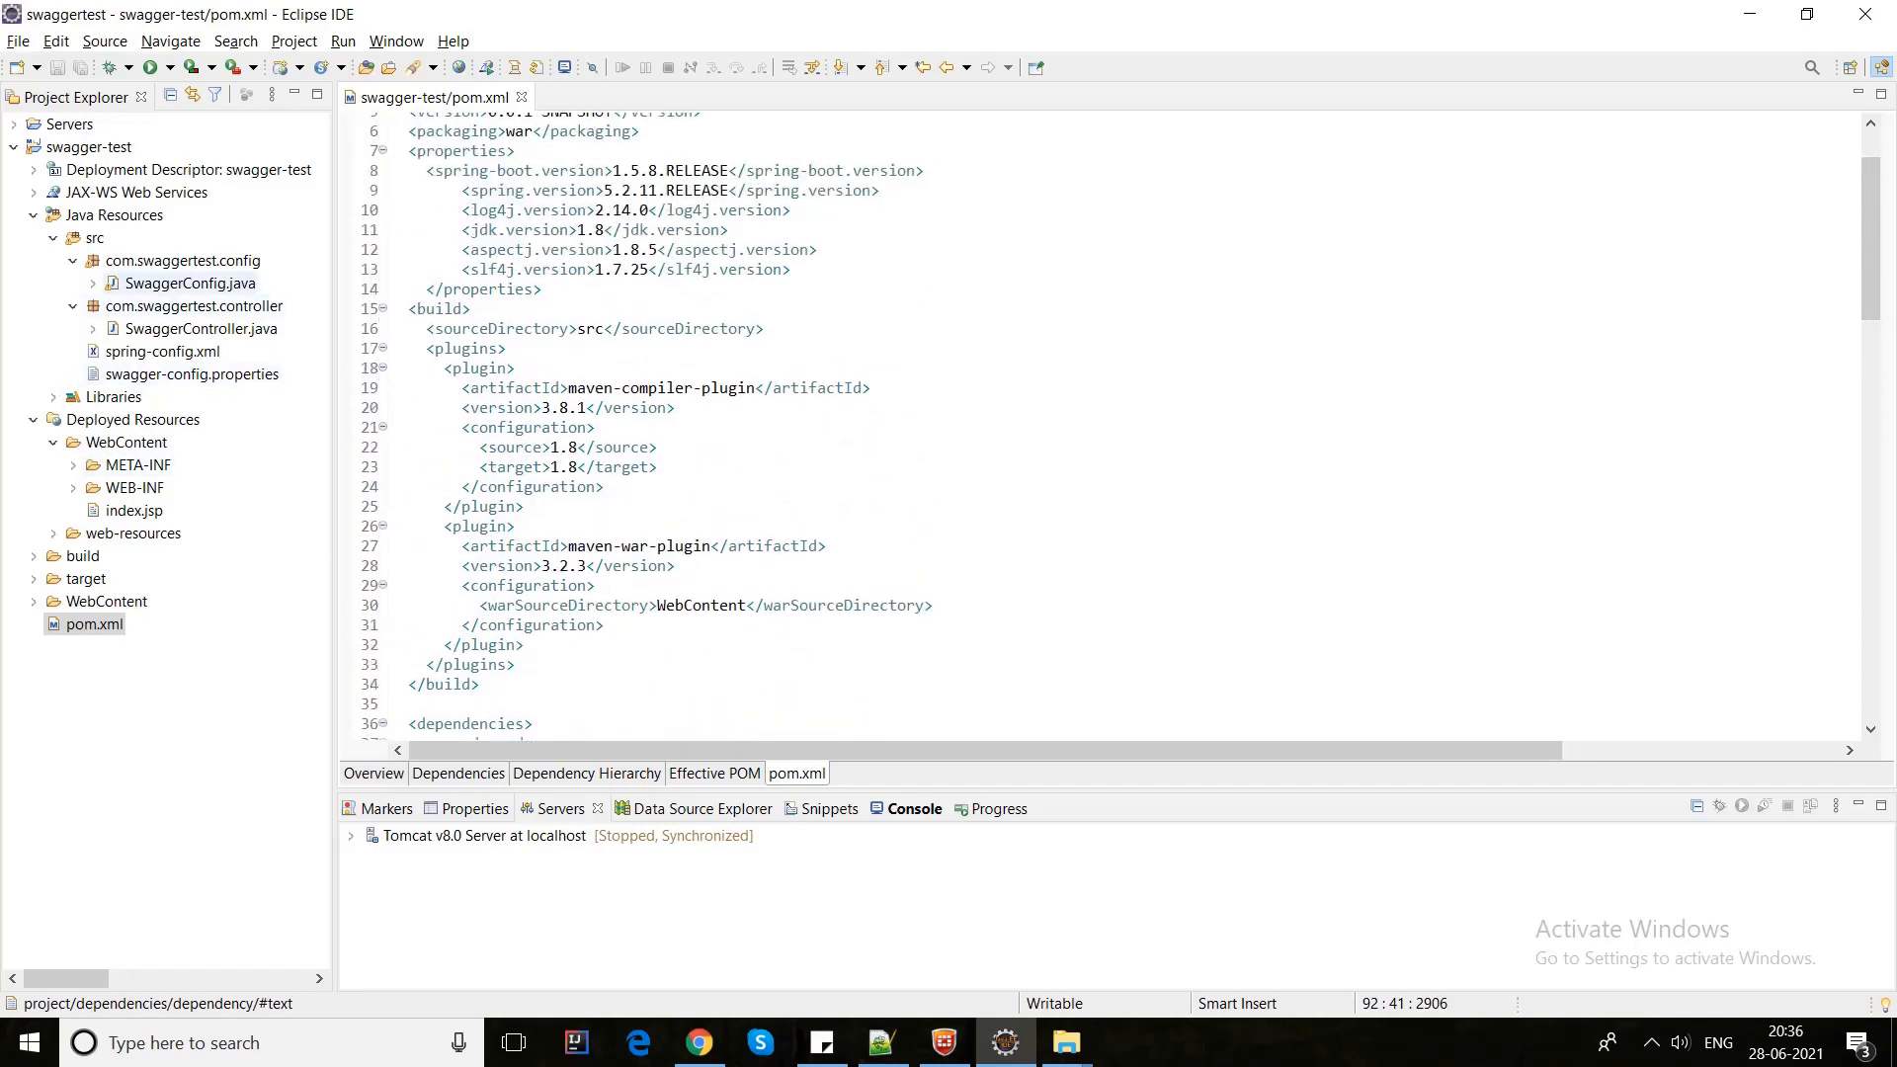
pyautogui.click(164, 352)
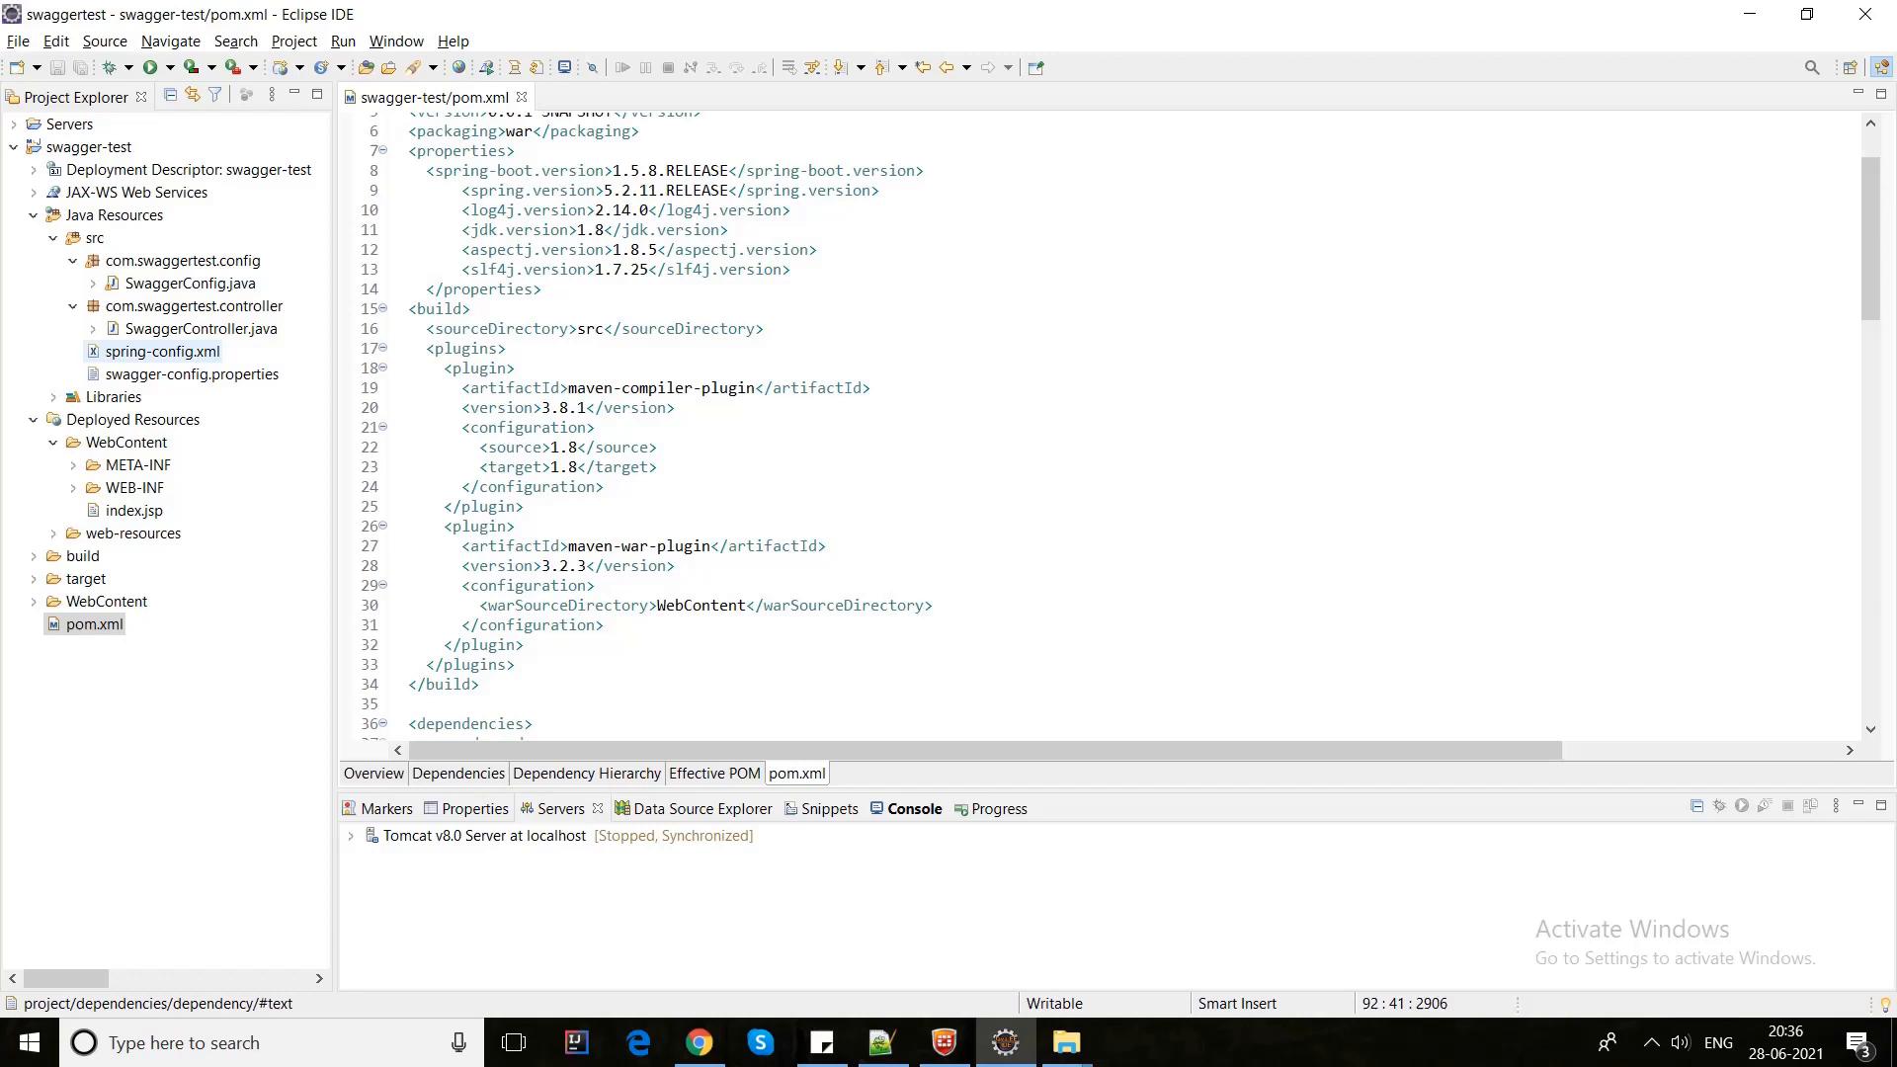
pyautogui.click(160, 352)
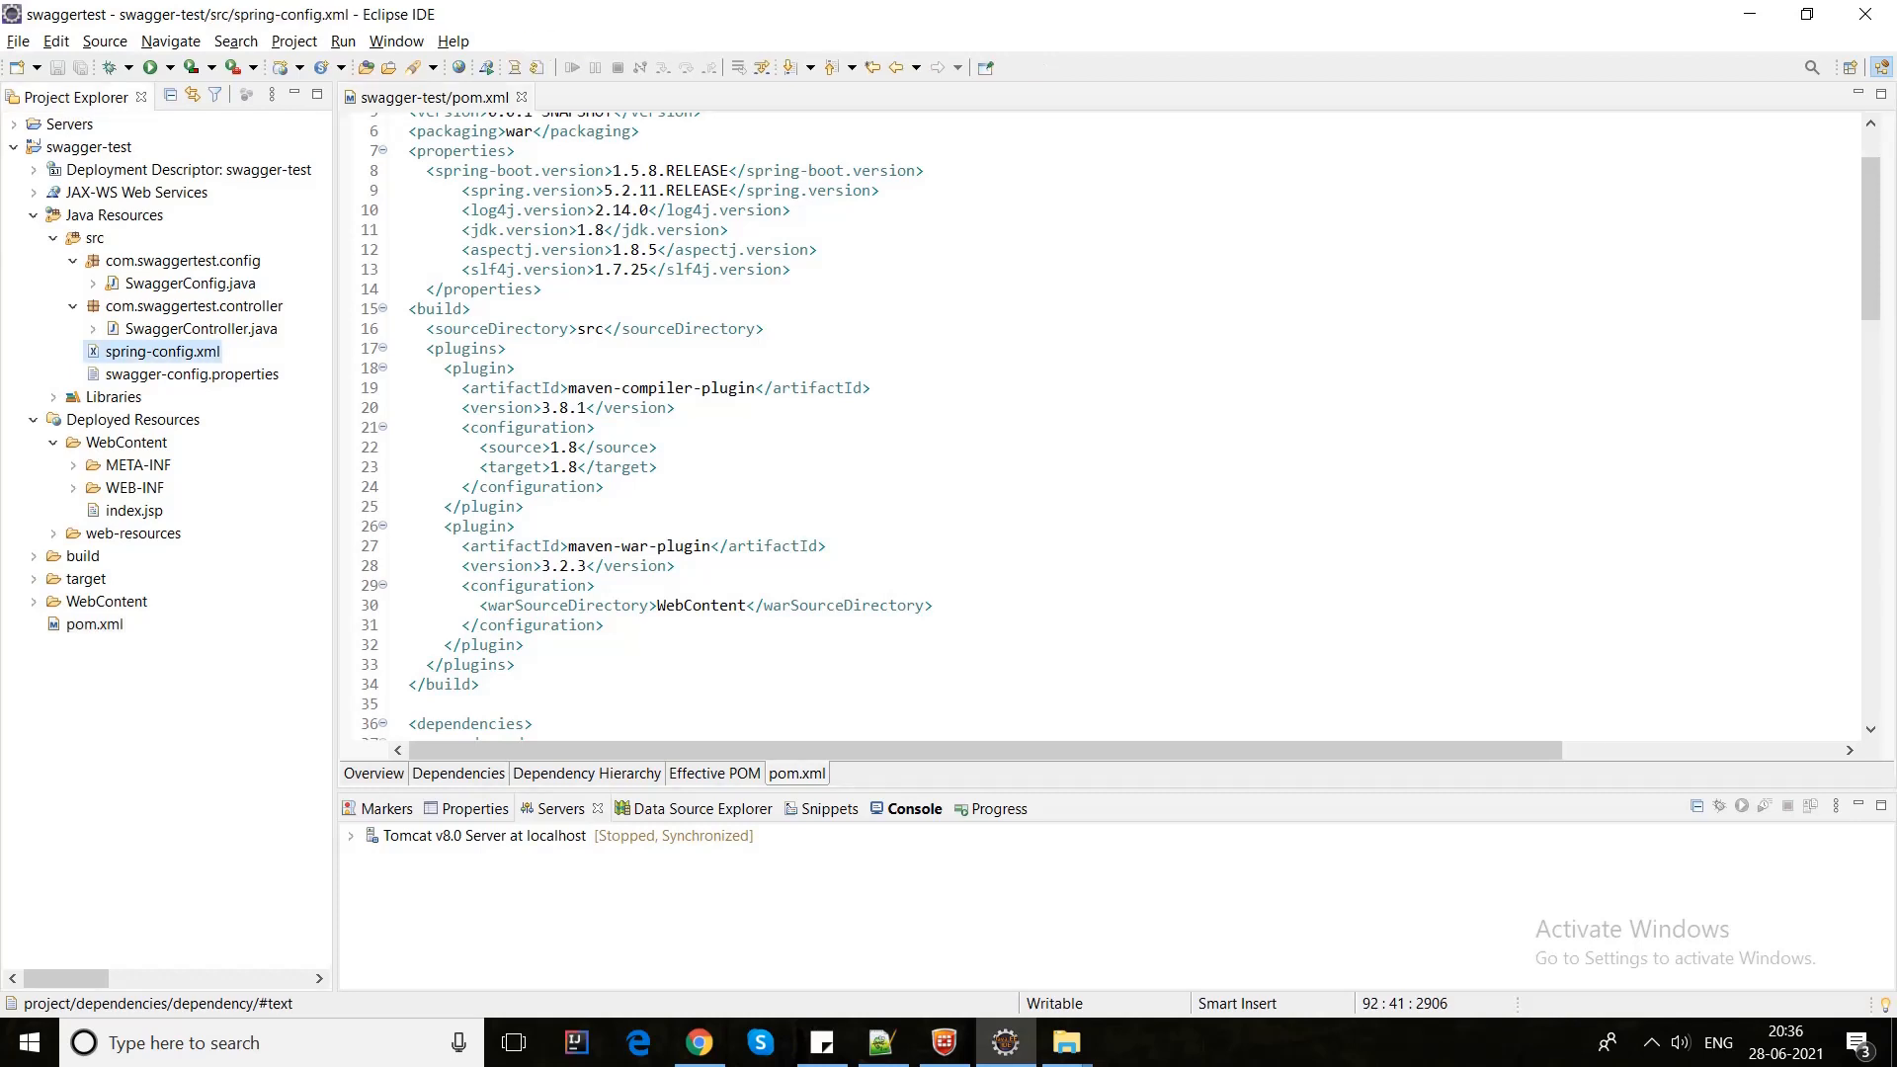
# Open spring-config.xml to review component scanning, then expand WEB-INF toward web.xml.
pyautogui.doubleClick(162, 352)
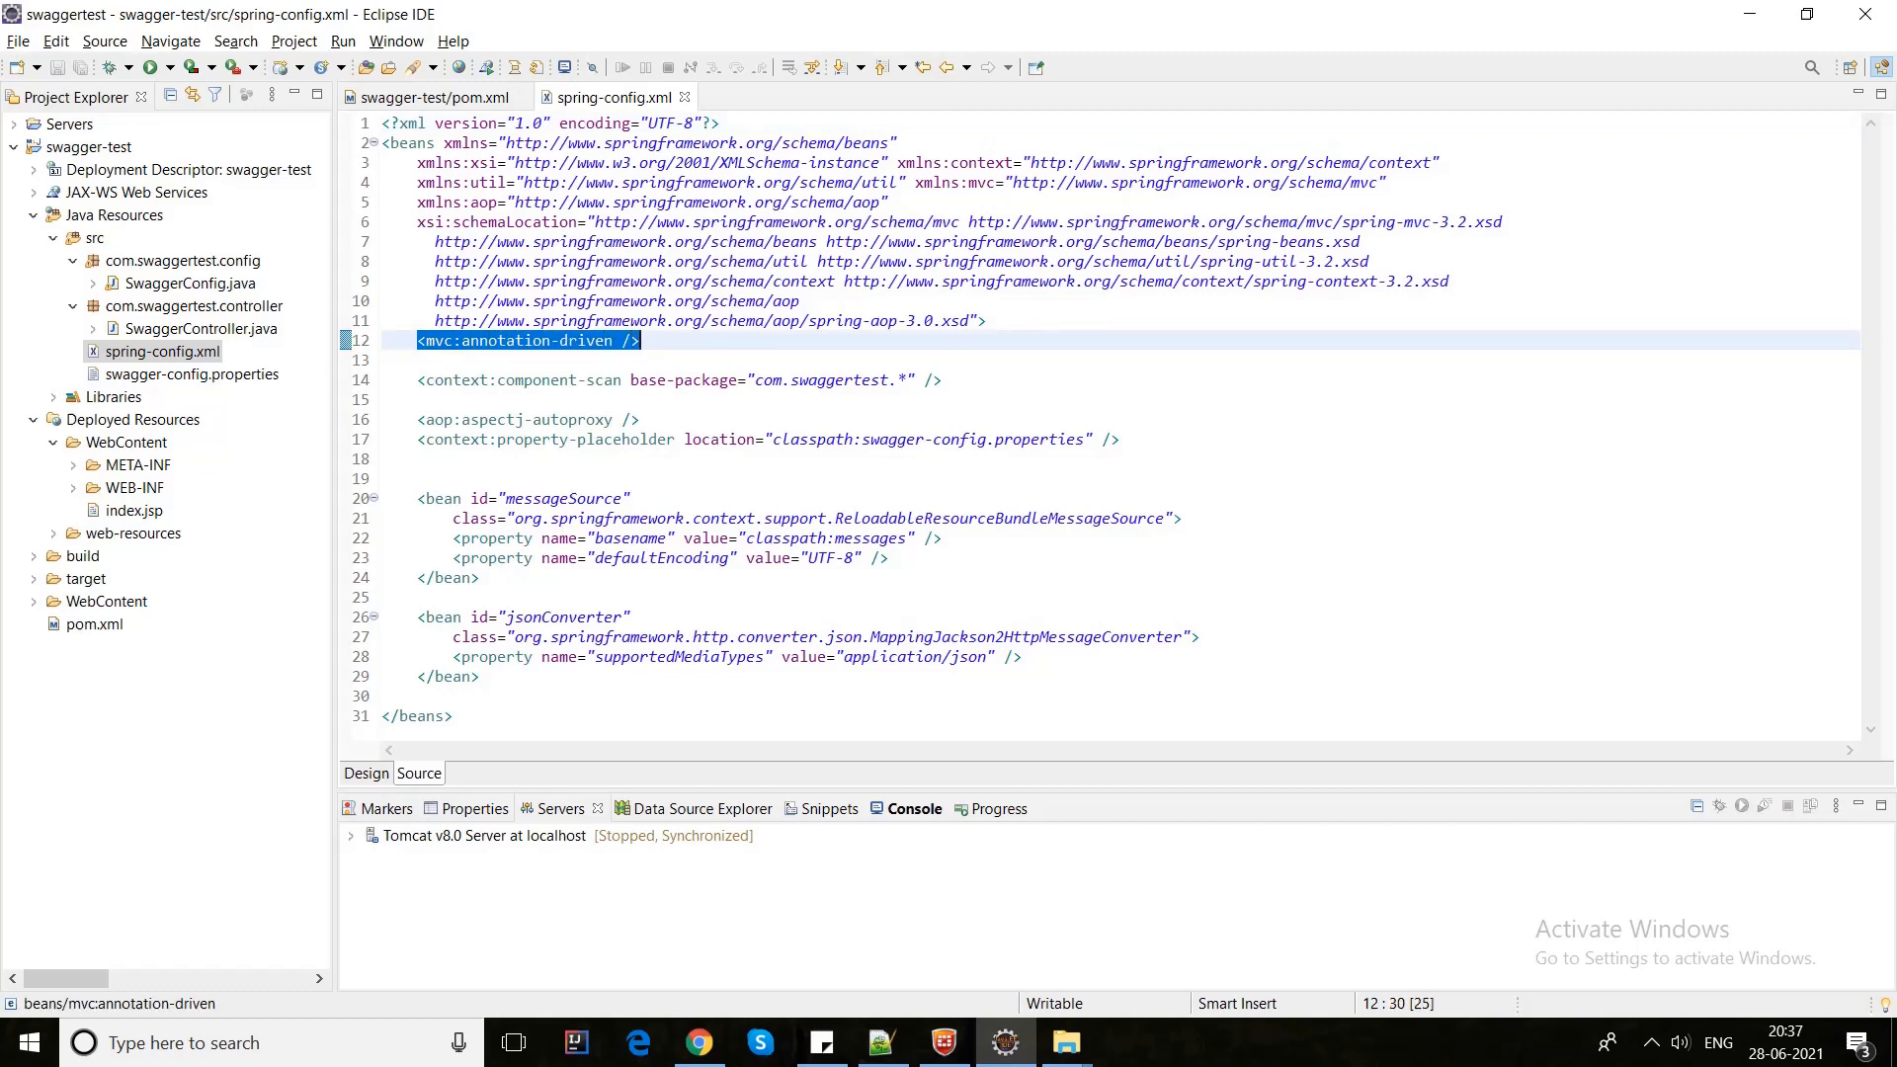
pyautogui.moveTo(563, 379)
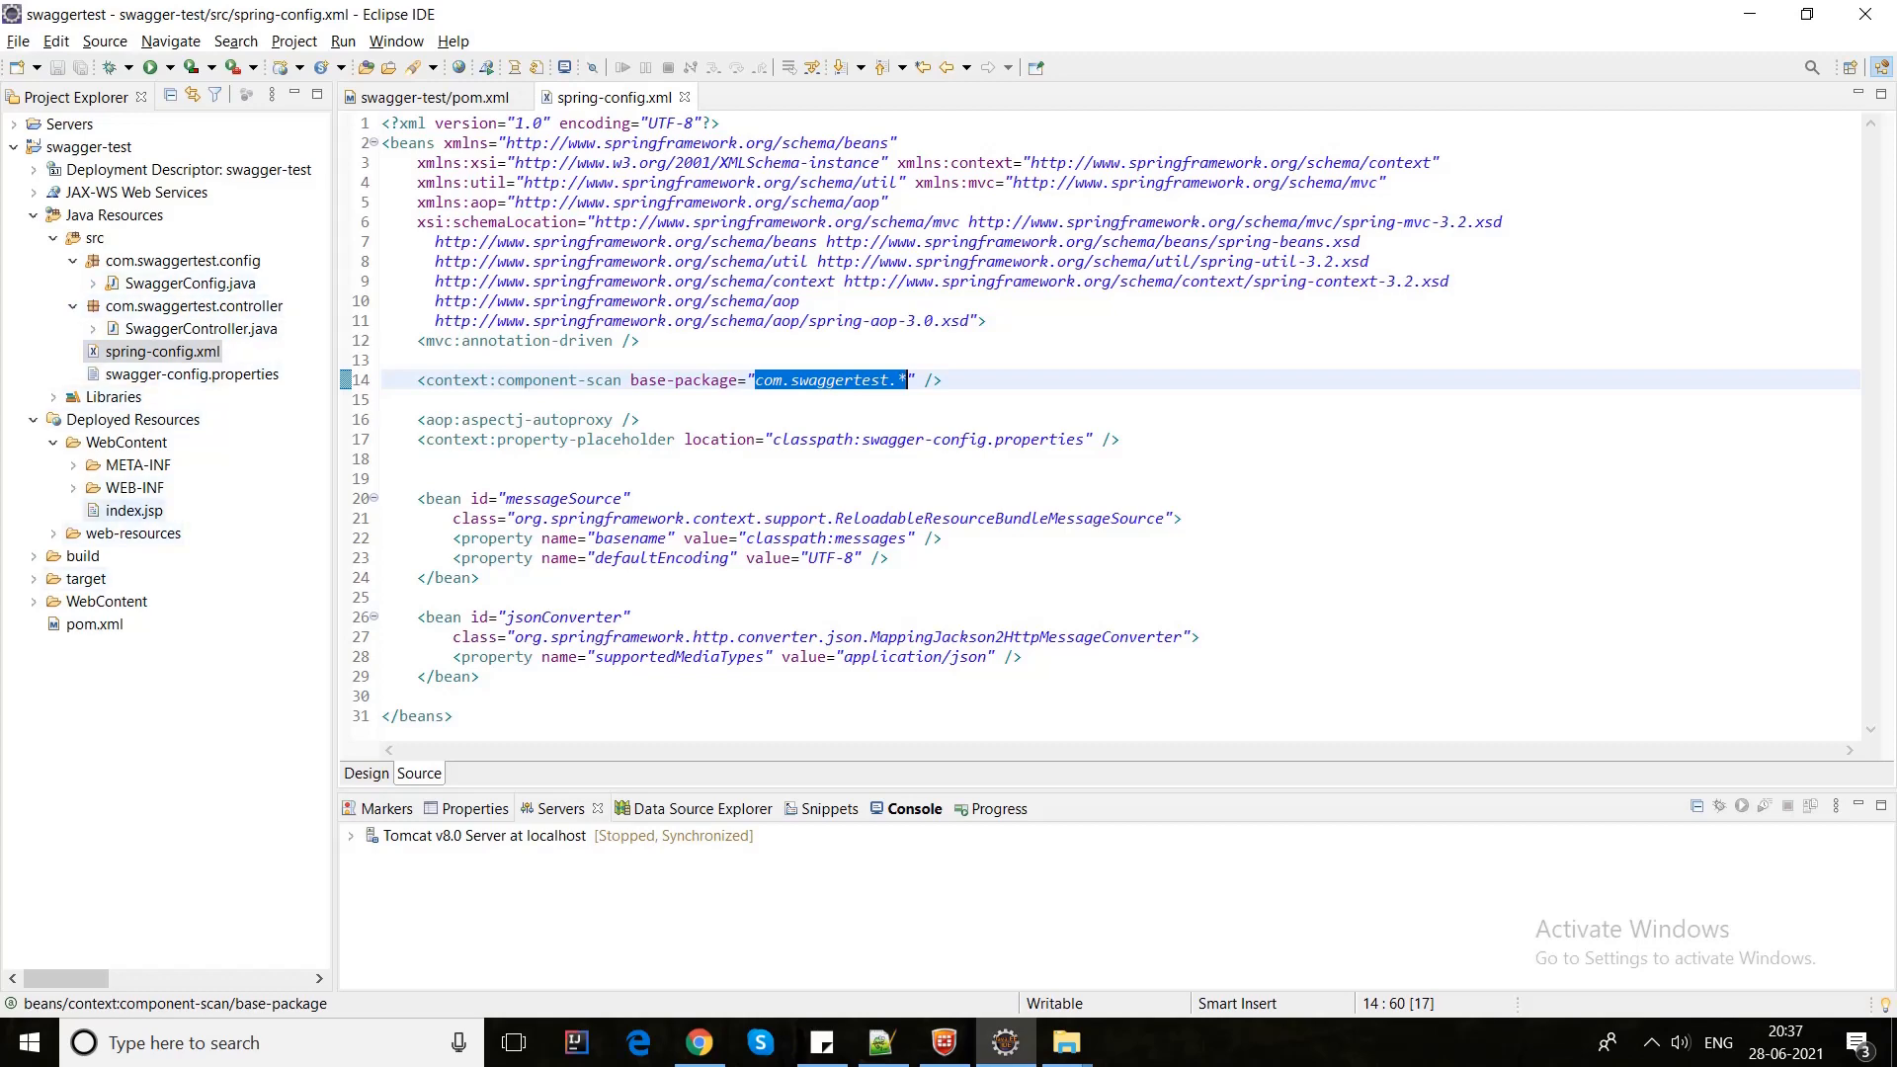
pyautogui.click(76, 488)
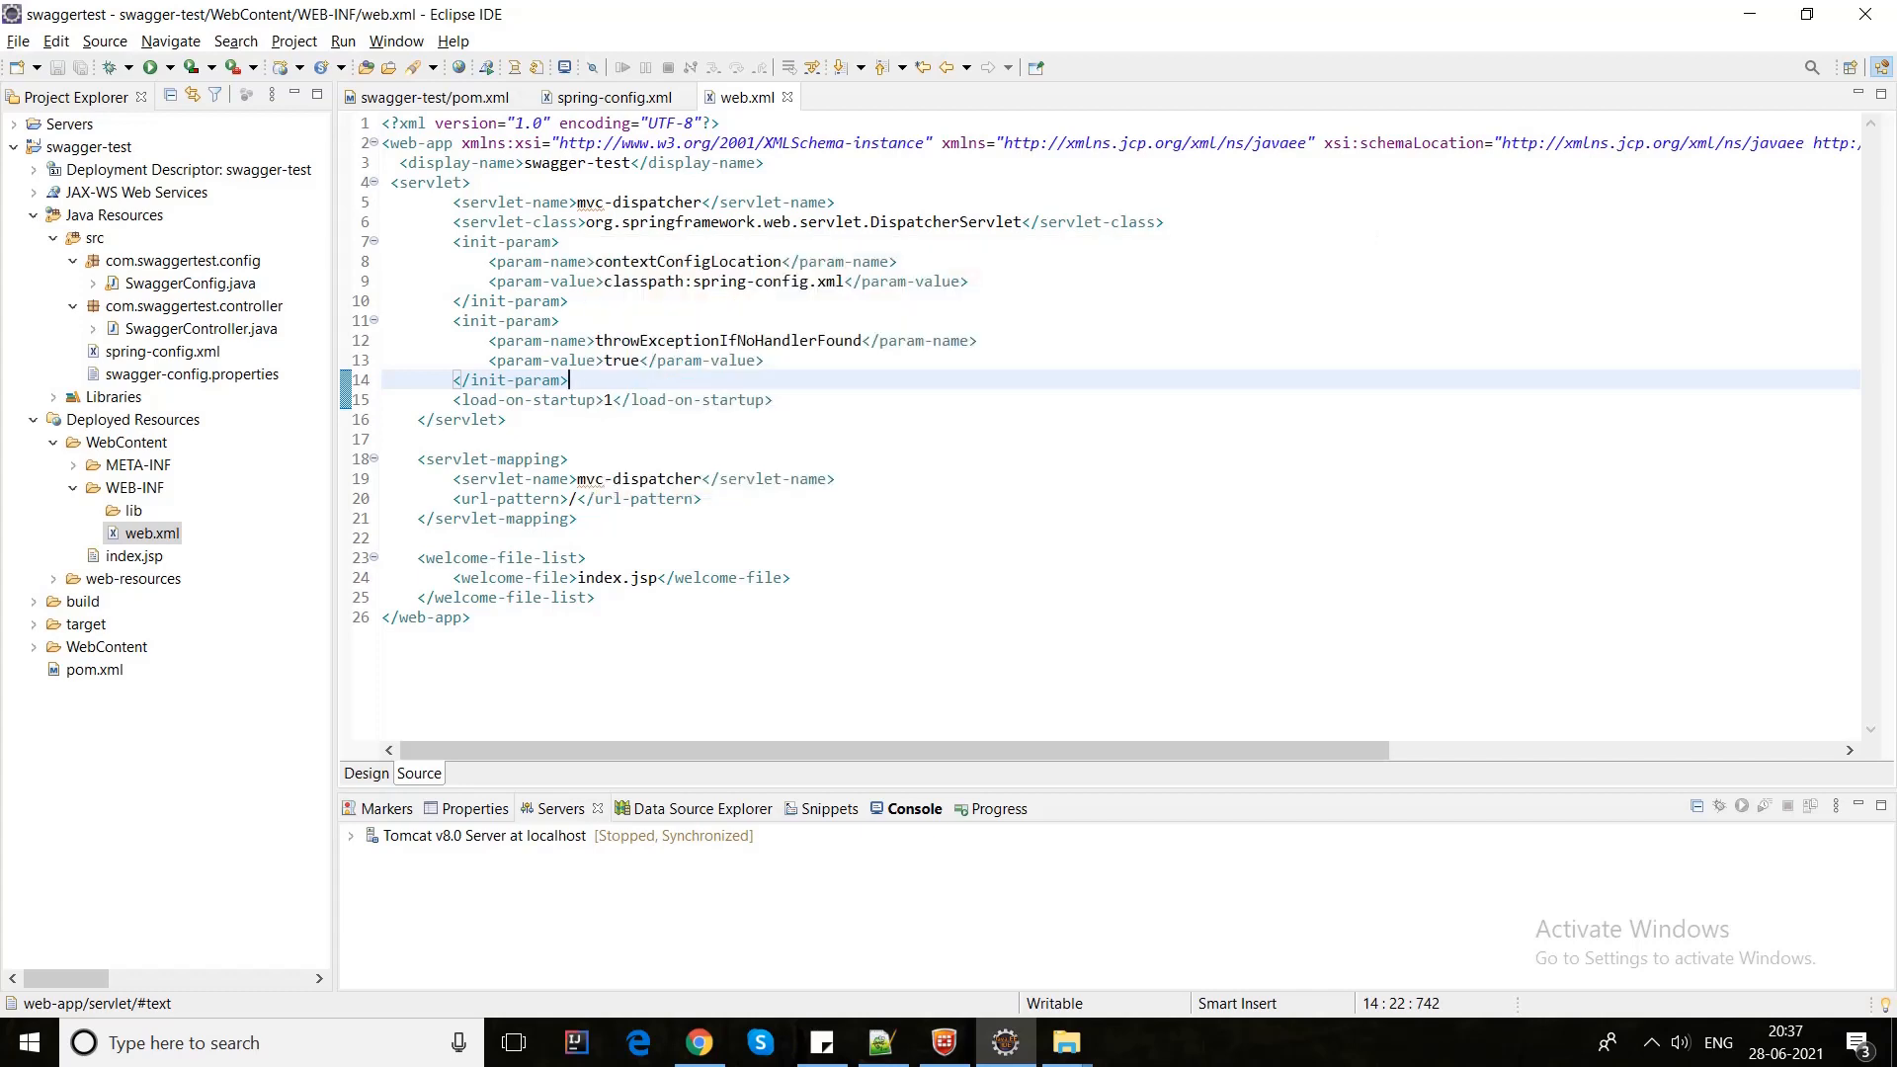
# Highlight the spring-config.xml reference in web.xml and select swagger-config.properties.
pyautogui.doubleClick(768, 280)
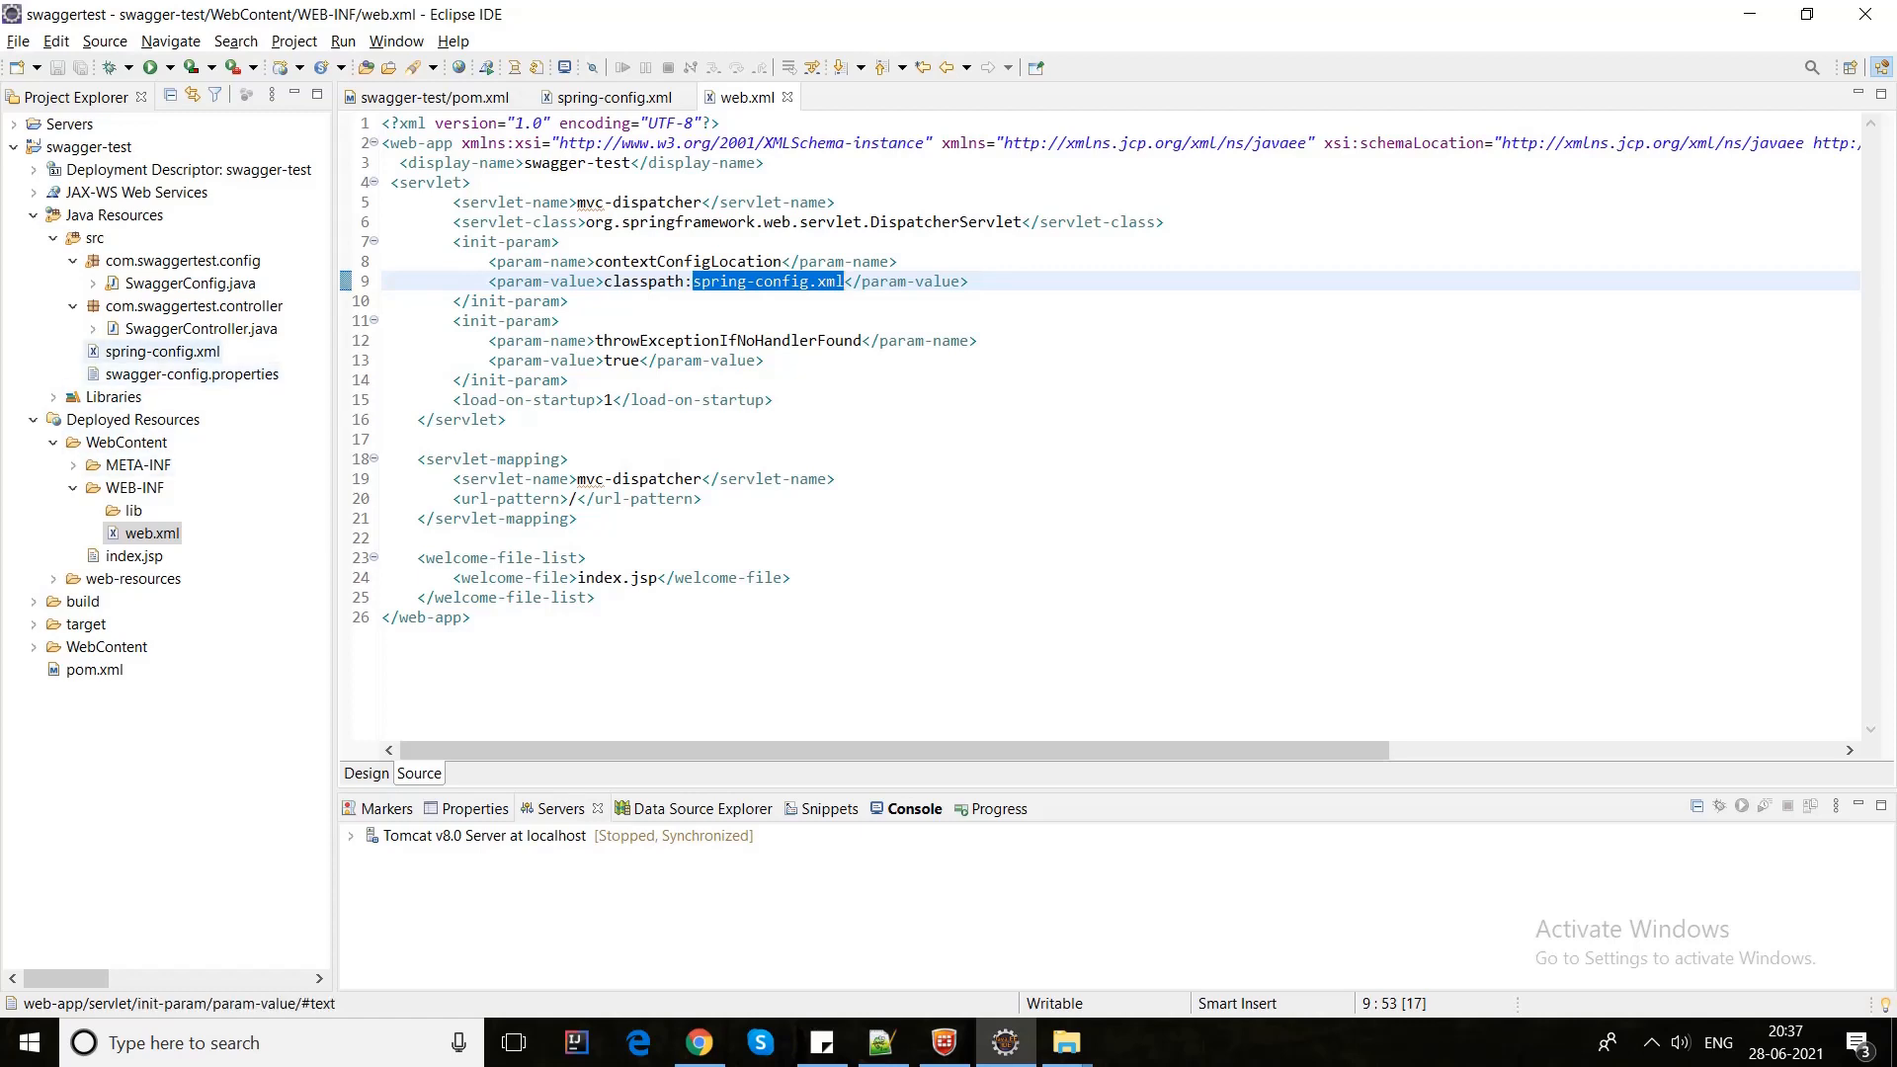
pyautogui.click(160, 351)
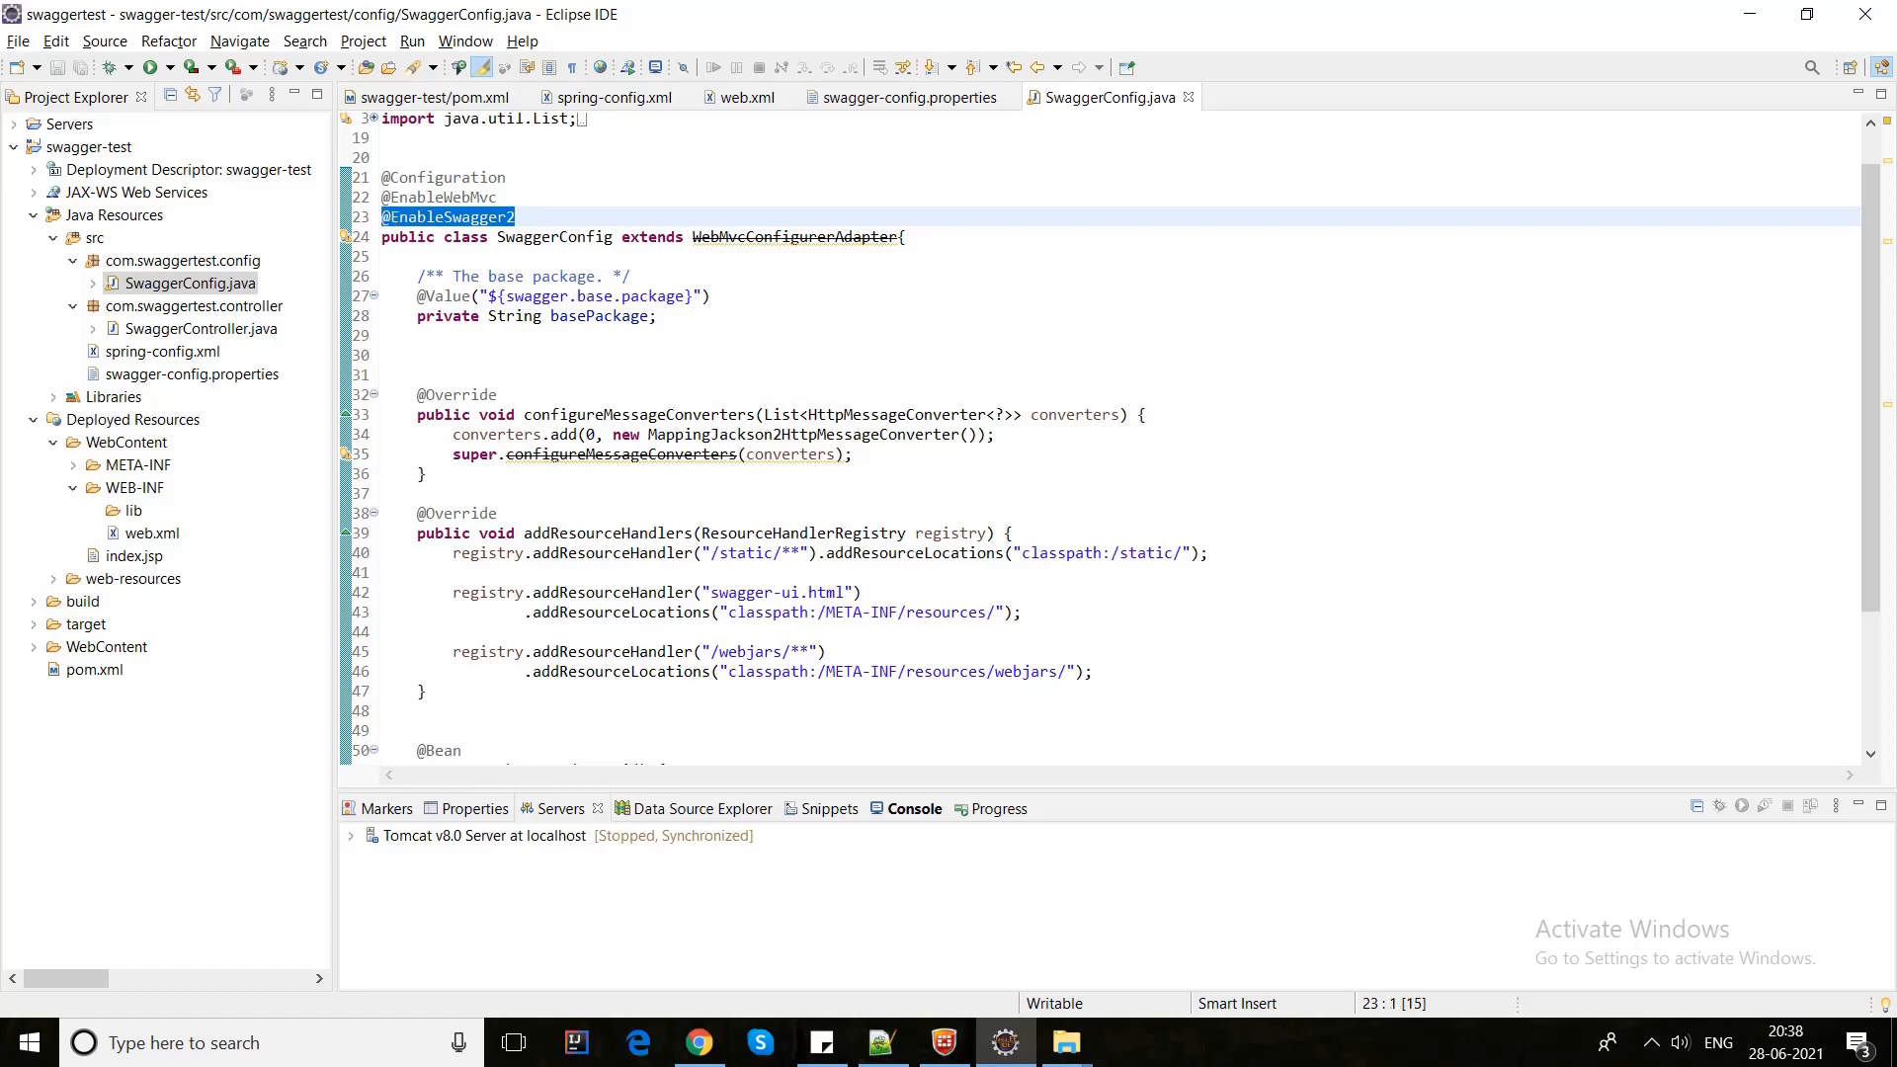
pyautogui.moveTo(444, 217)
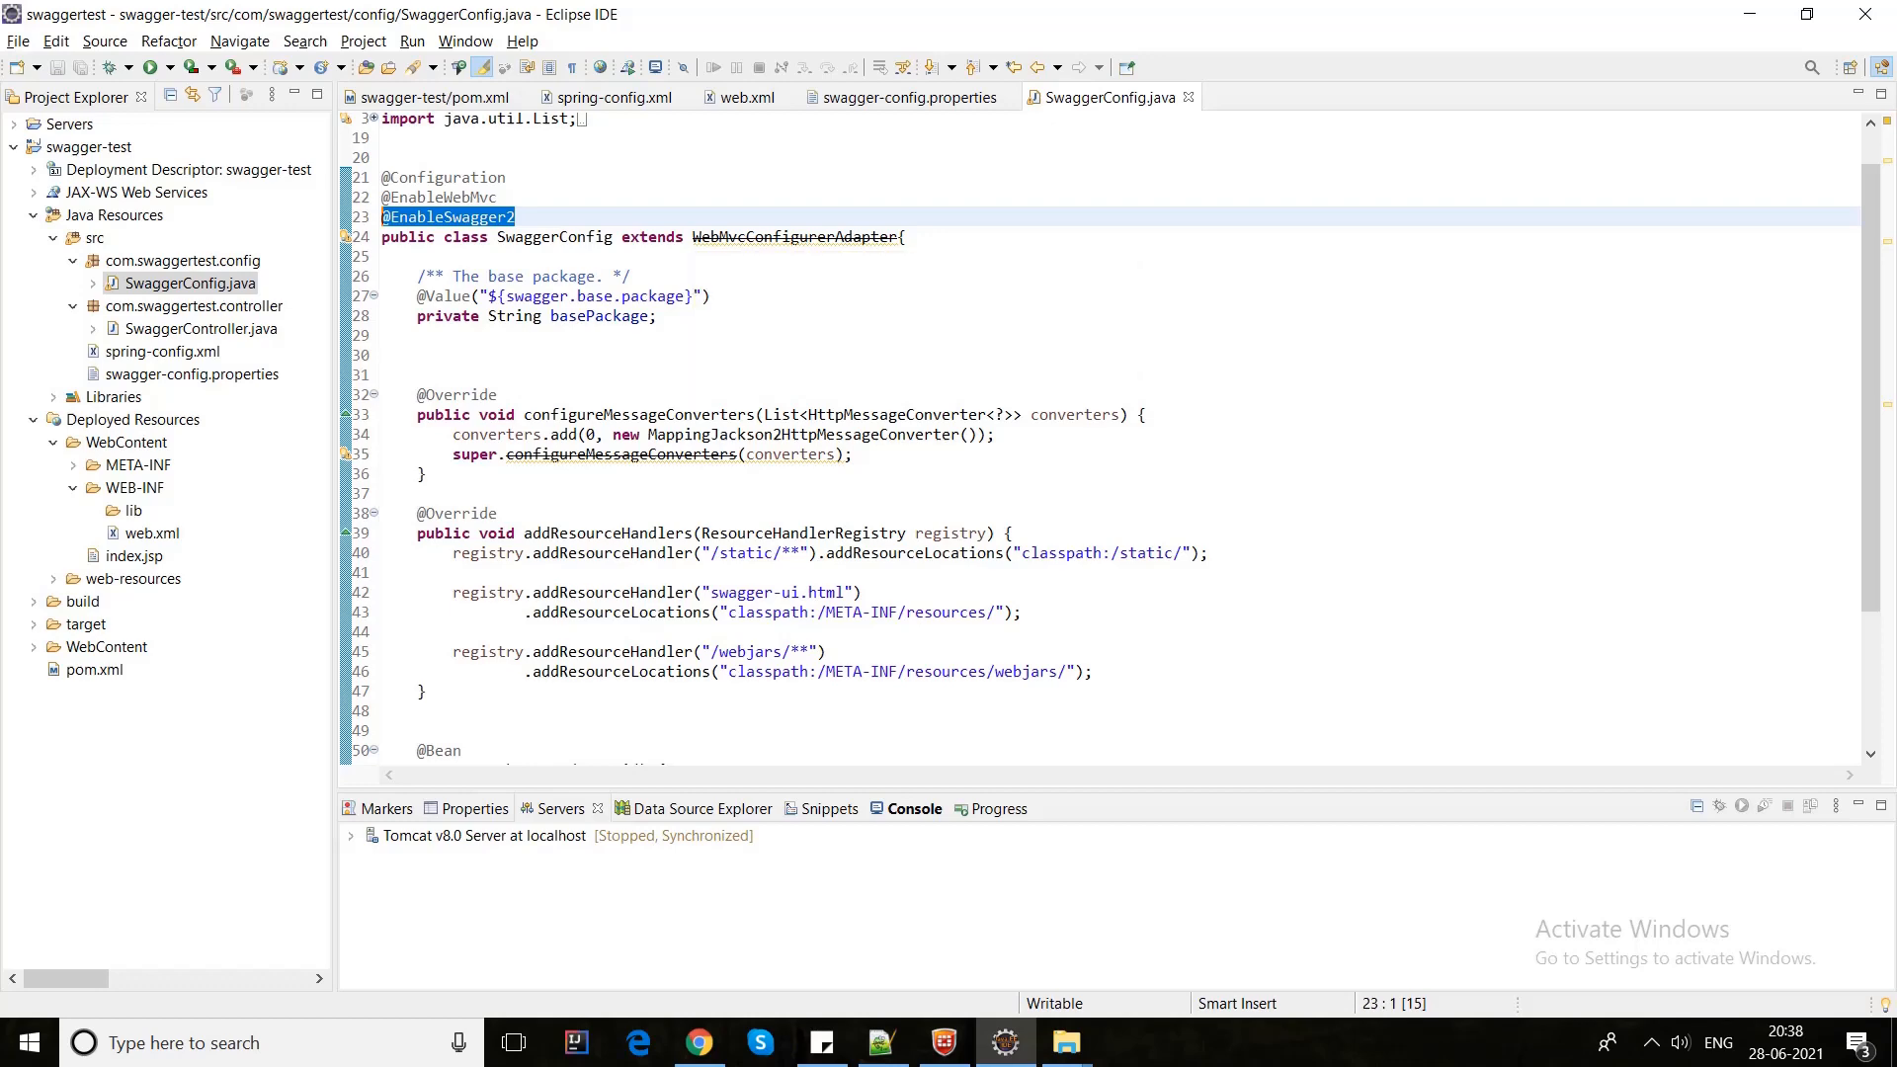
# Highlight the basePackage field and review the swagger-ui.html resource handlers in SwaggerConfig.java.
pyautogui.click(517, 218)
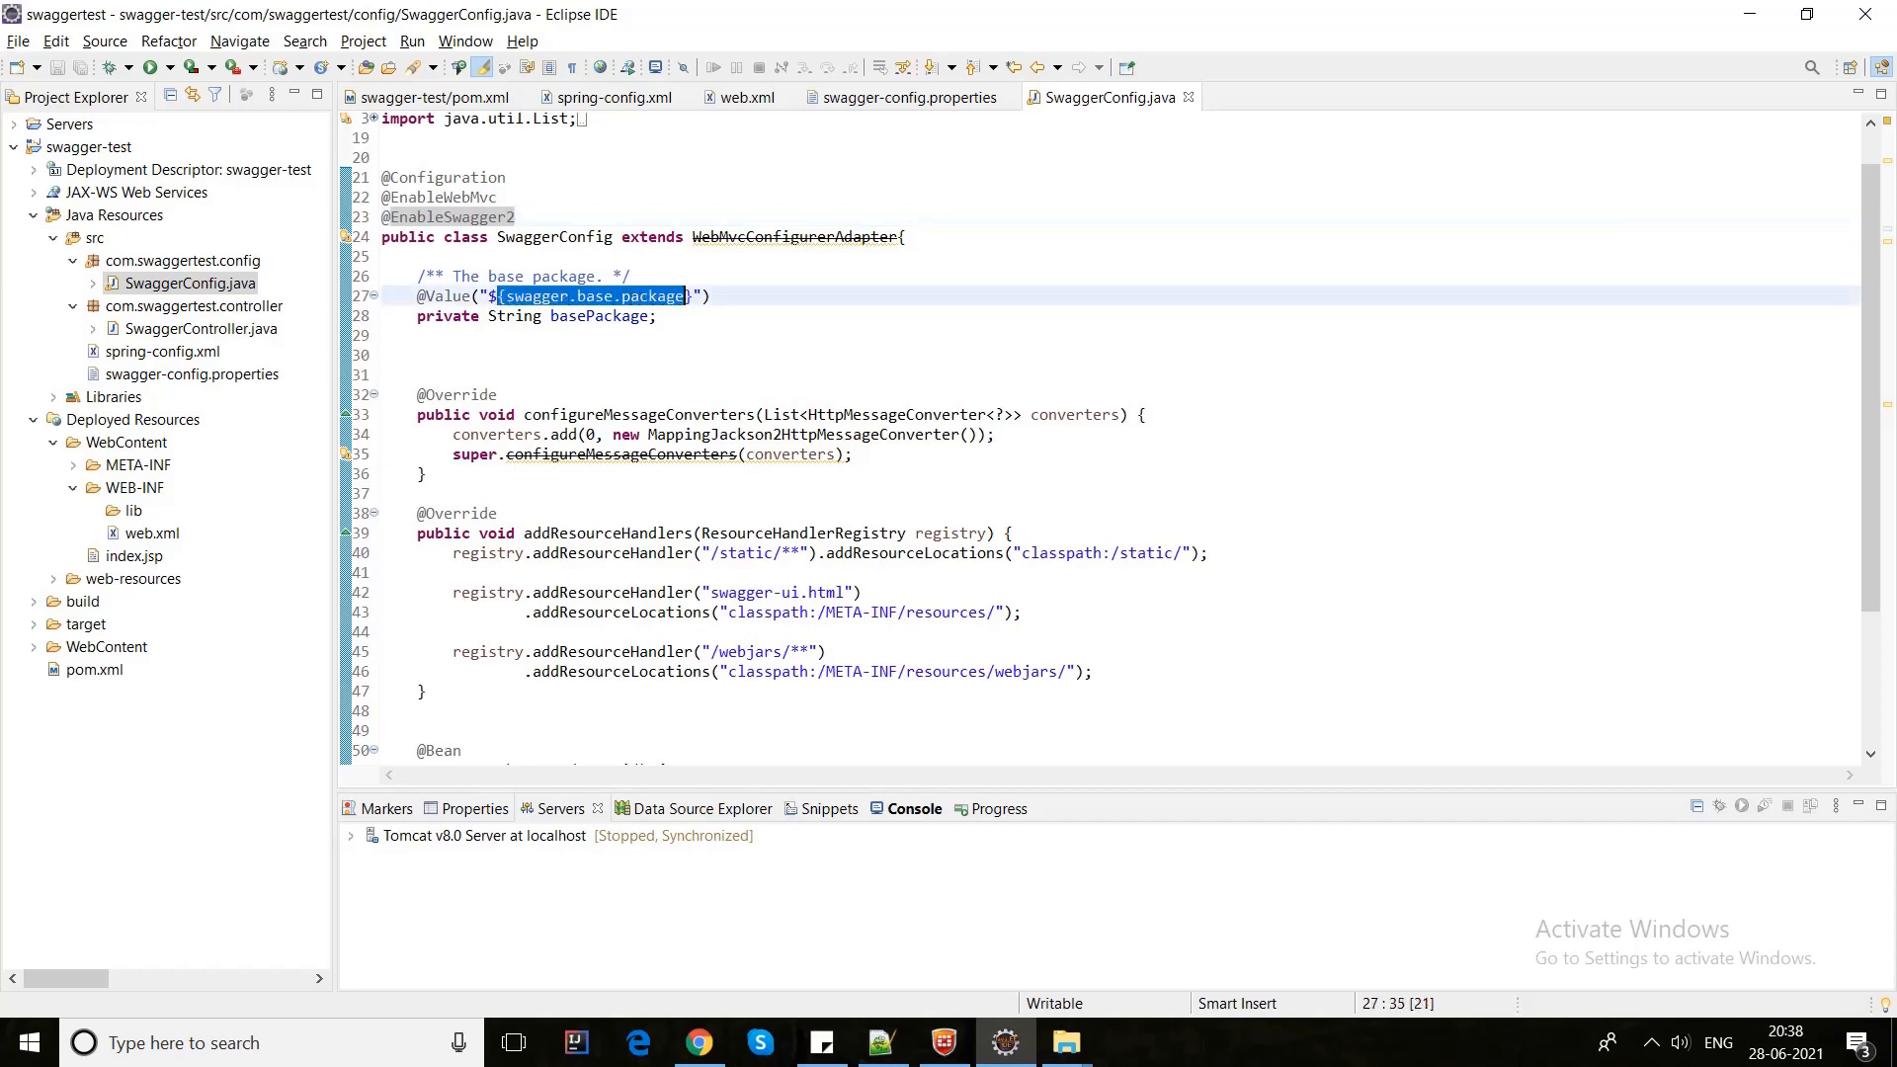
pyautogui.click(591, 316)
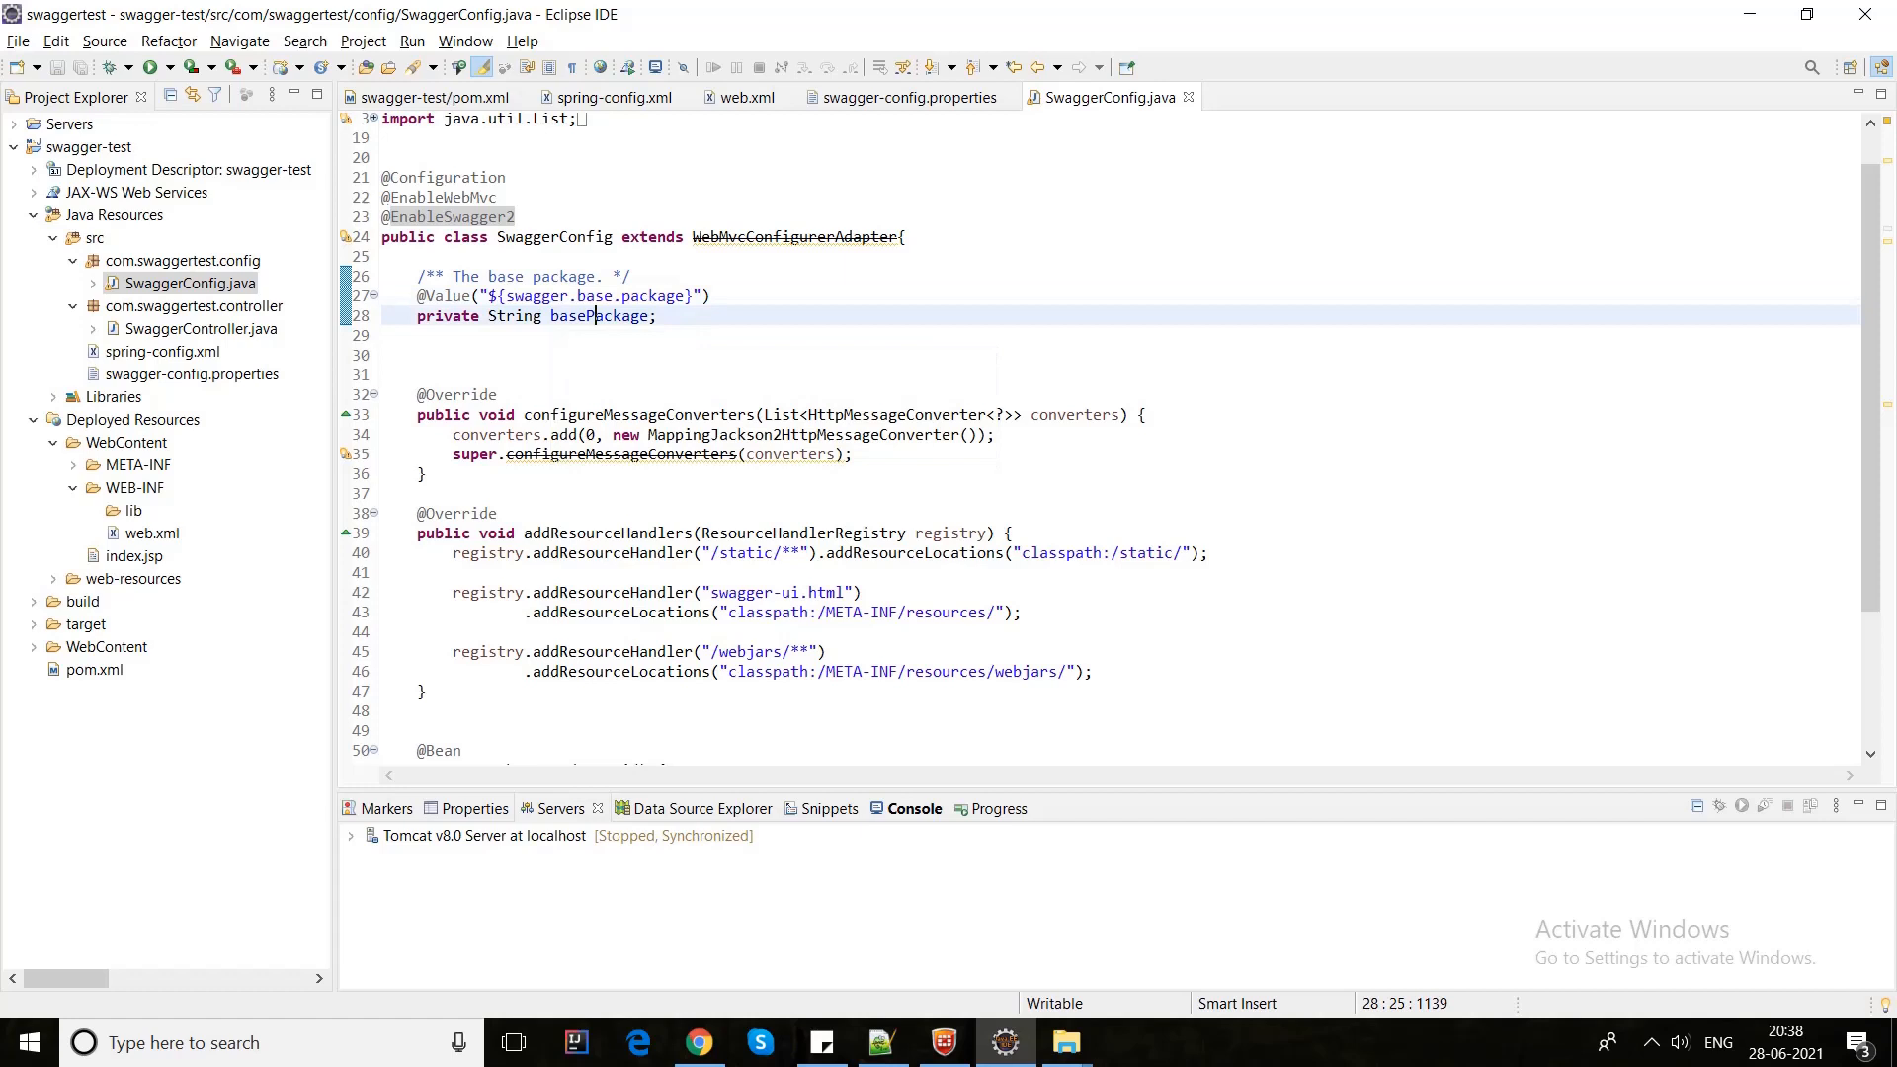
pyautogui.doubleClick(597, 317)
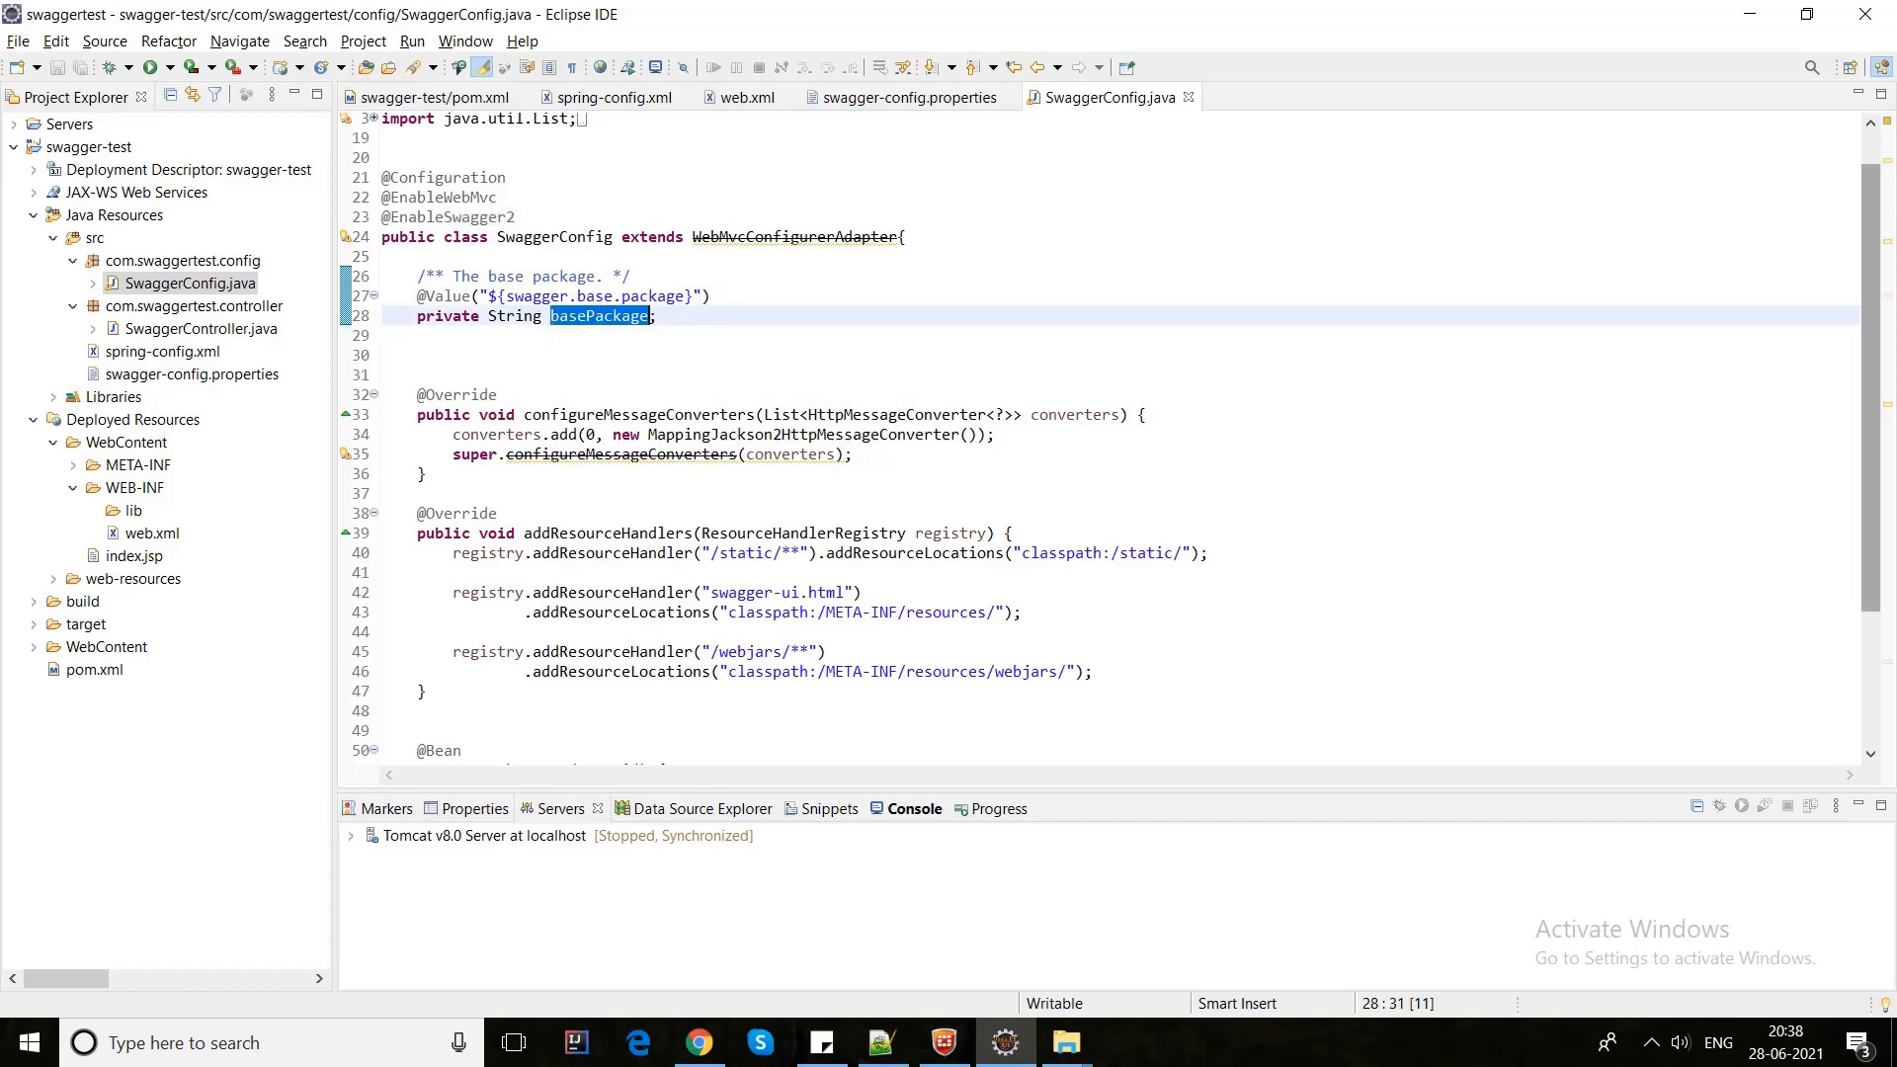
pyautogui.scroll(-3)
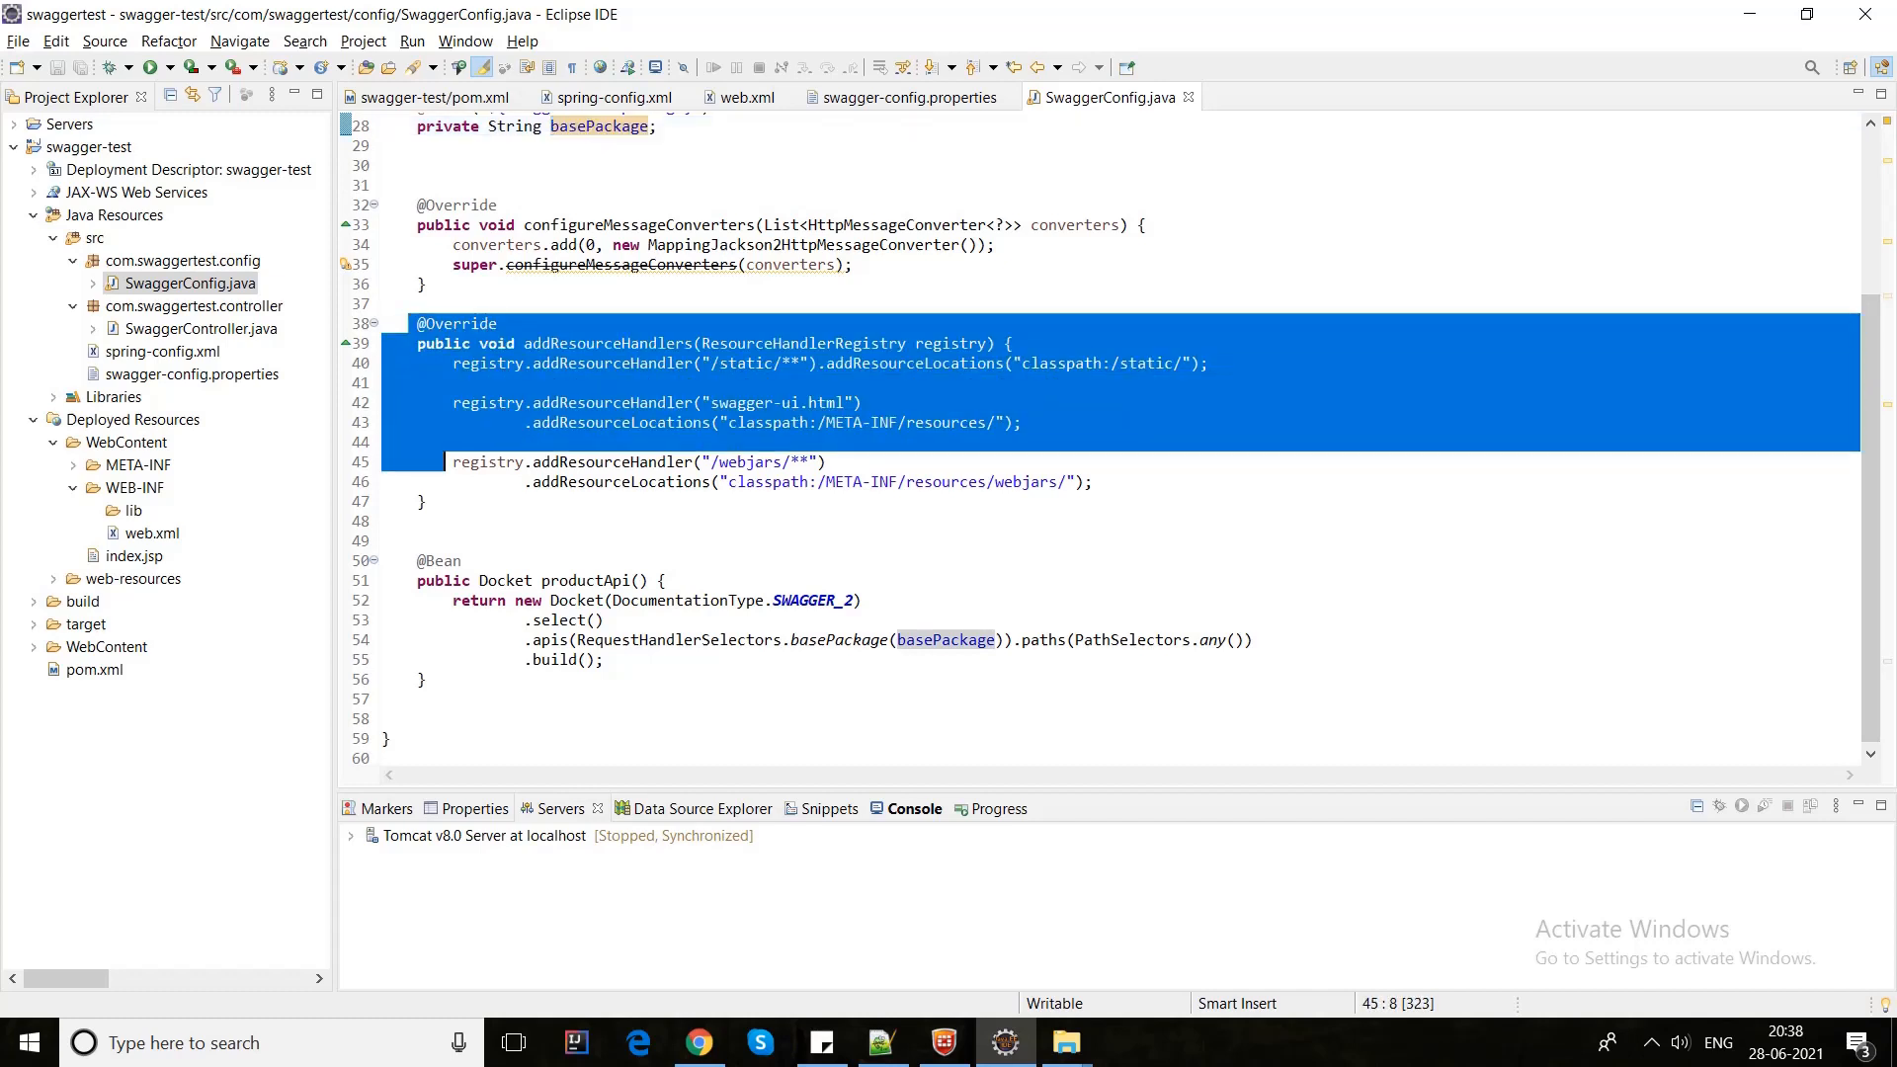
pyautogui.click(423, 500)
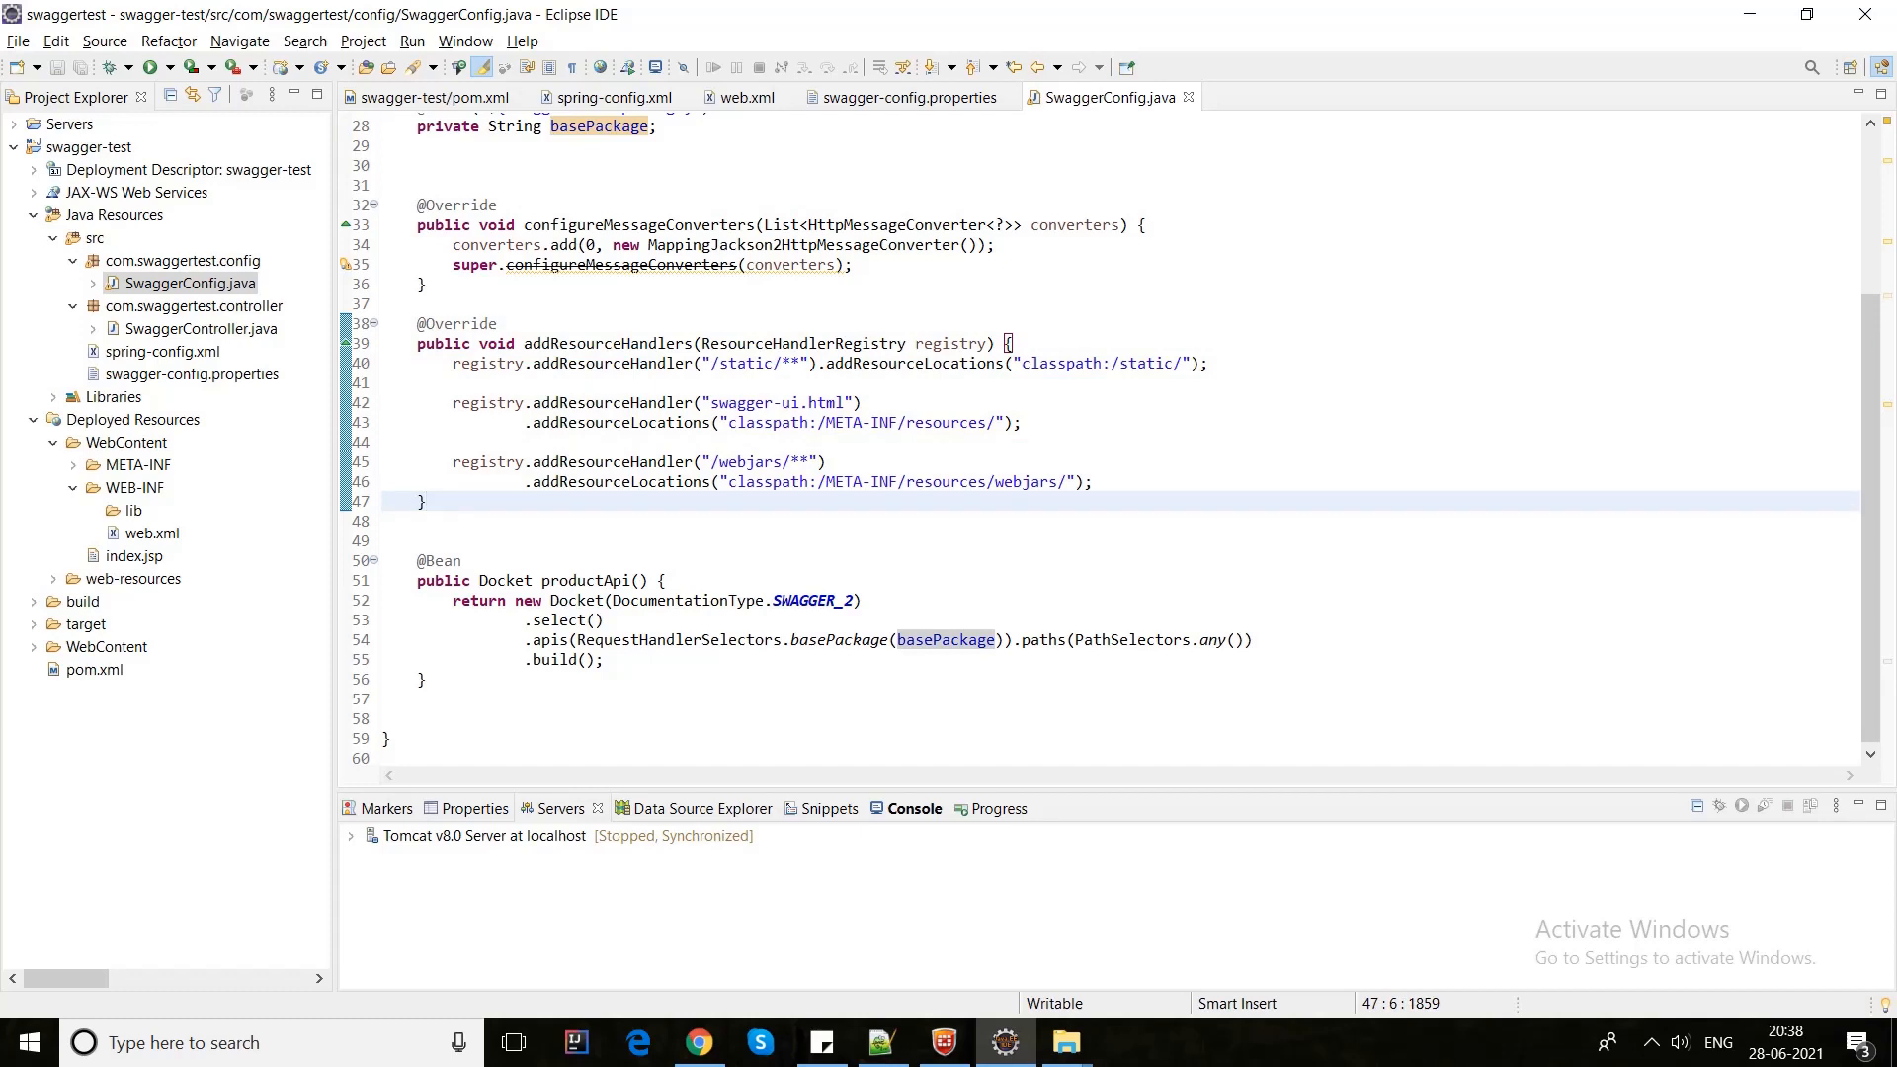
pyautogui.click(425, 500)
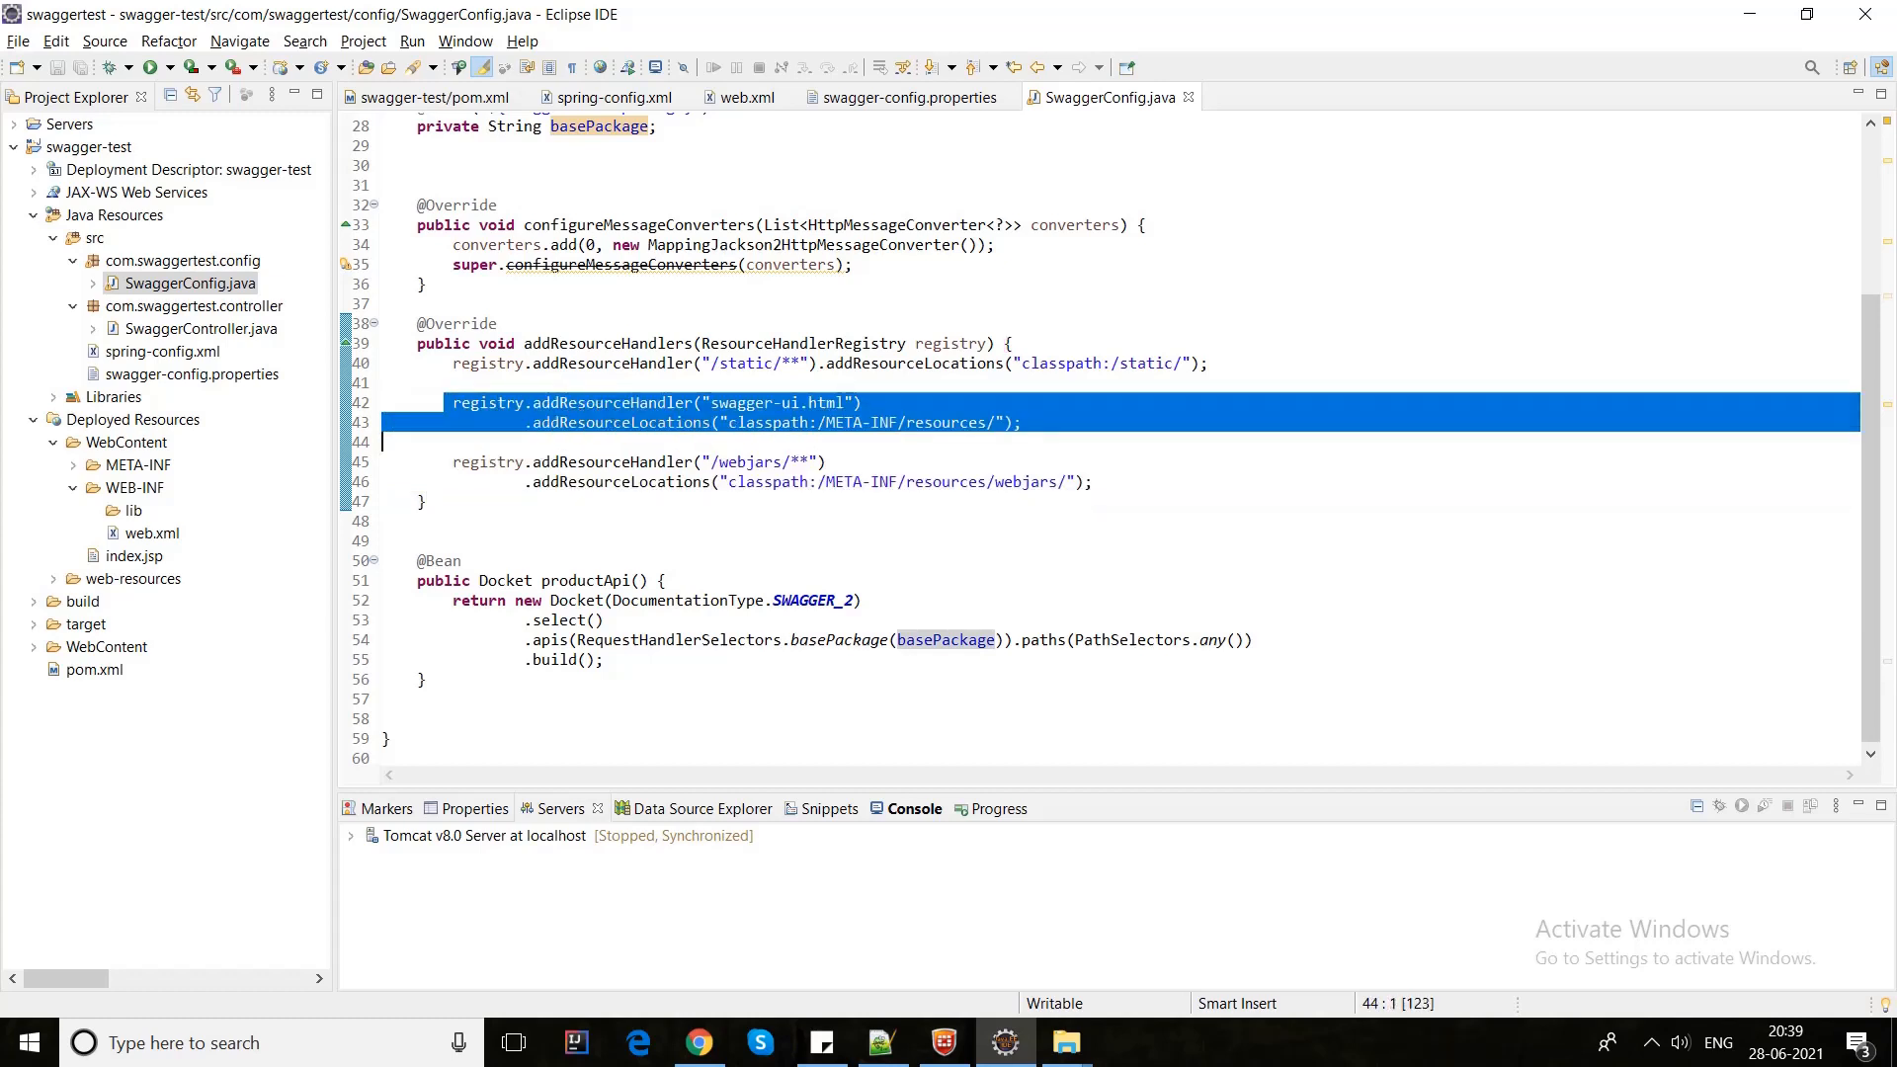
pyautogui.click(1009, 482)
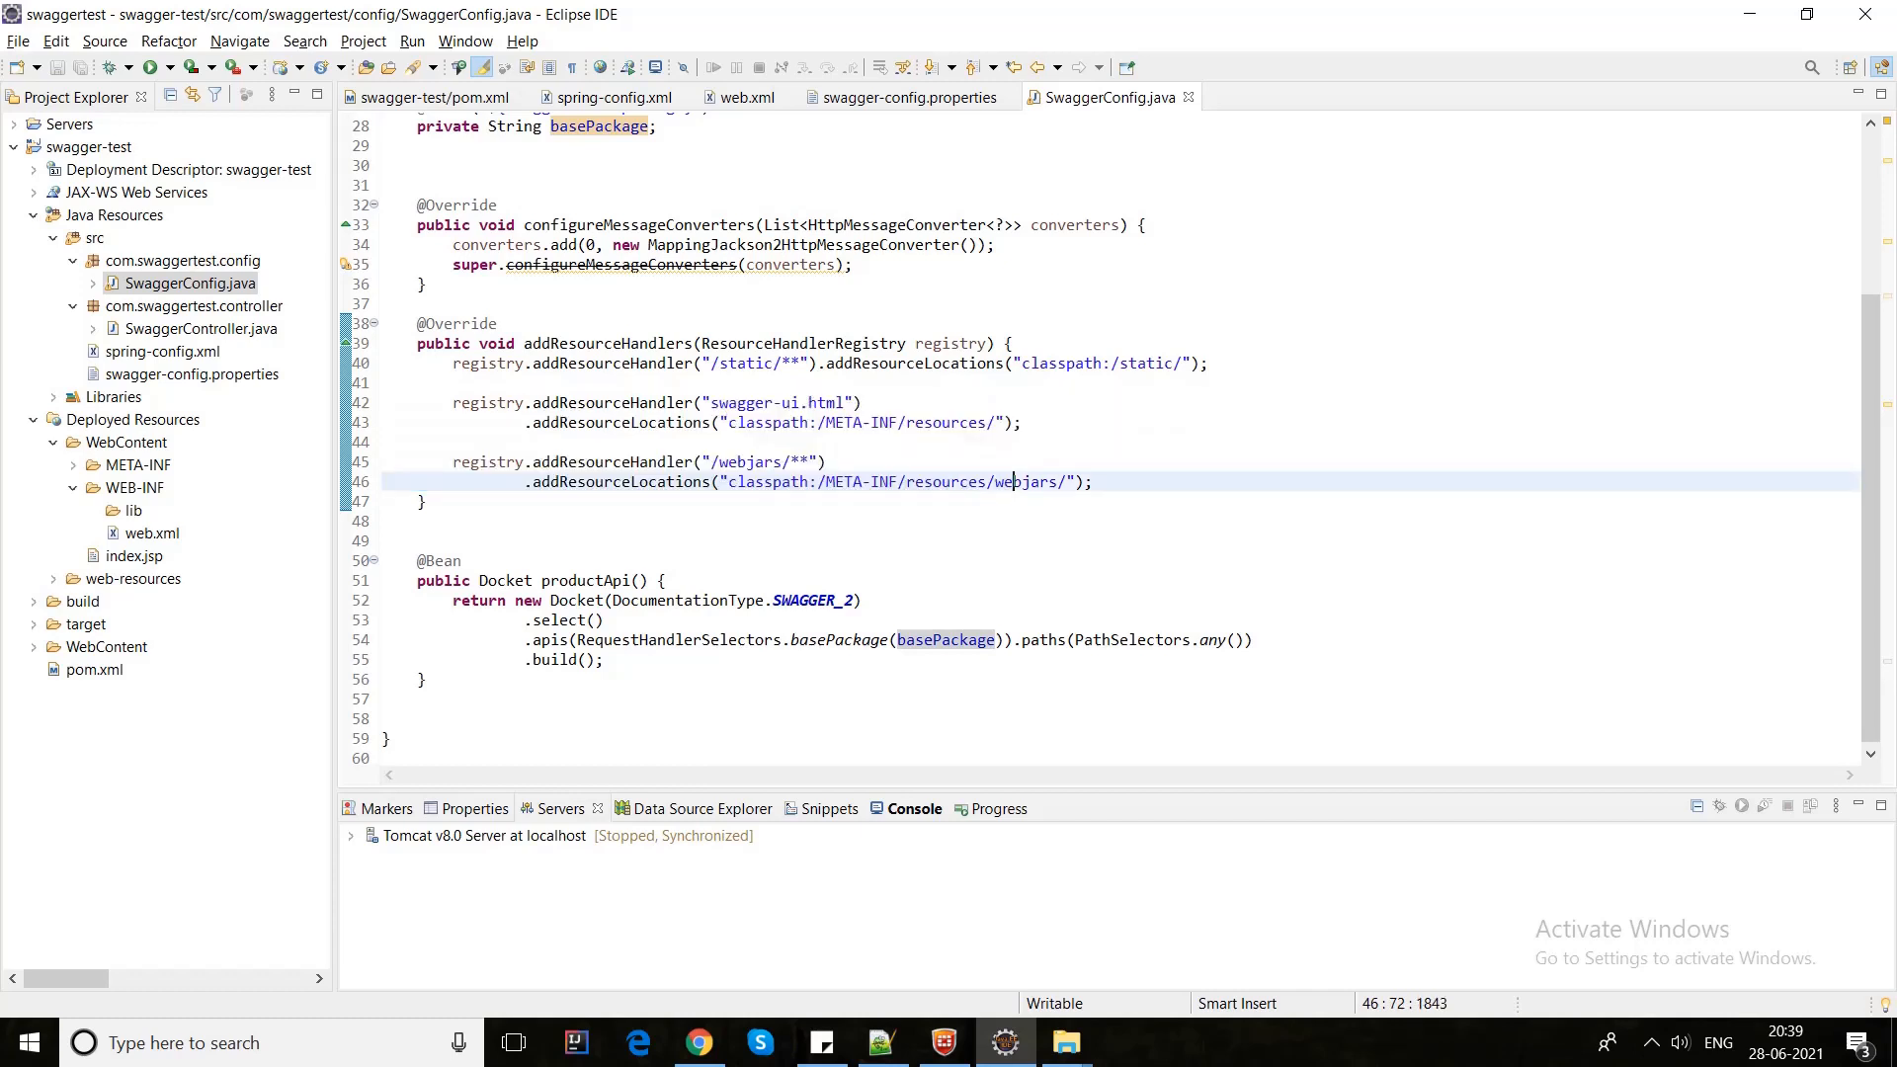
# Review the productApi Docket bean and highlight PathSelectors in its setup.
pyautogui.click(439, 559)
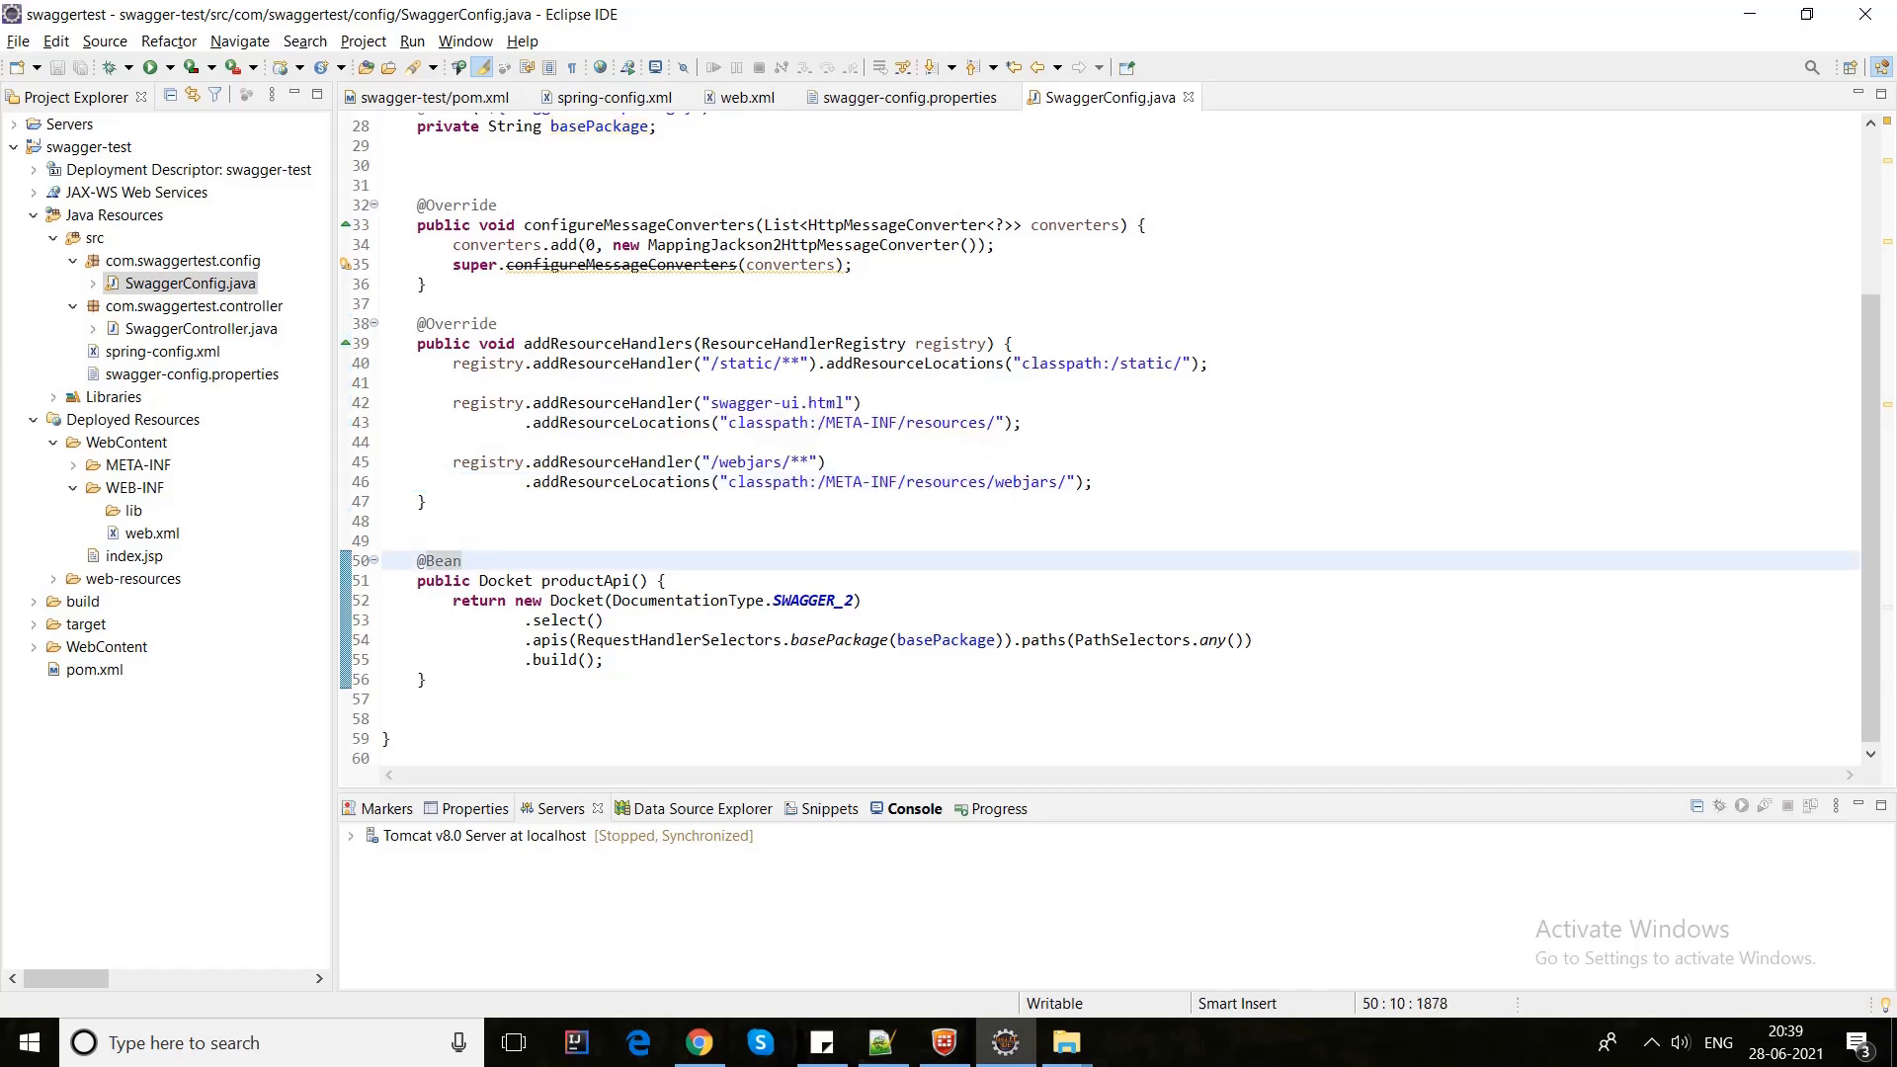
pyautogui.click(460, 559)
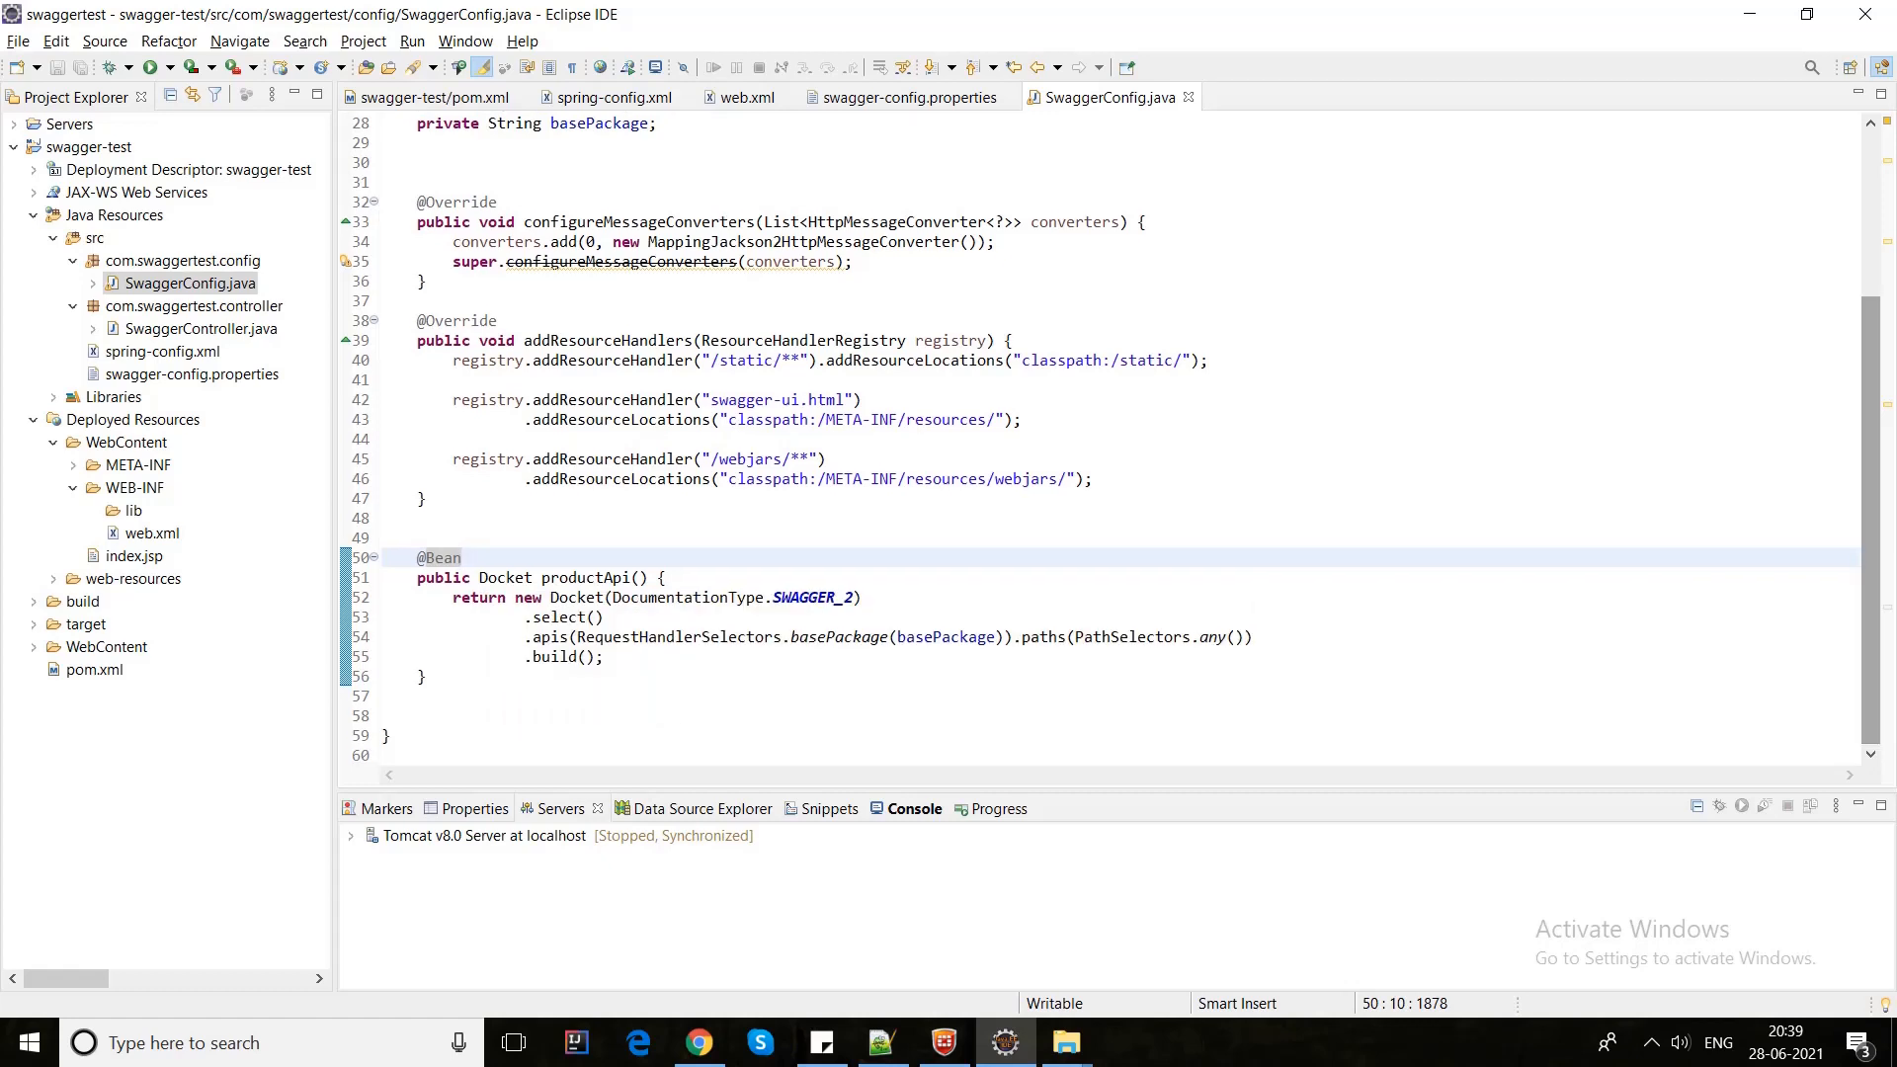
pyautogui.click(463, 557)
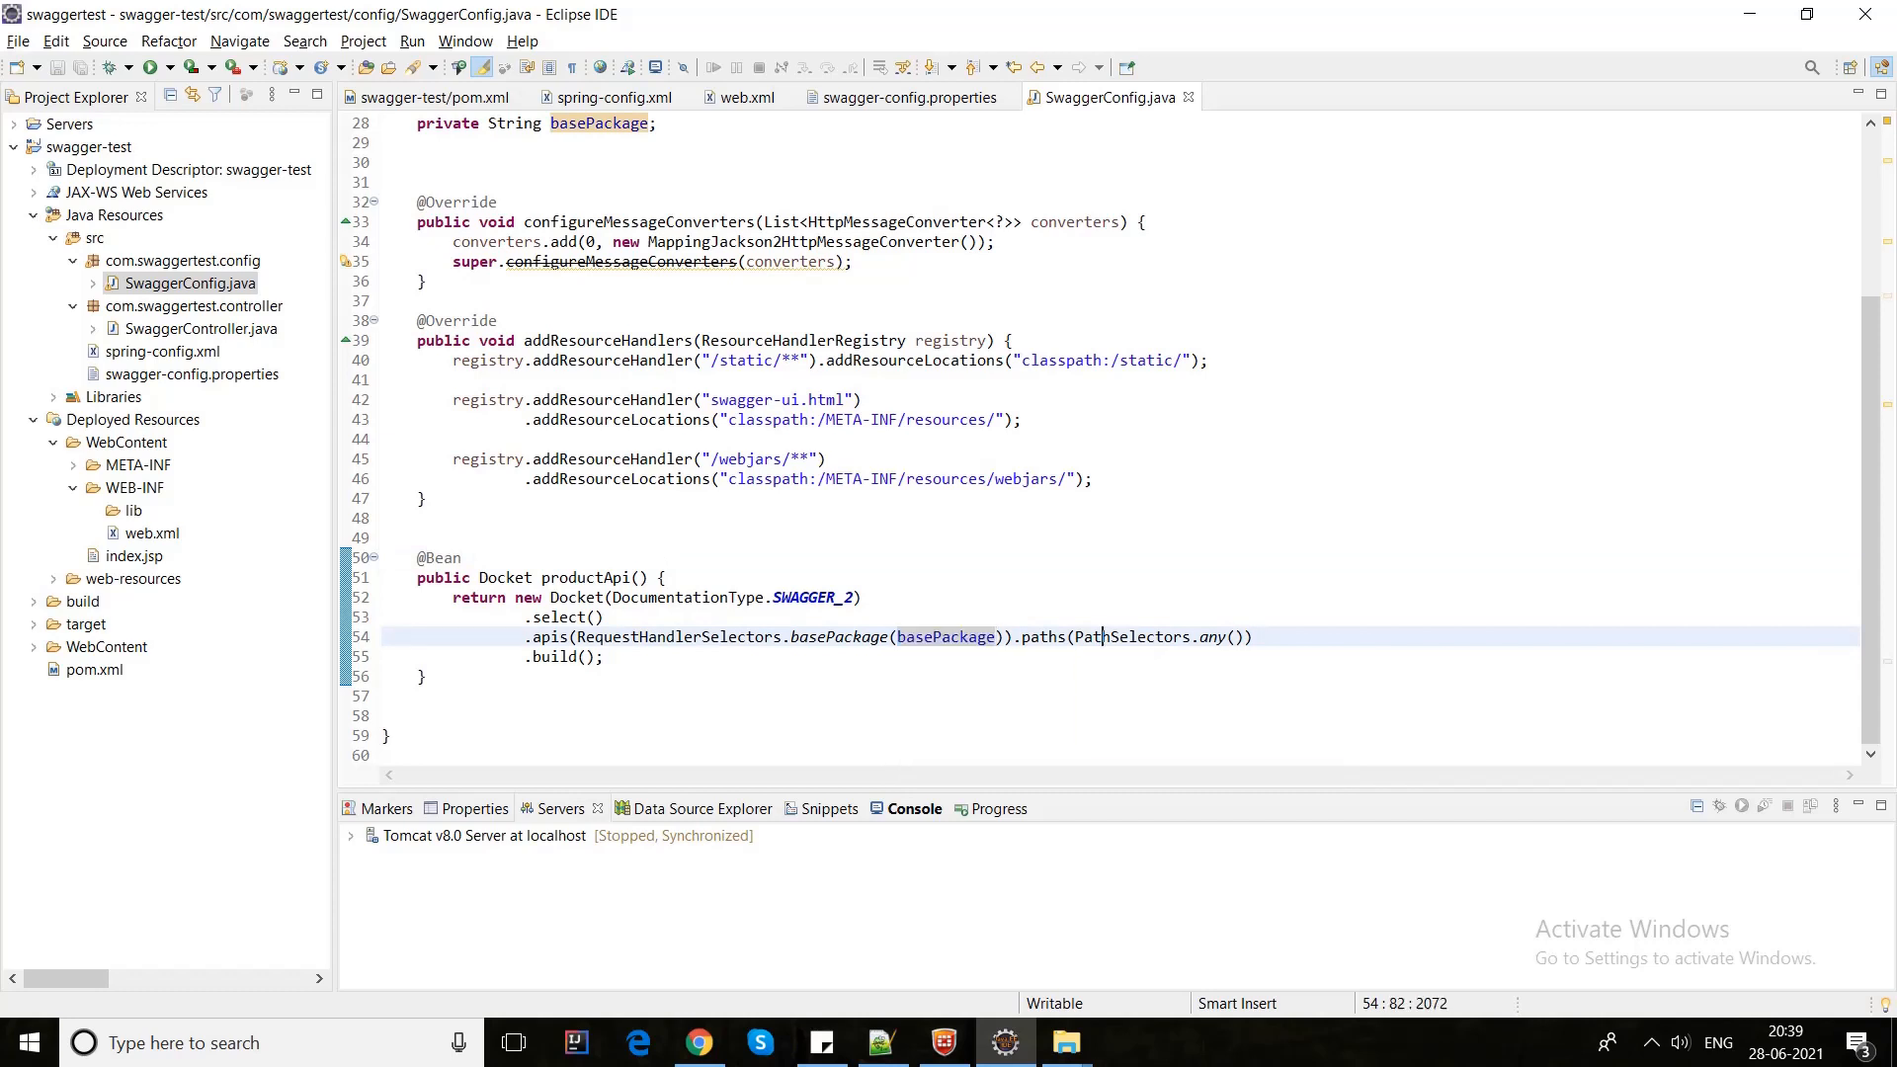
pyautogui.doubleClick(1131, 636)
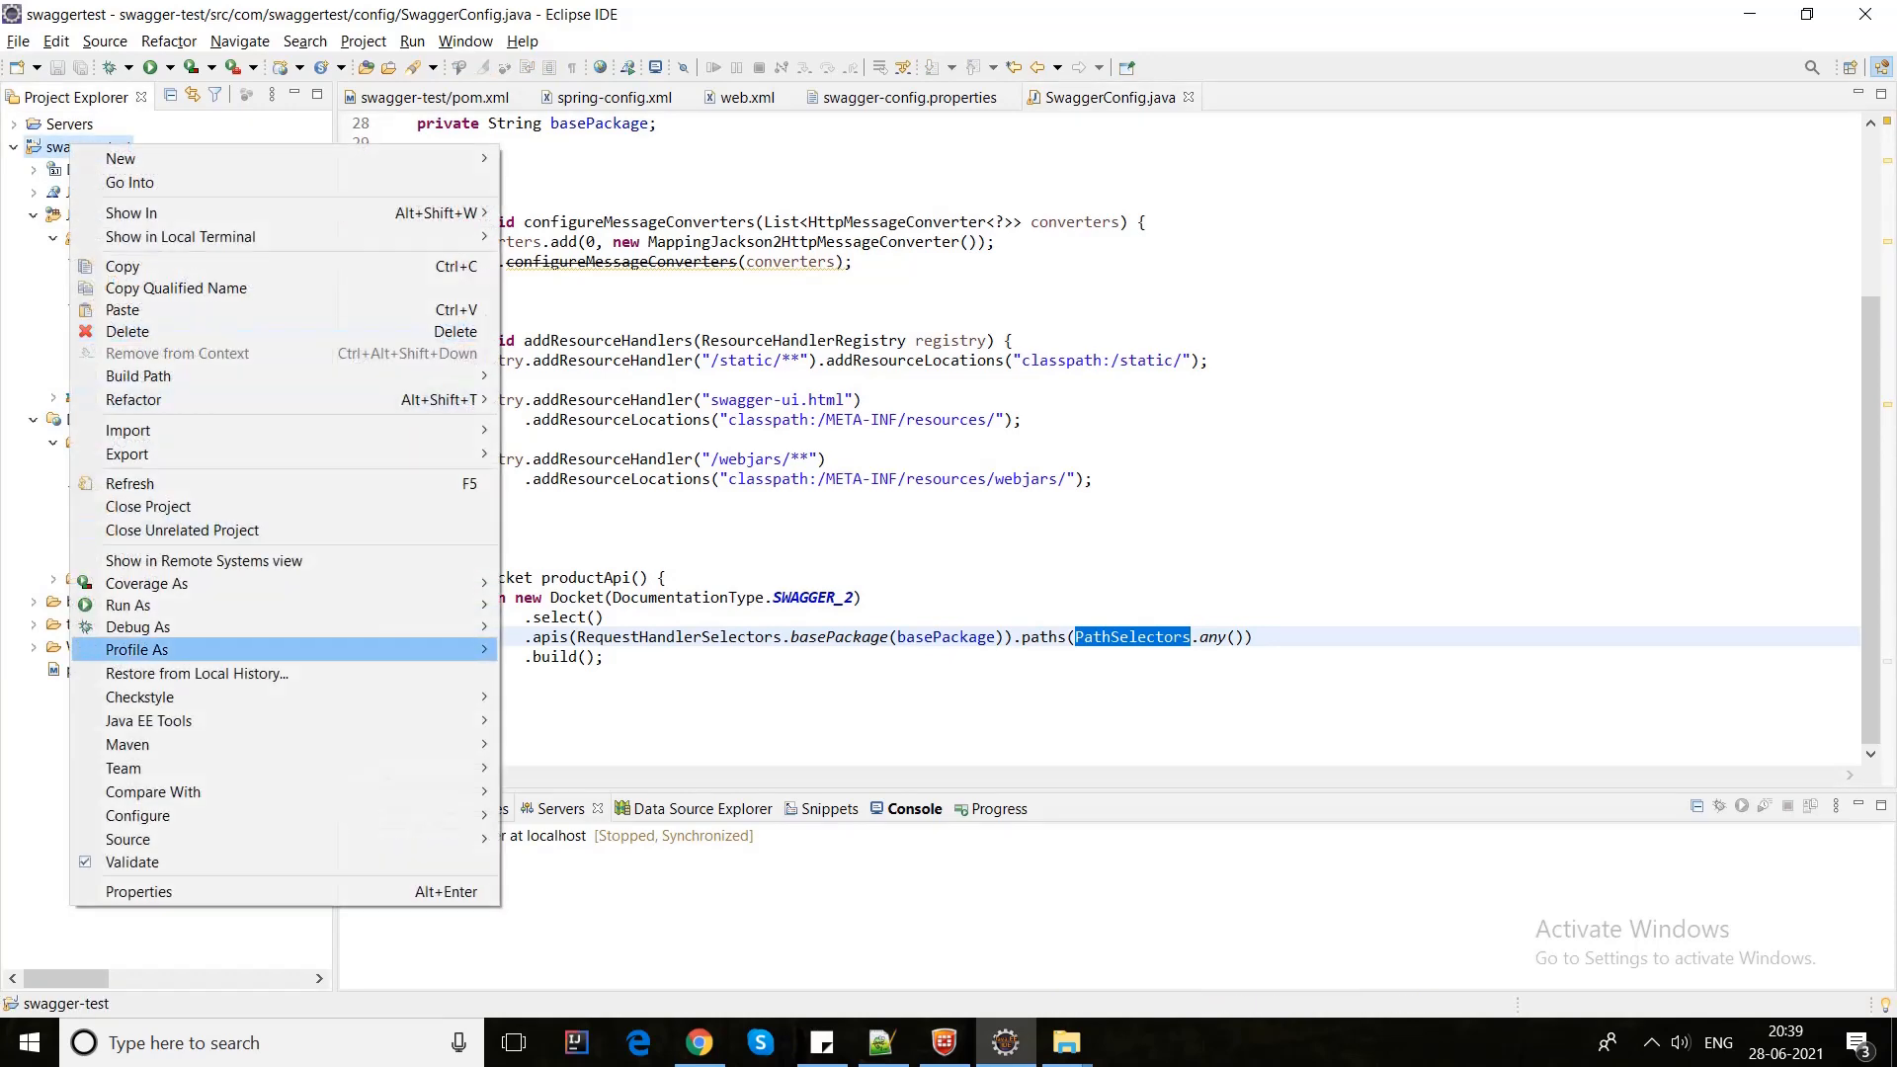
# Check Java Build Path Libraries and Order and Export for Maven Dependencies, then close Properties.
pyautogui.click(138, 891)
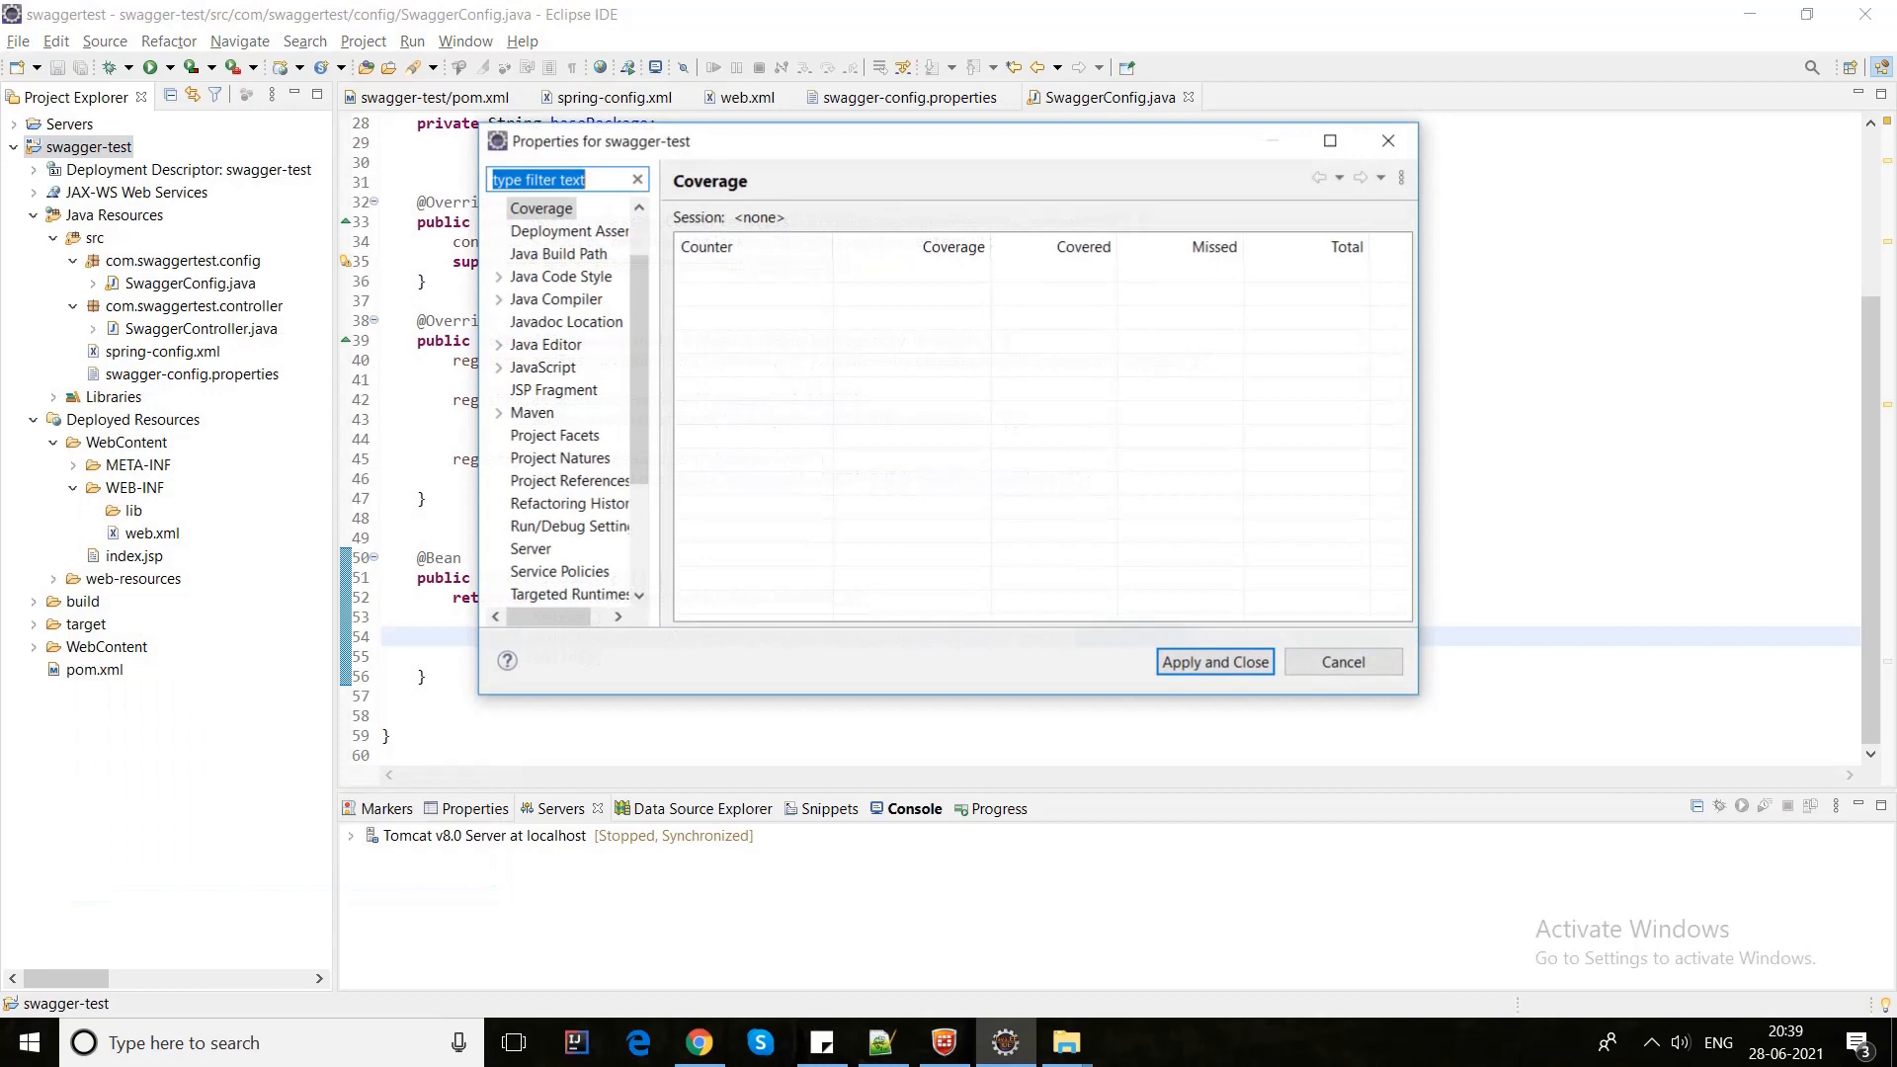
pyautogui.click(557, 255)
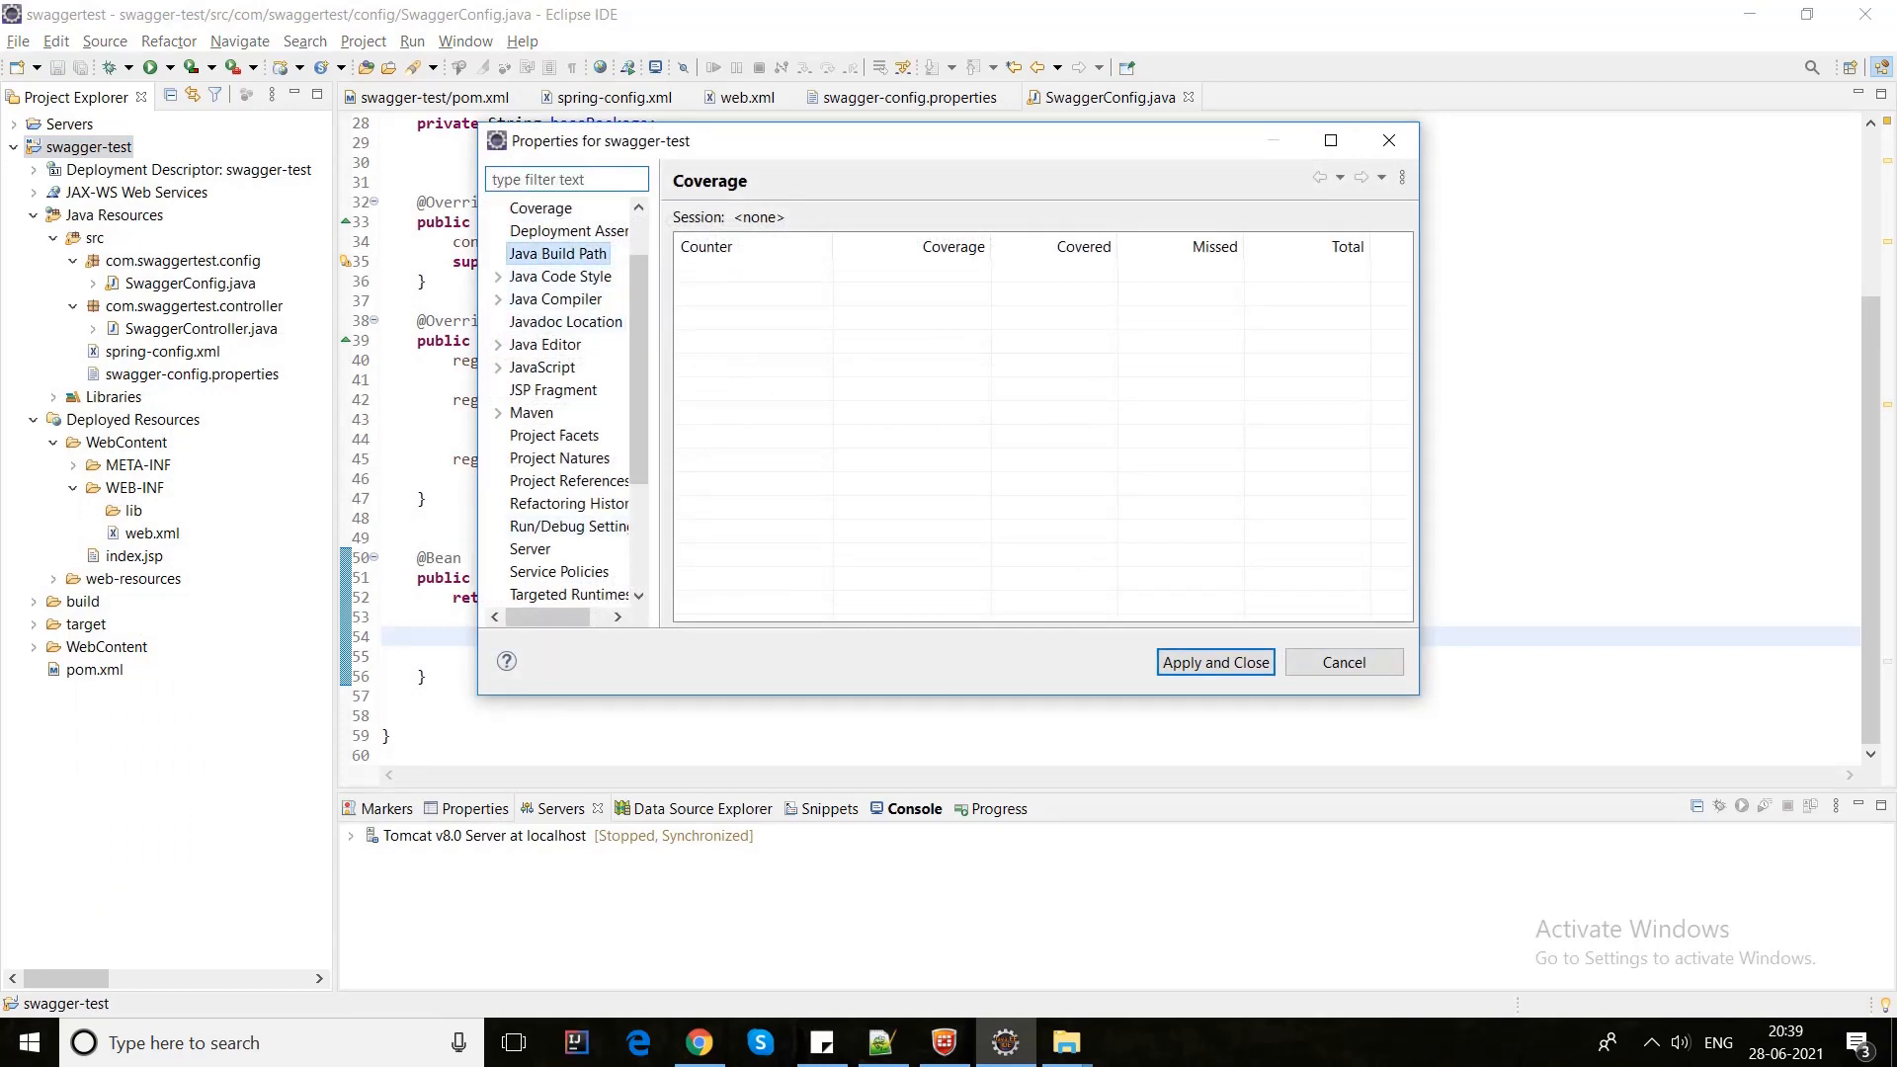
pyautogui.click(557, 253)
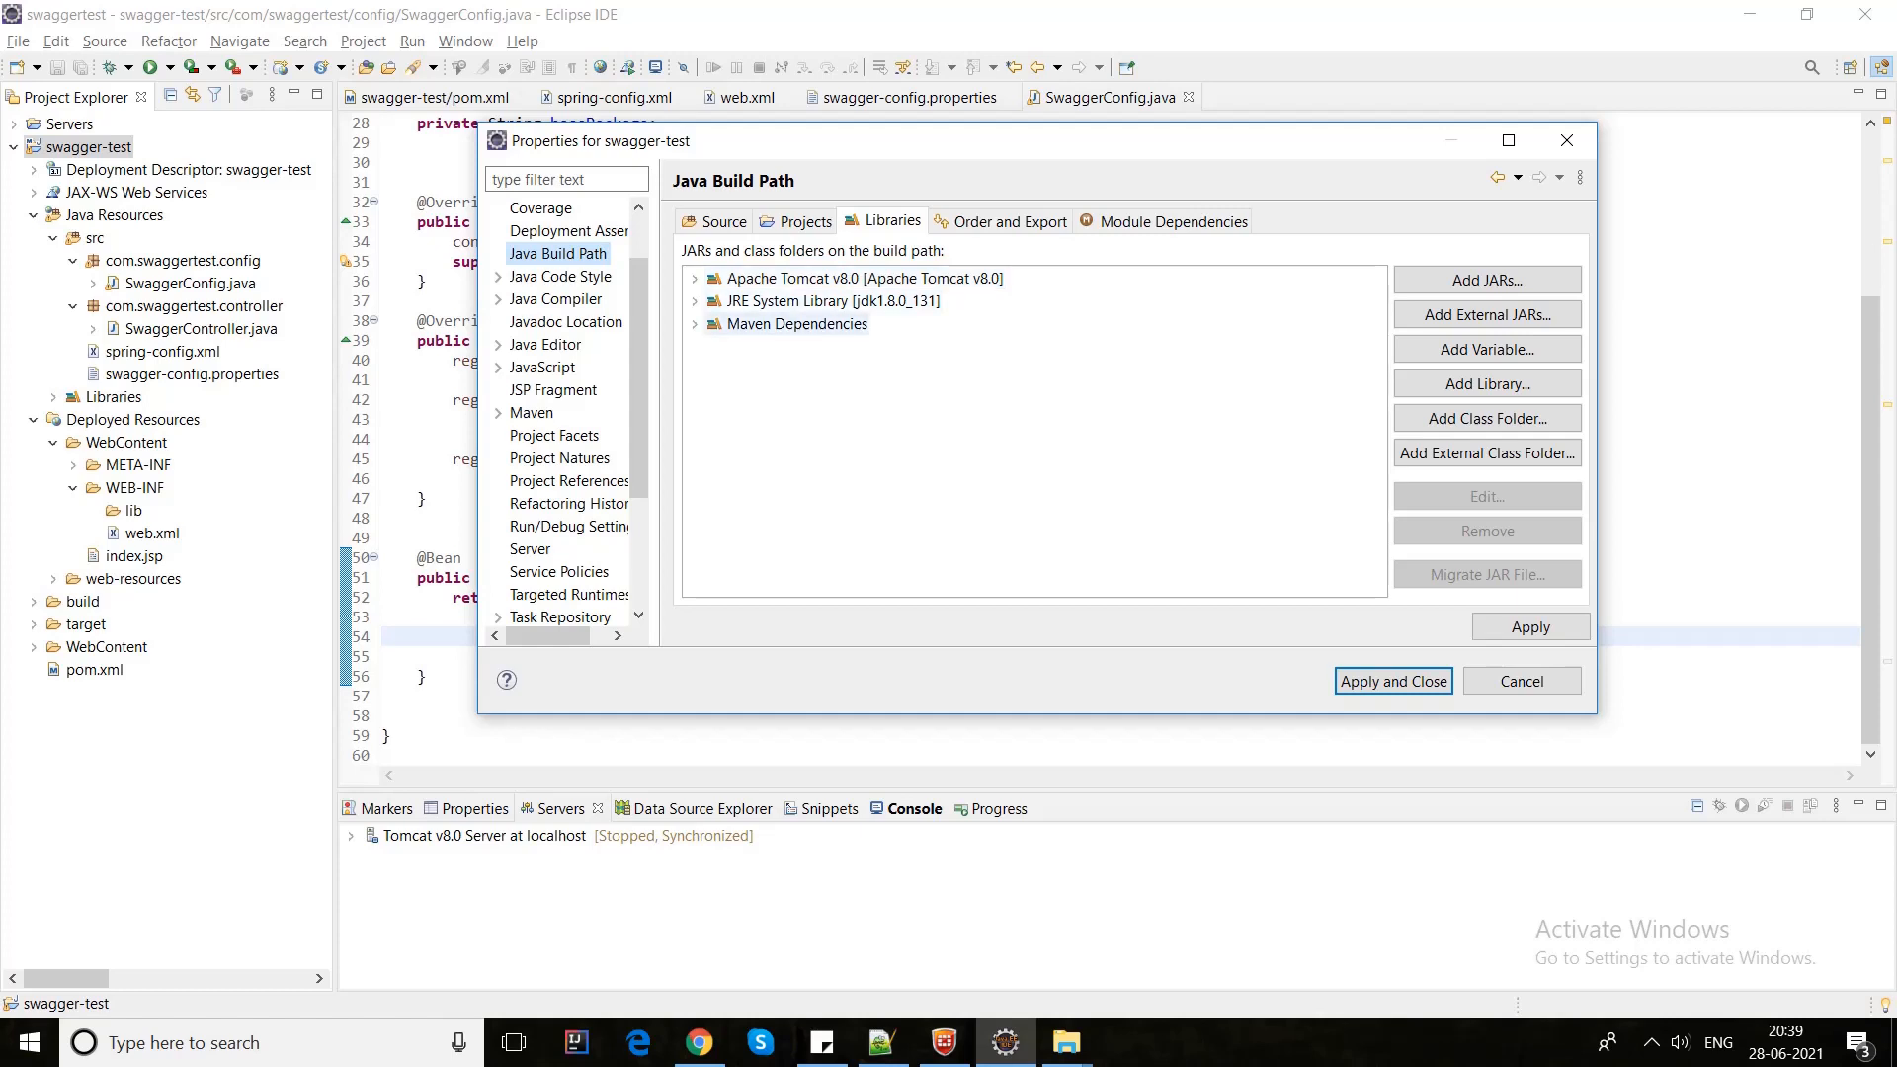
pyautogui.click(1009, 222)
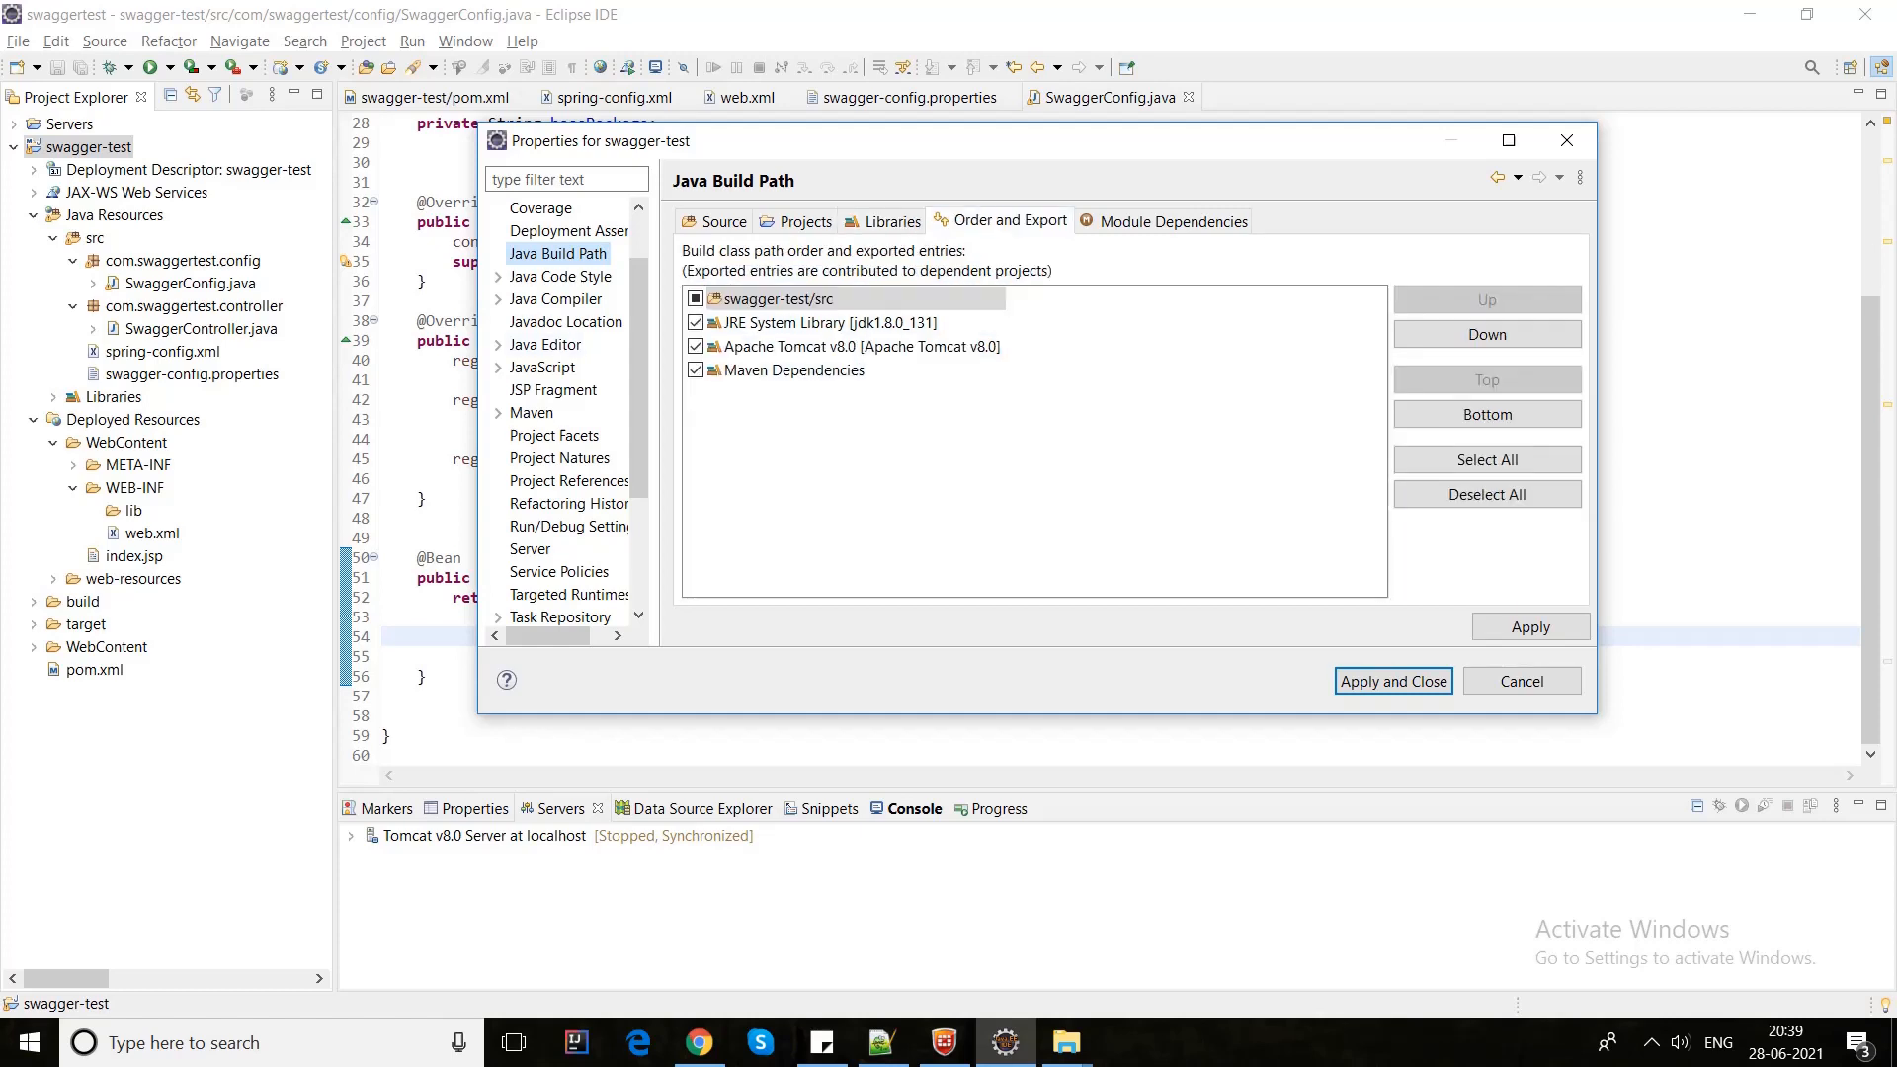
pyautogui.click(1391, 680)
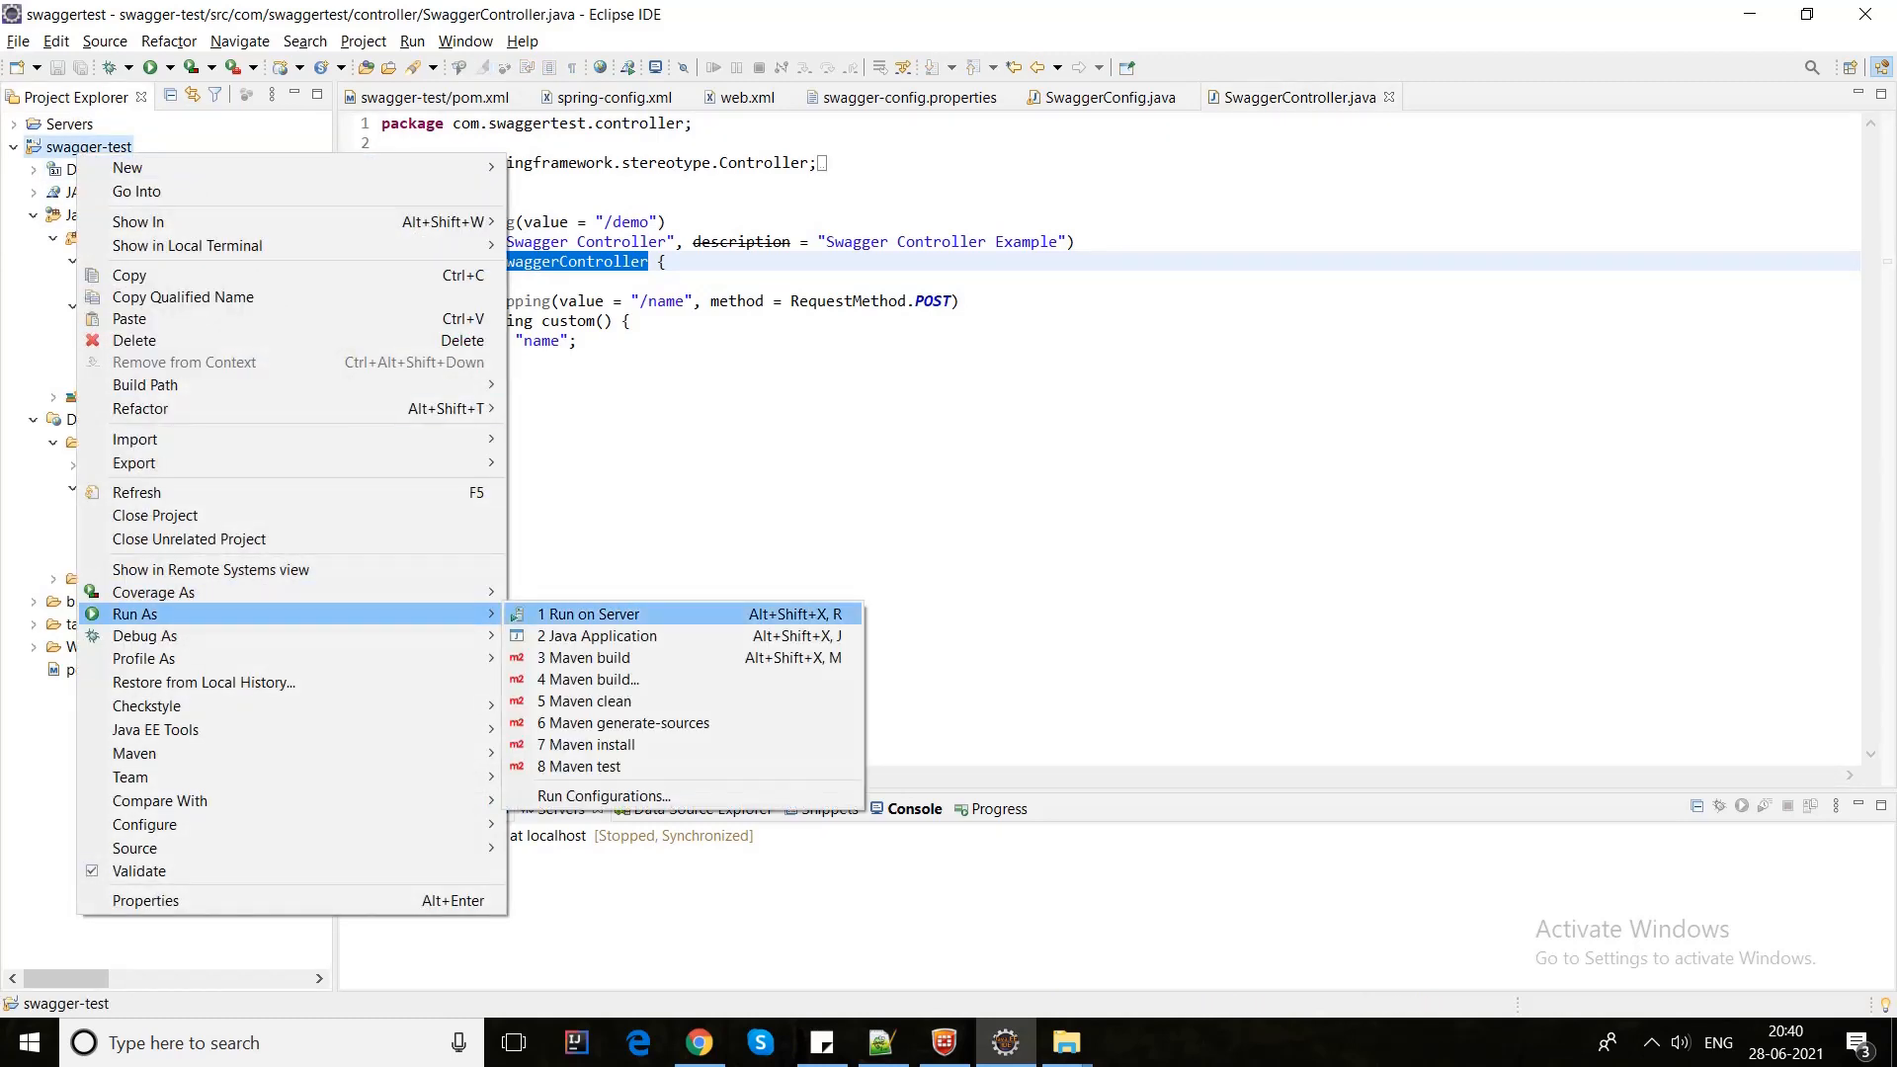
# Run the project on Tomcat v8.0 and follow the console until the Hello World home page opens.
pyautogui.click(589, 613)
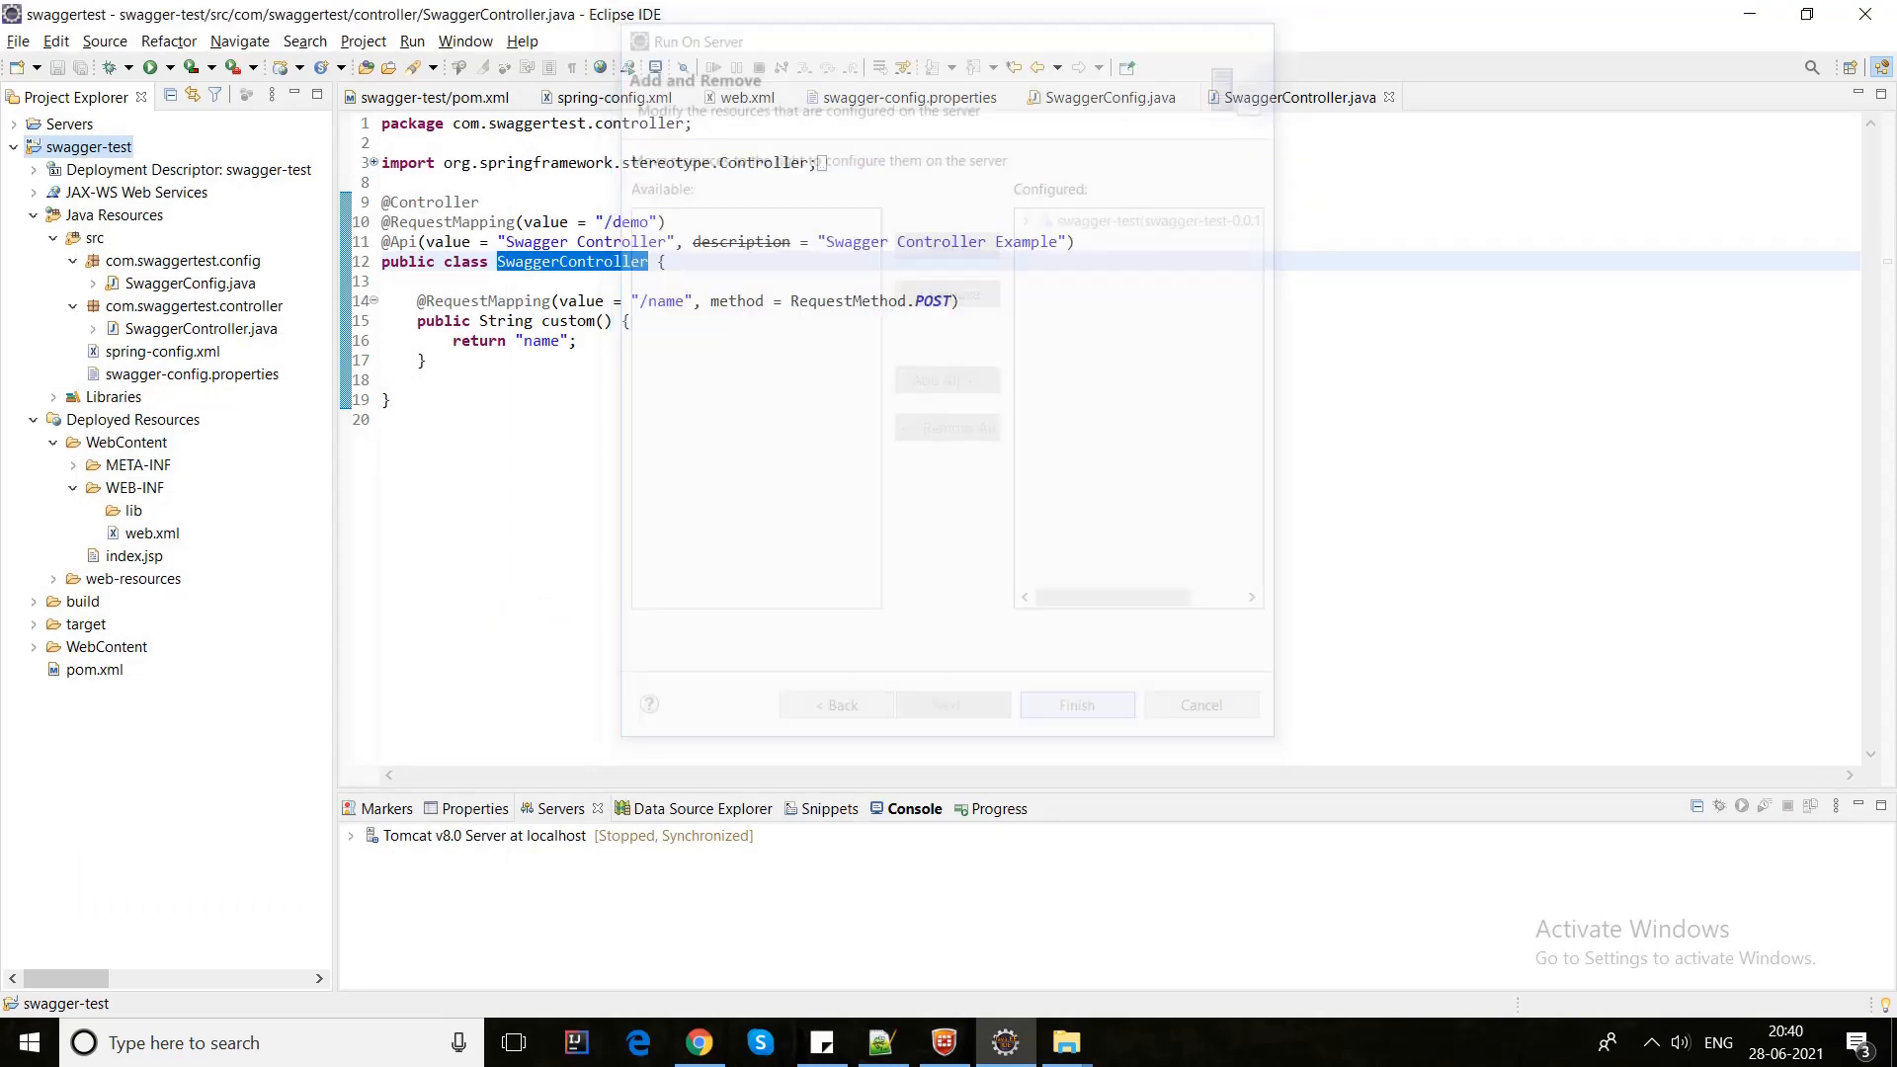
pyautogui.click(1075, 703)
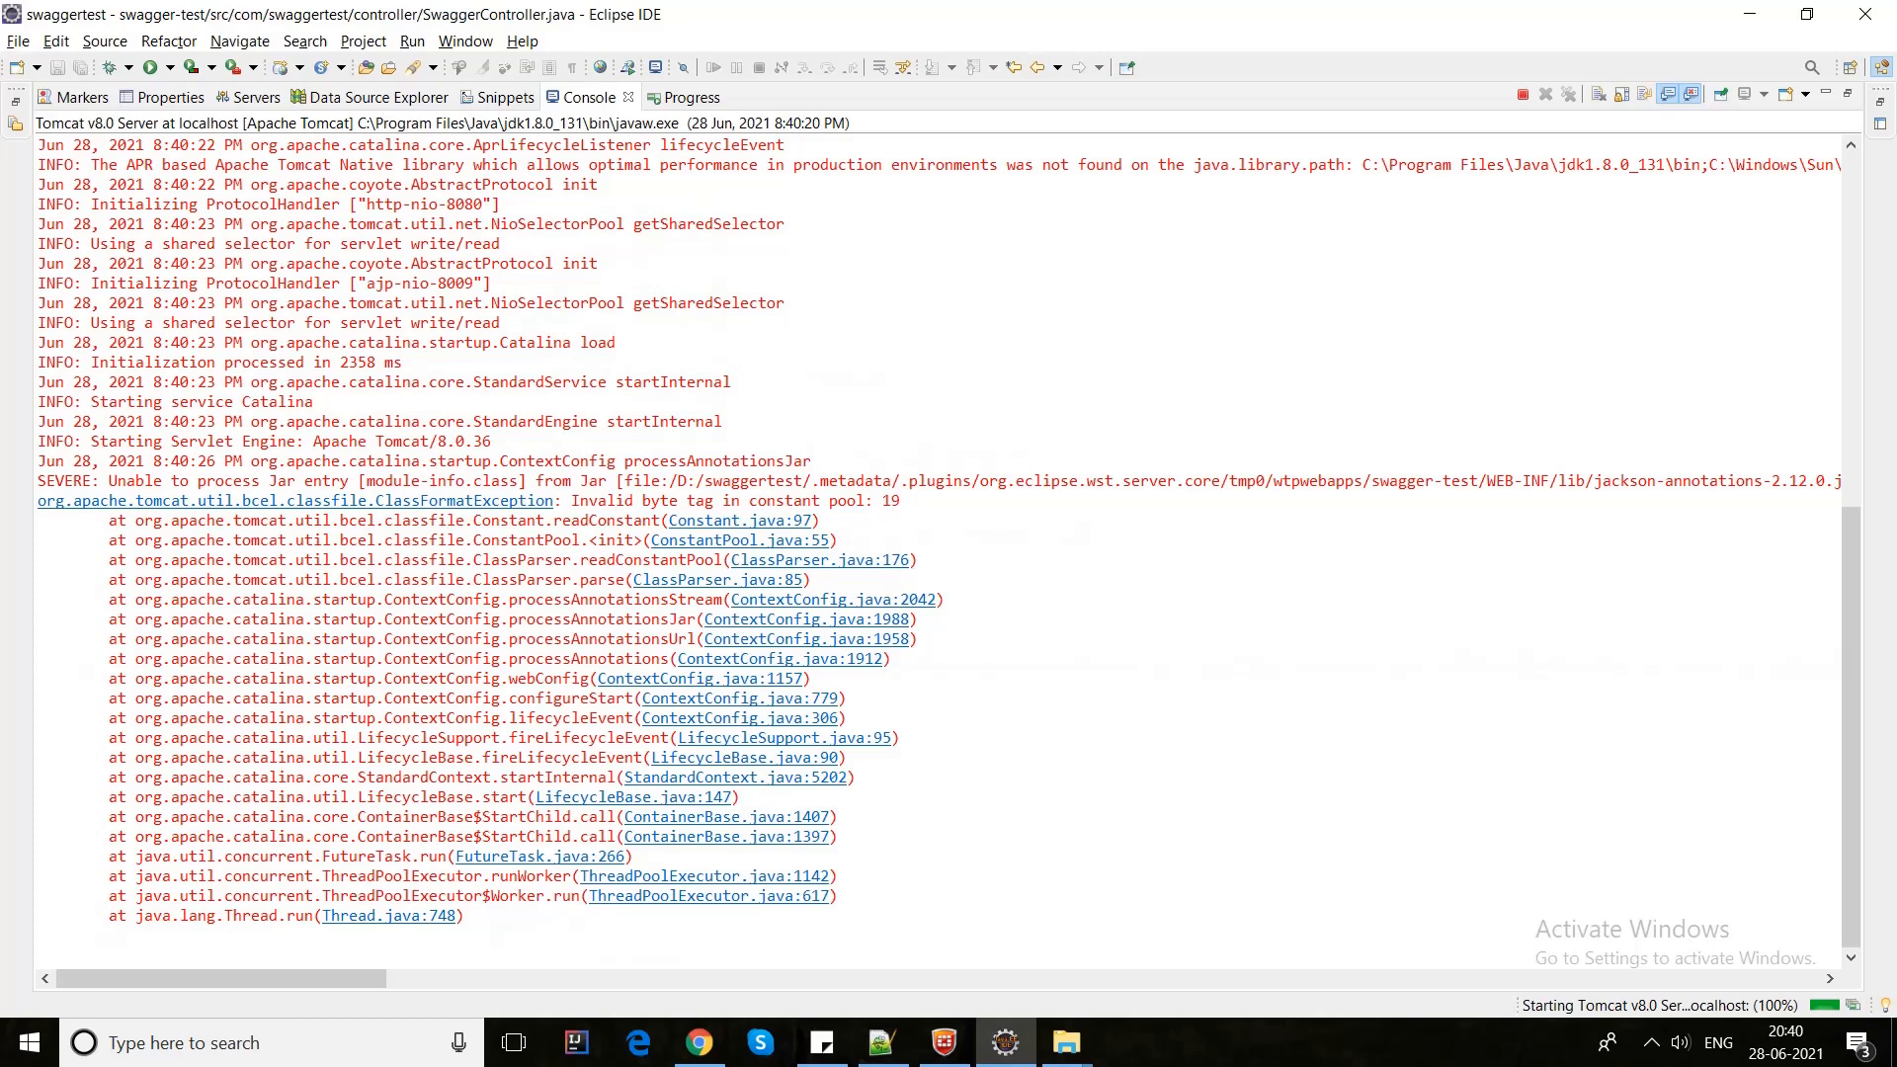
pyautogui.scroll(-3)
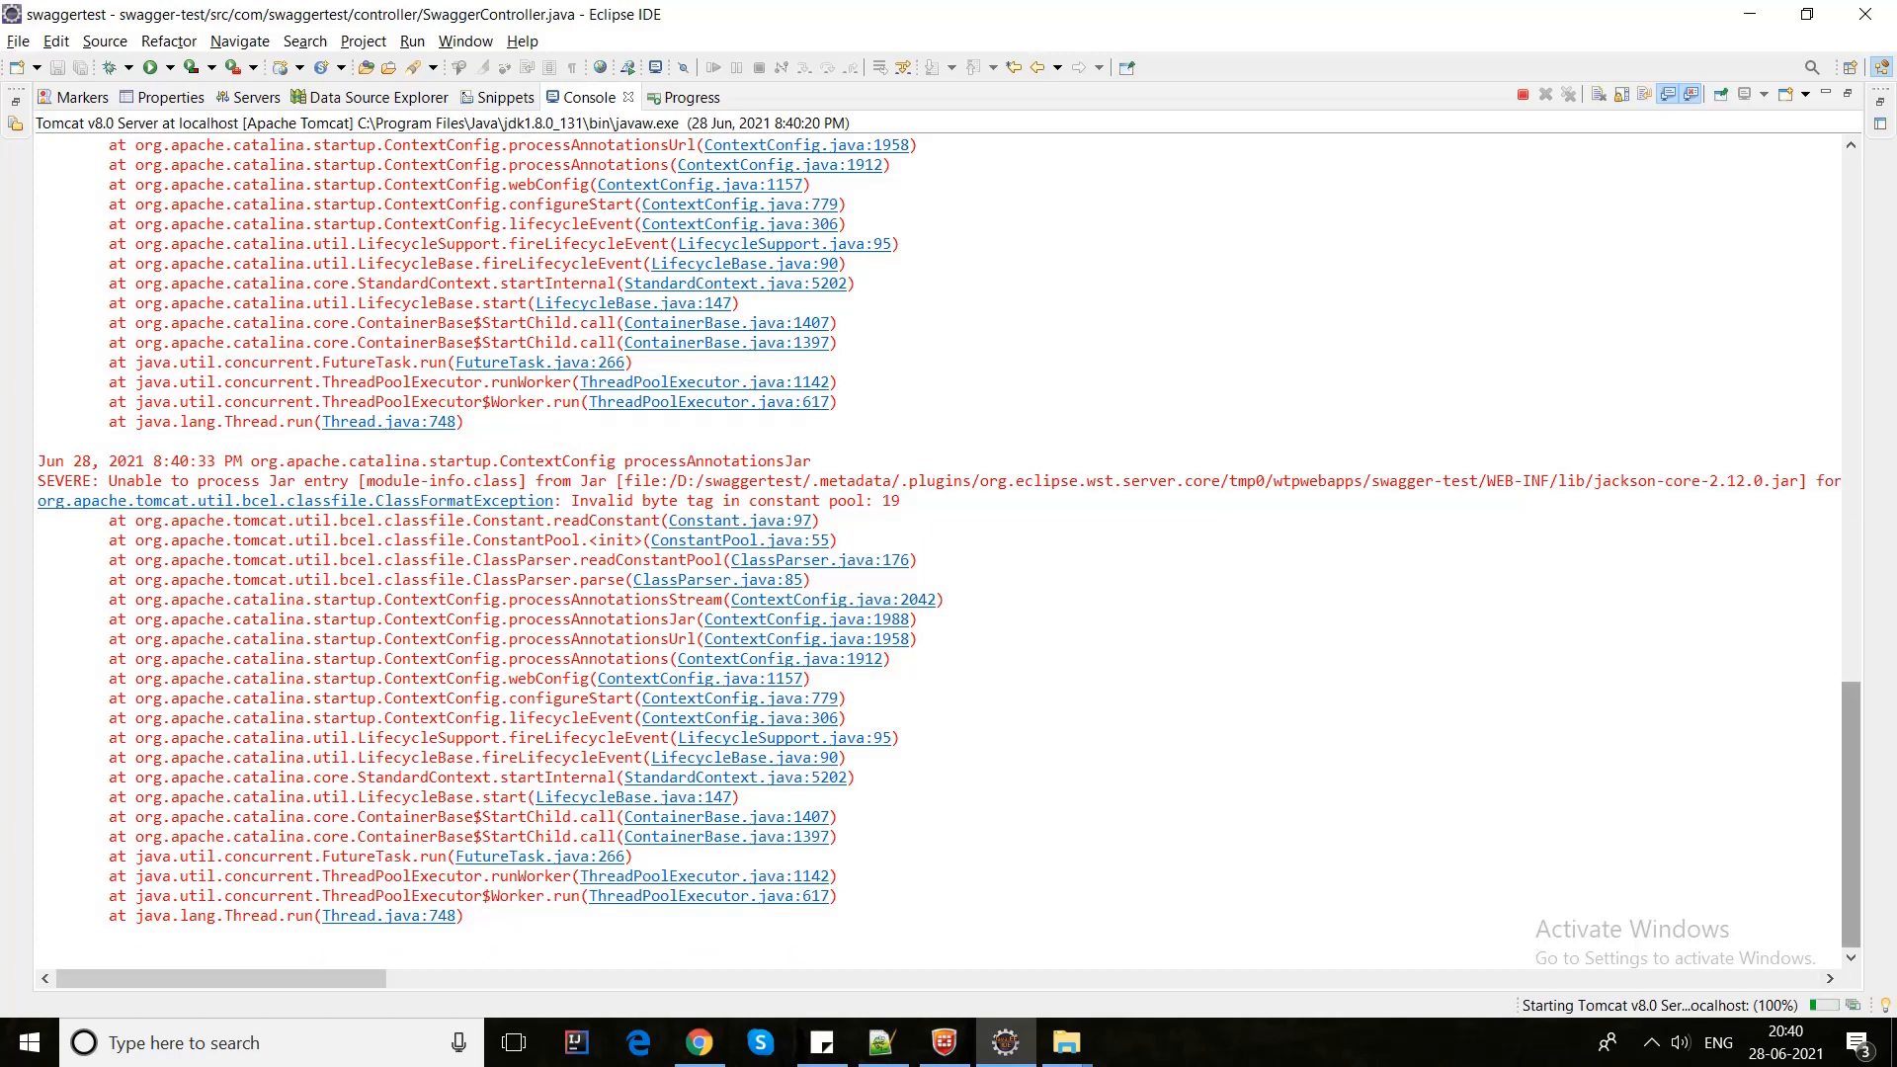
pyautogui.scroll(-3)
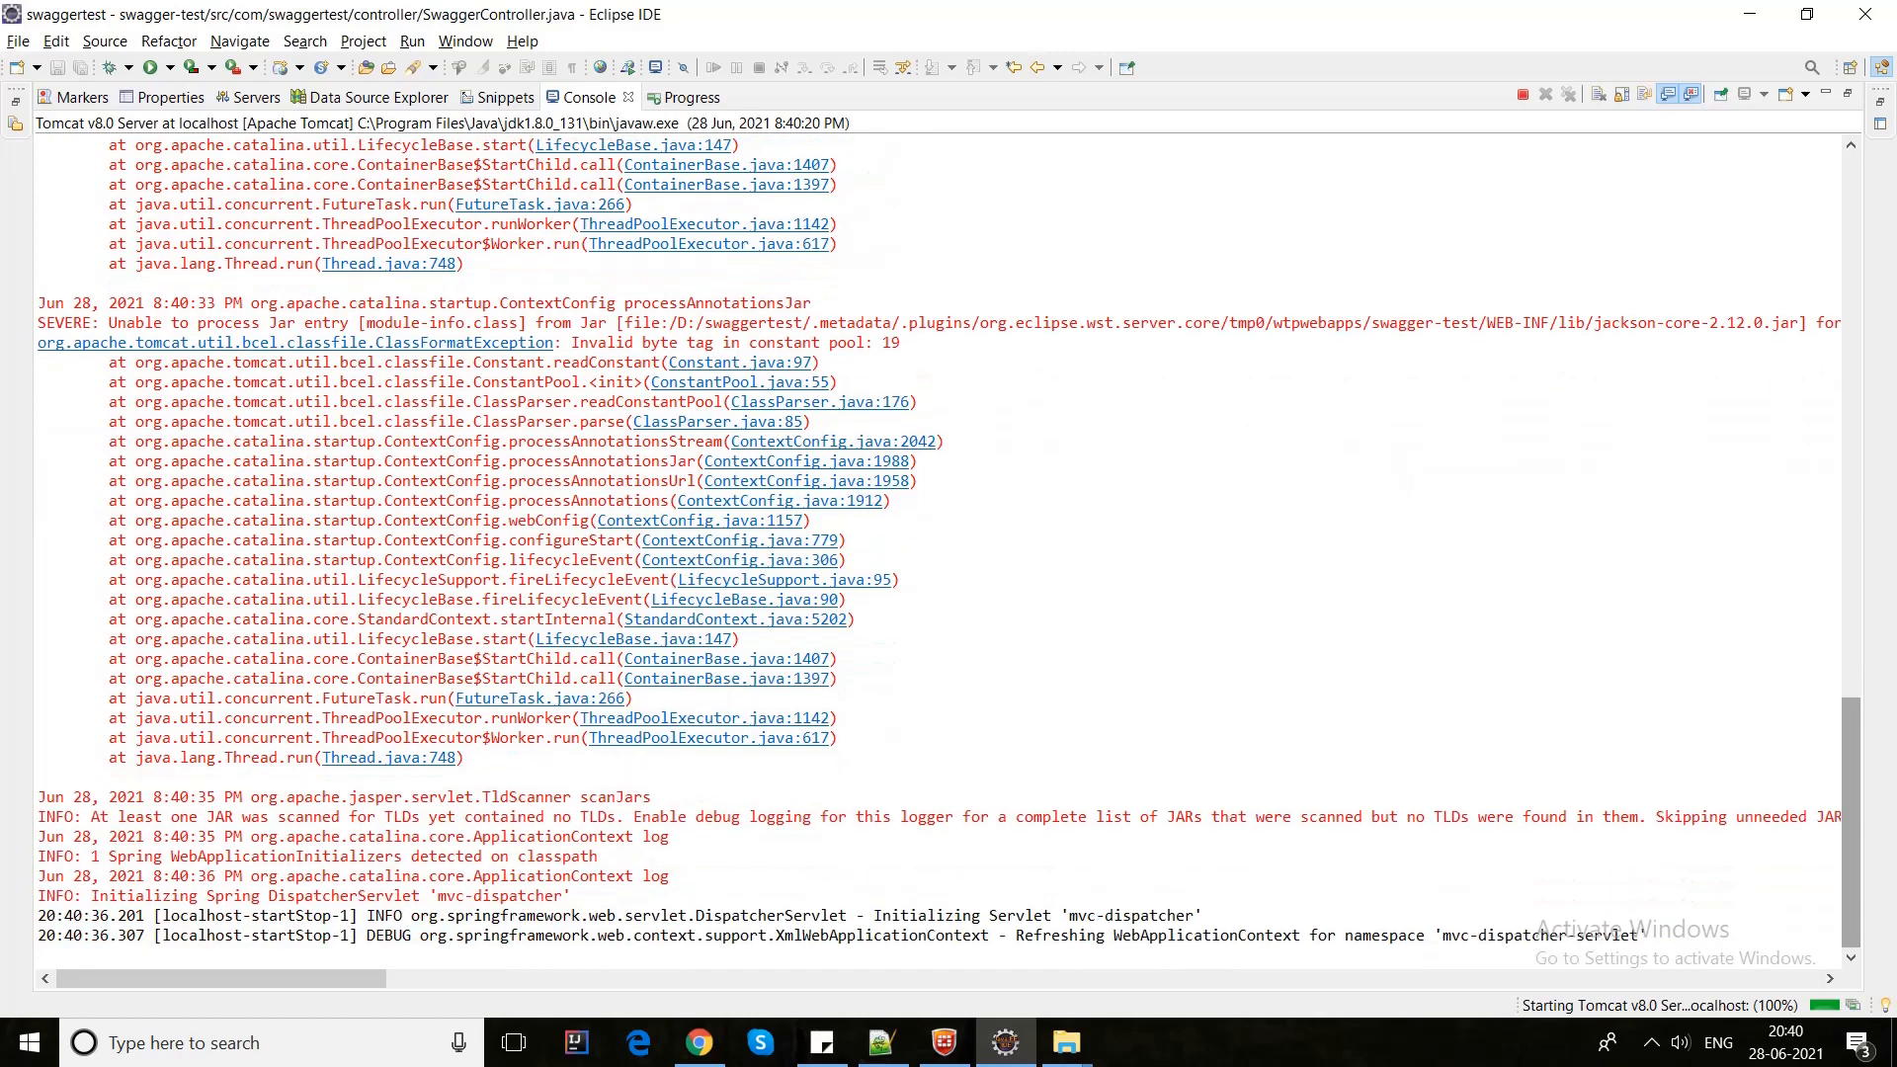
pyautogui.scroll(-3)
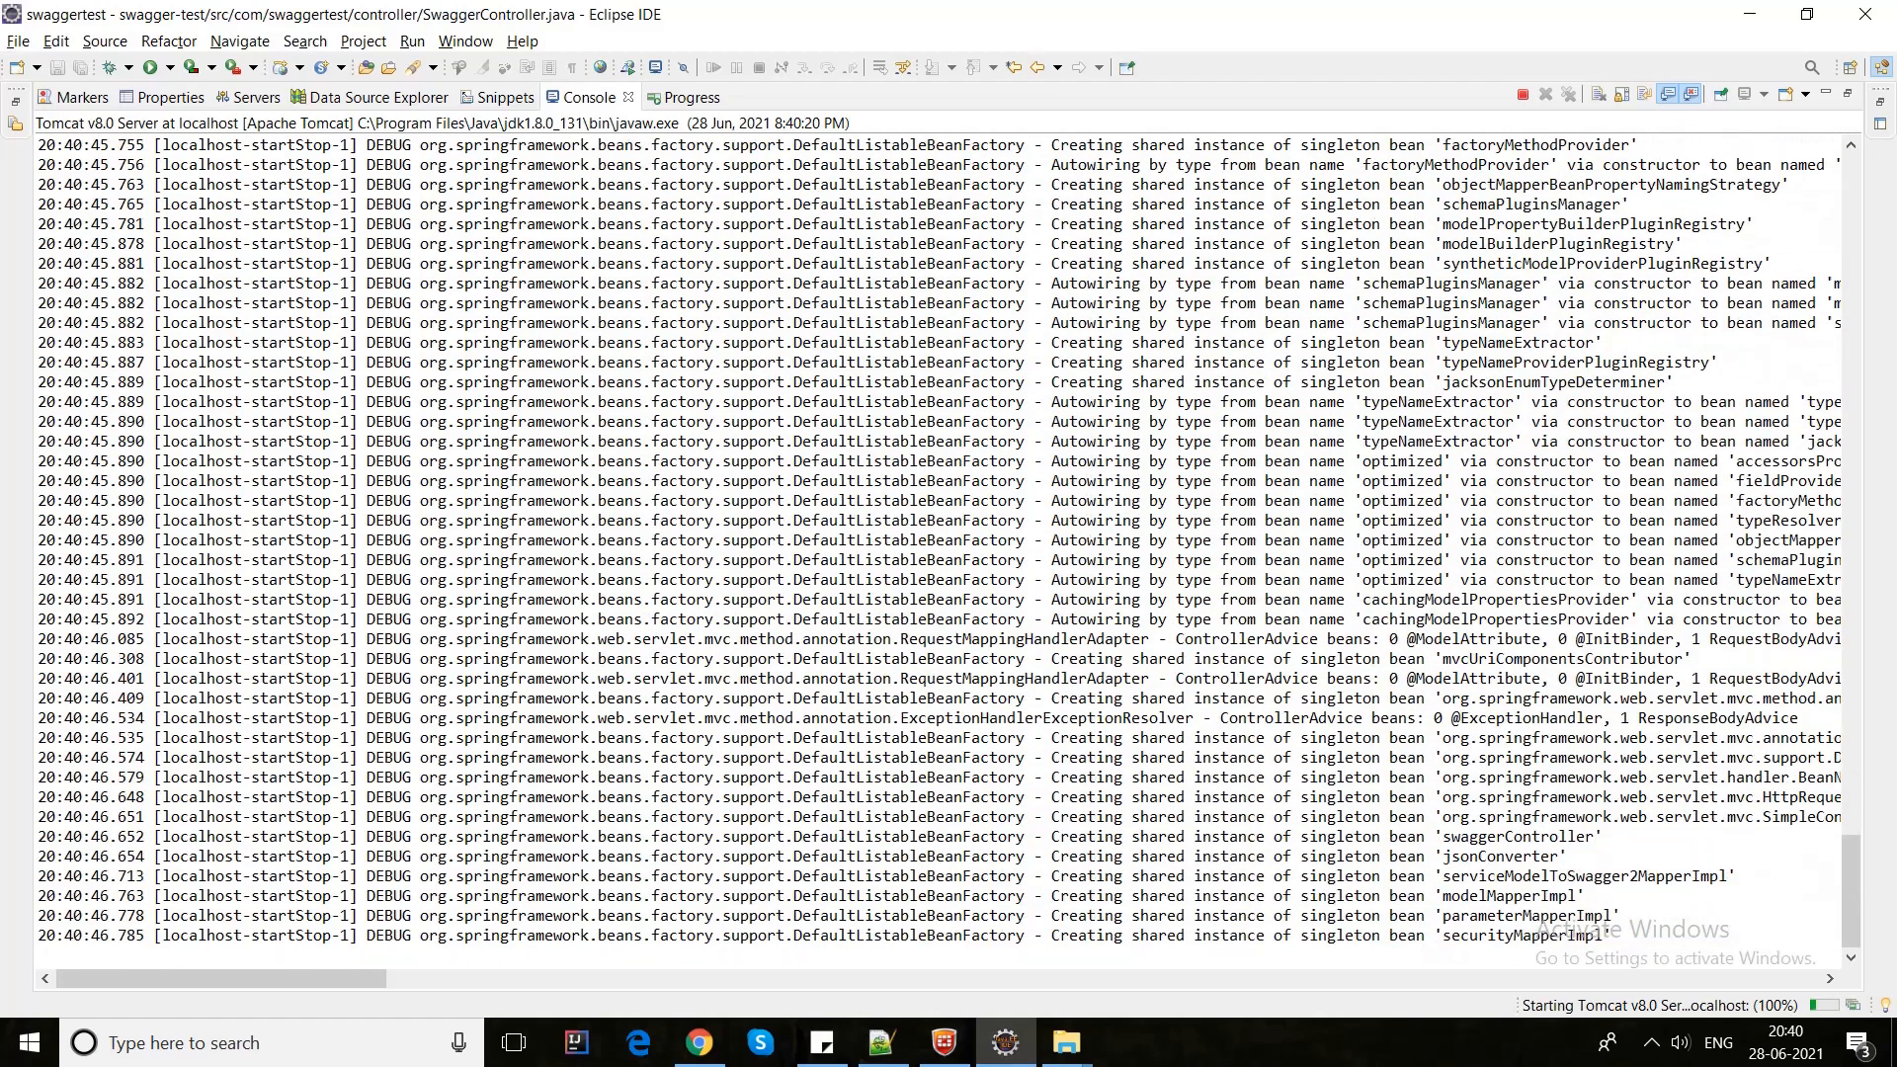
pyautogui.scroll(-3)
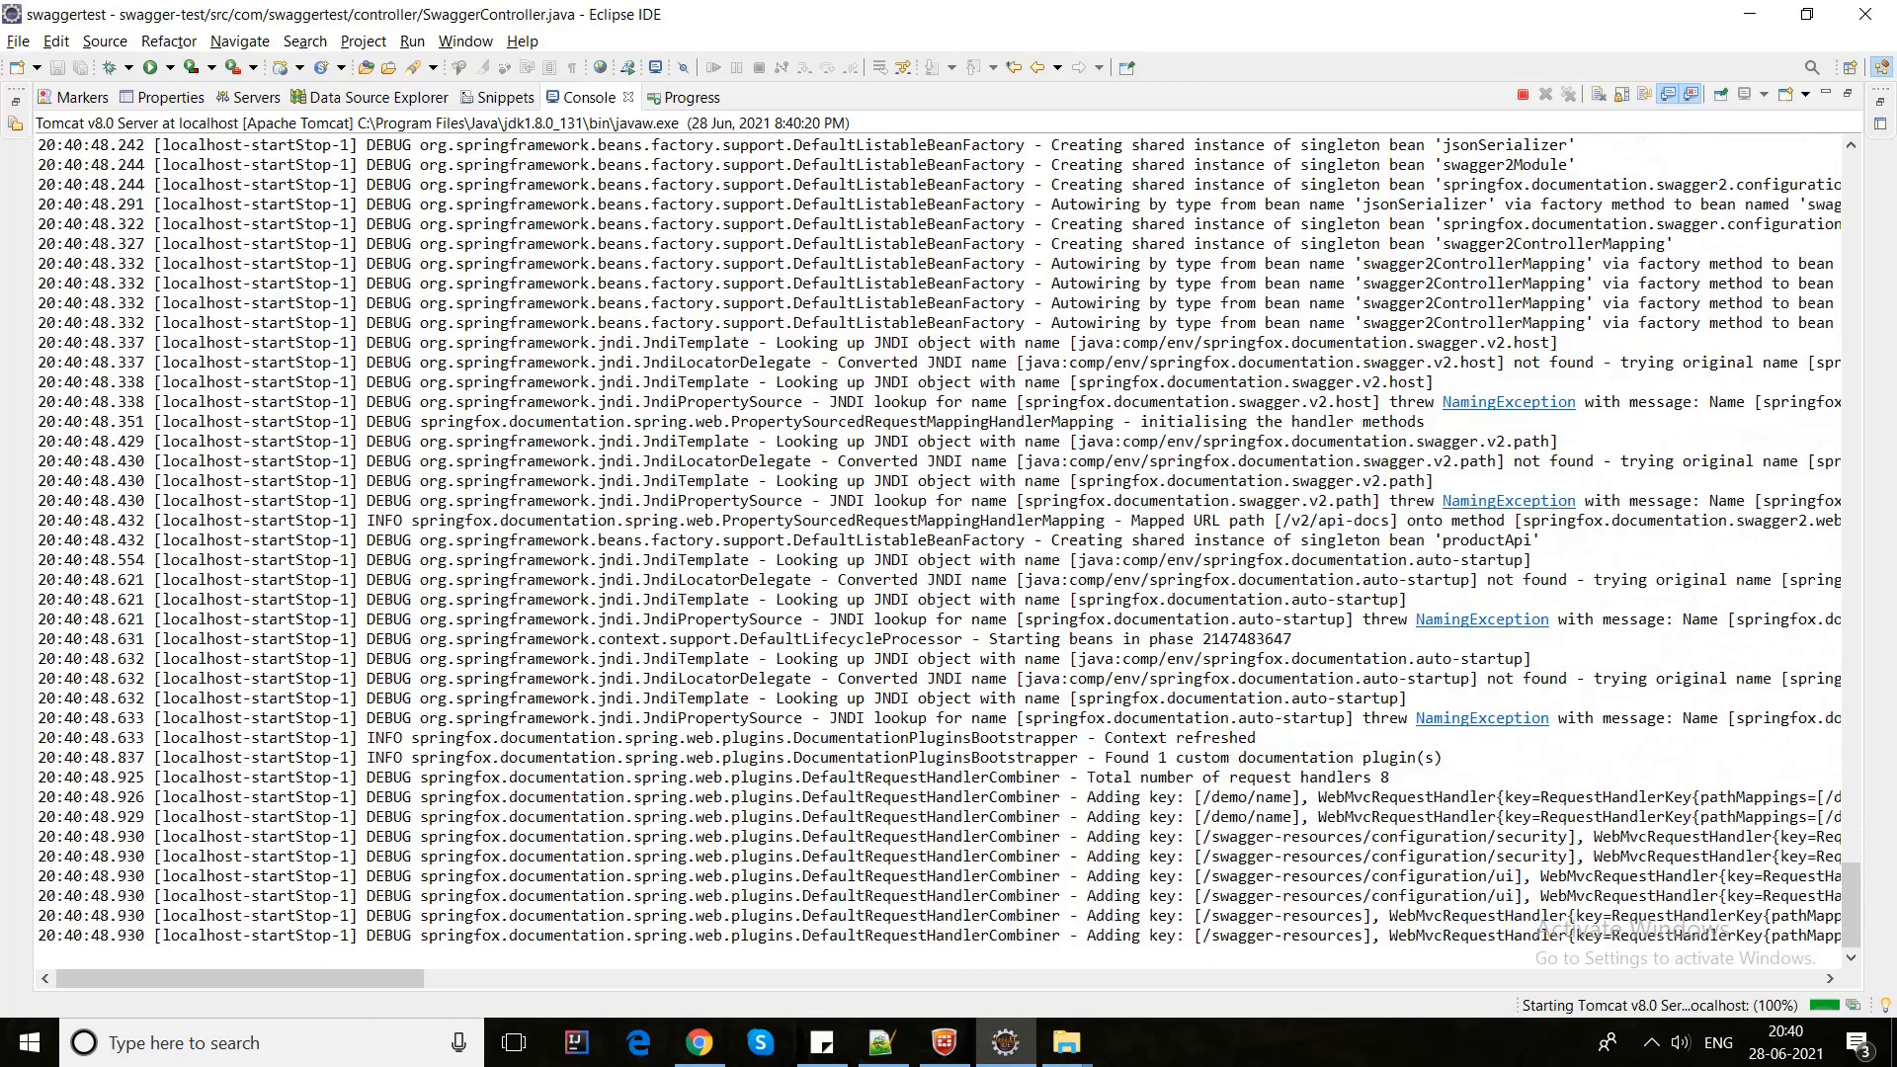
pyautogui.click(249, 96)
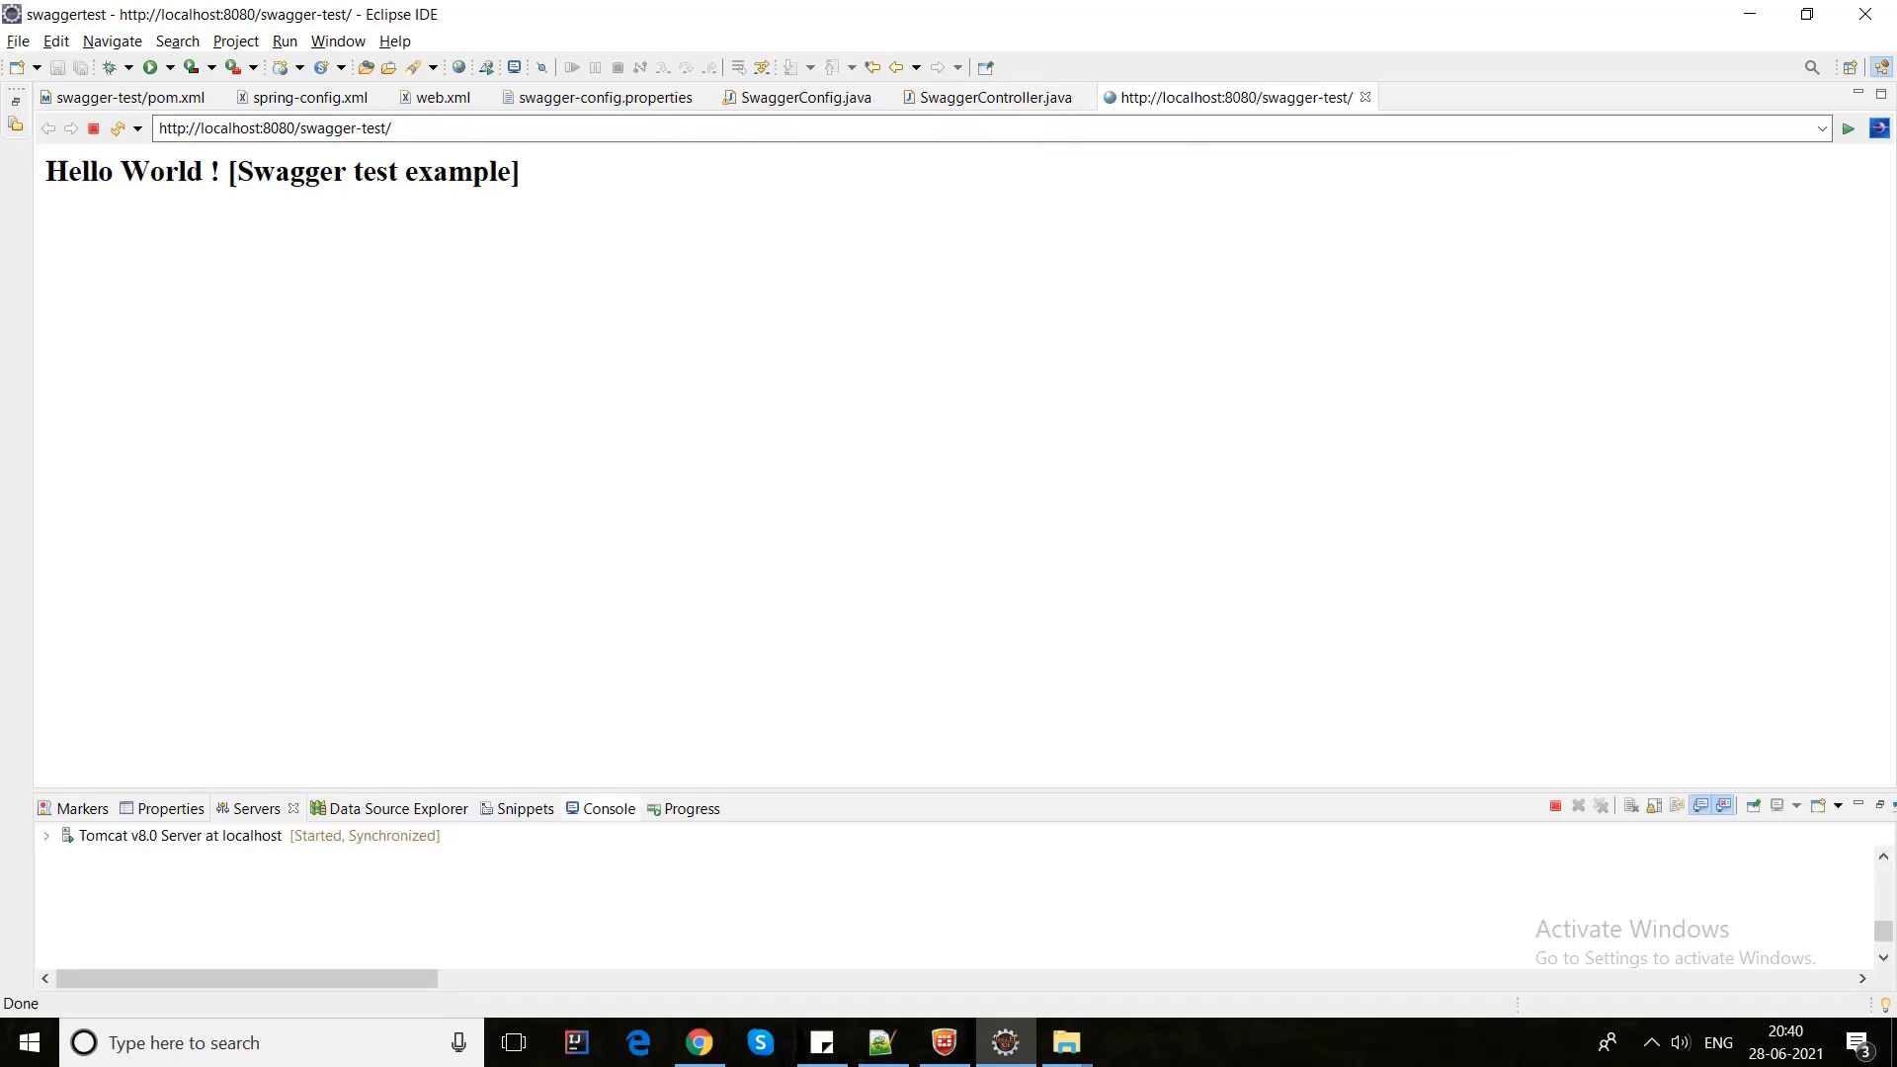
# Restore the Console showing the /demo/name handler log and select the app's localhost URL.
pyautogui.click(589, 691)
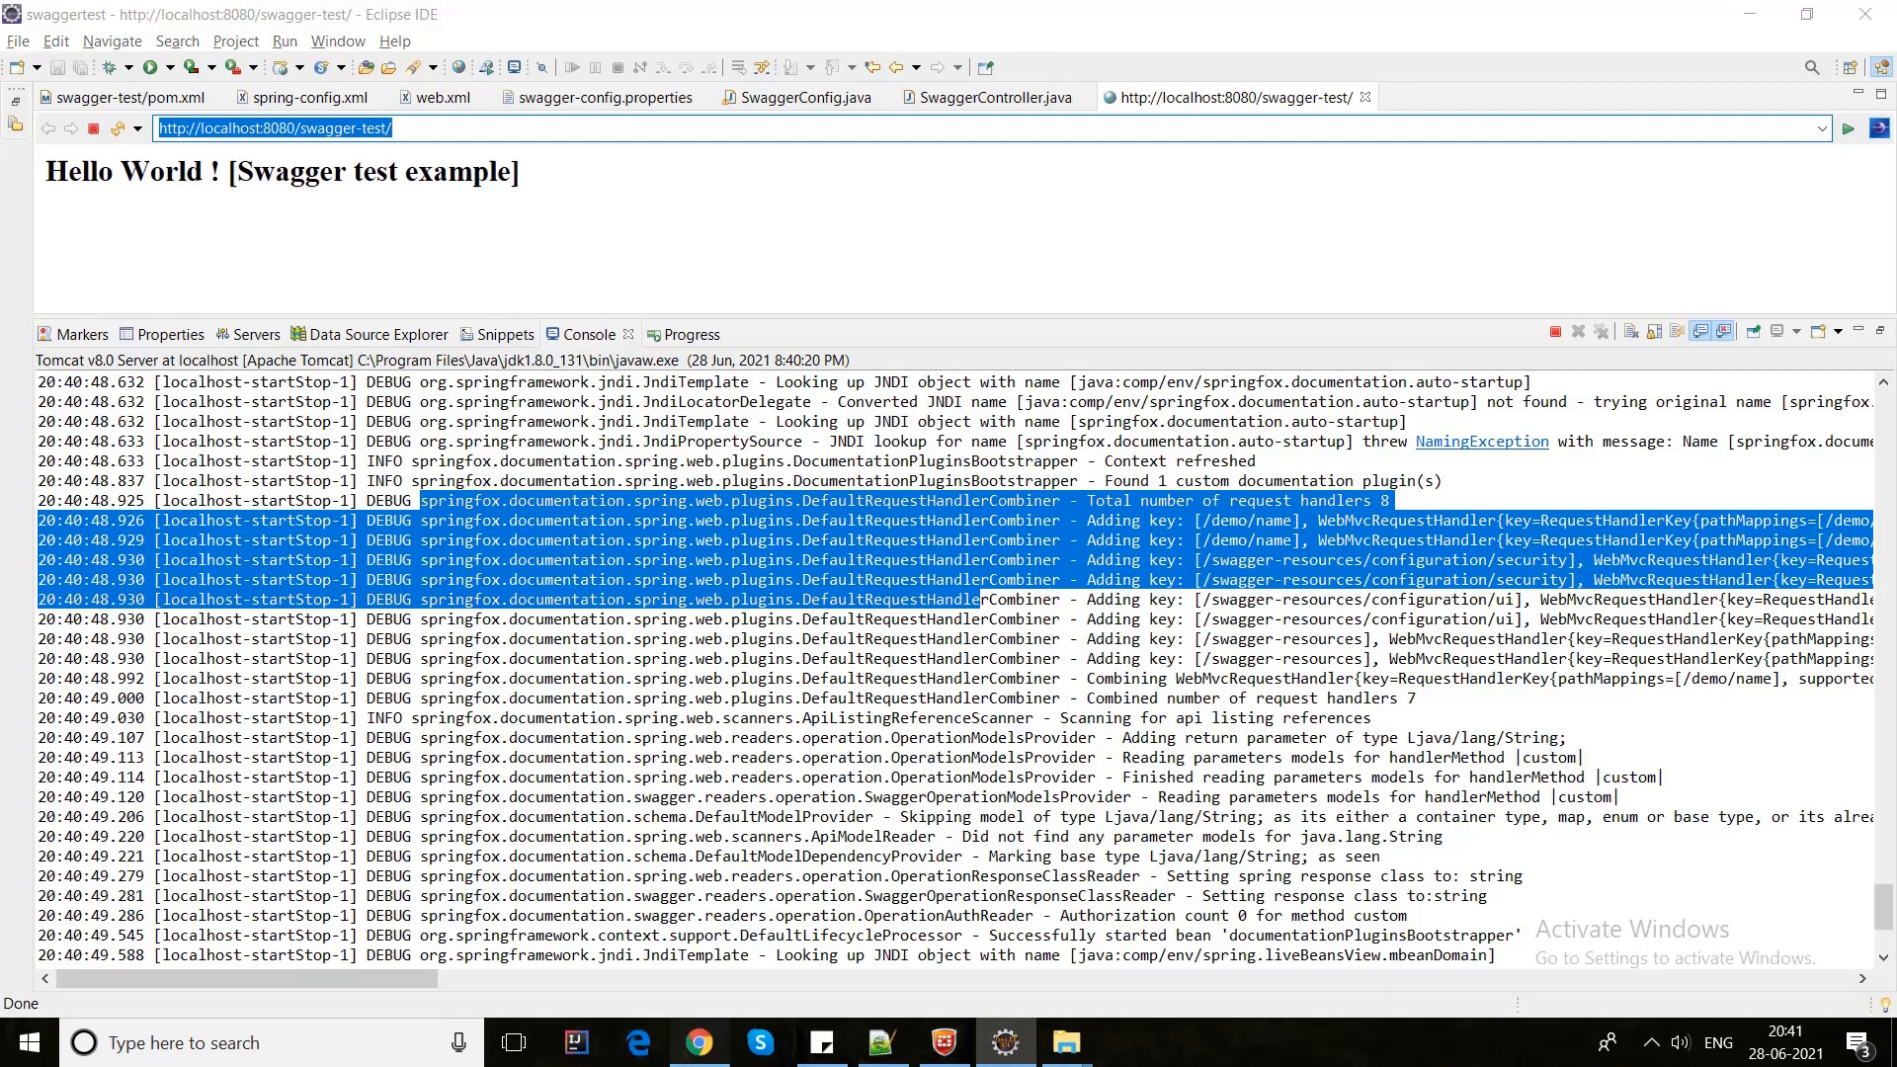
pyautogui.click(698, 1041)
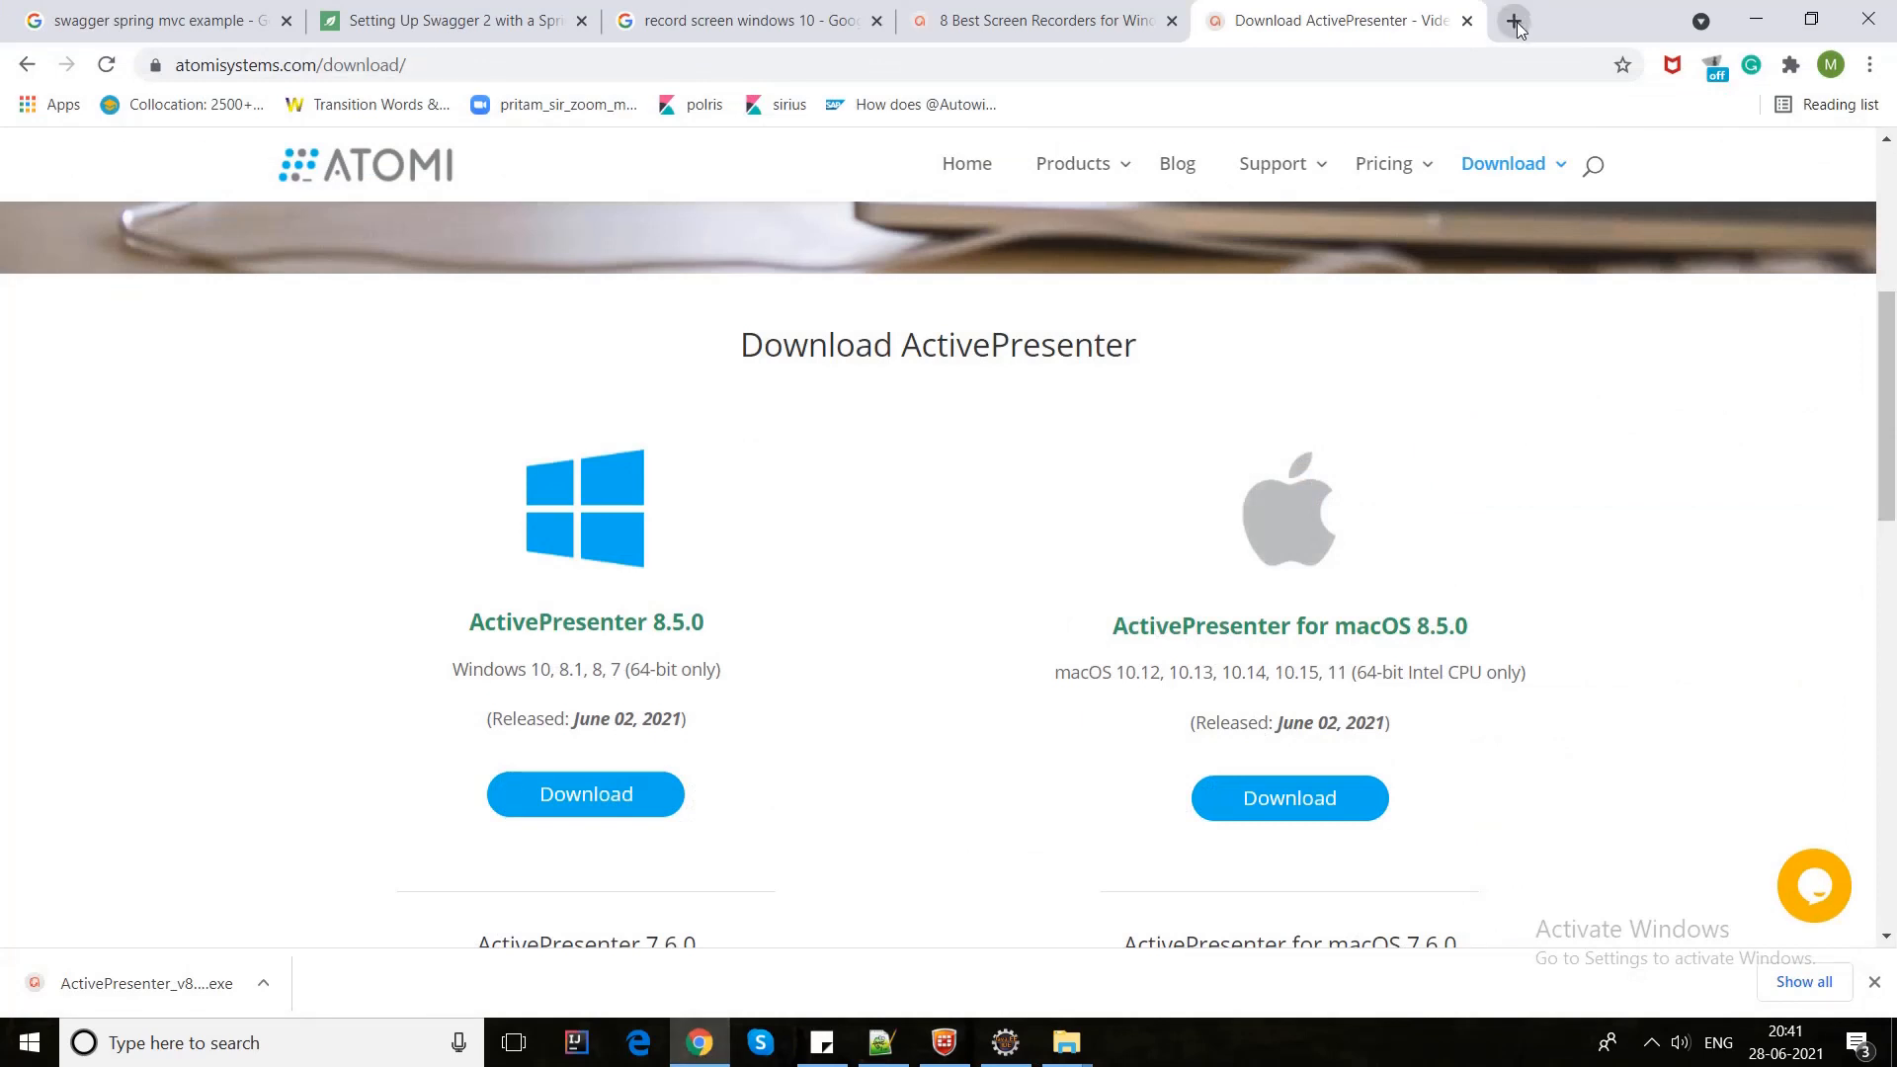
pyautogui.click(1516, 22)
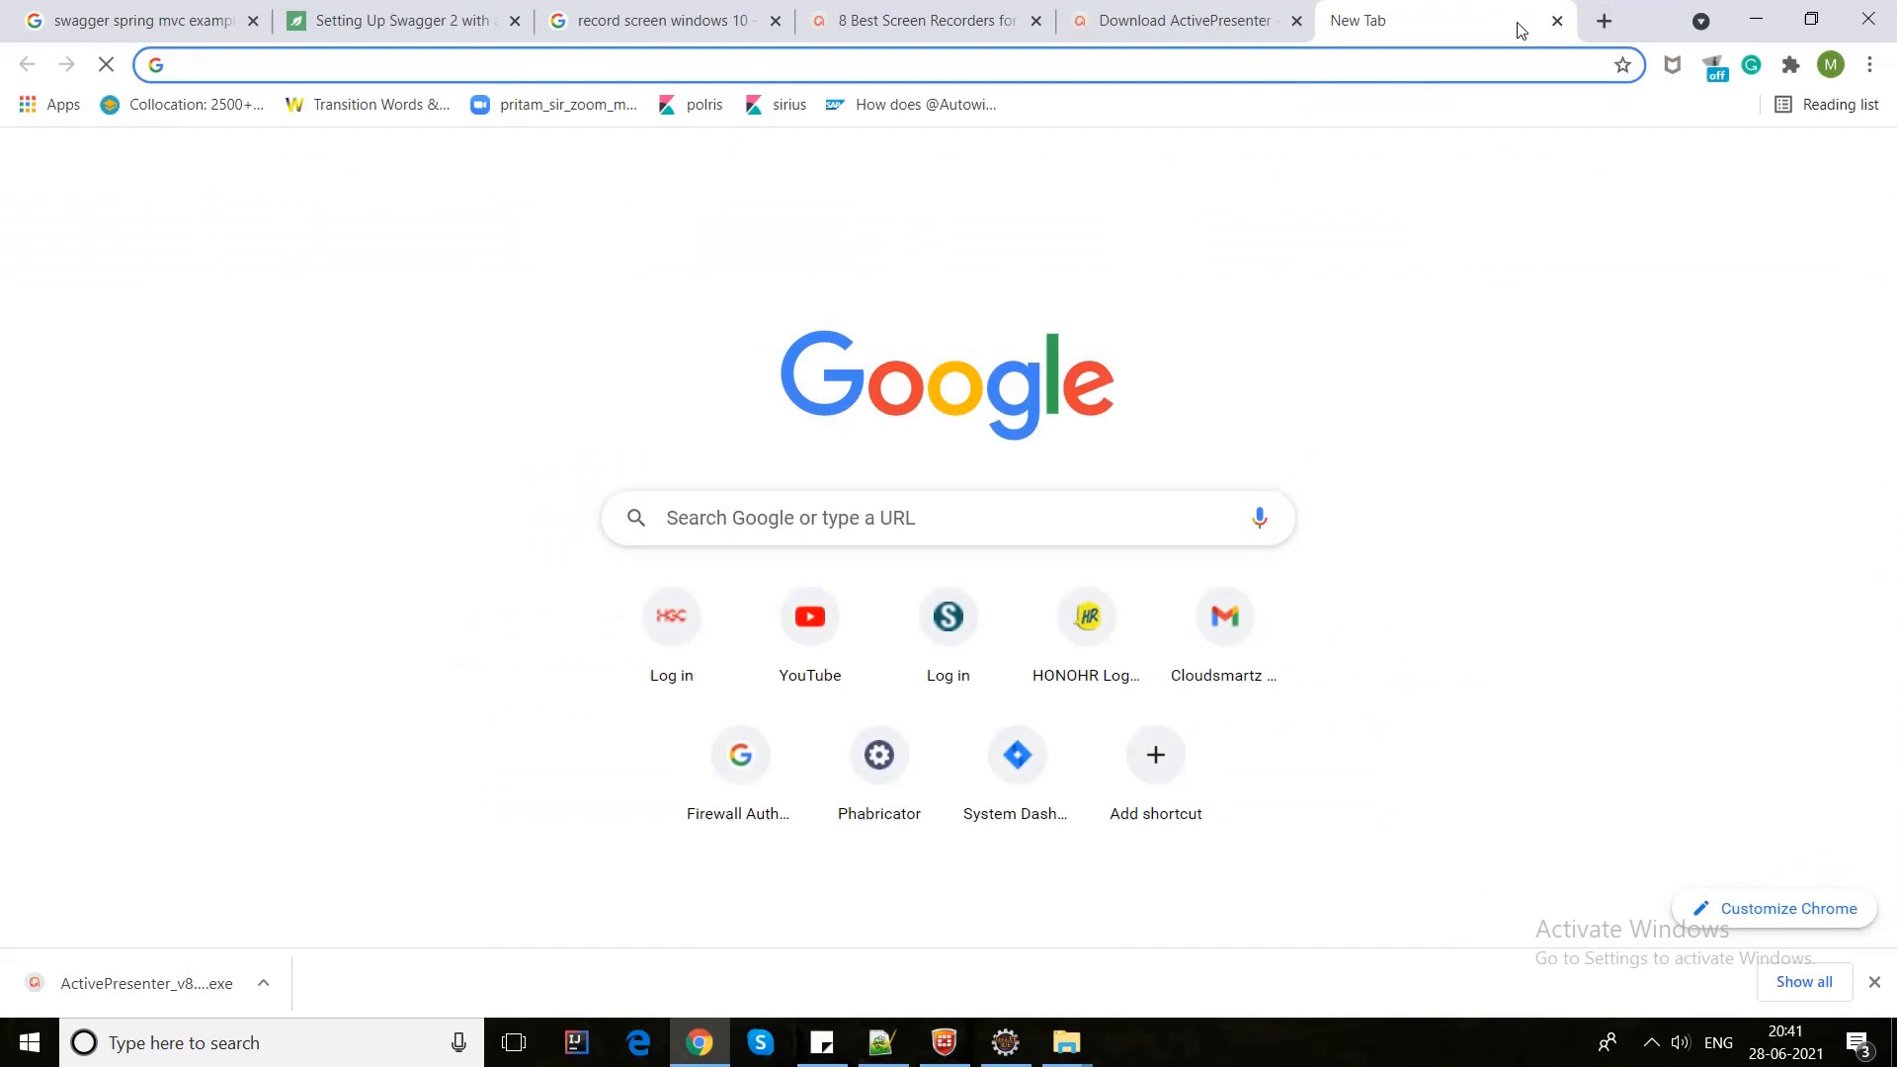
pyautogui.write('http://localhost:8080/swagger-test/')
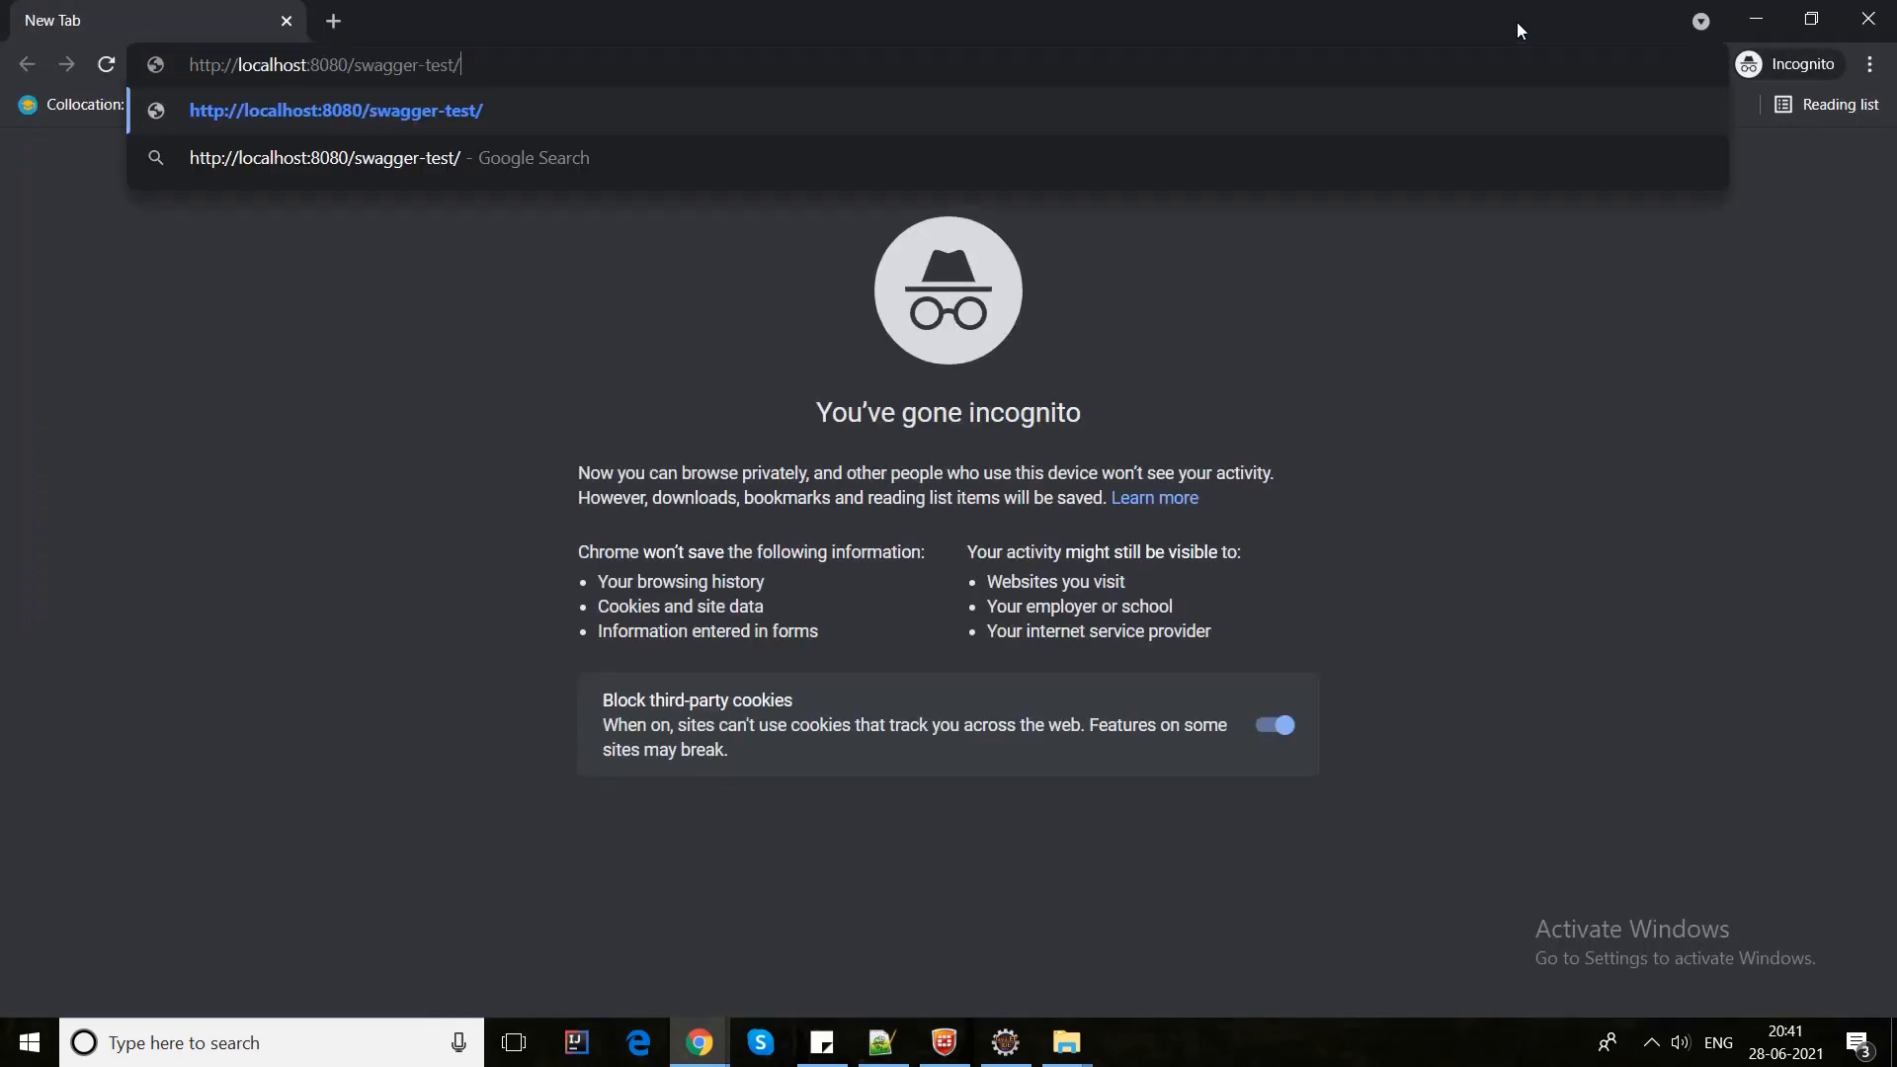
pyautogui.moveTo(1162, 42)
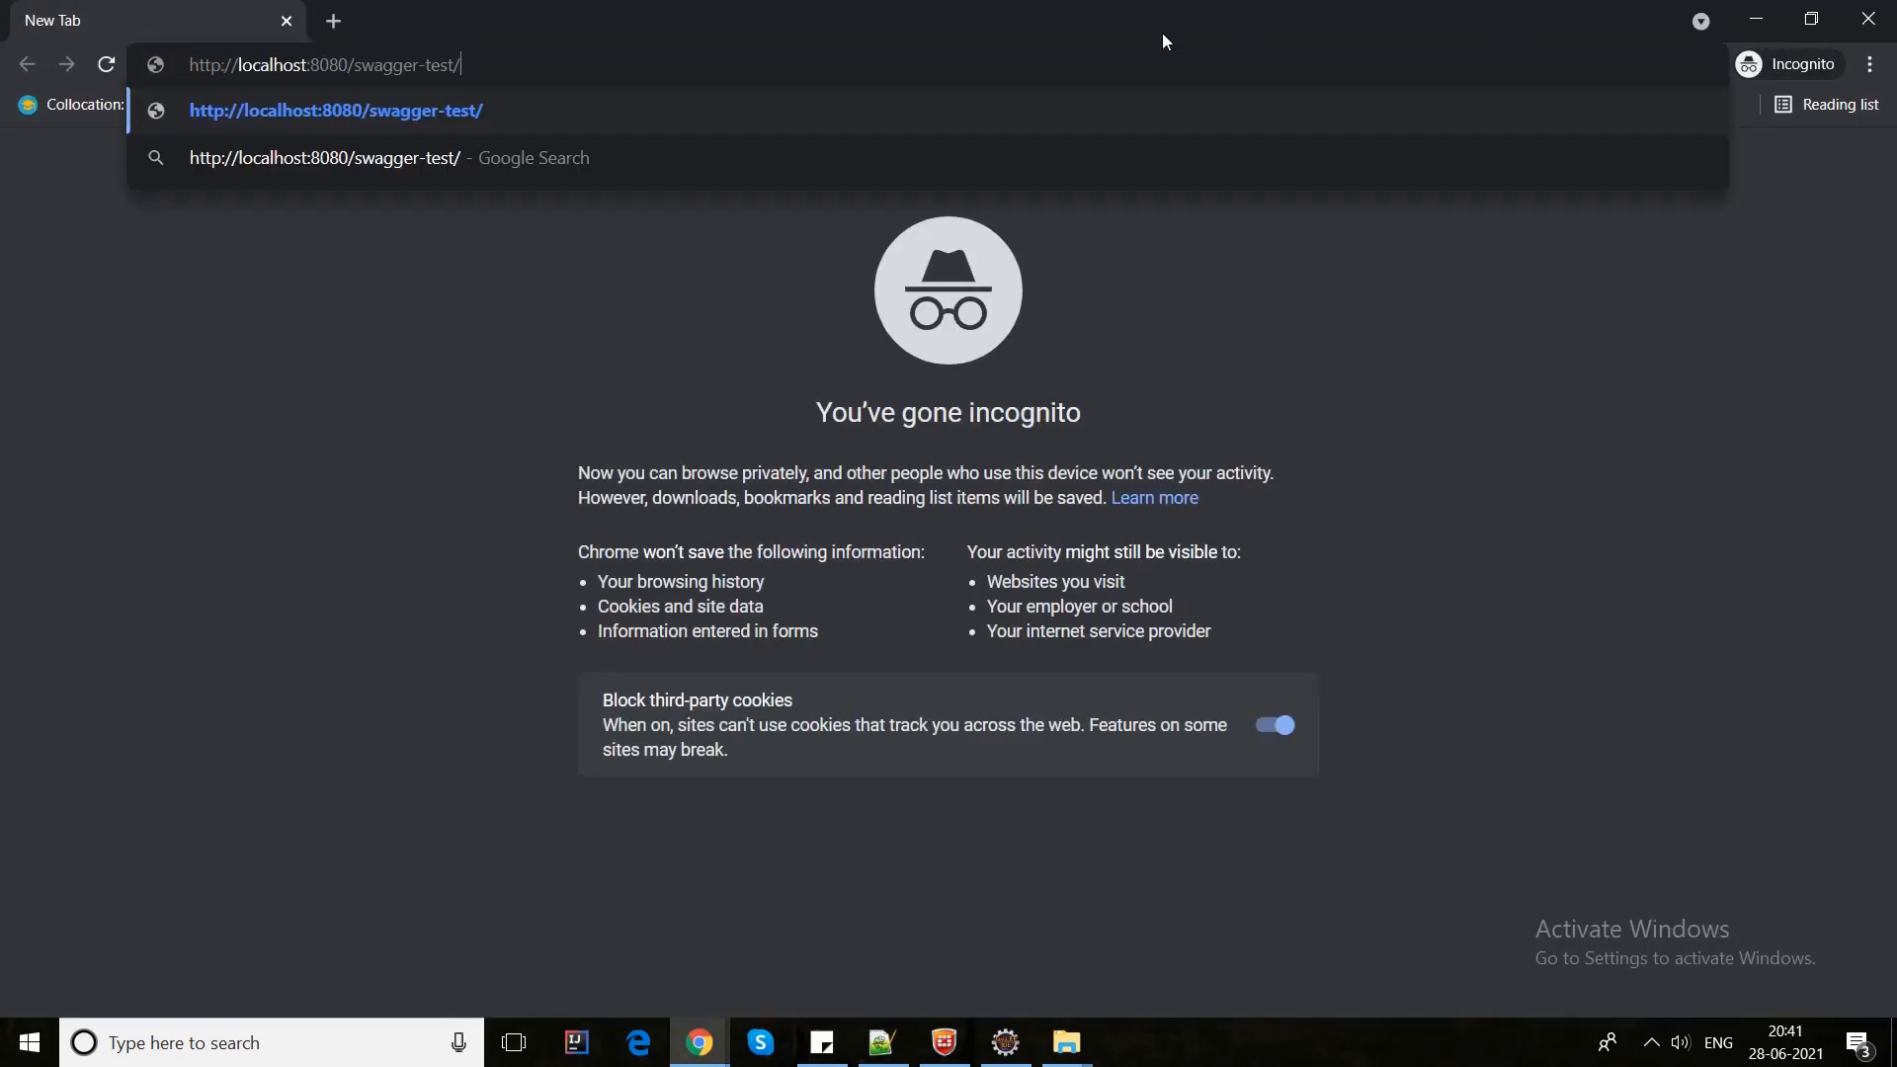
pyautogui.write('s')
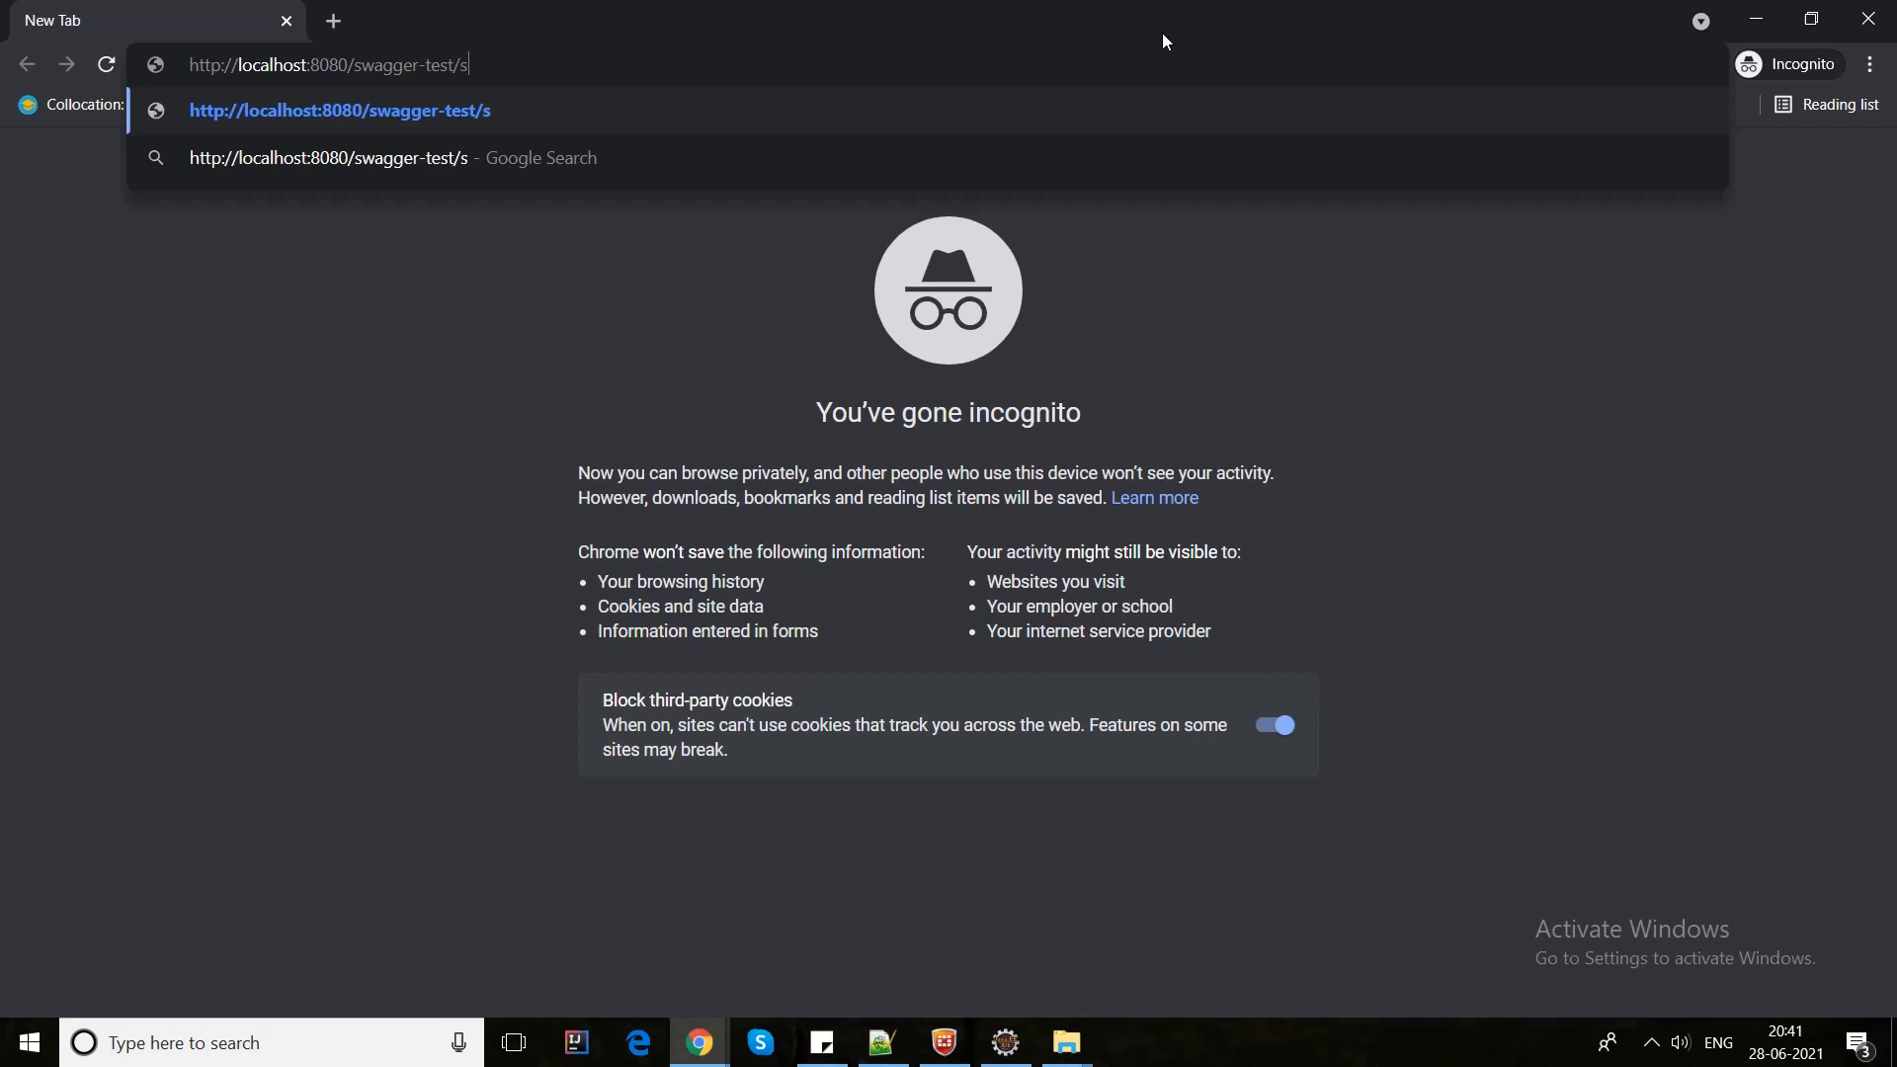
pyautogui.write('wagger-ui.ht')
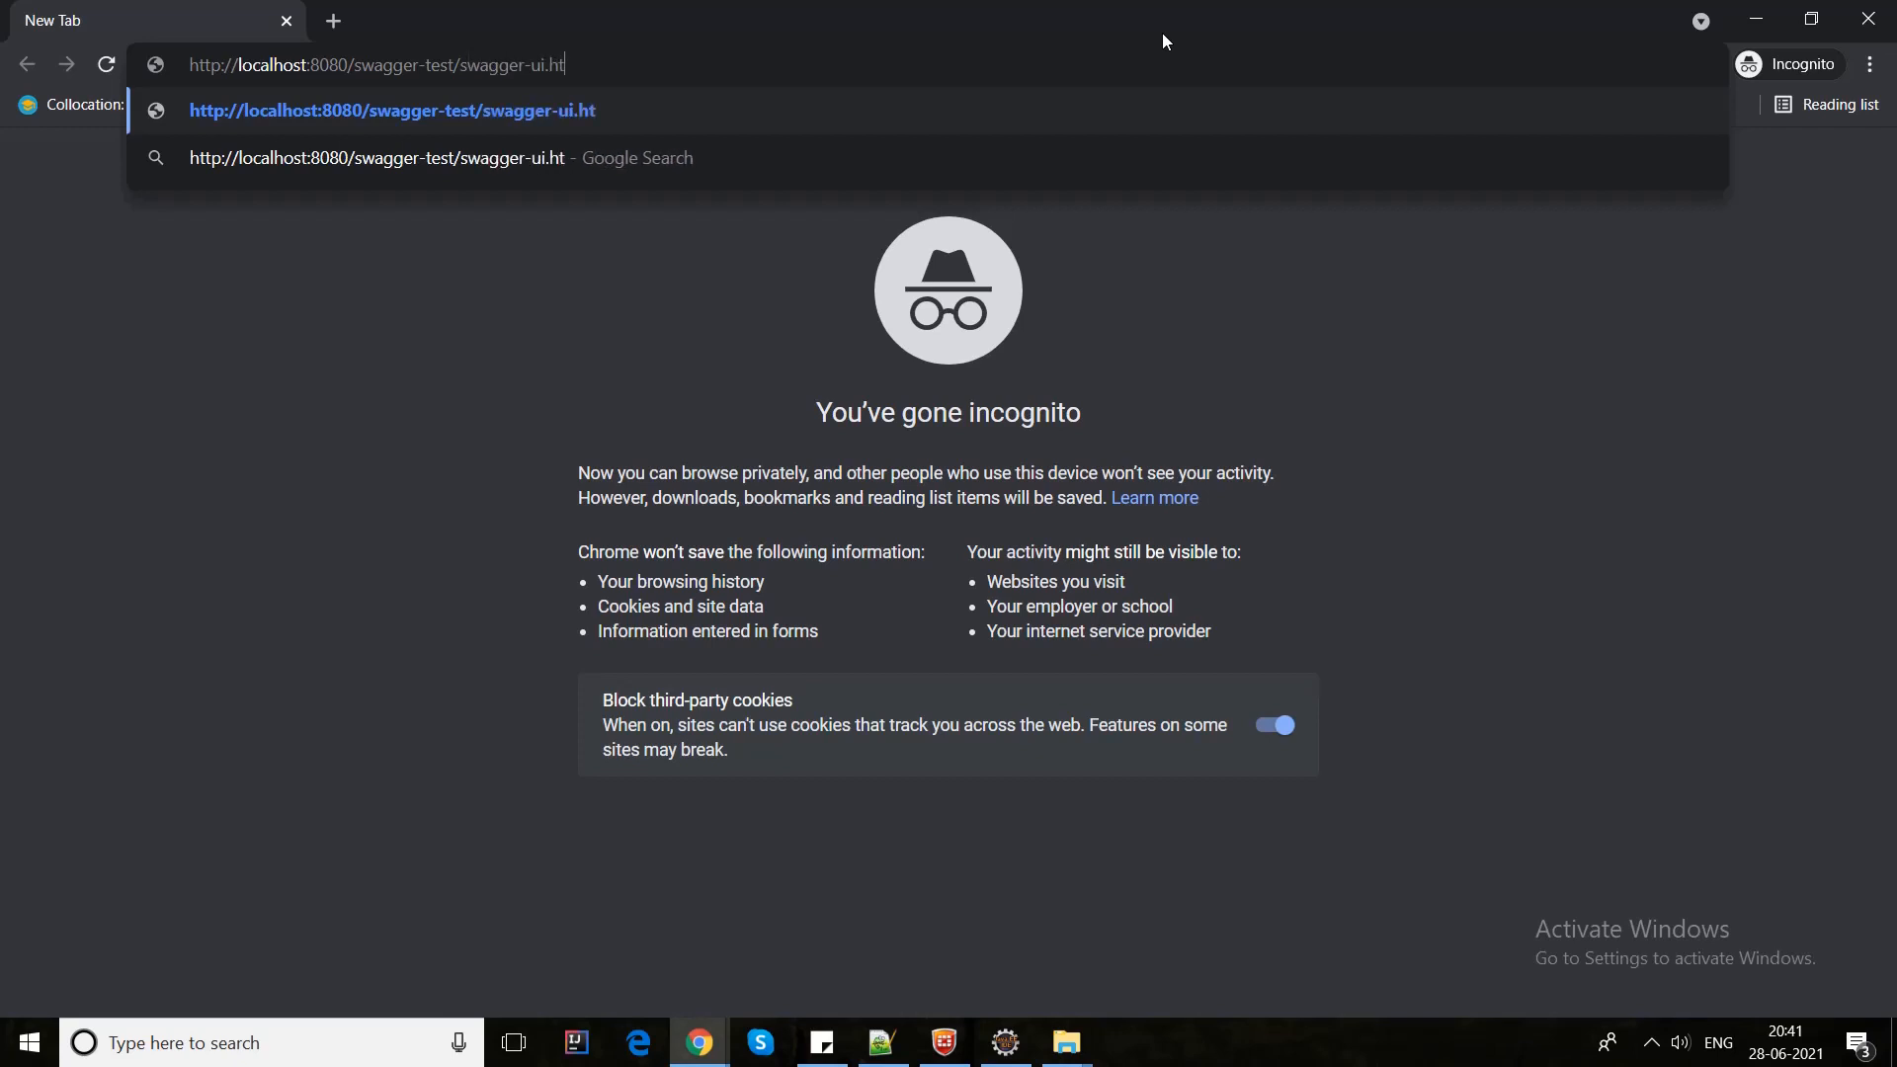
pyautogui.write('ml')
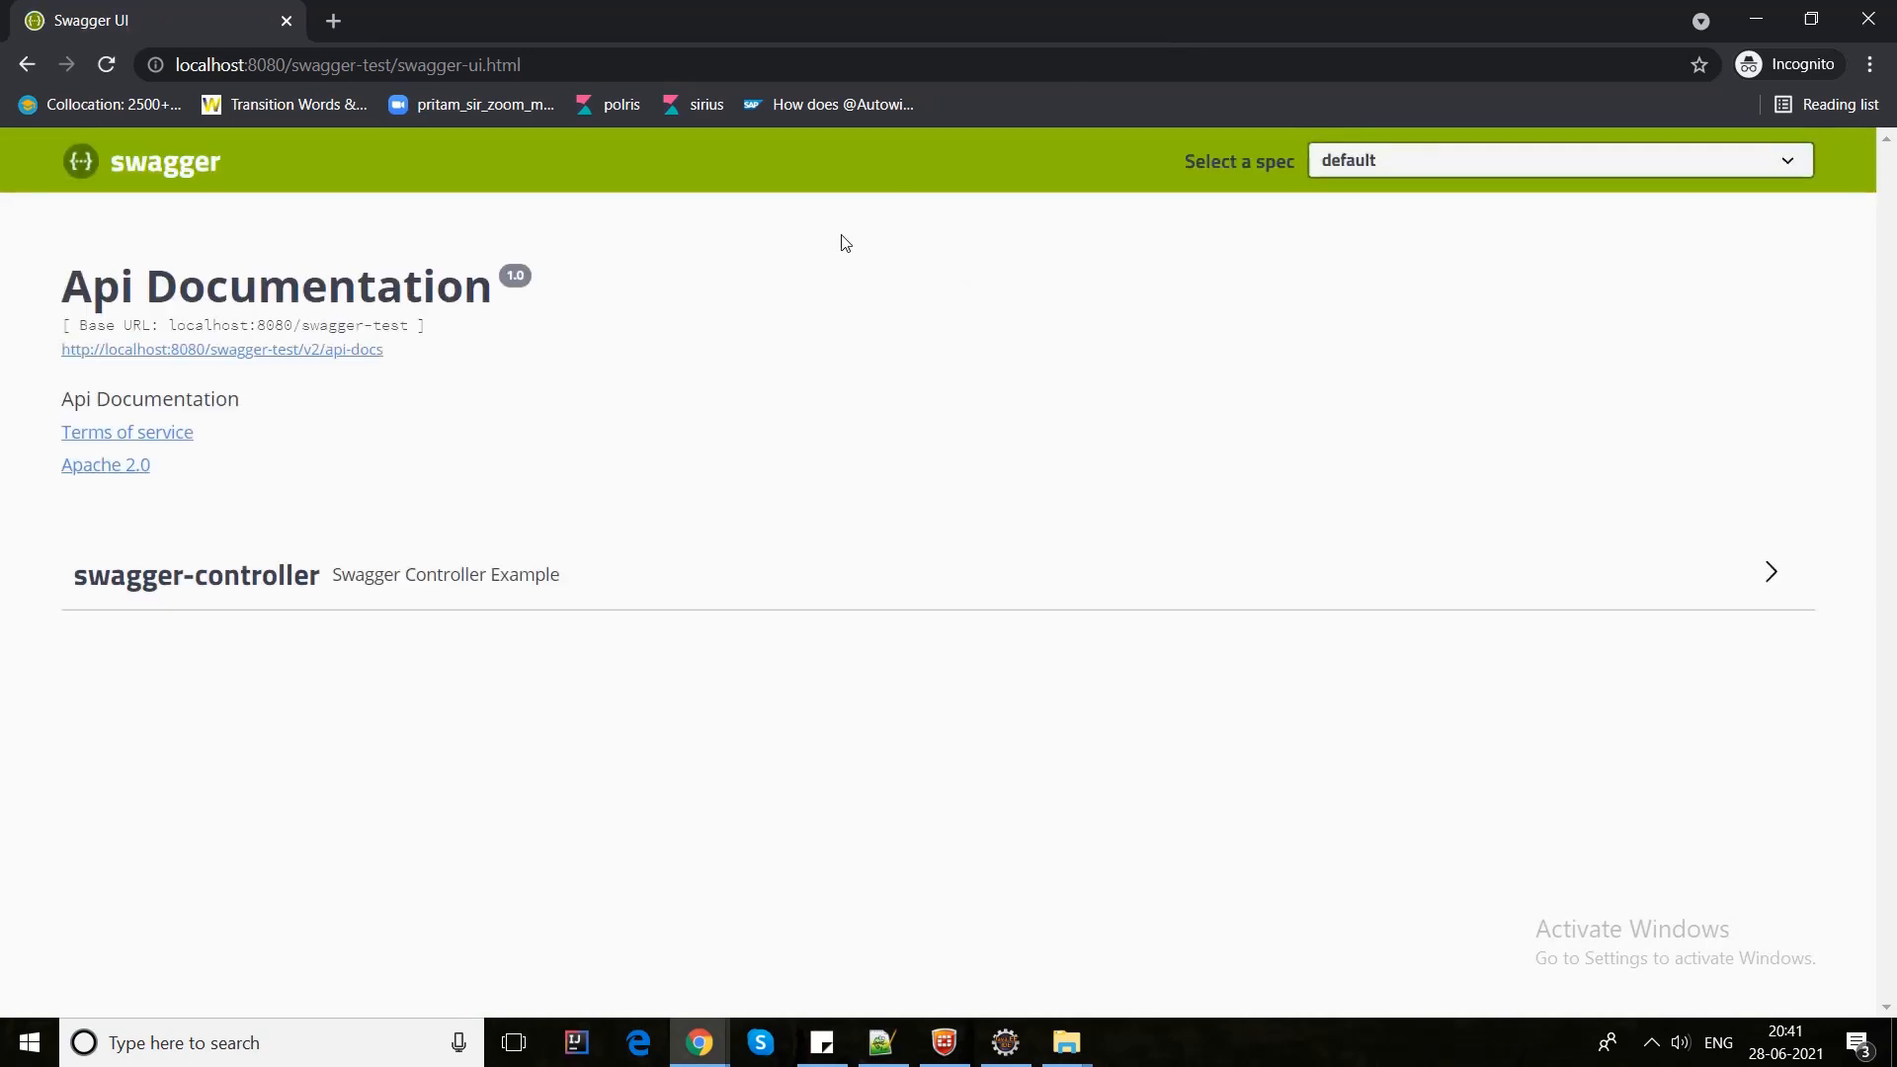
pyautogui.moveTo(356, 318)
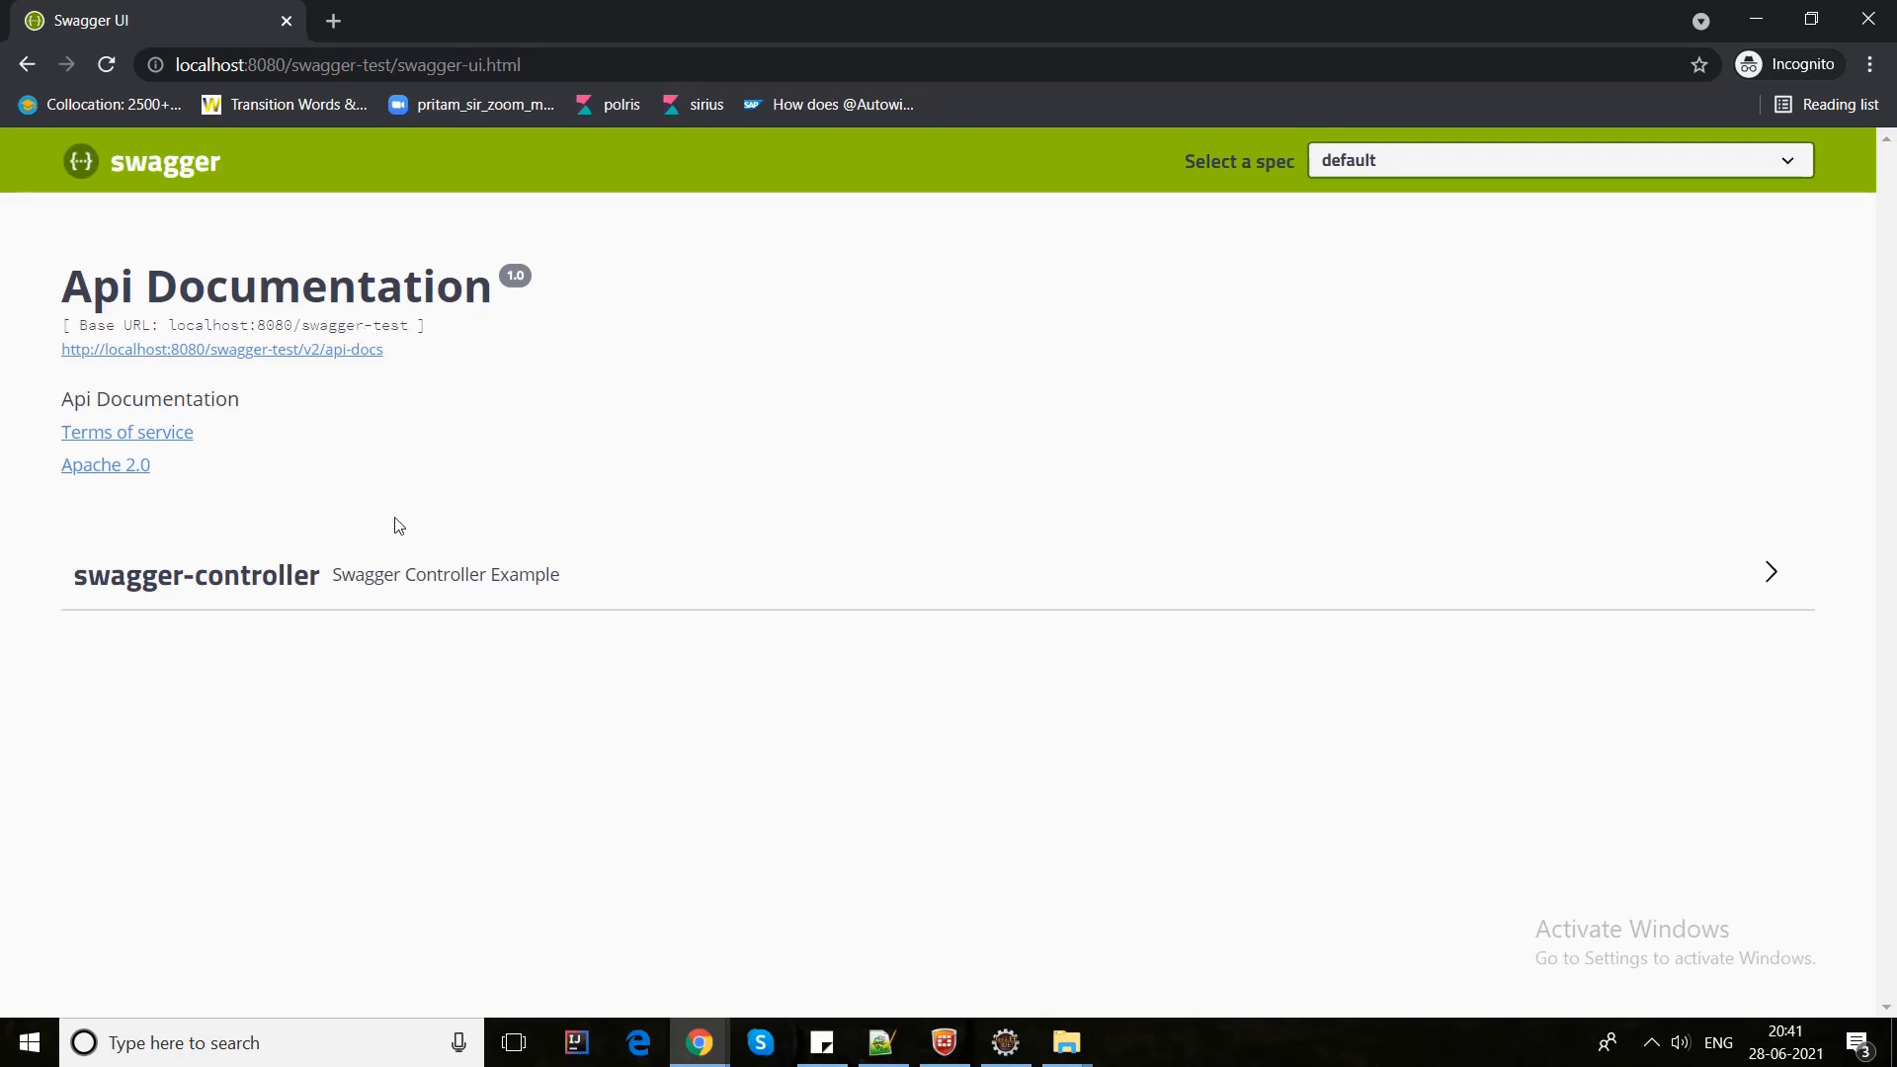
pyautogui.moveTo(476, 588)
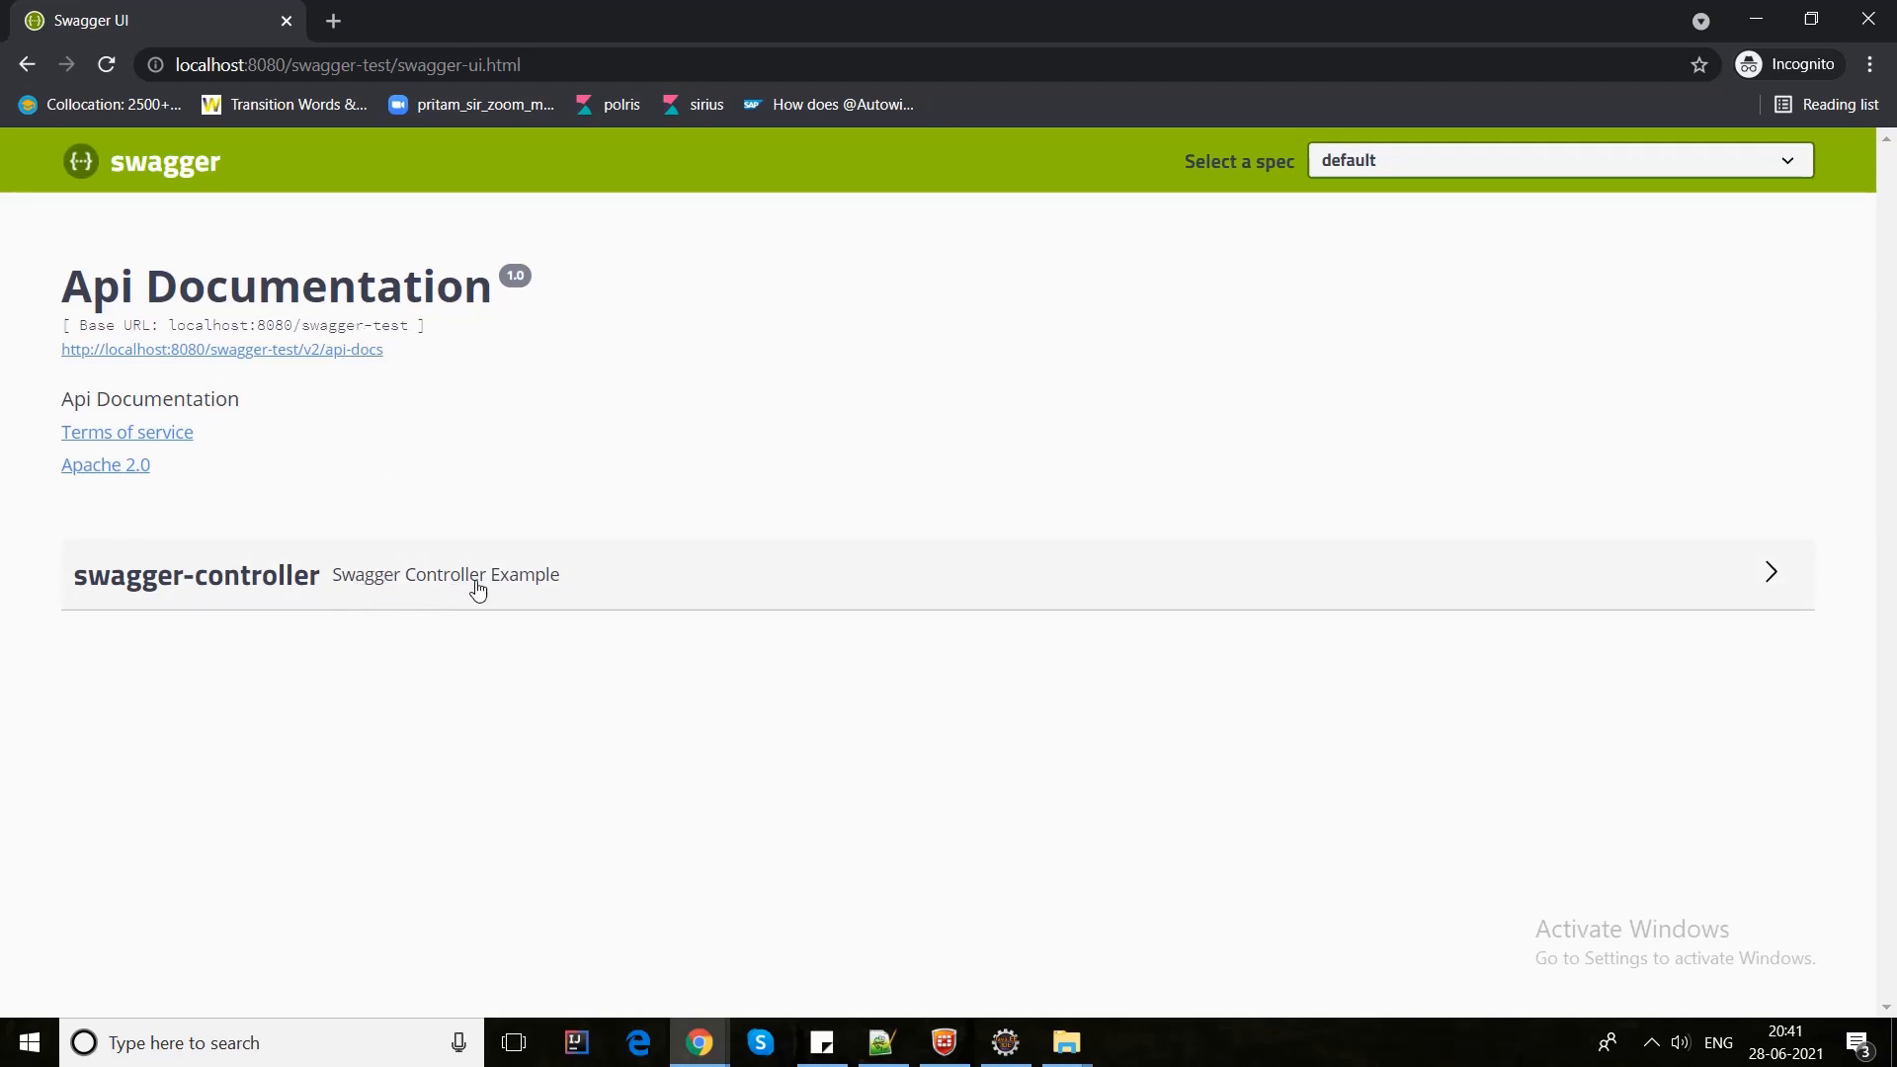
pyautogui.moveTo(723, 585)
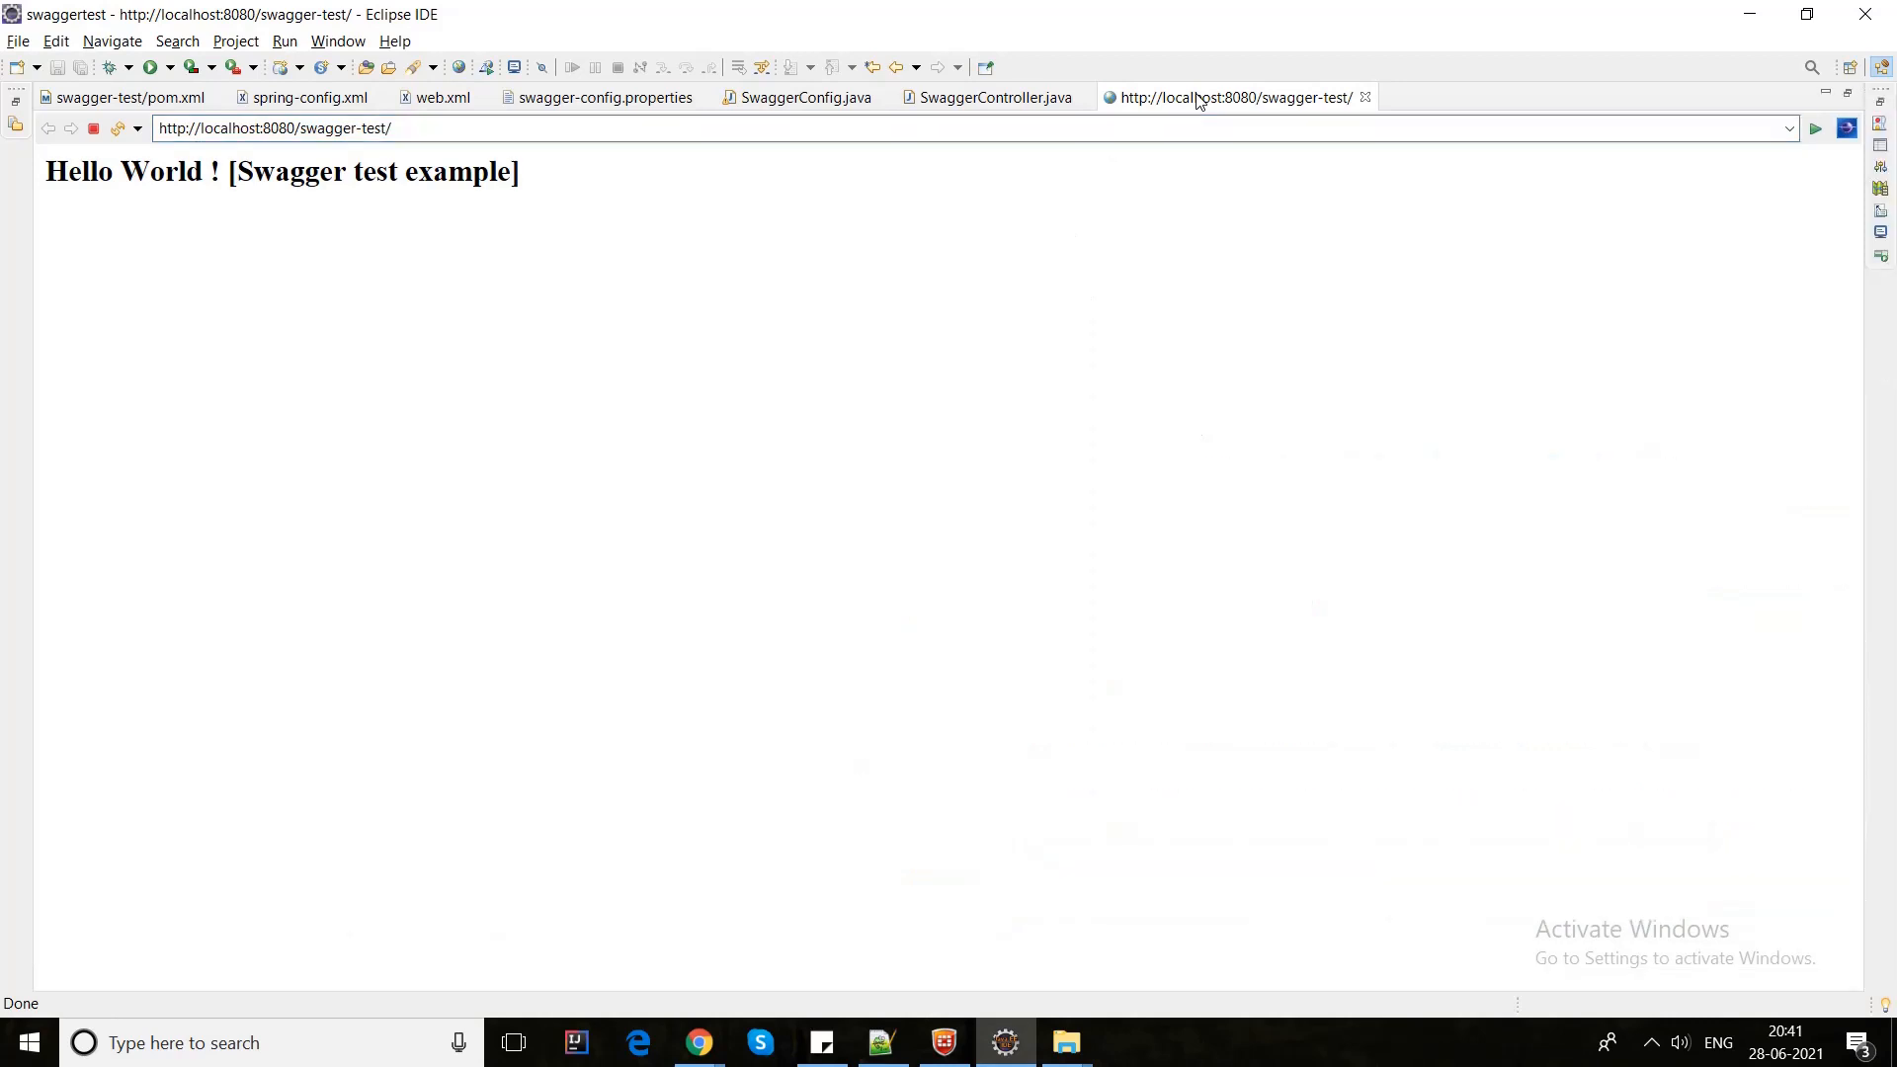
# Close the embedded localhost page and inspect the POST /name mapping in SwaggerController.java.
pyautogui.click(988, 97)
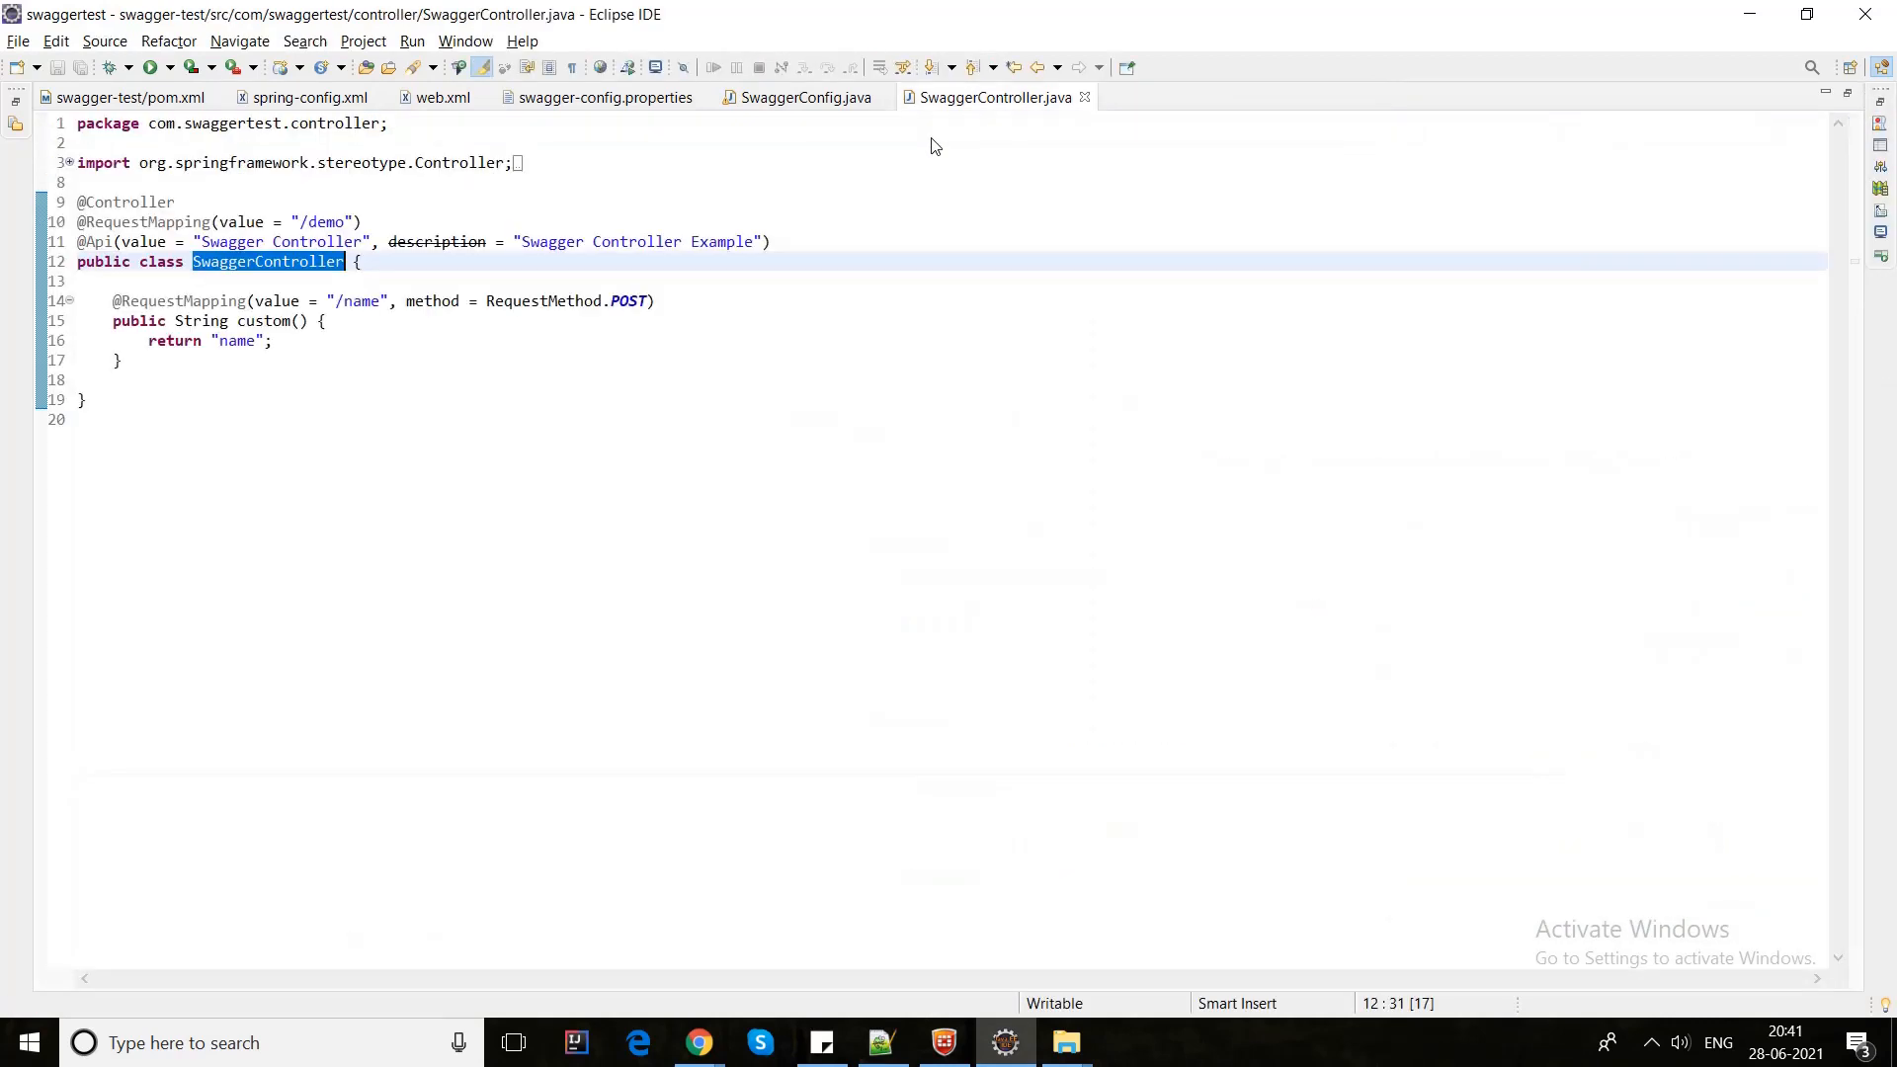
pyautogui.moveTo(604, 97)
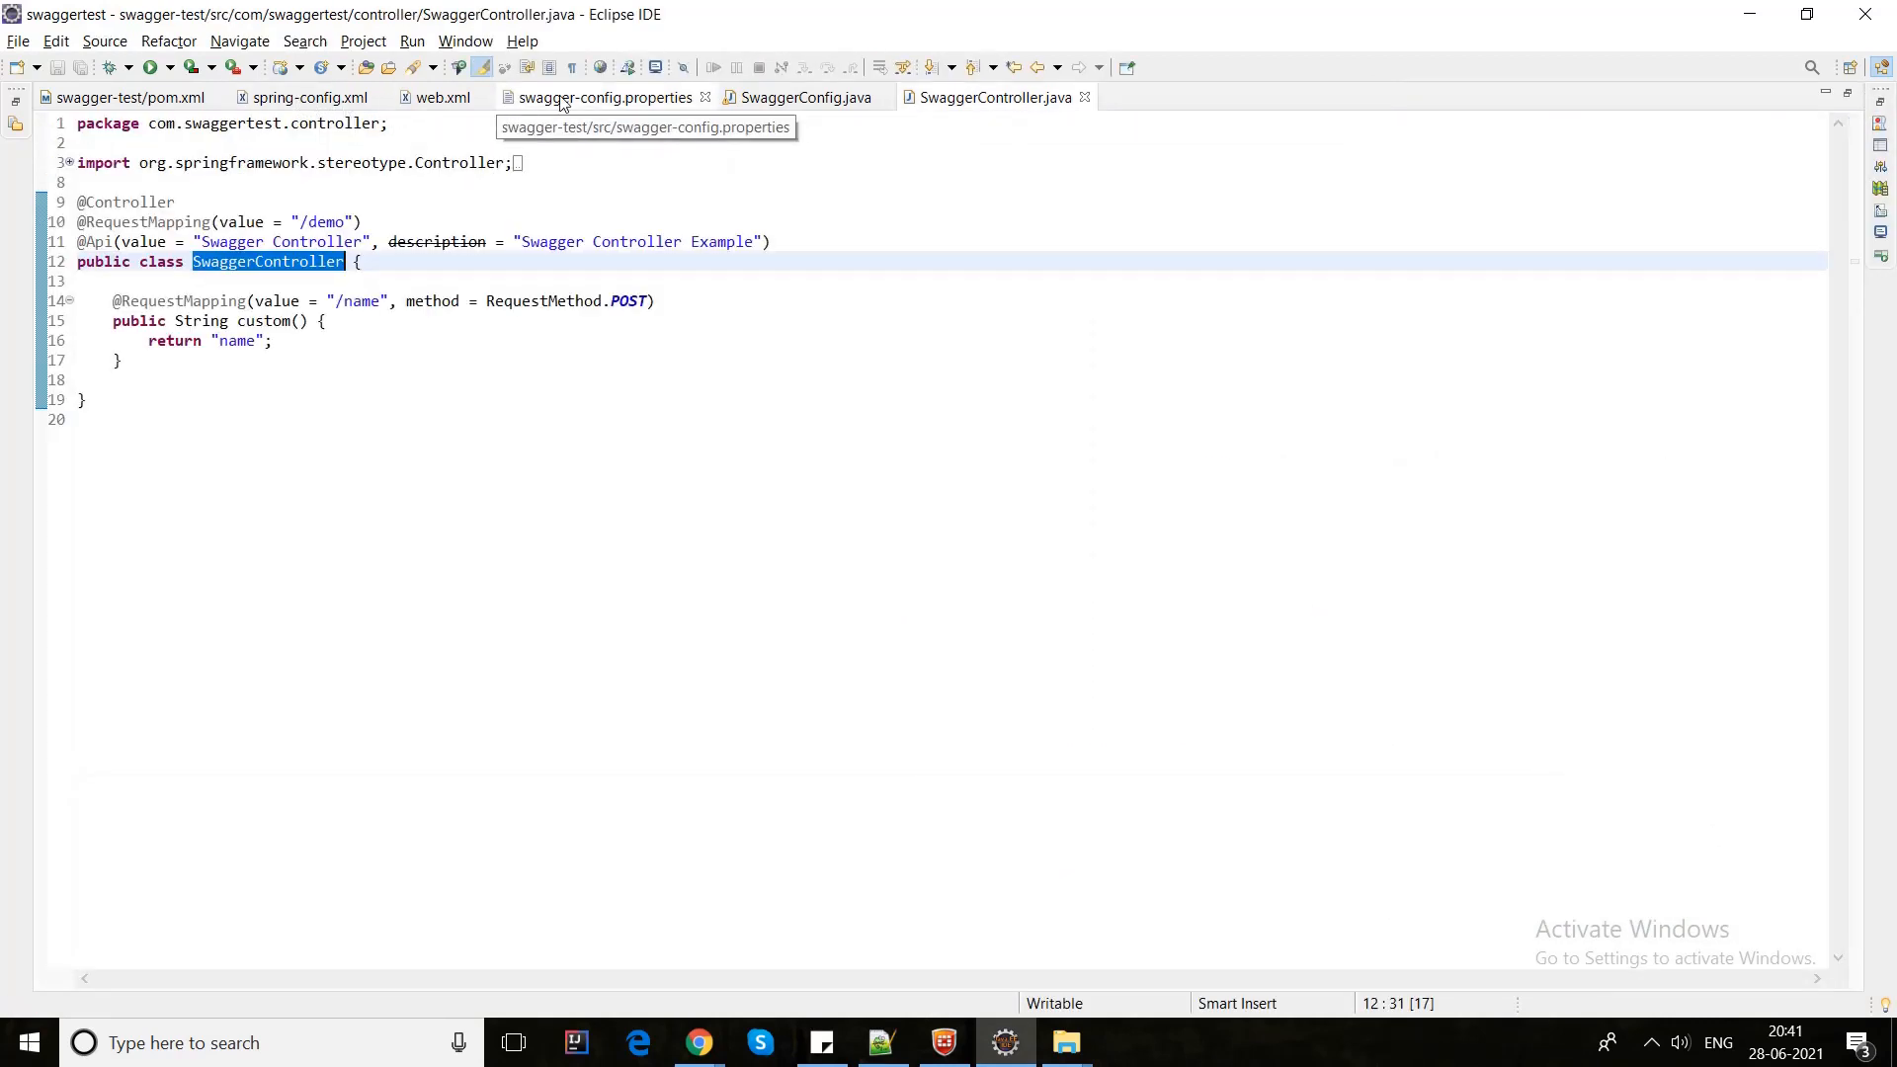
pyautogui.moveTo(279, 336)
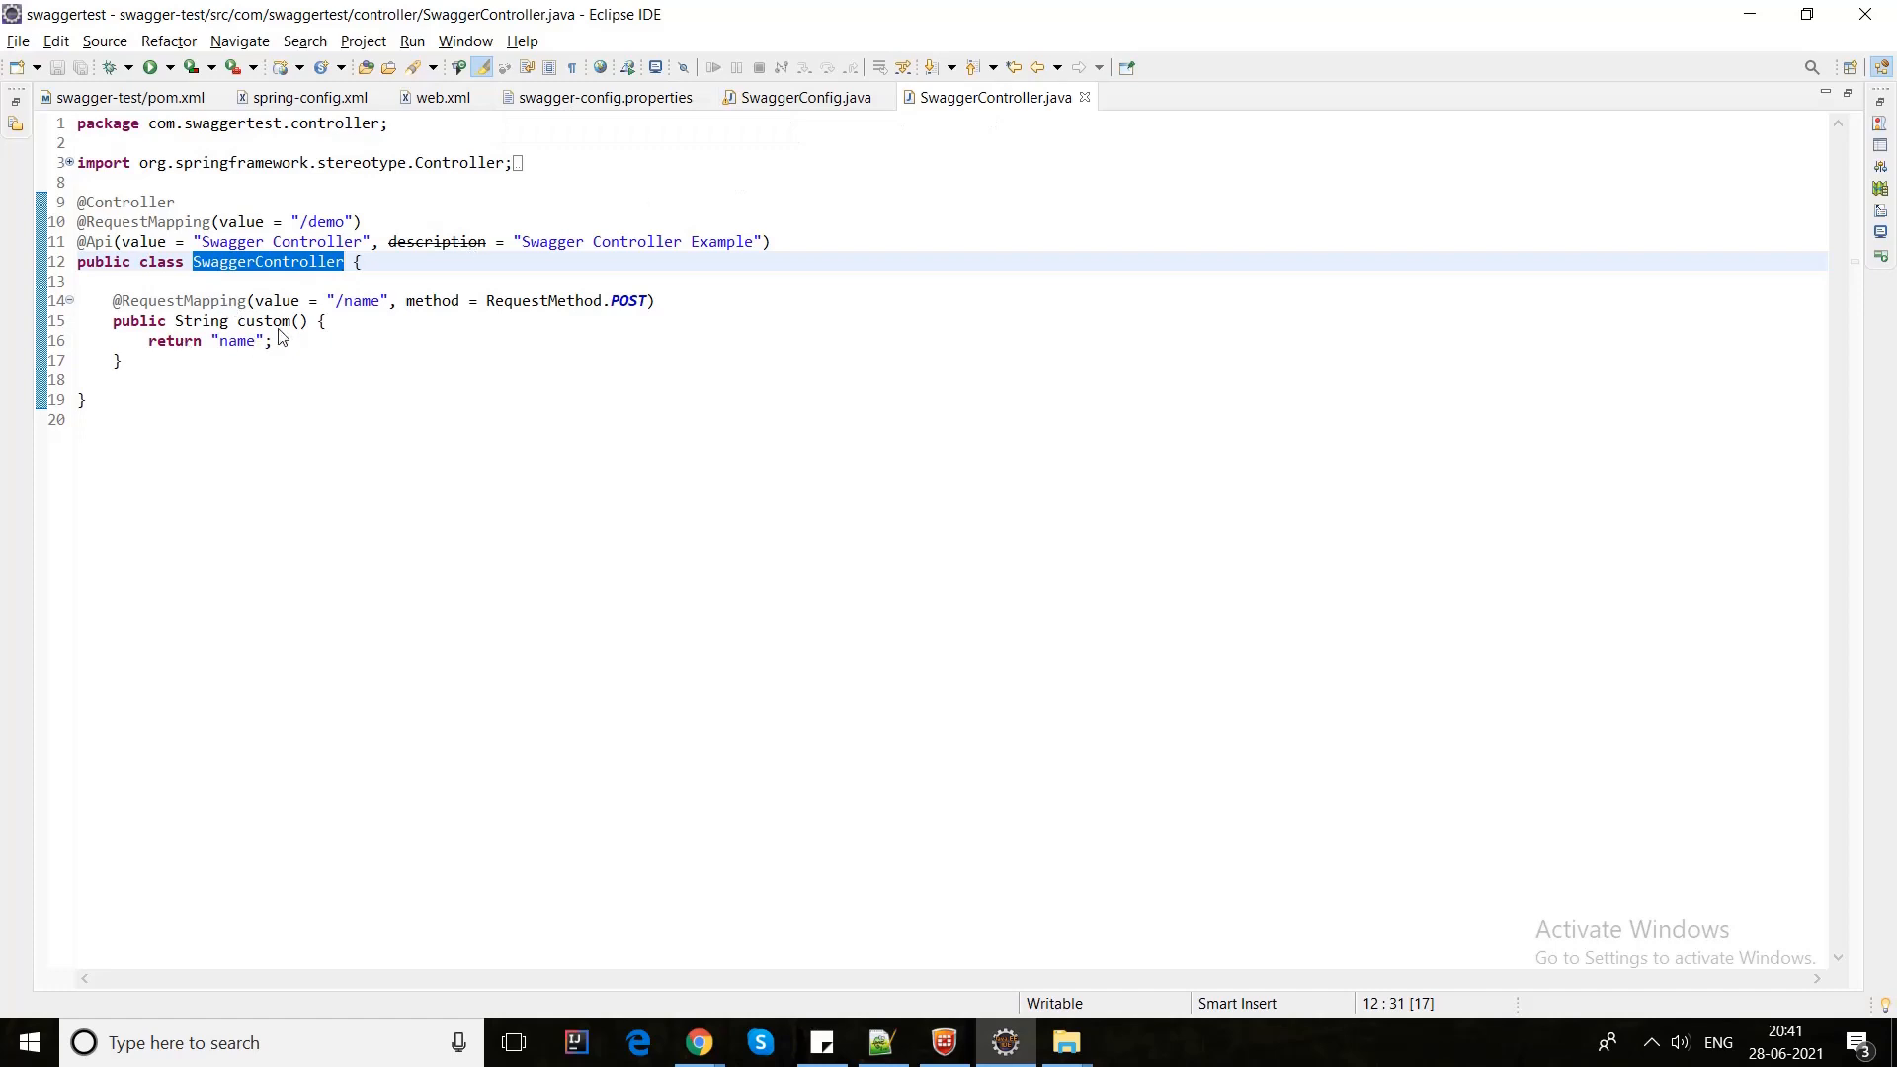
pyautogui.click(348, 301)
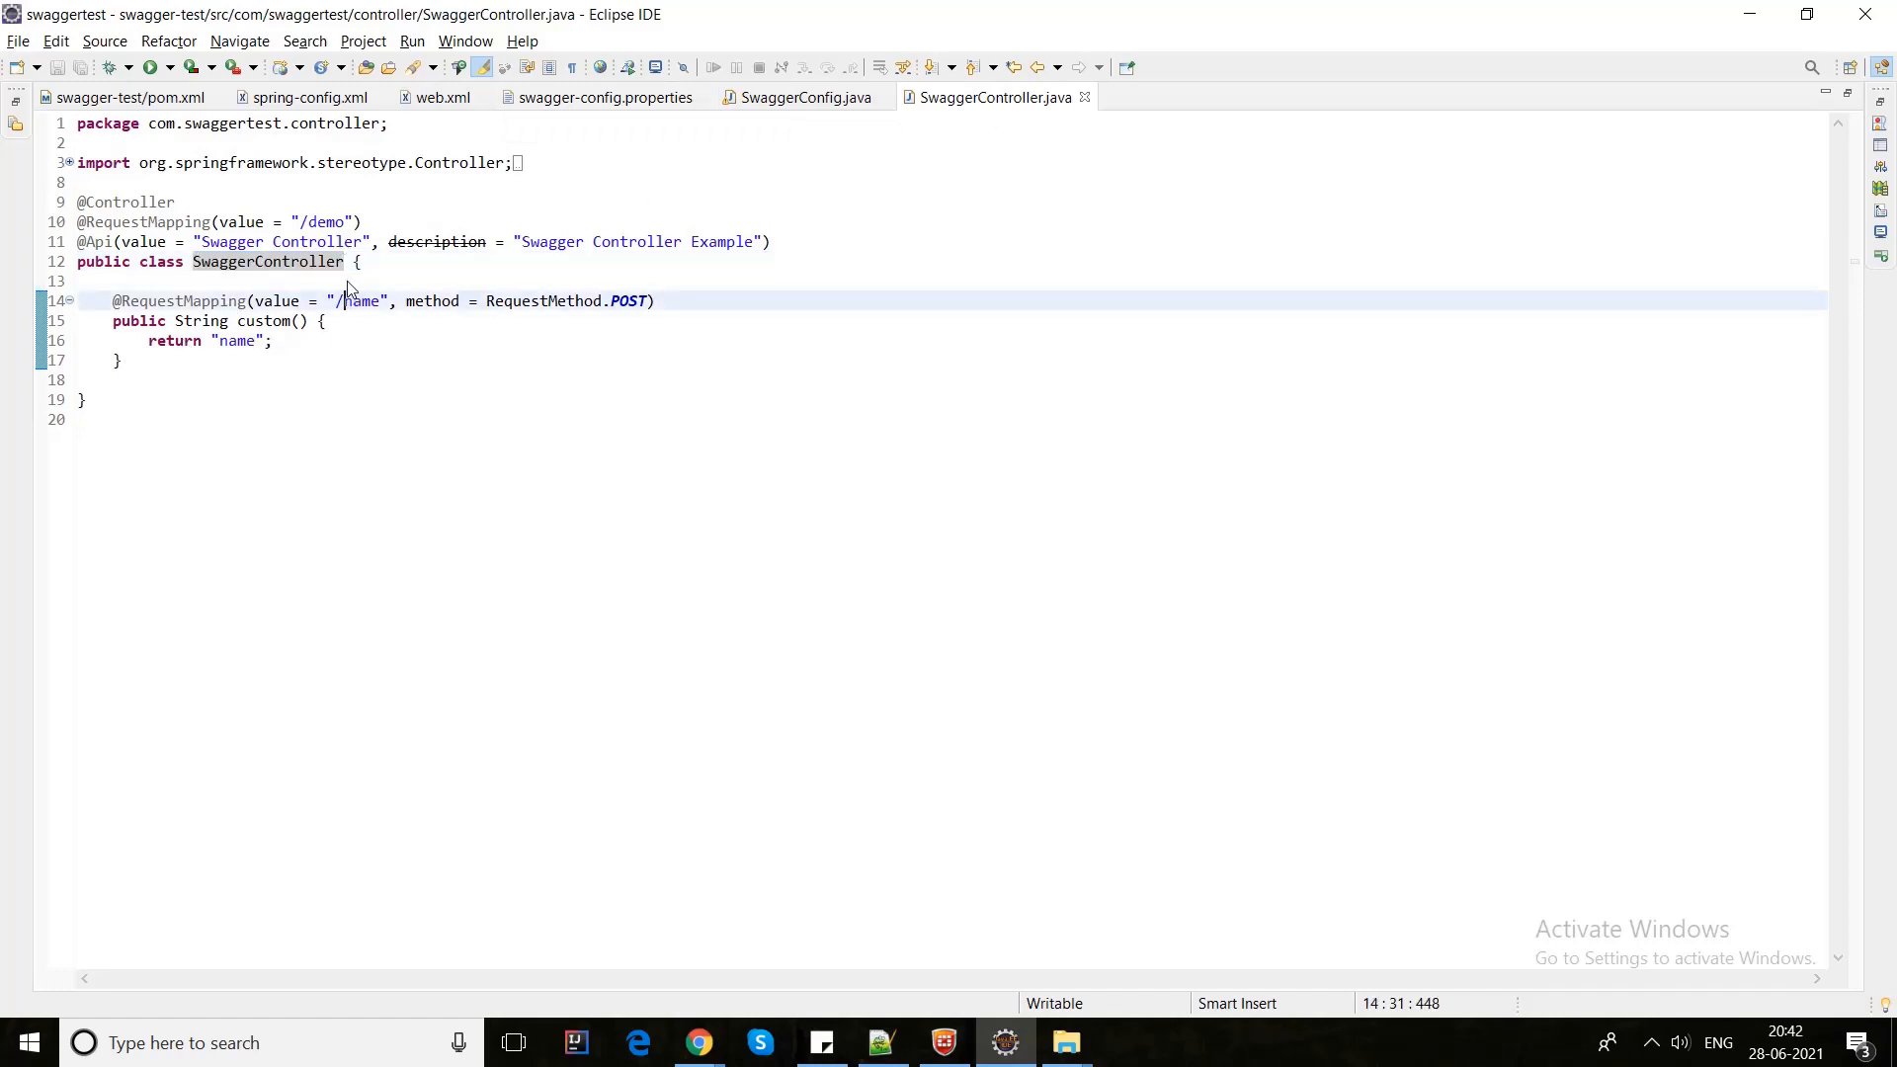
pyautogui.click(698, 1041)
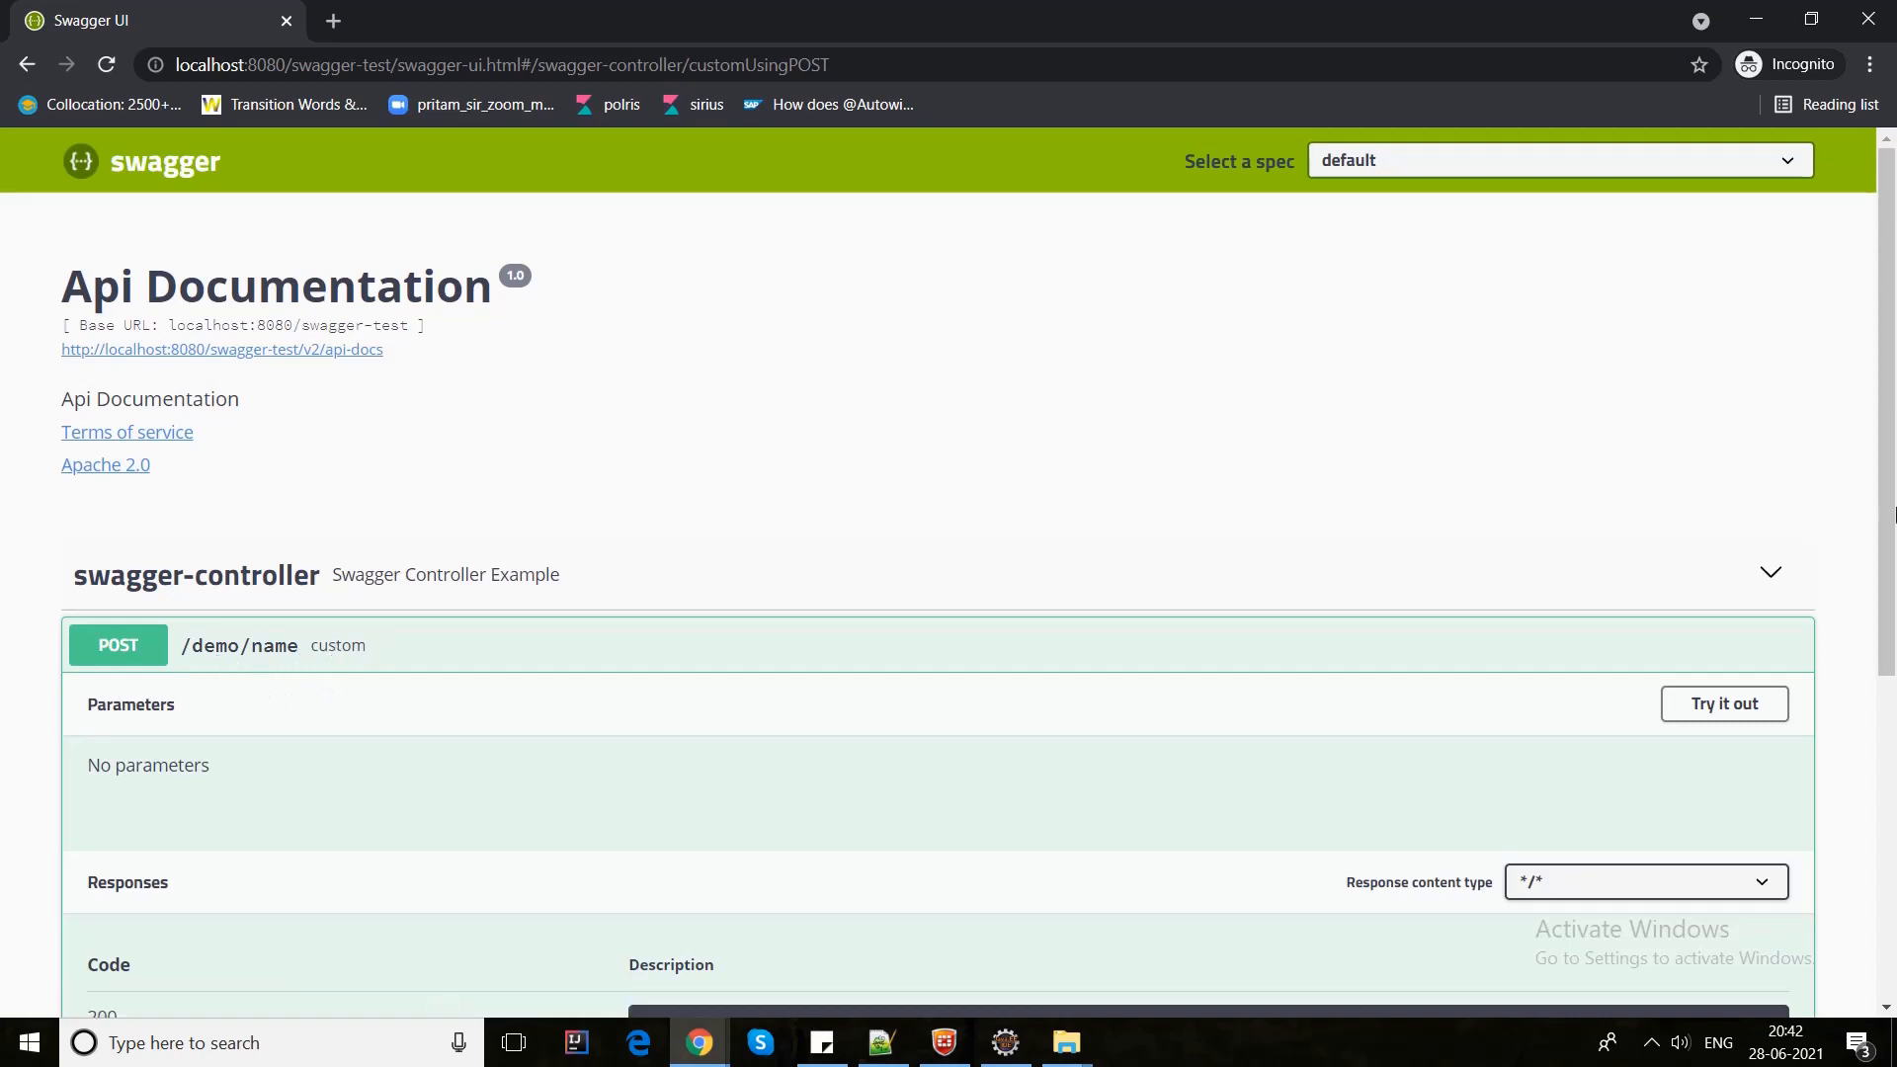
pyautogui.scroll(-3)
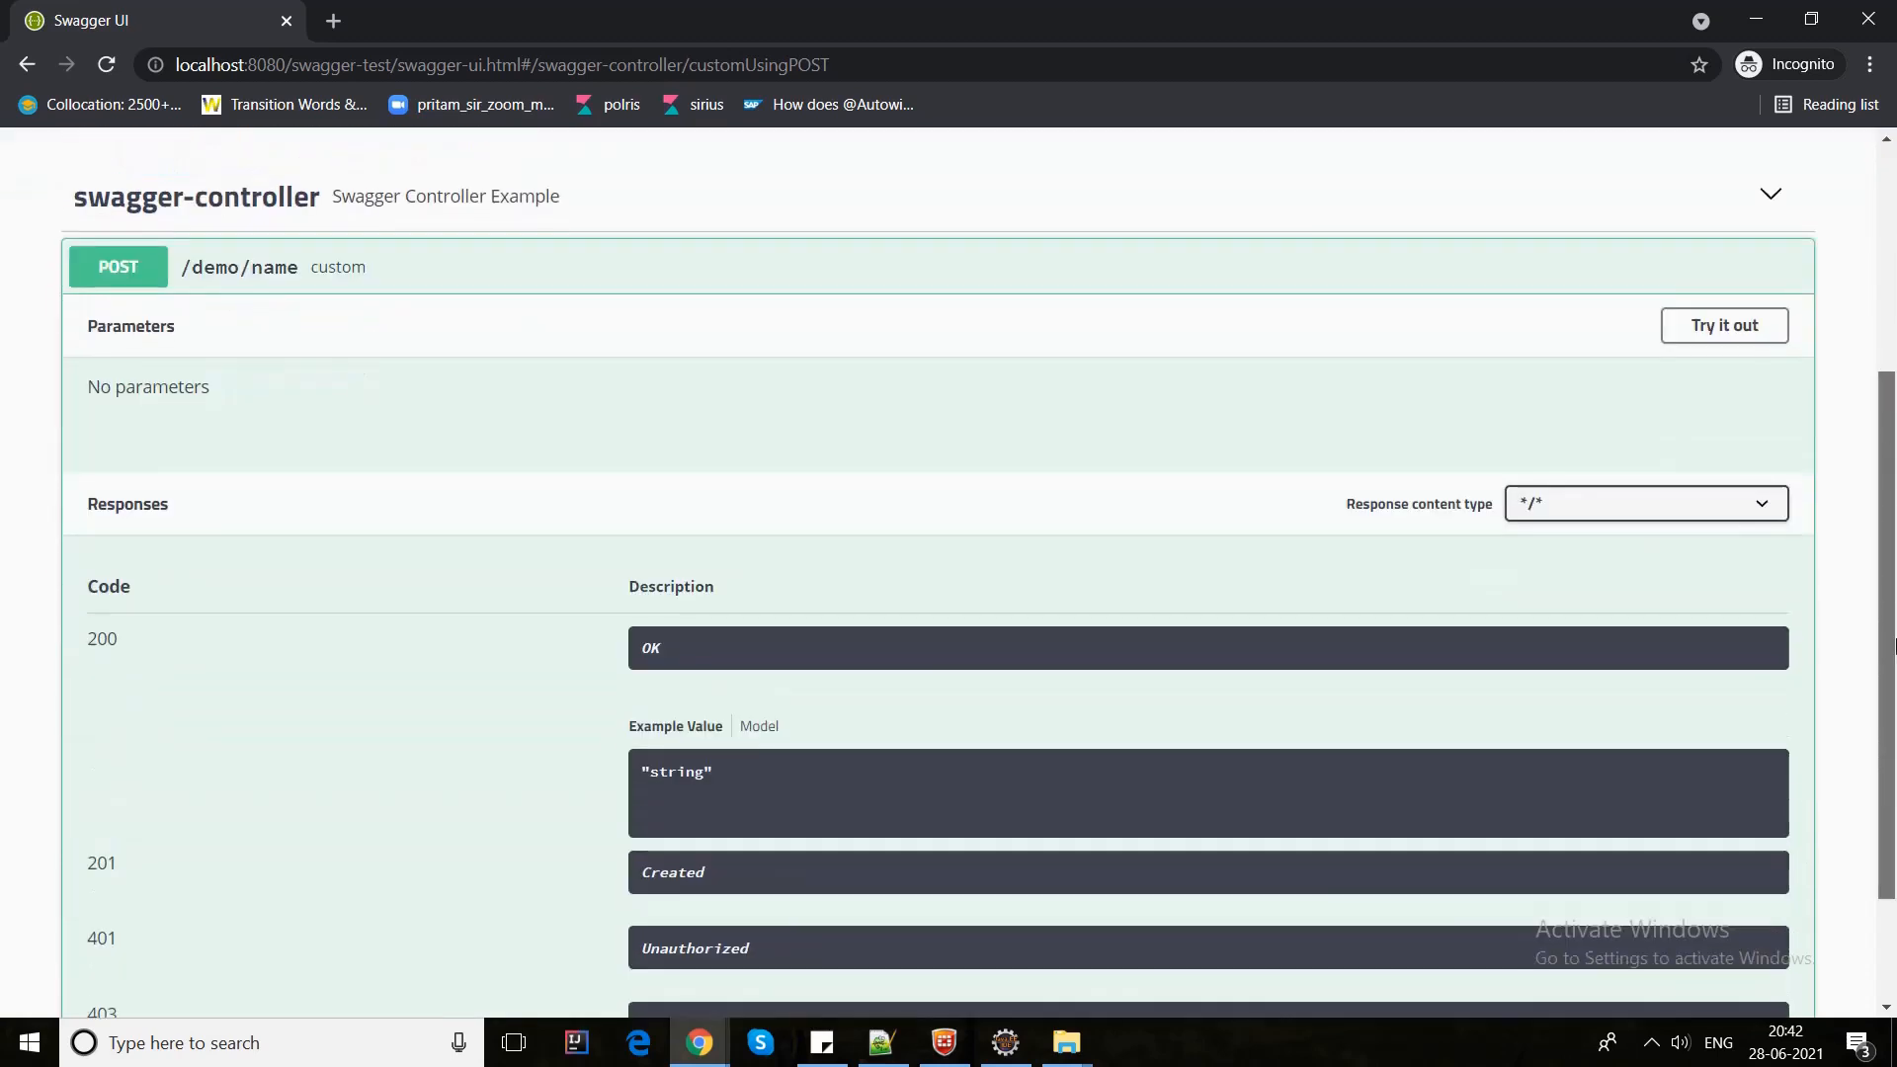
pyautogui.scroll(-3)
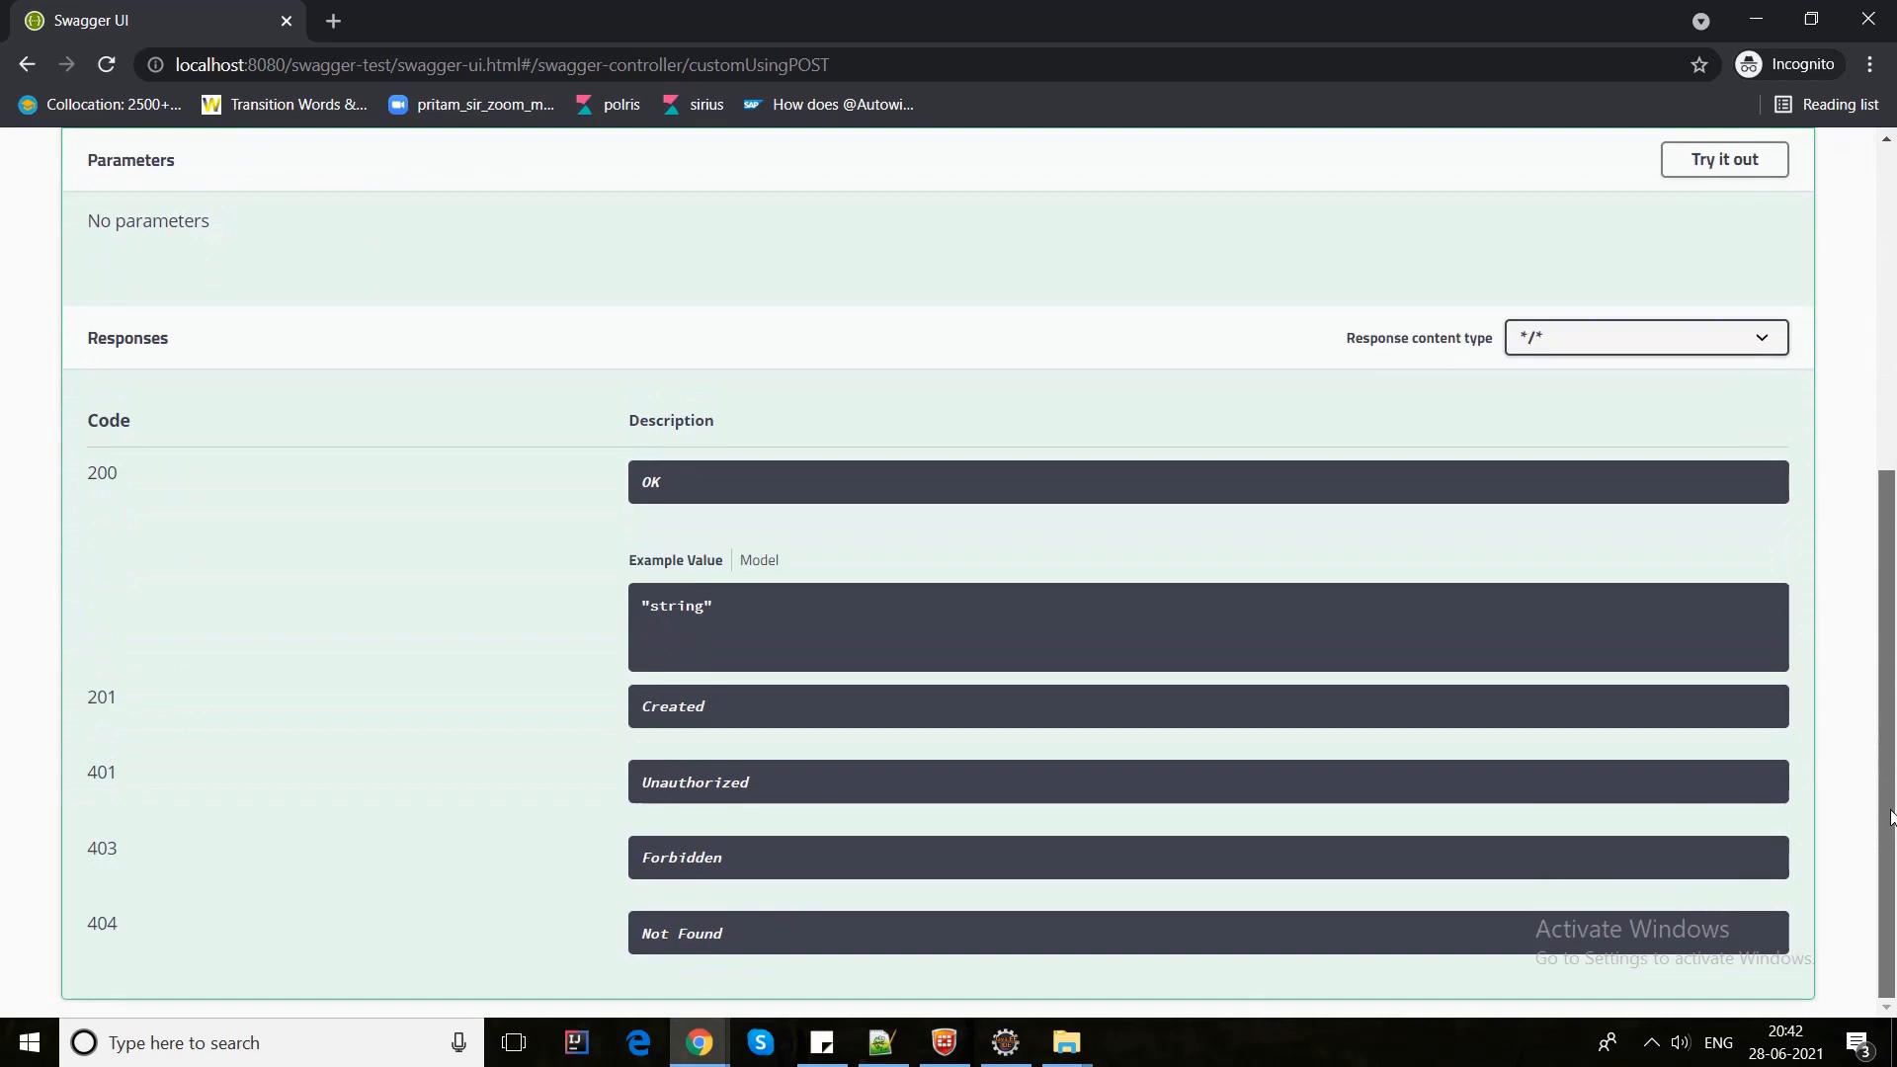
pyautogui.scroll(3)
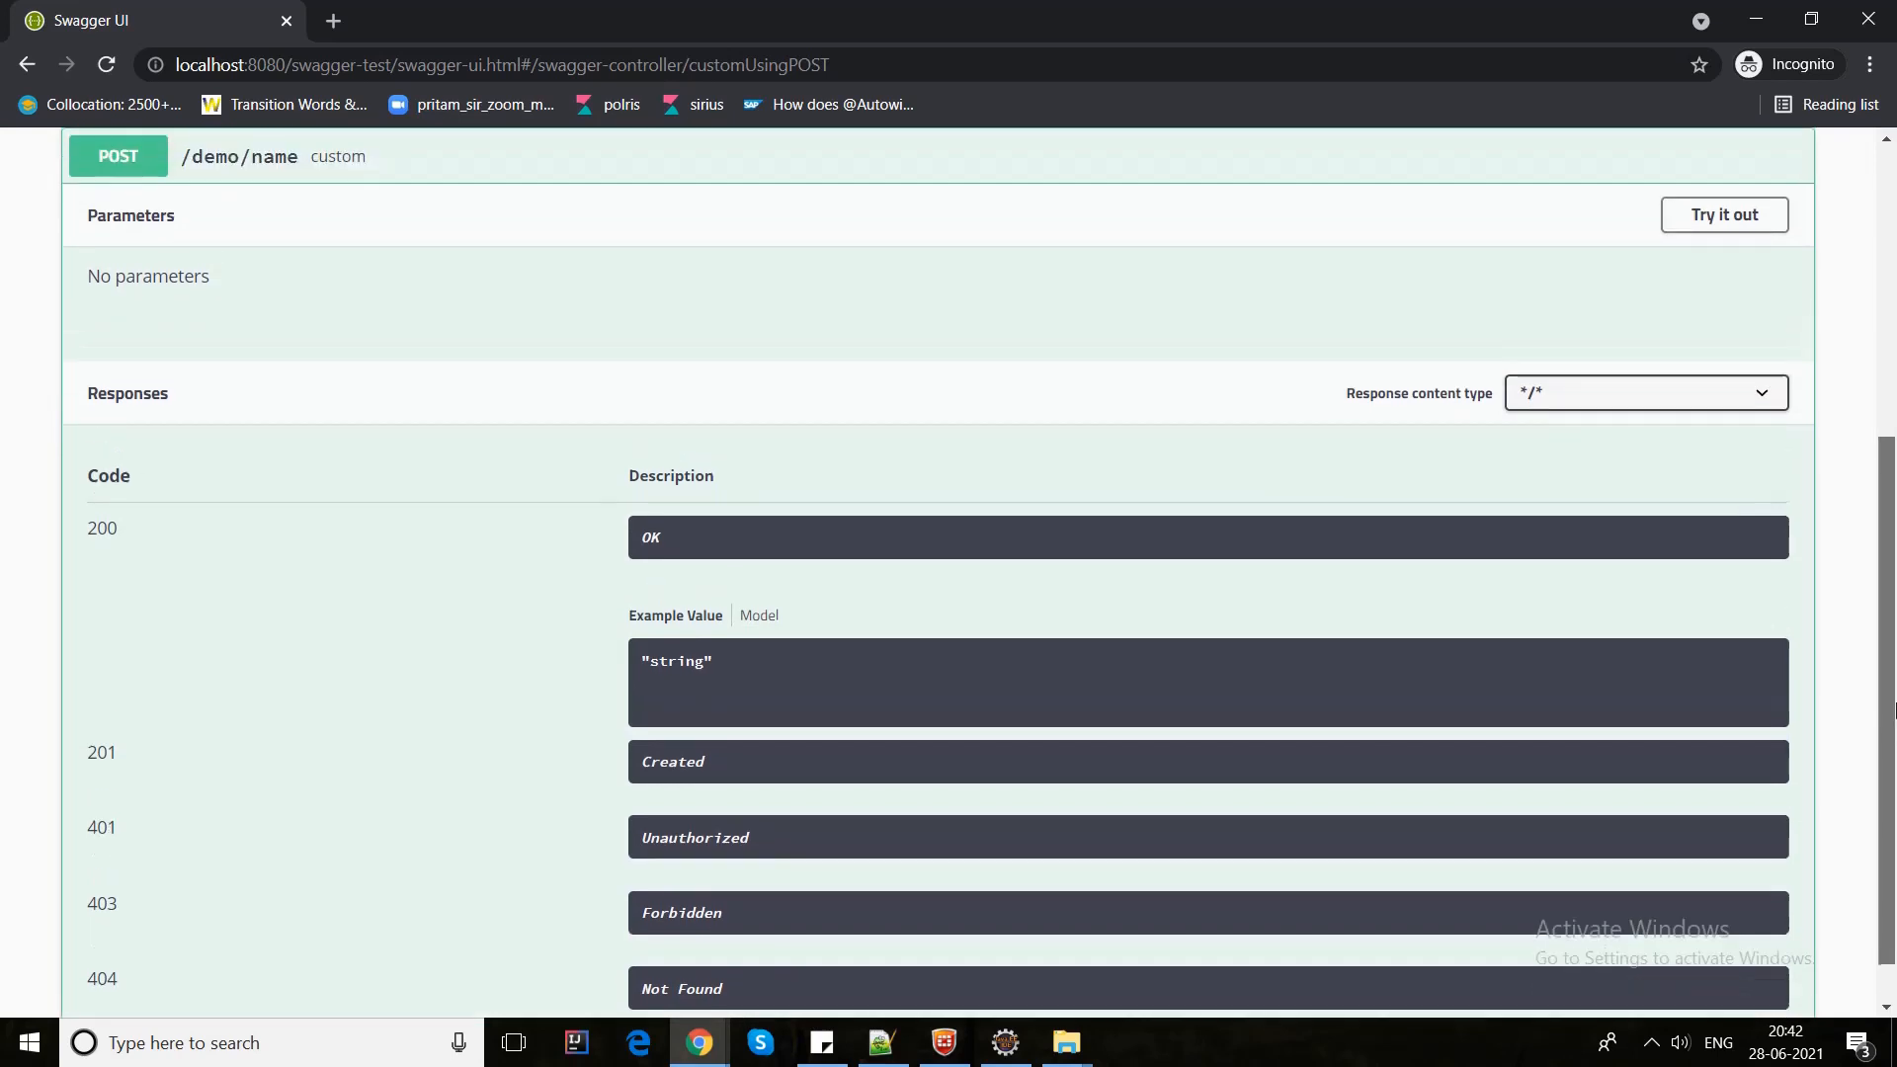
pyautogui.scroll(3)
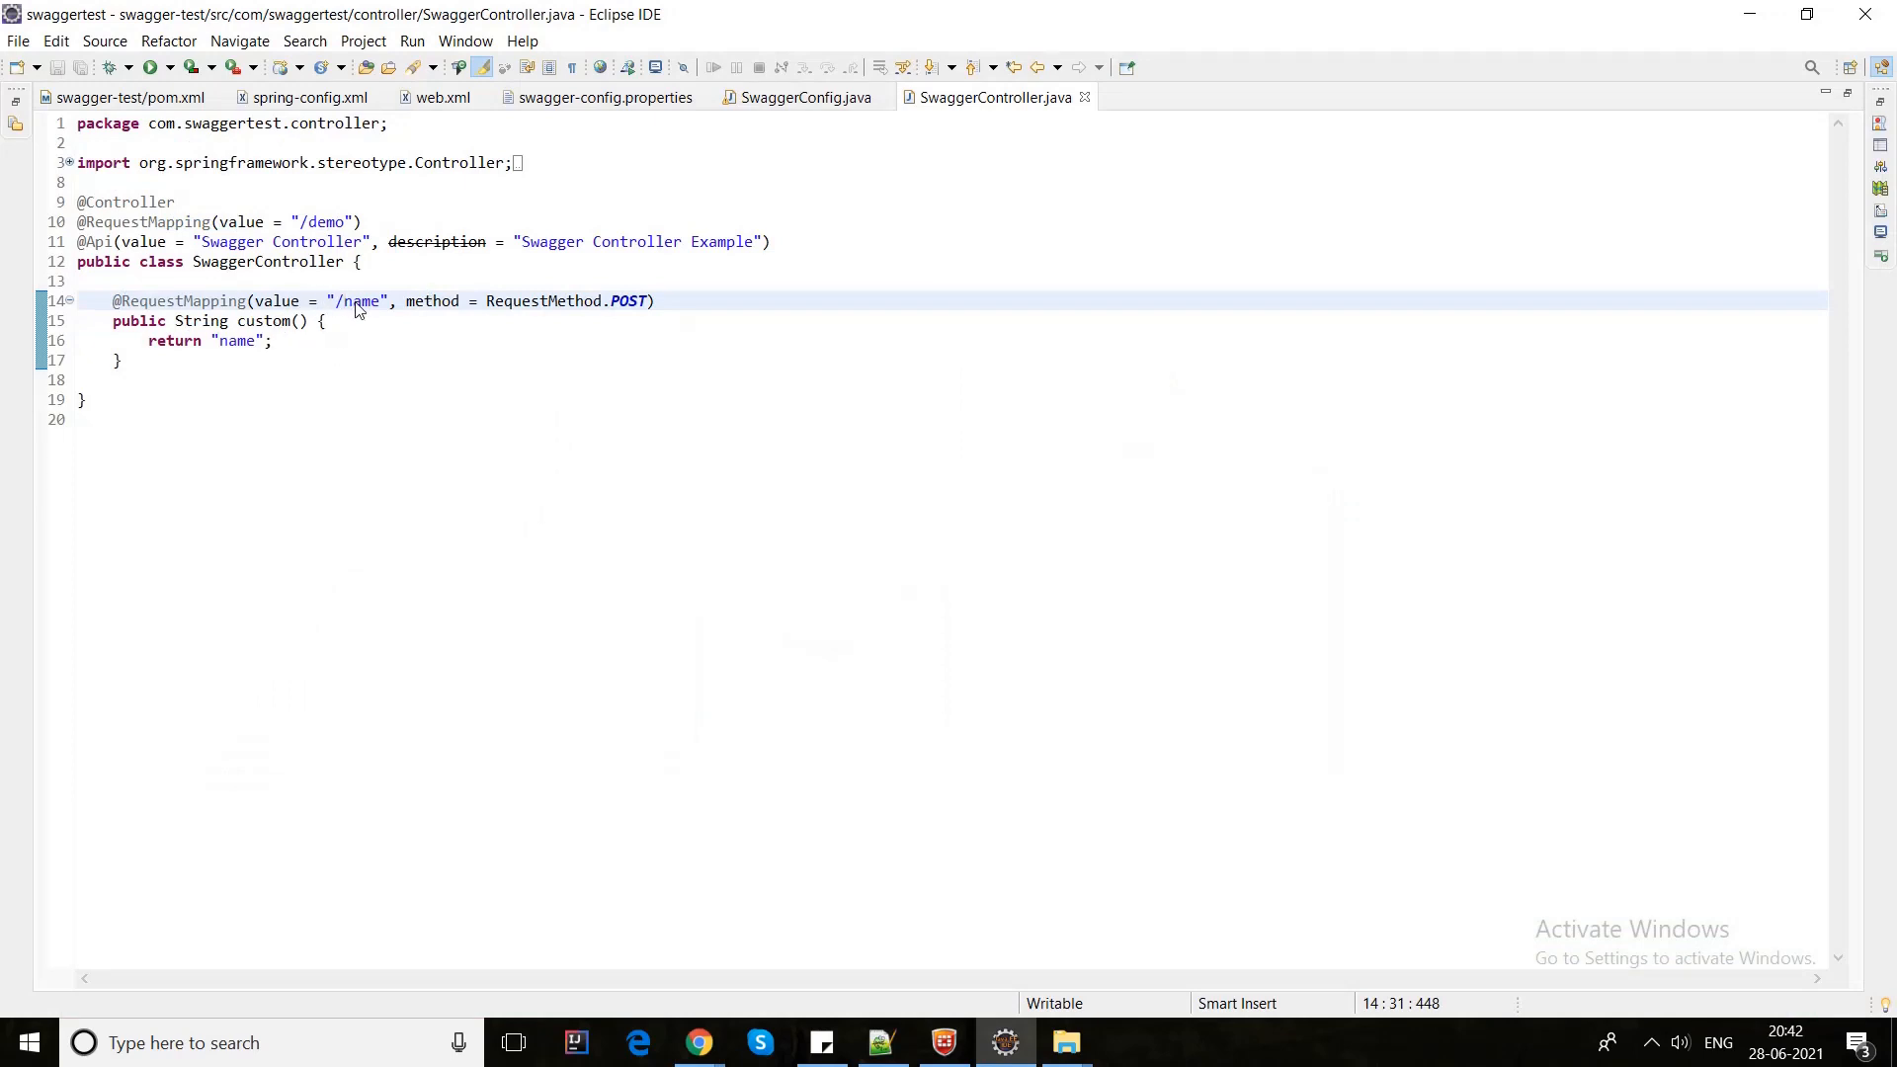
pyautogui.moveTo(518, 304)
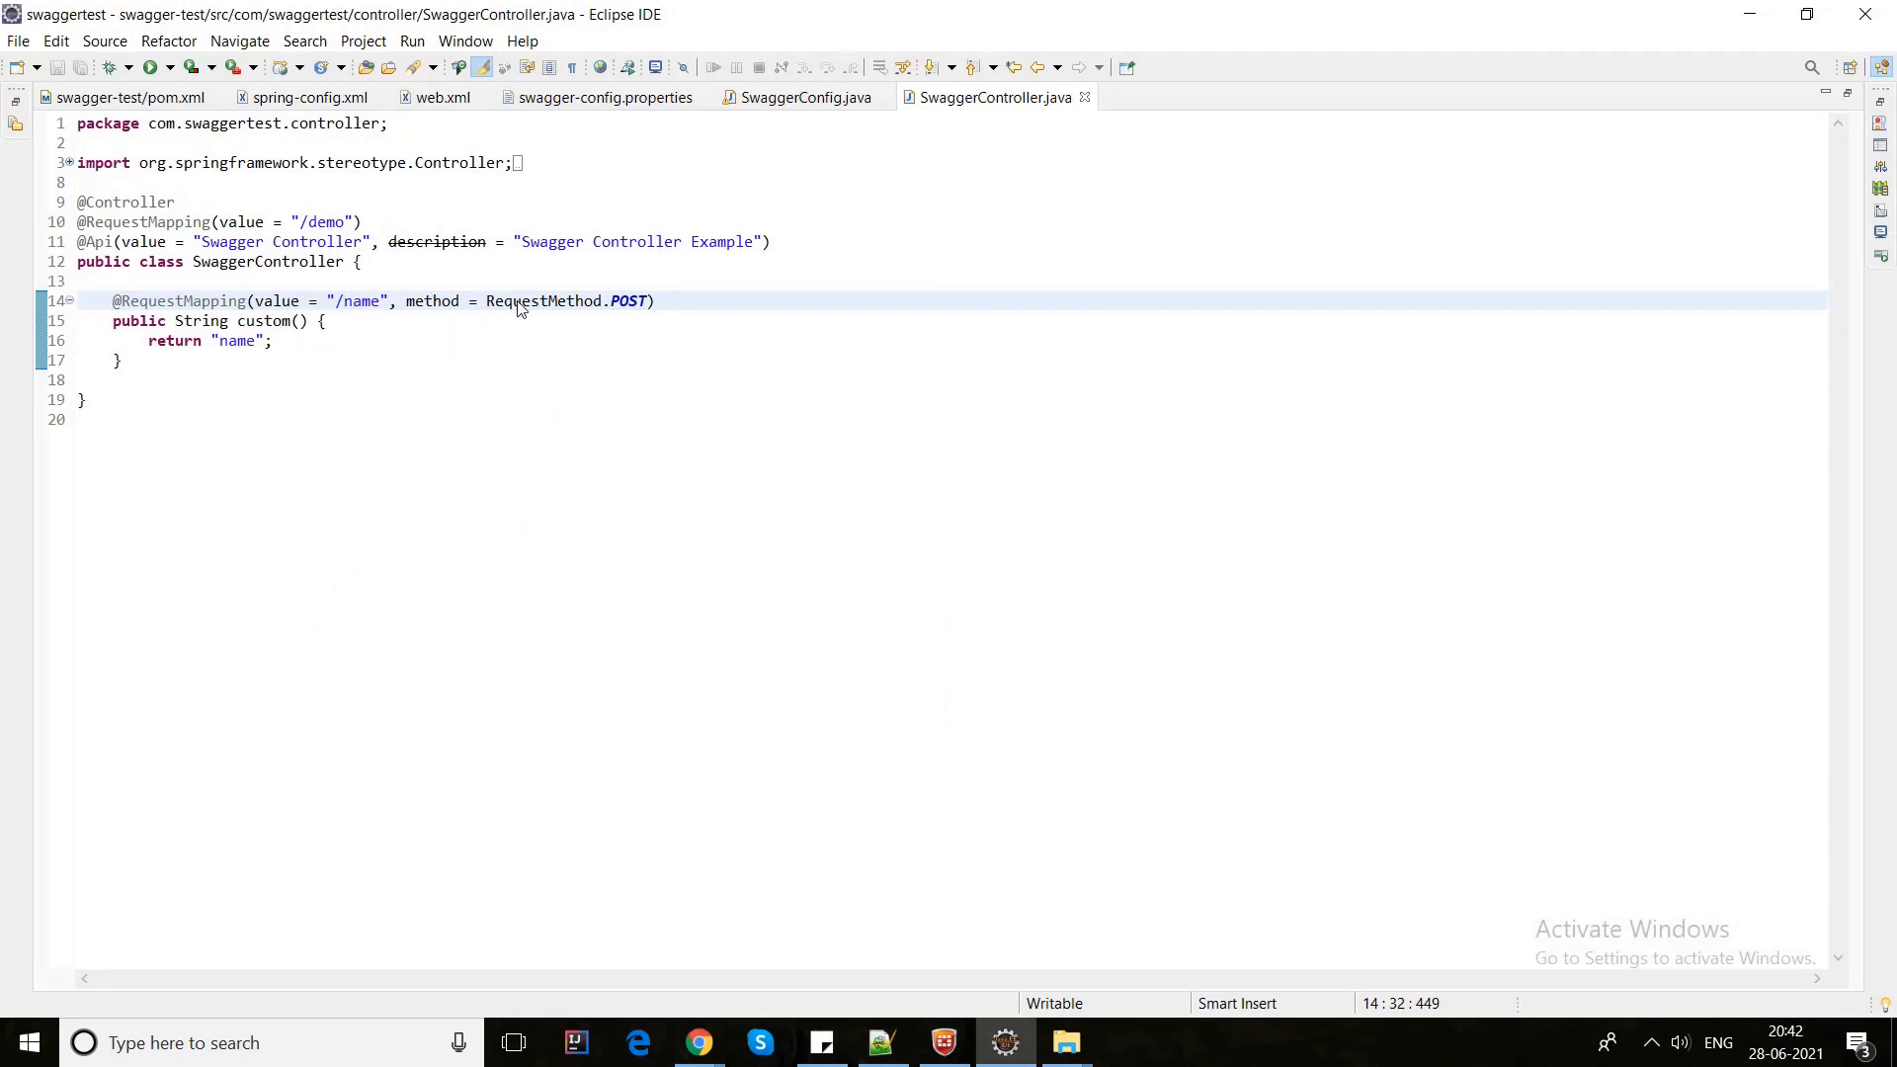
pyautogui.moveTo(587, 316)
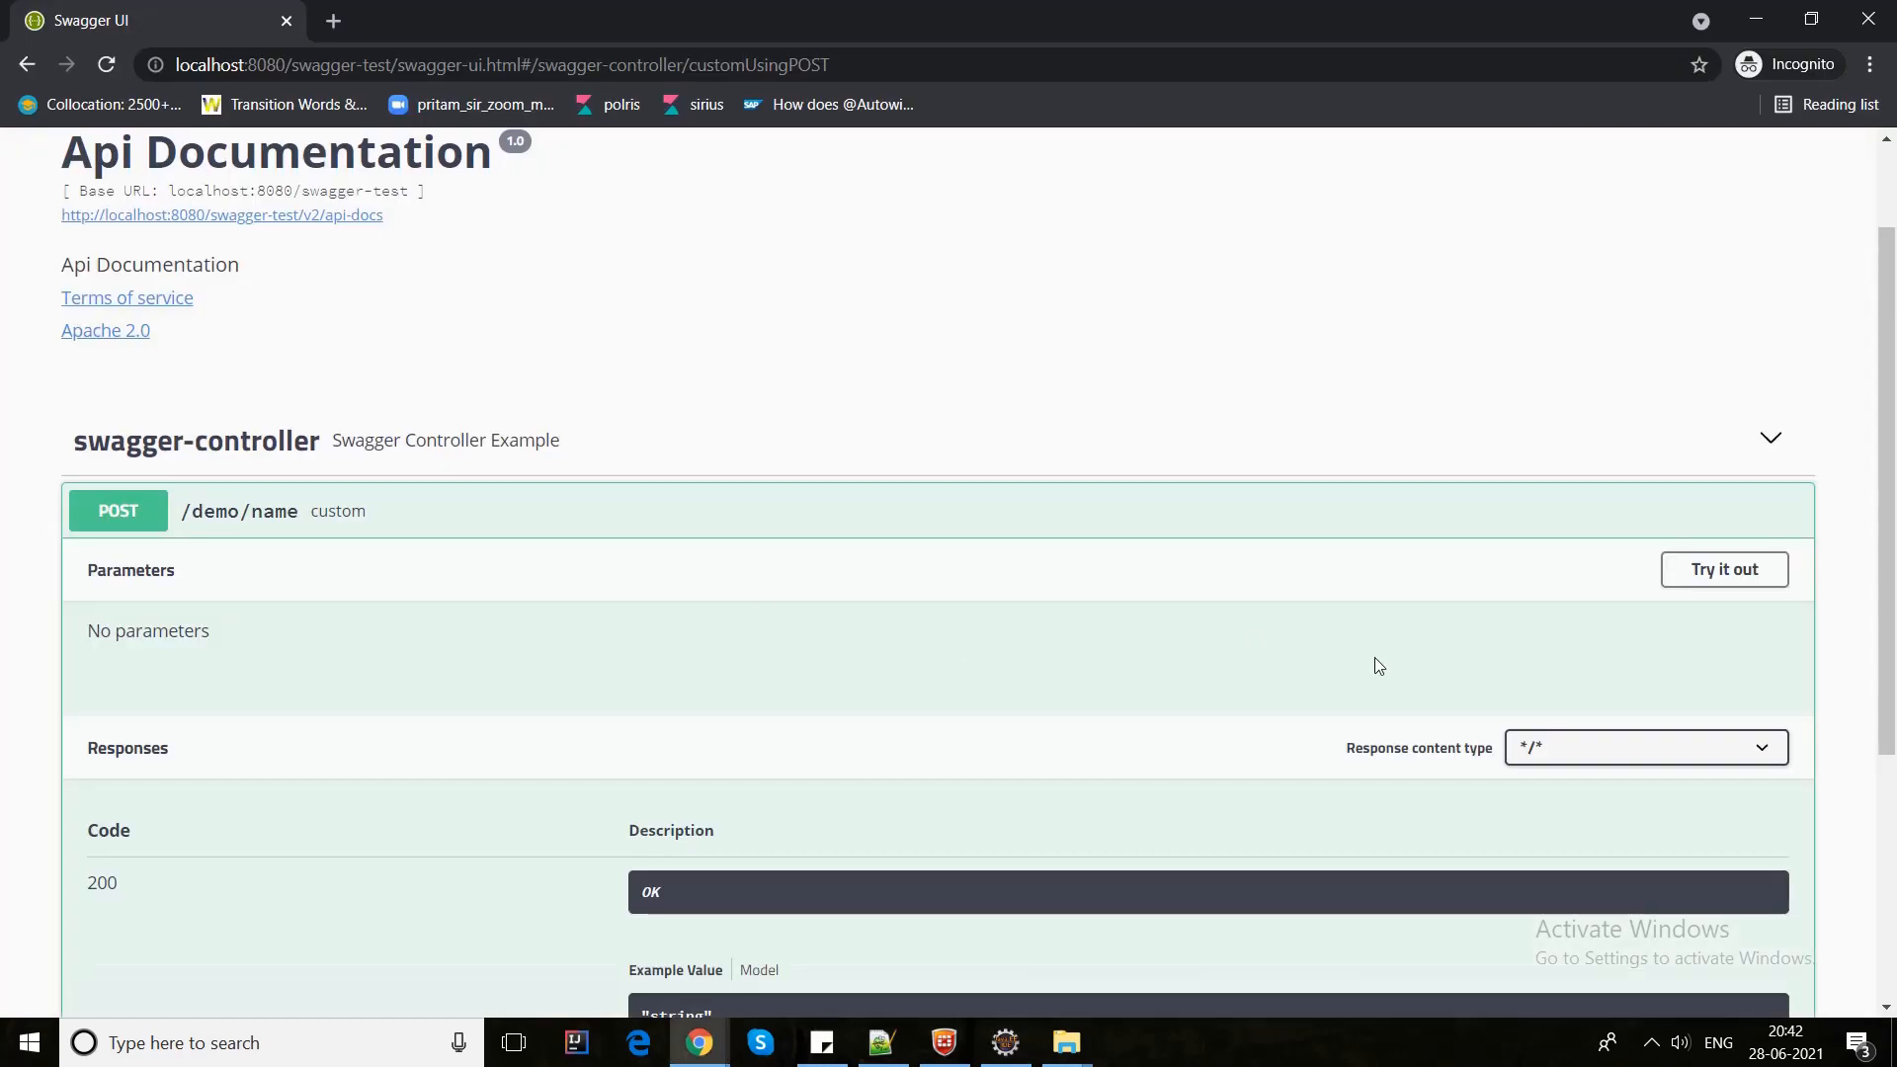
pyautogui.scroll(-3)
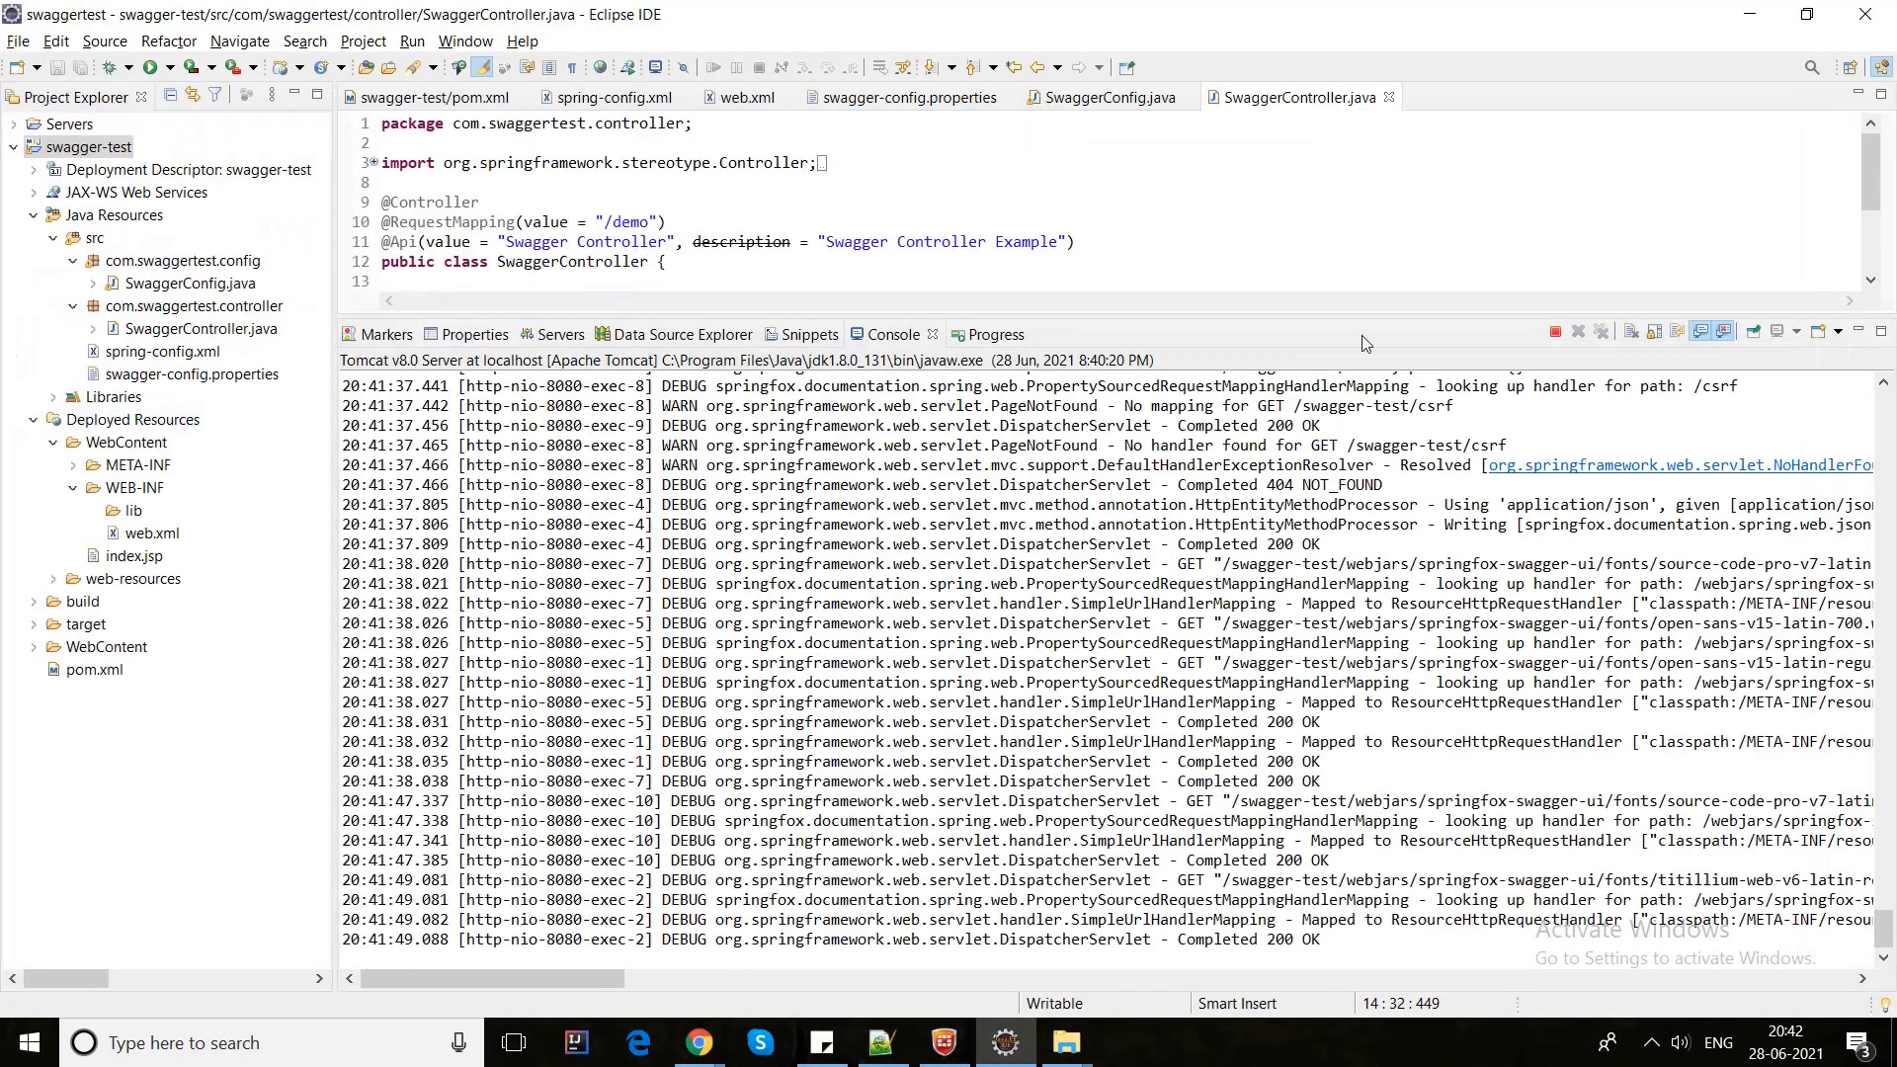
pyautogui.click(1575, 330)
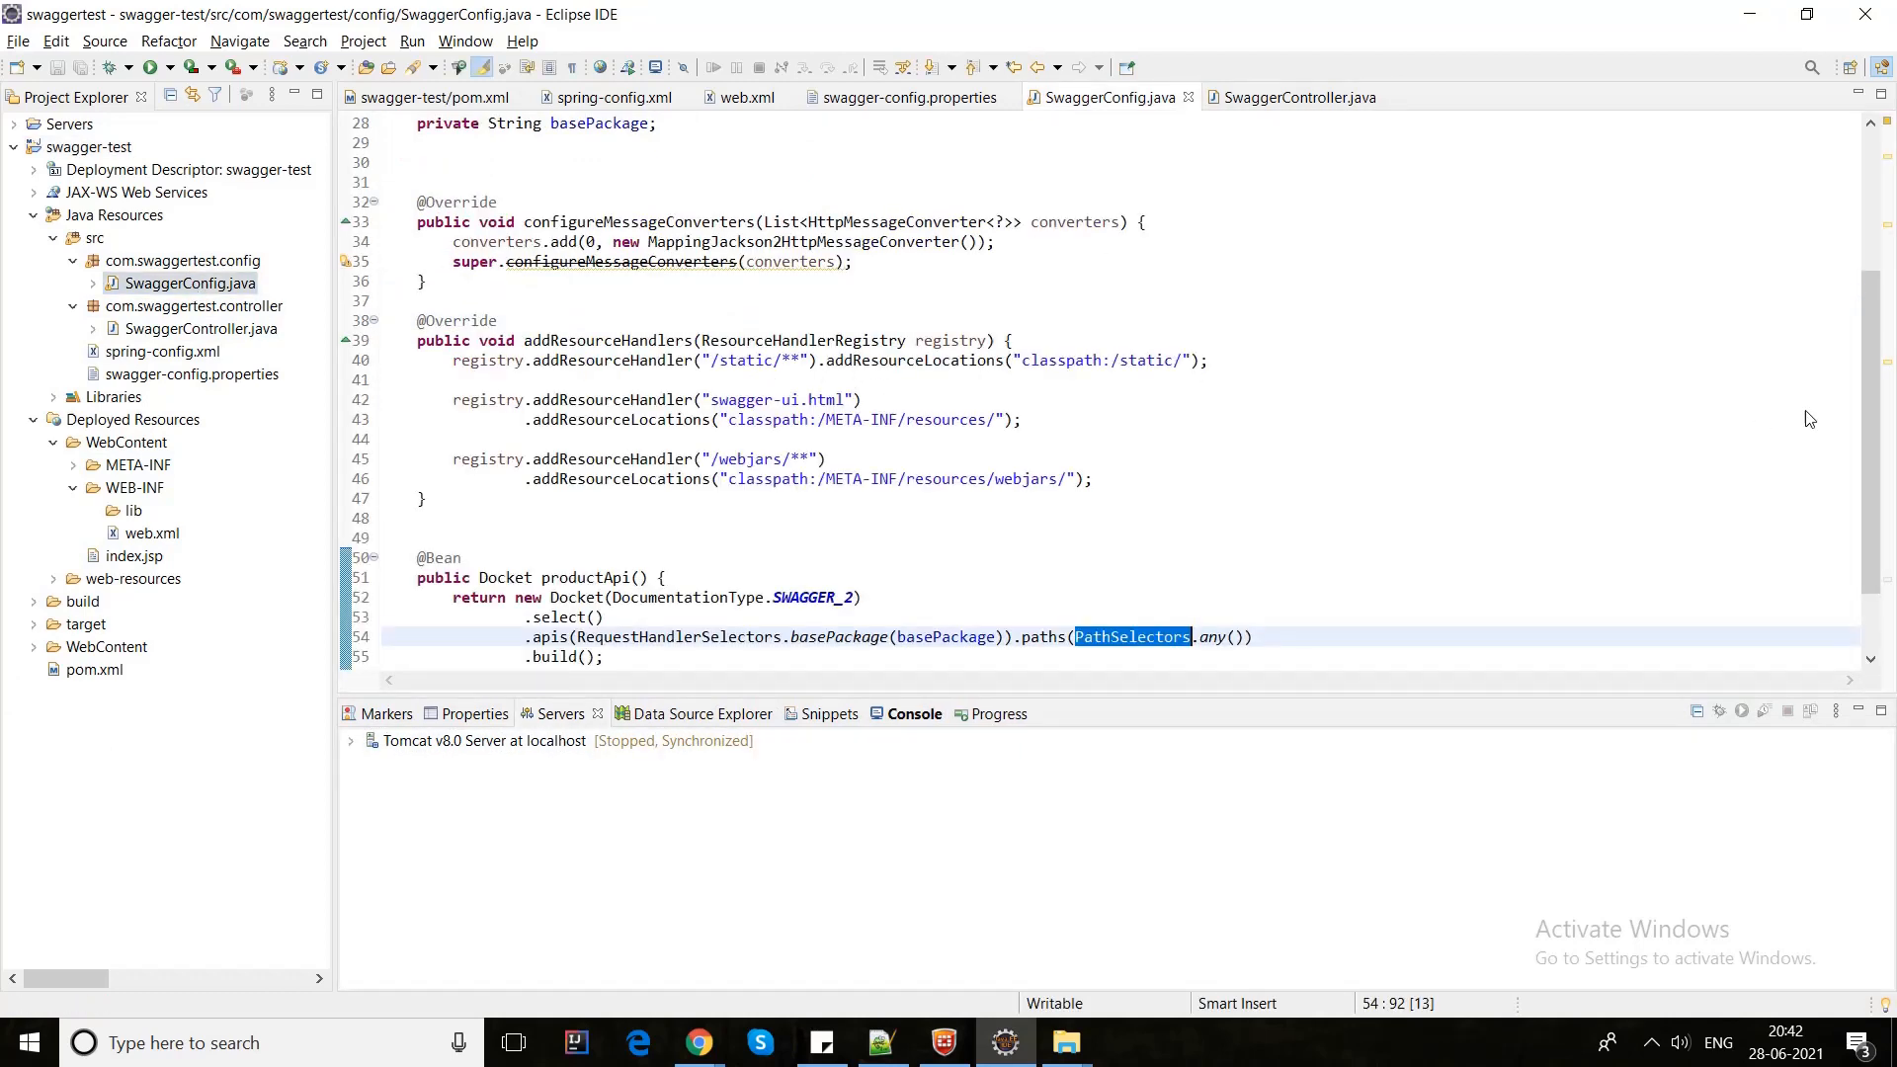
pyautogui.scroll(3)
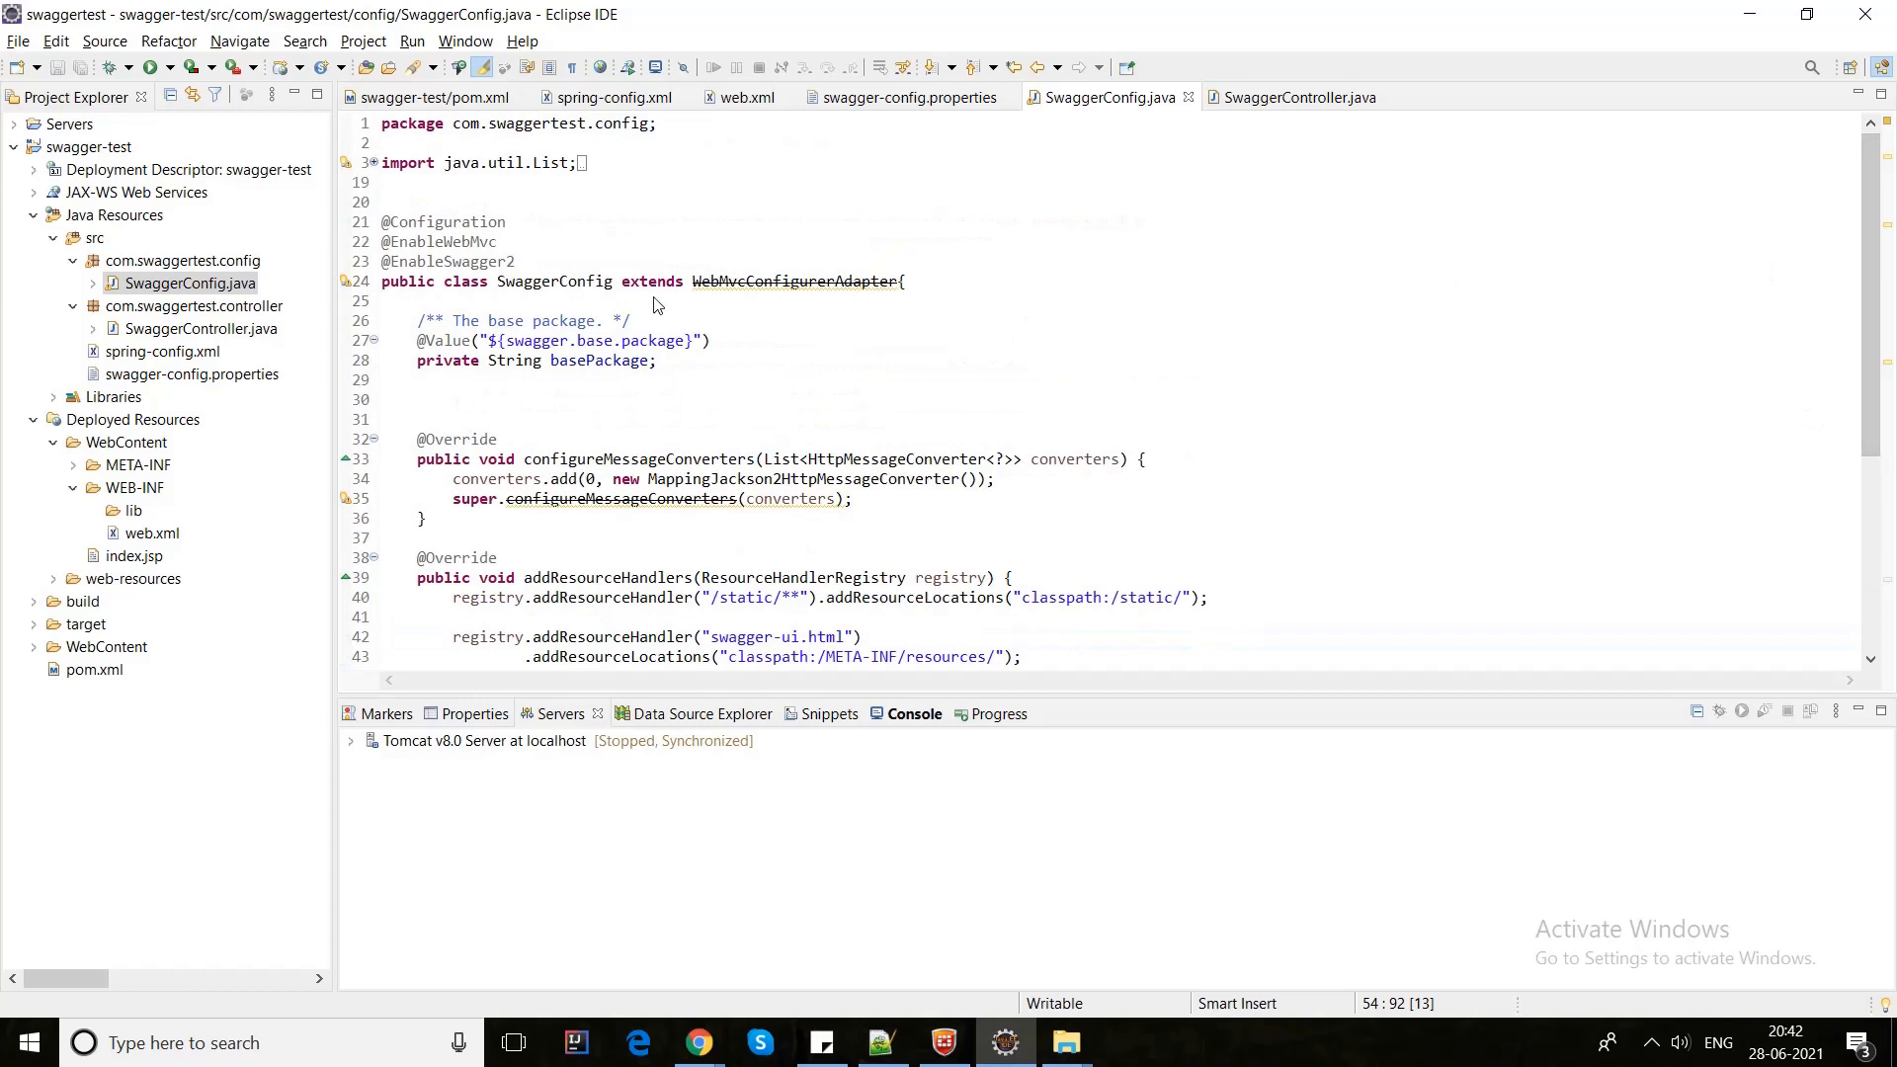
pyautogui.doubleClick(792, 280)
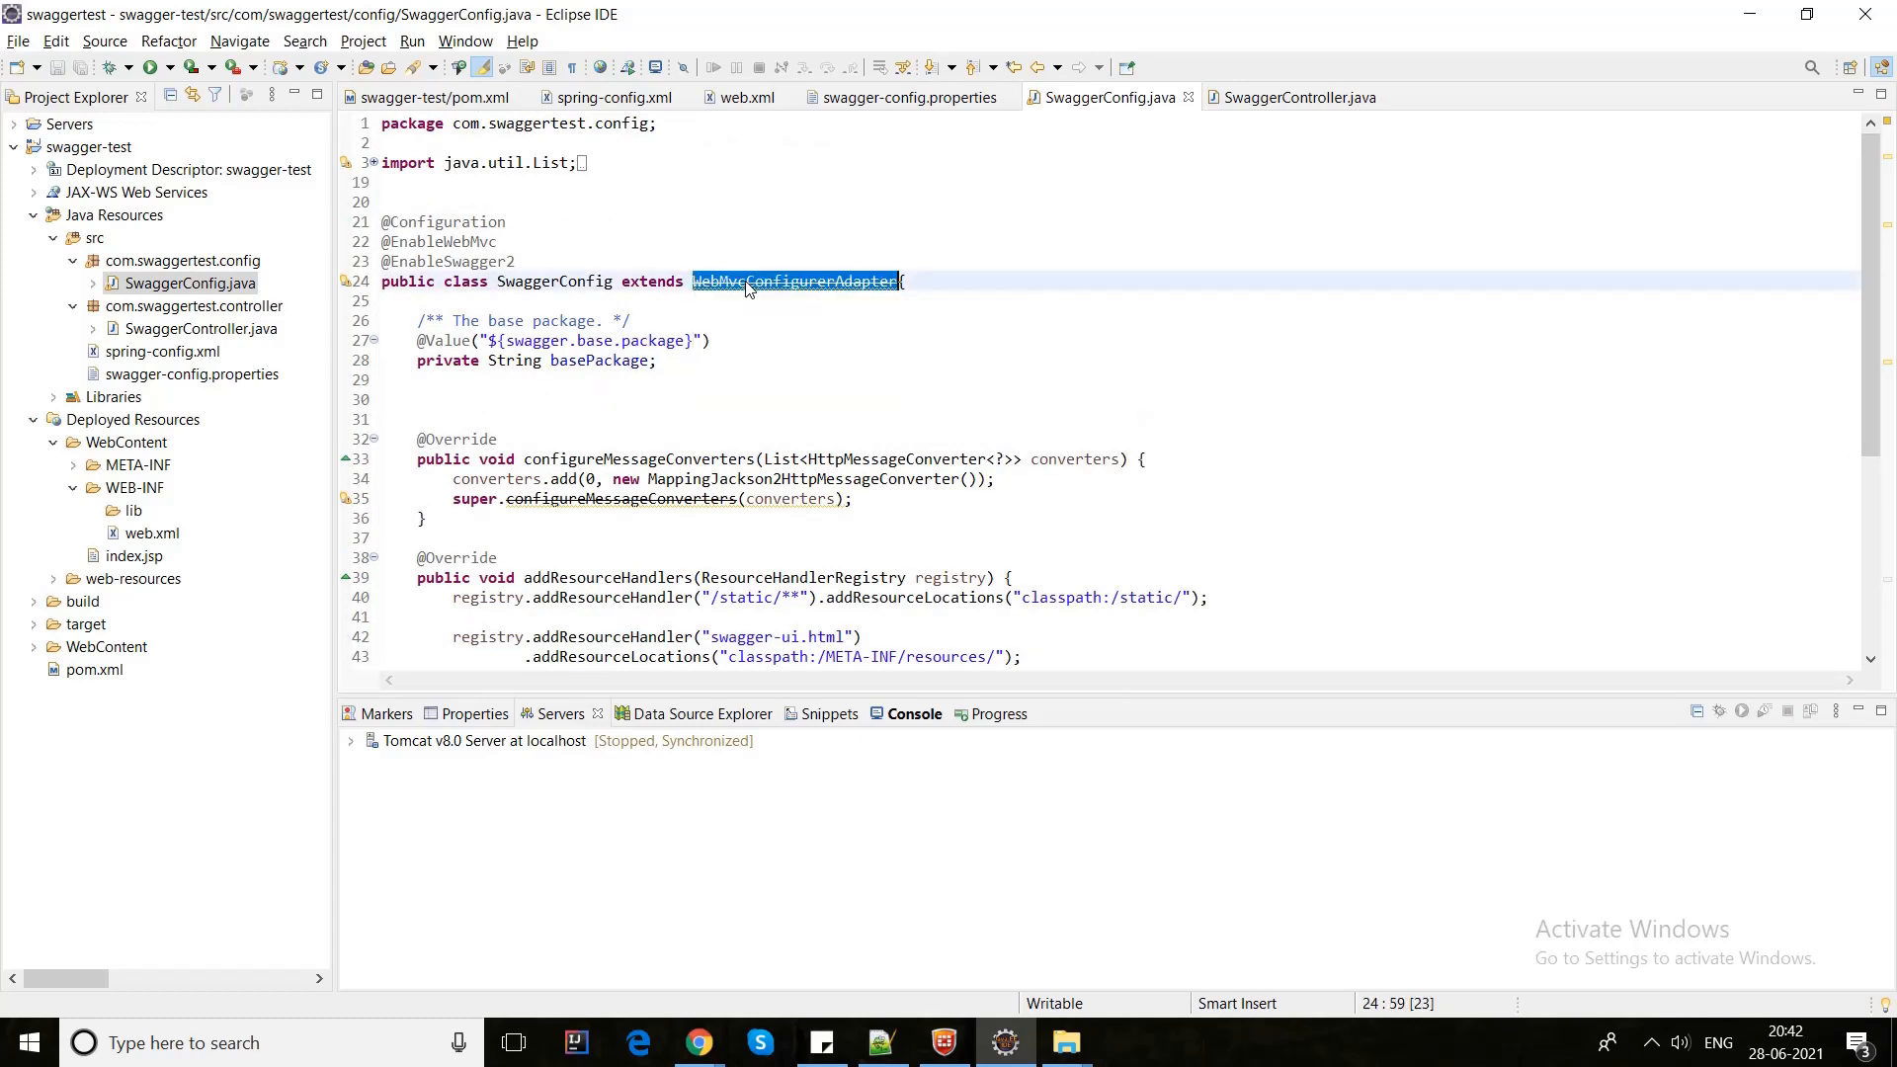
pyautogui.moveTo(482, 261)
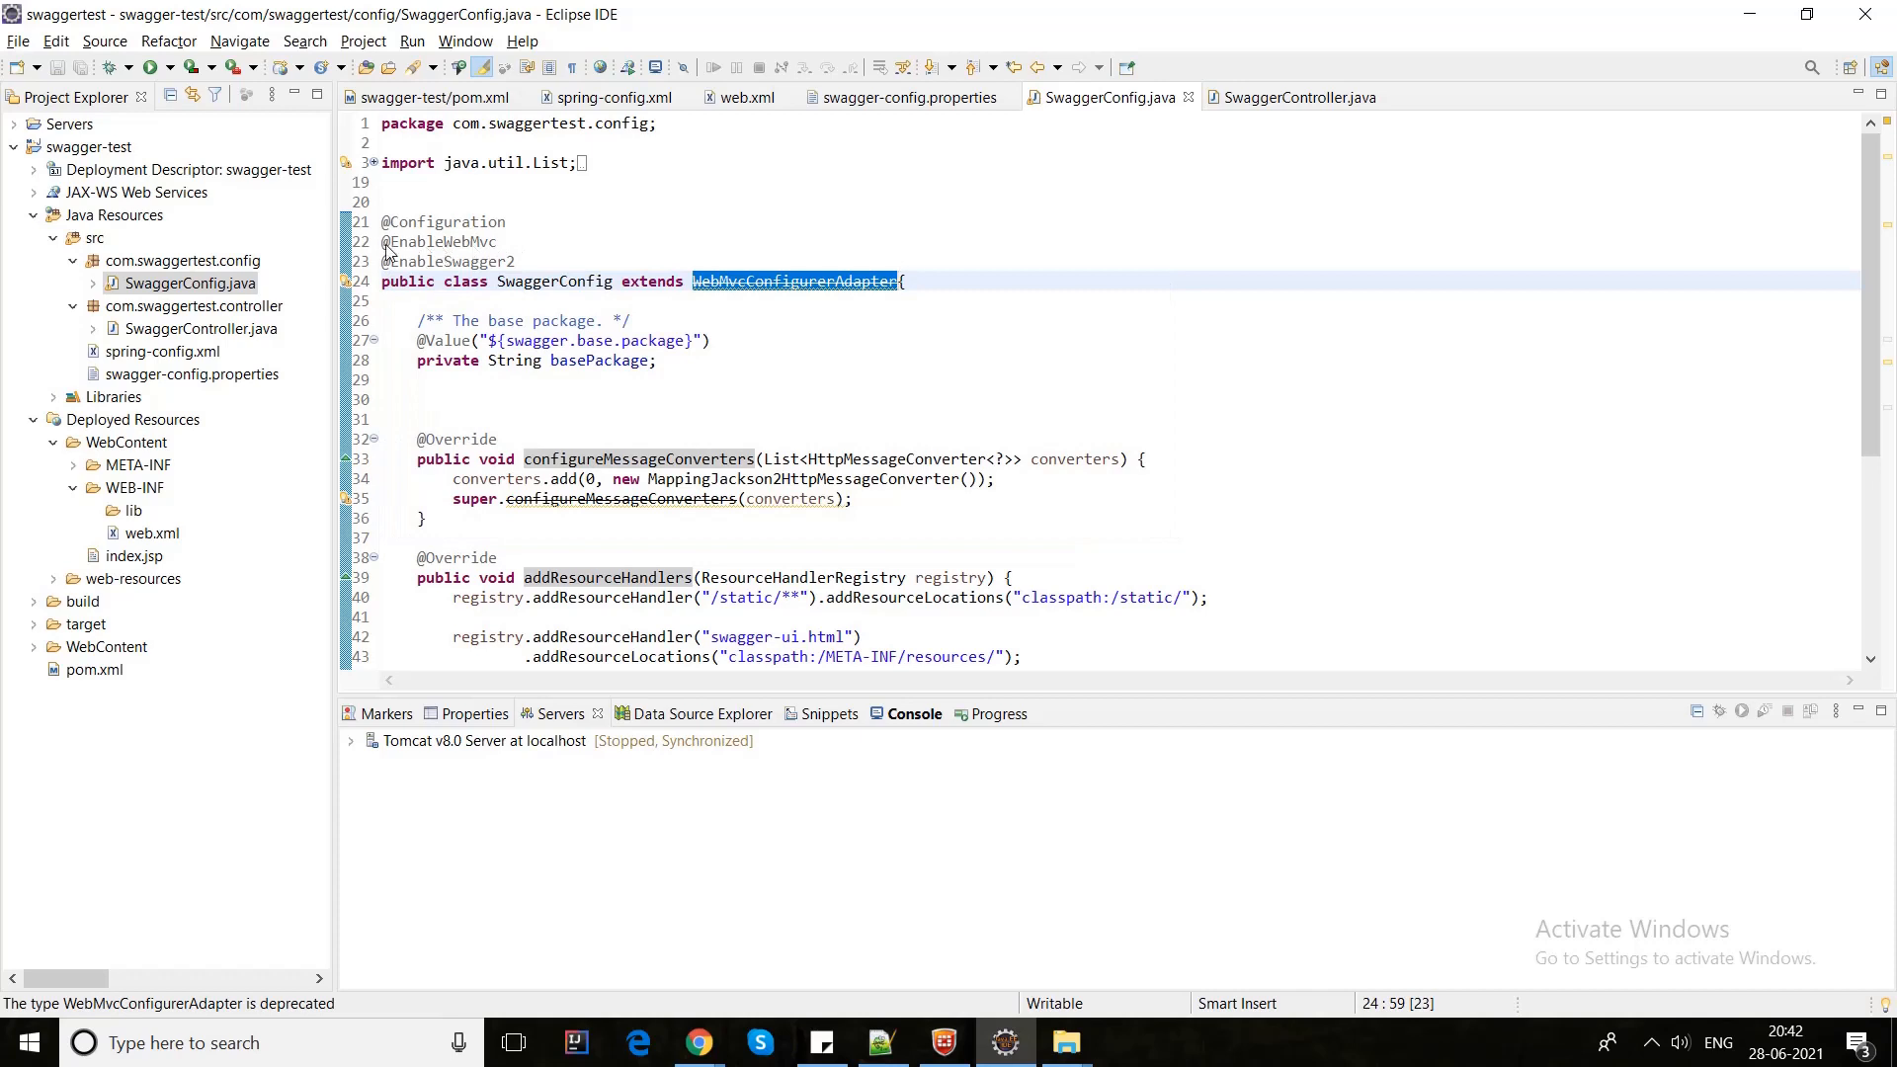
pyautogui.doubleClick(440, 241)
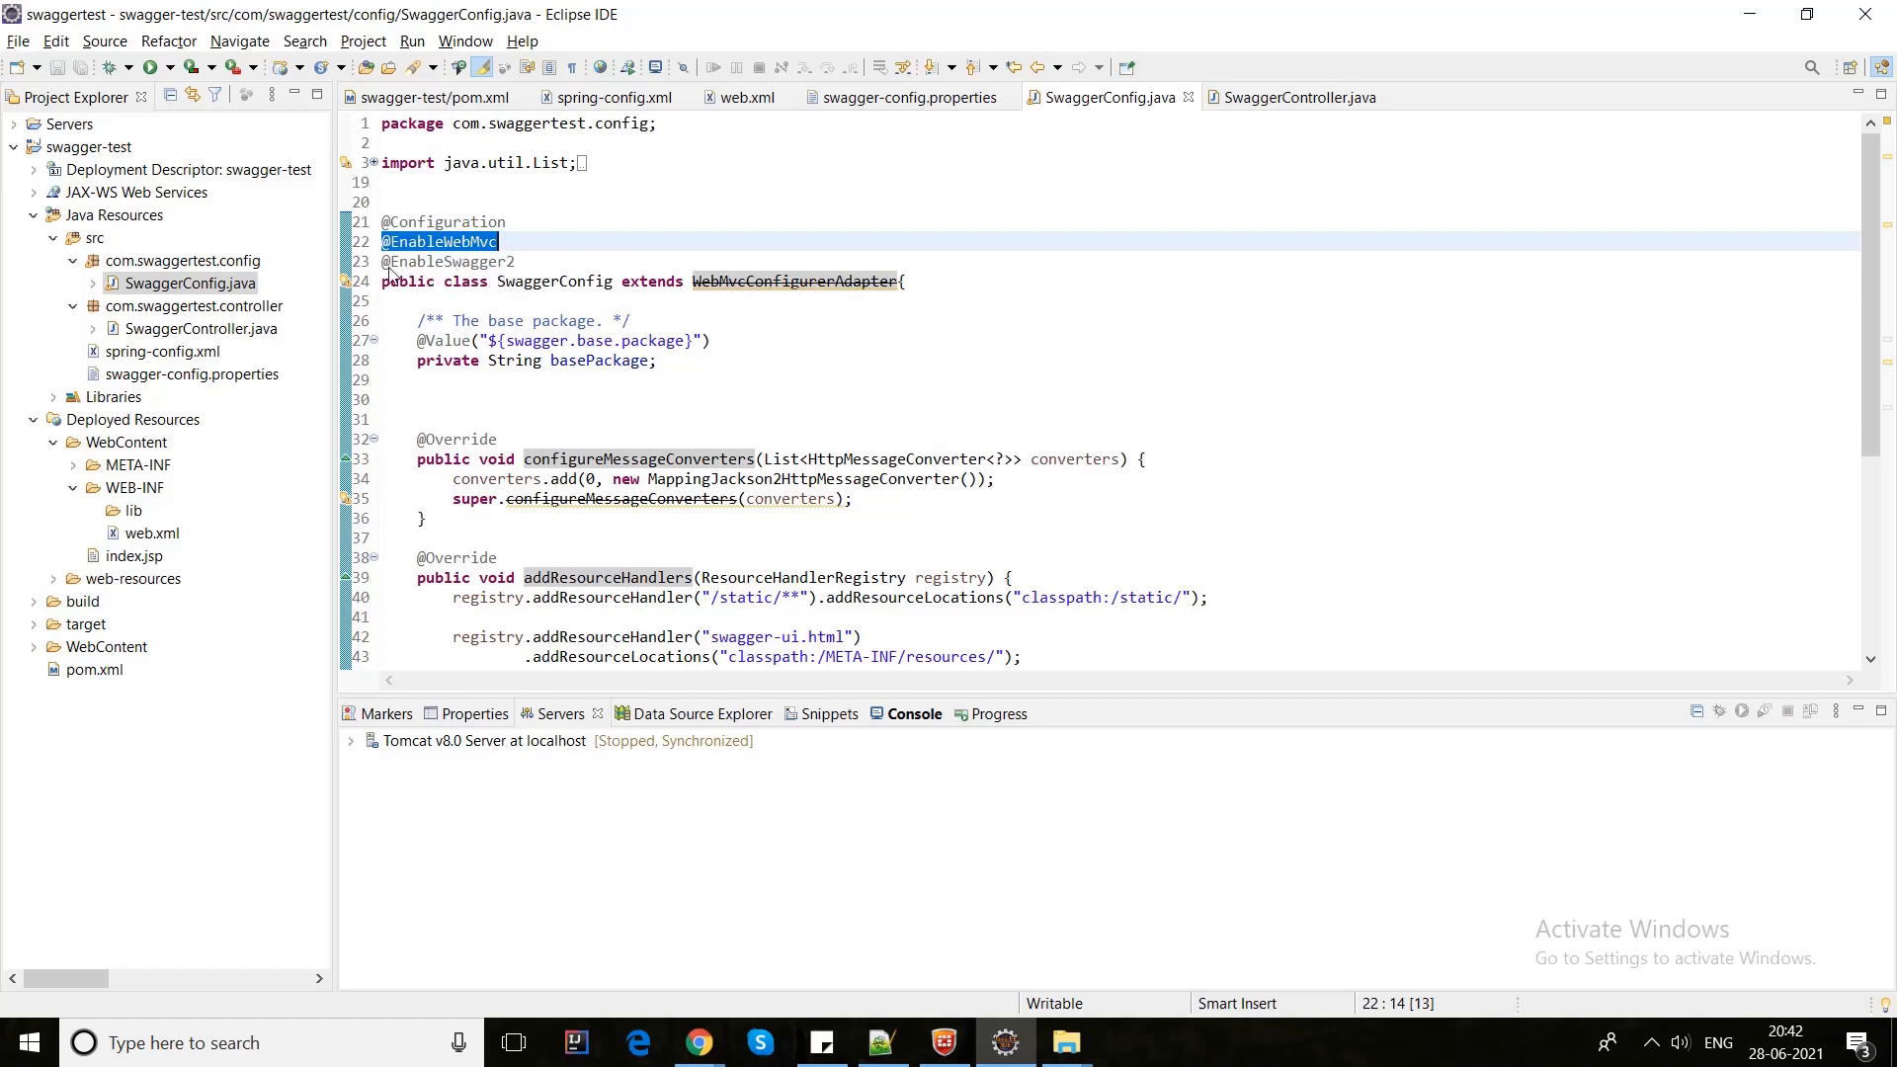
pyautogui.doubleClick(447, 261)
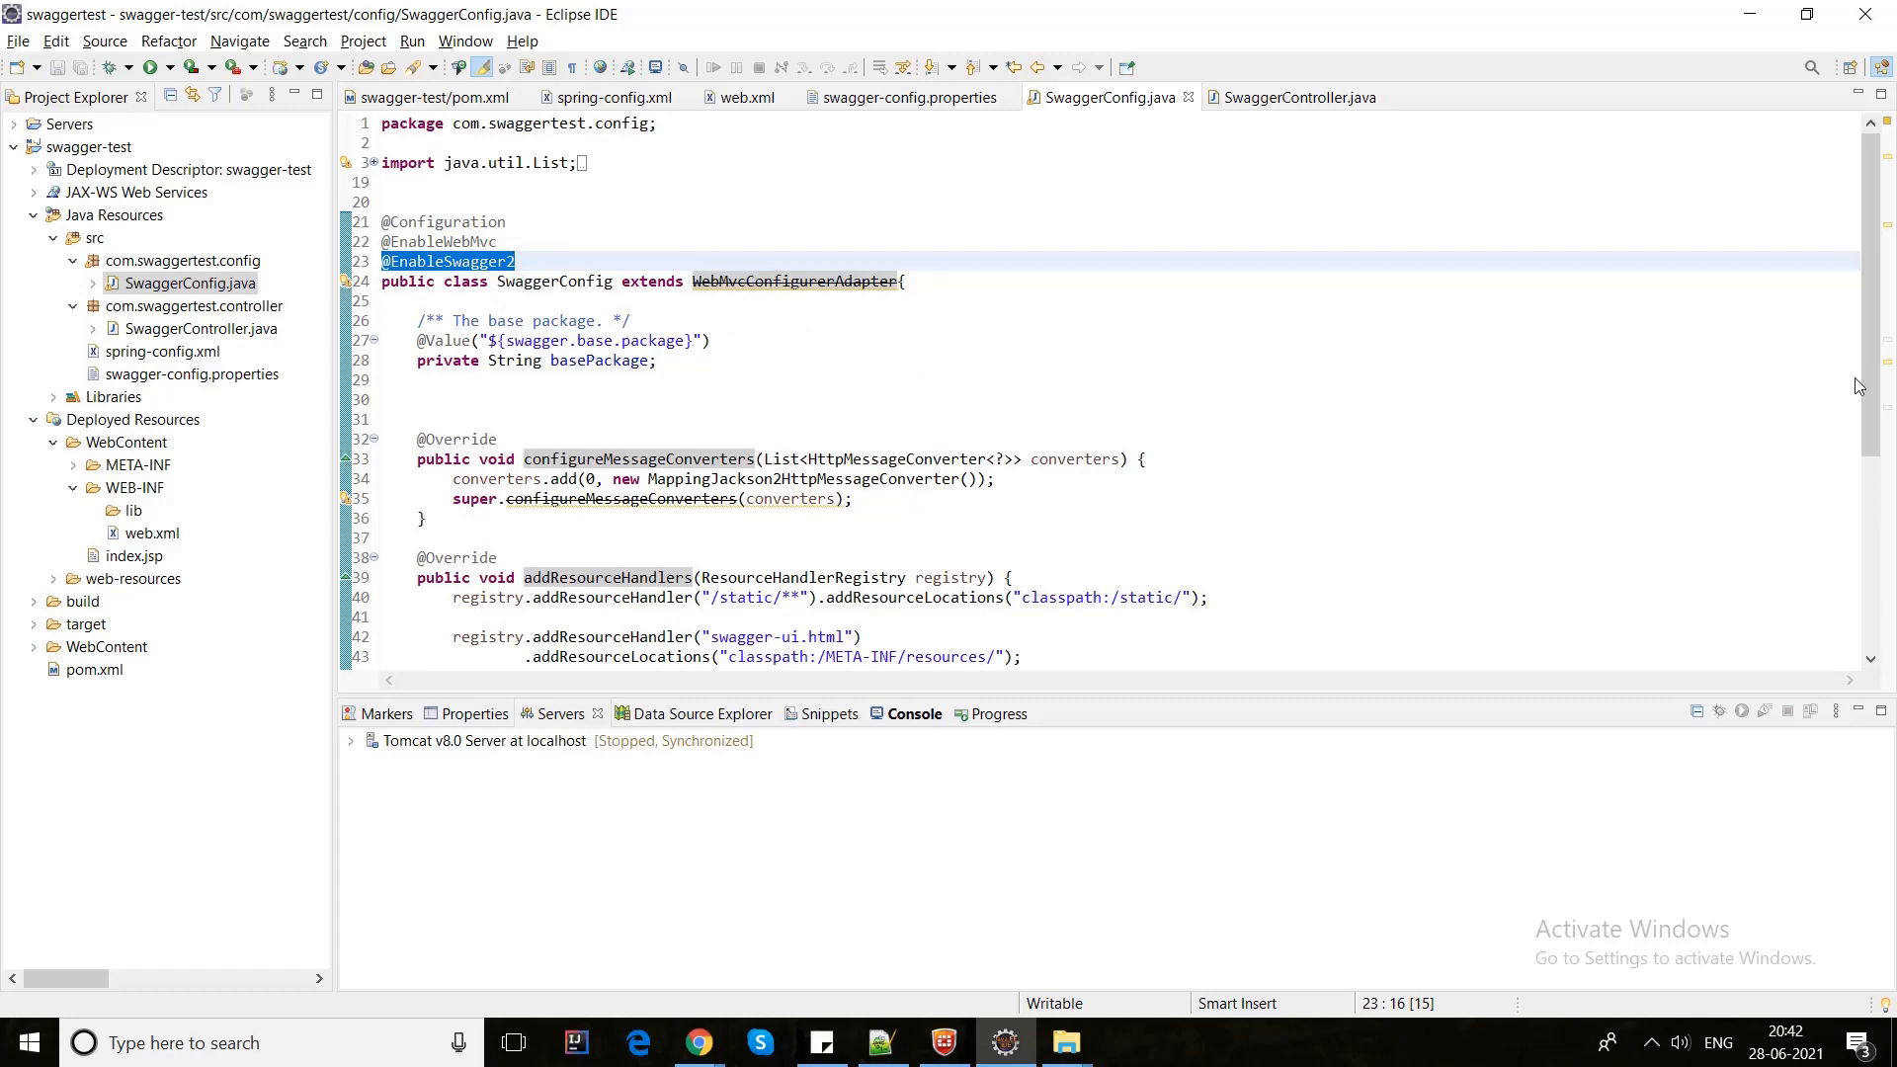
# Highlight the Docket's basePackage argument and switch to swagger-config.properties.
pyautogui.scroll(-3)
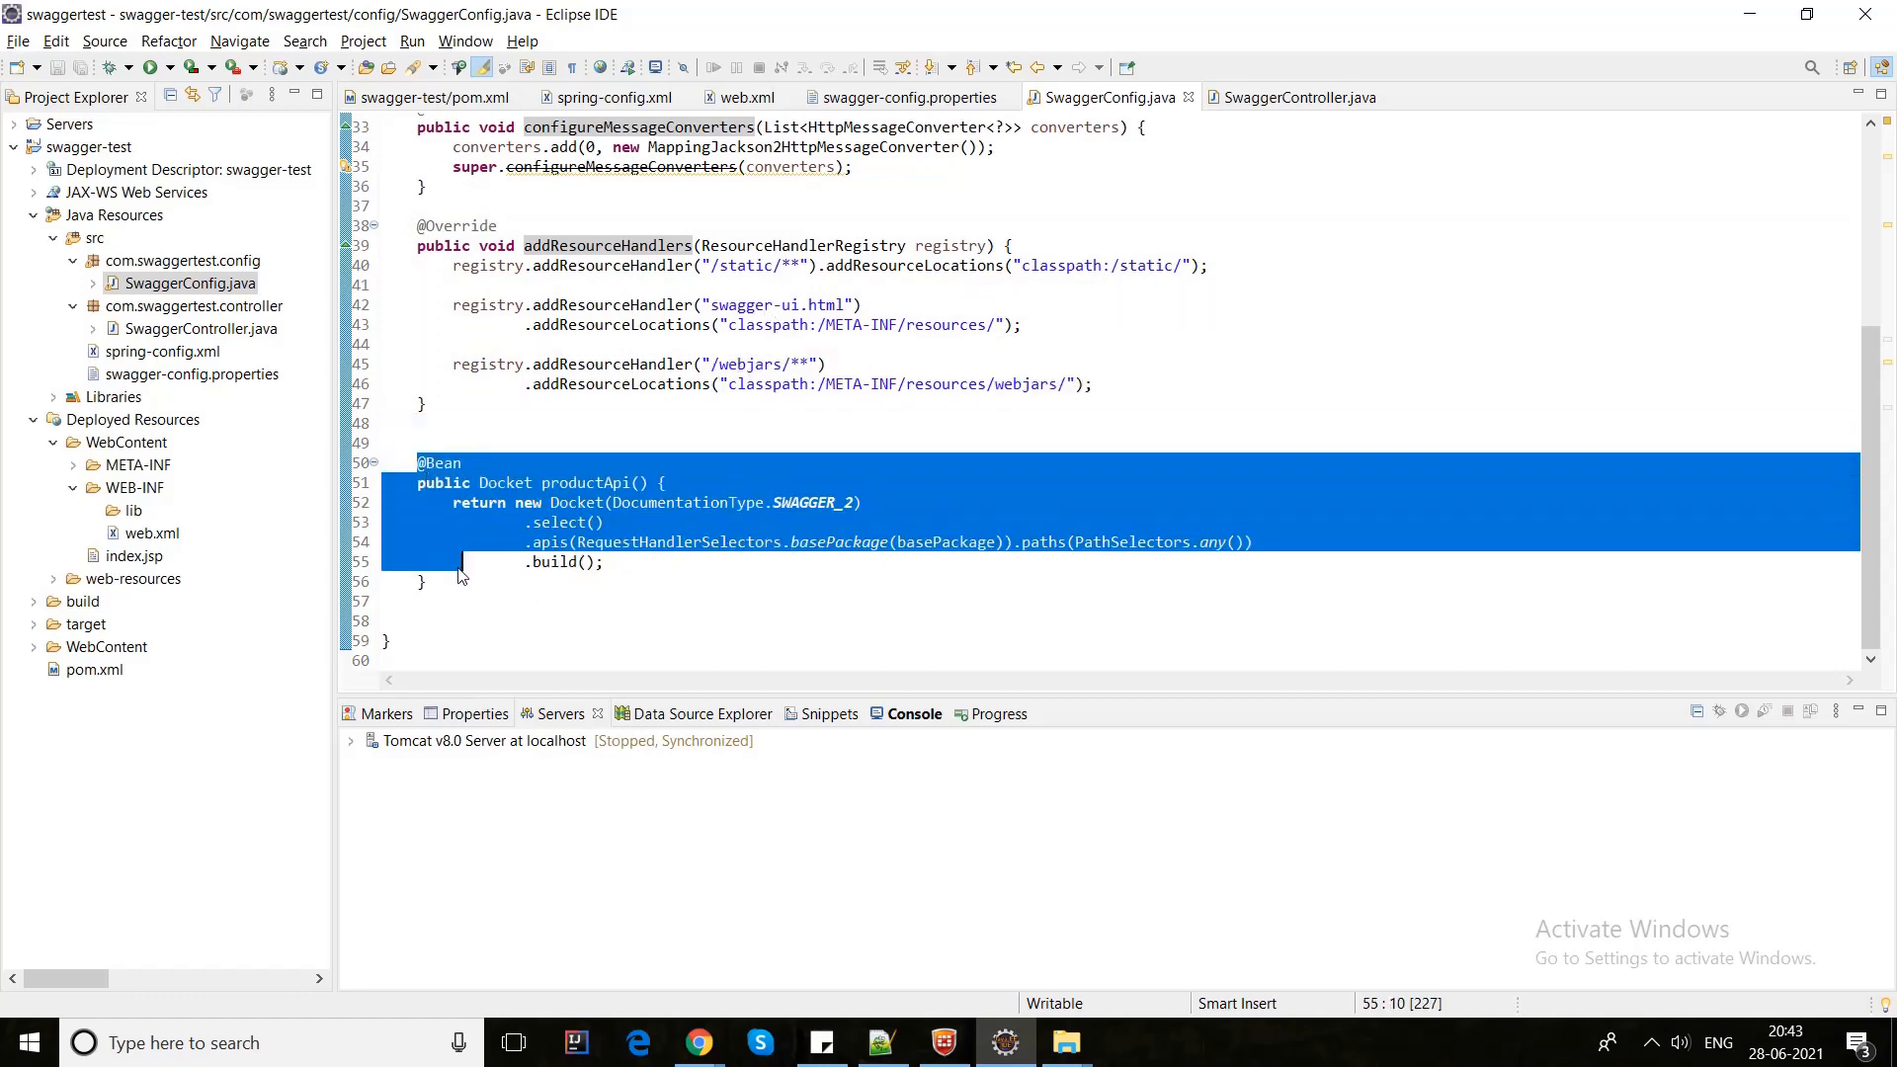
pyautogui.click(423, 581)
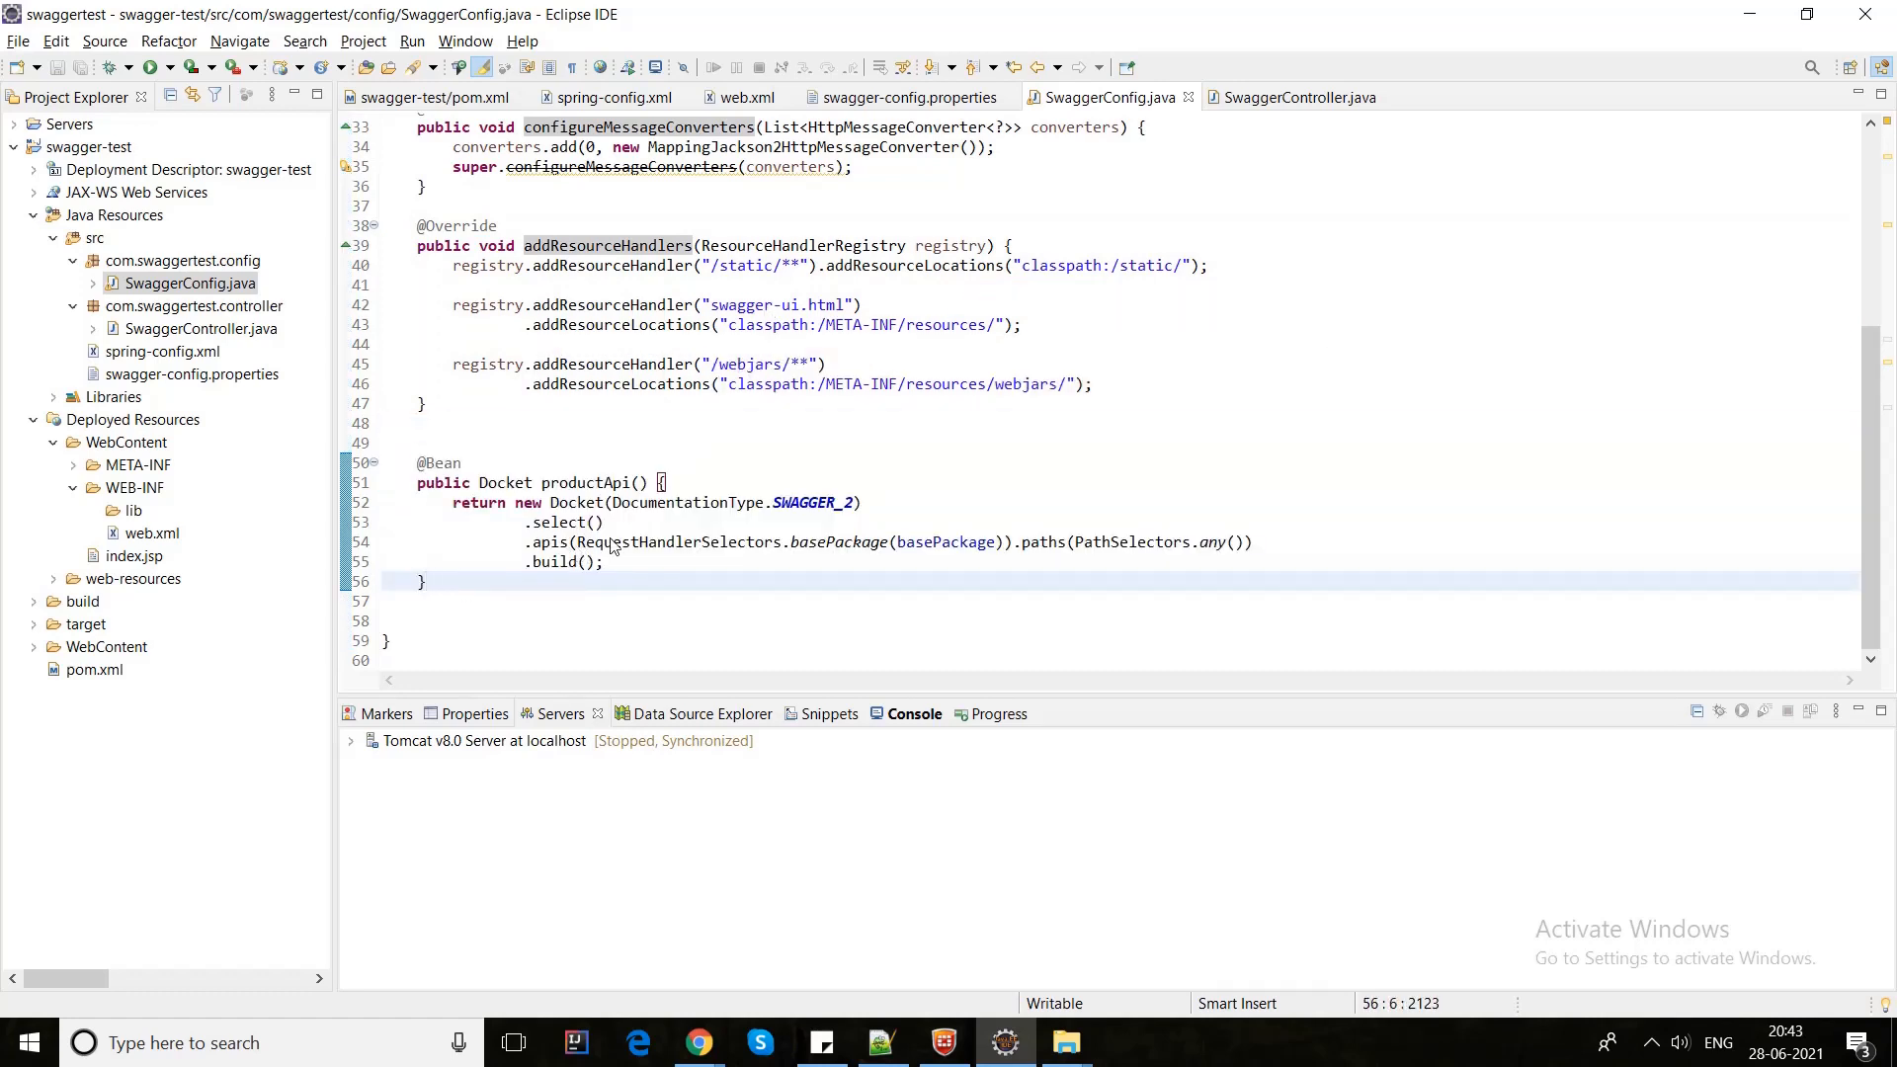
pyautogui.doubleClick(945, 542)
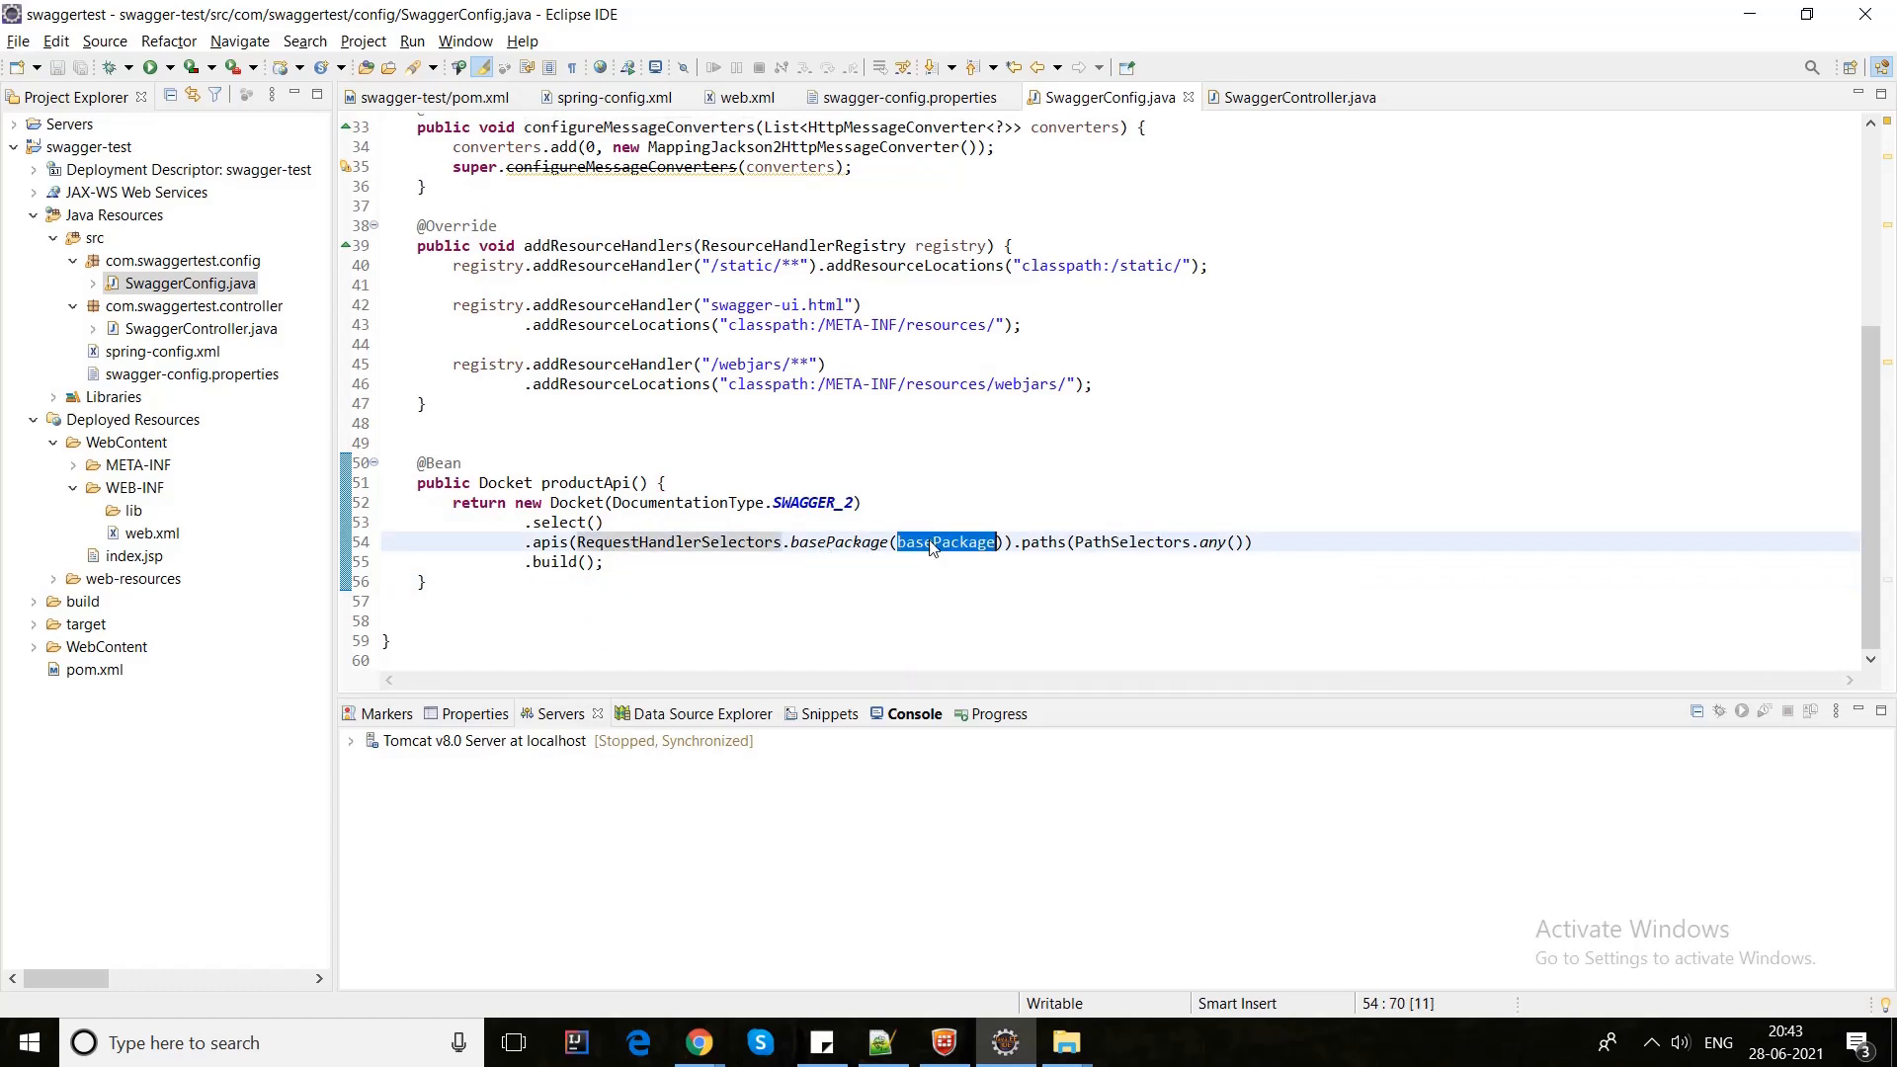
pyautogui.moveTo(901, 97)
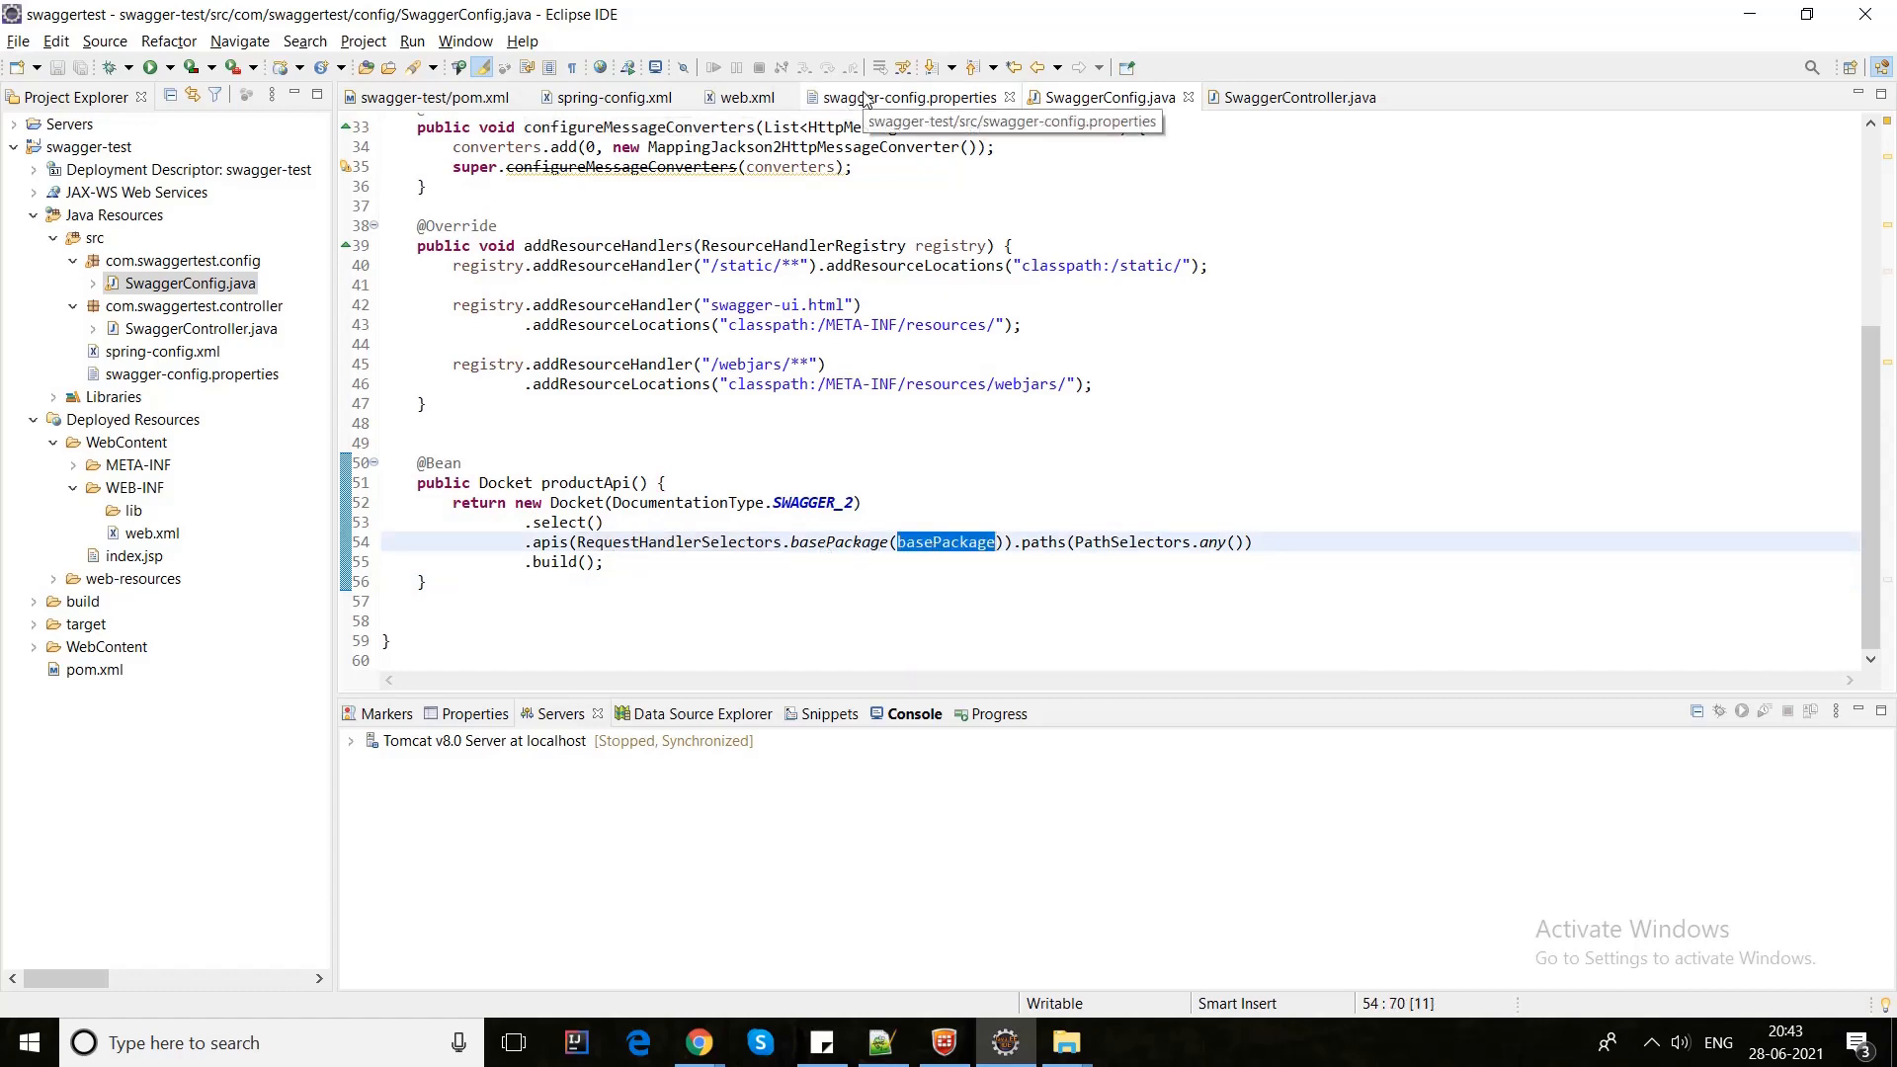
pyautogui.click(1010, 97)
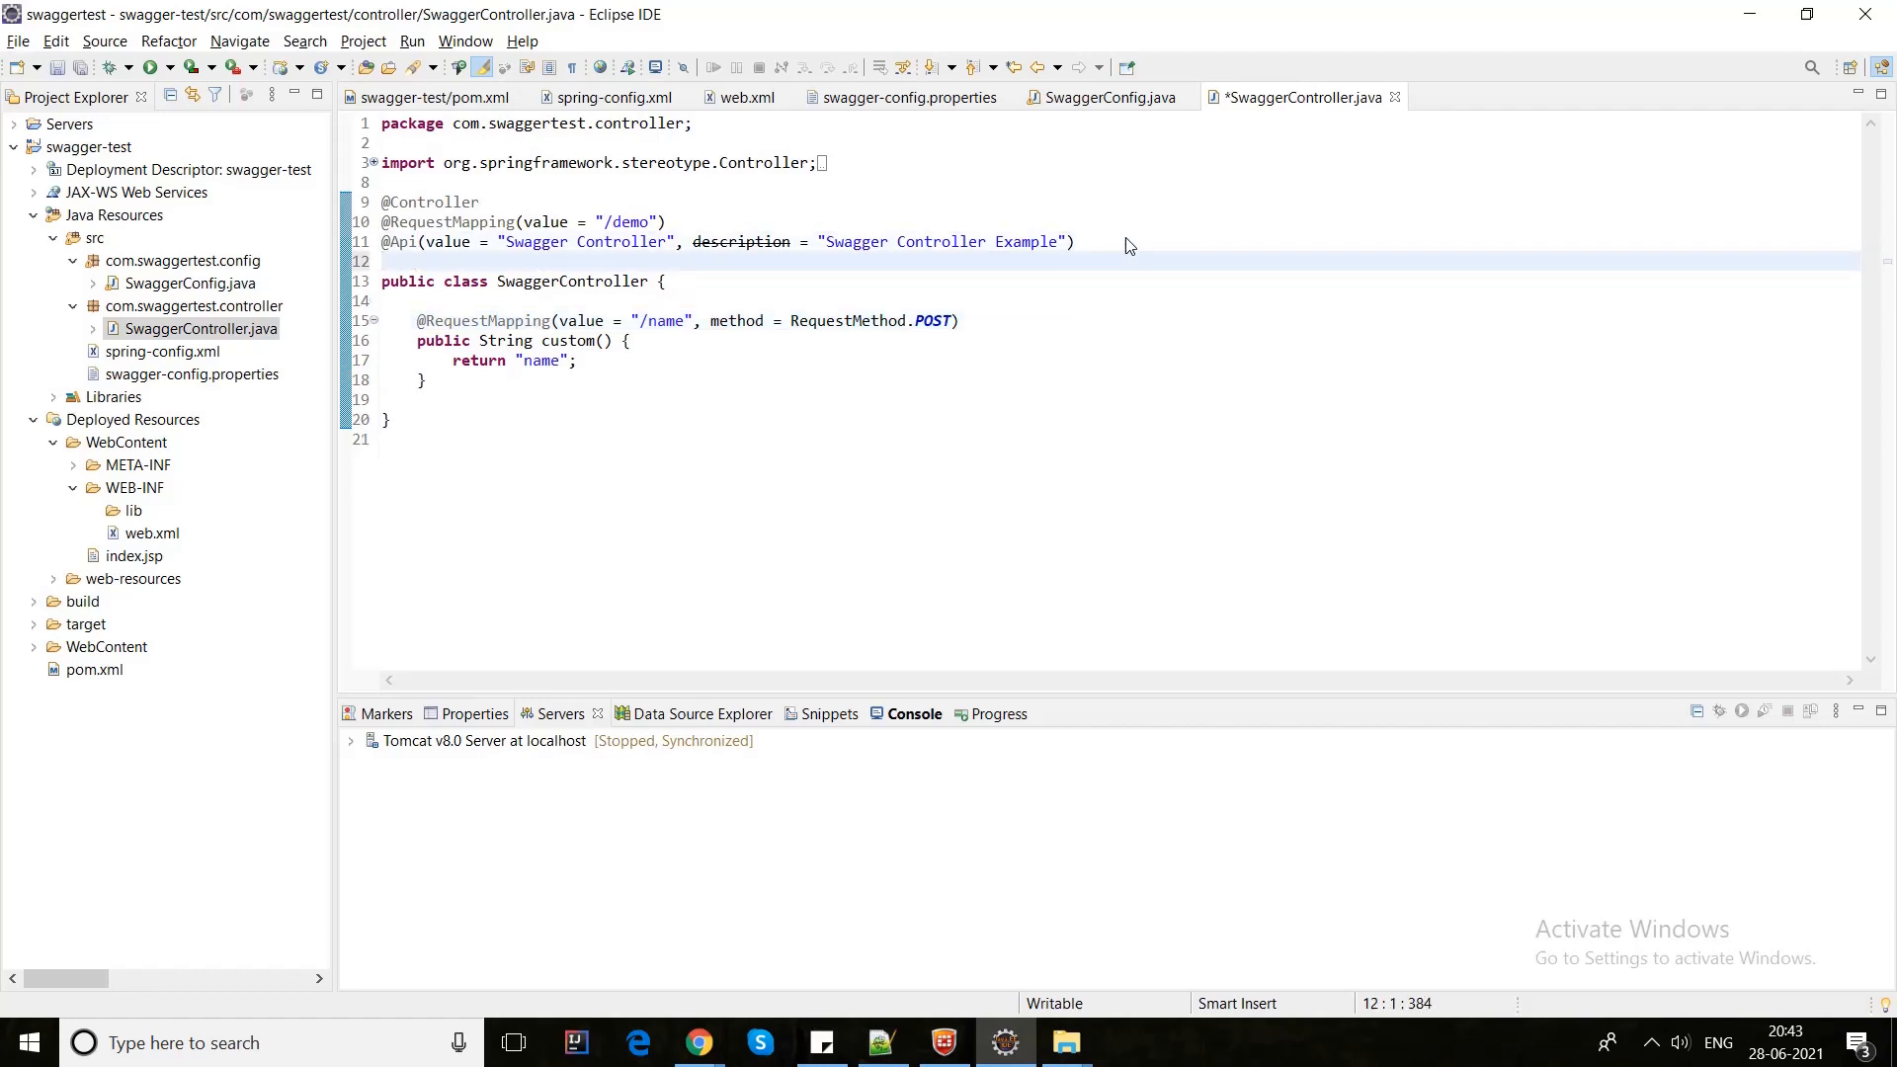
pyautogui.write('@a')
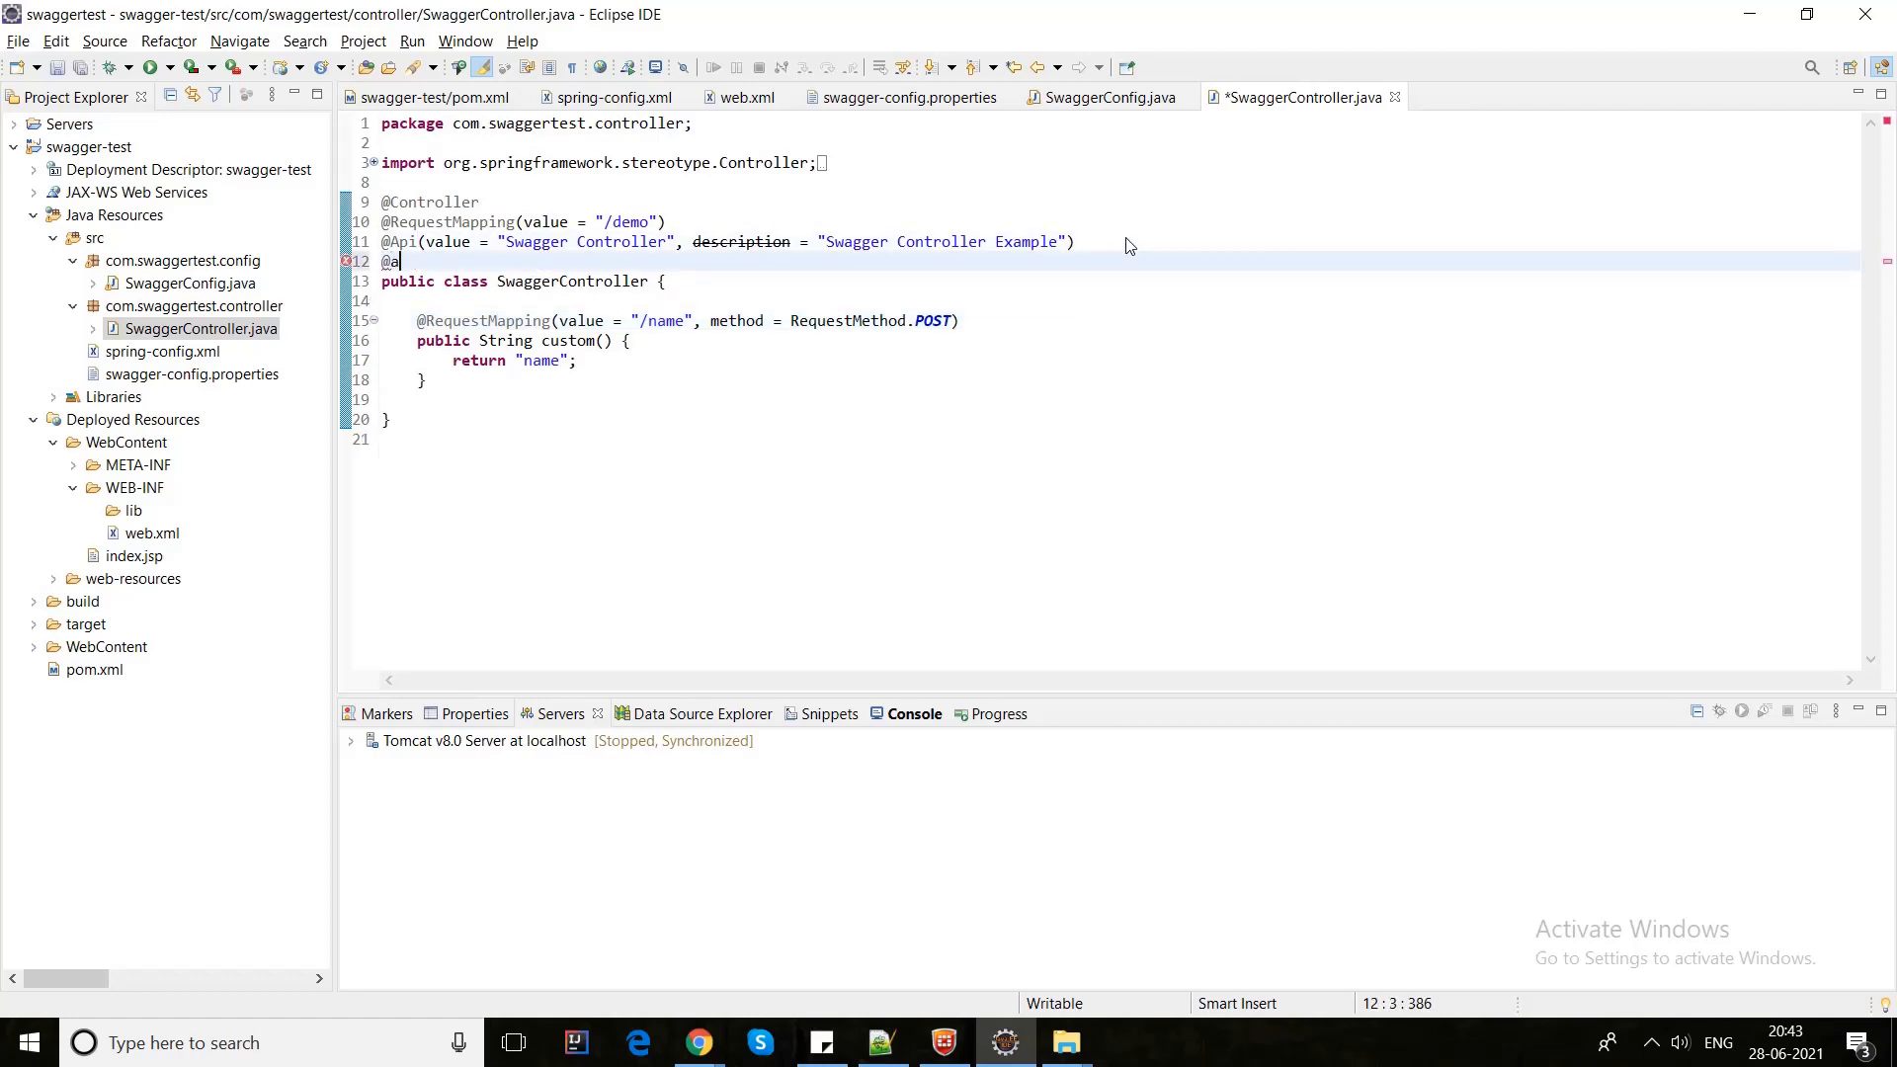
pyautogui.write('piIgnore')
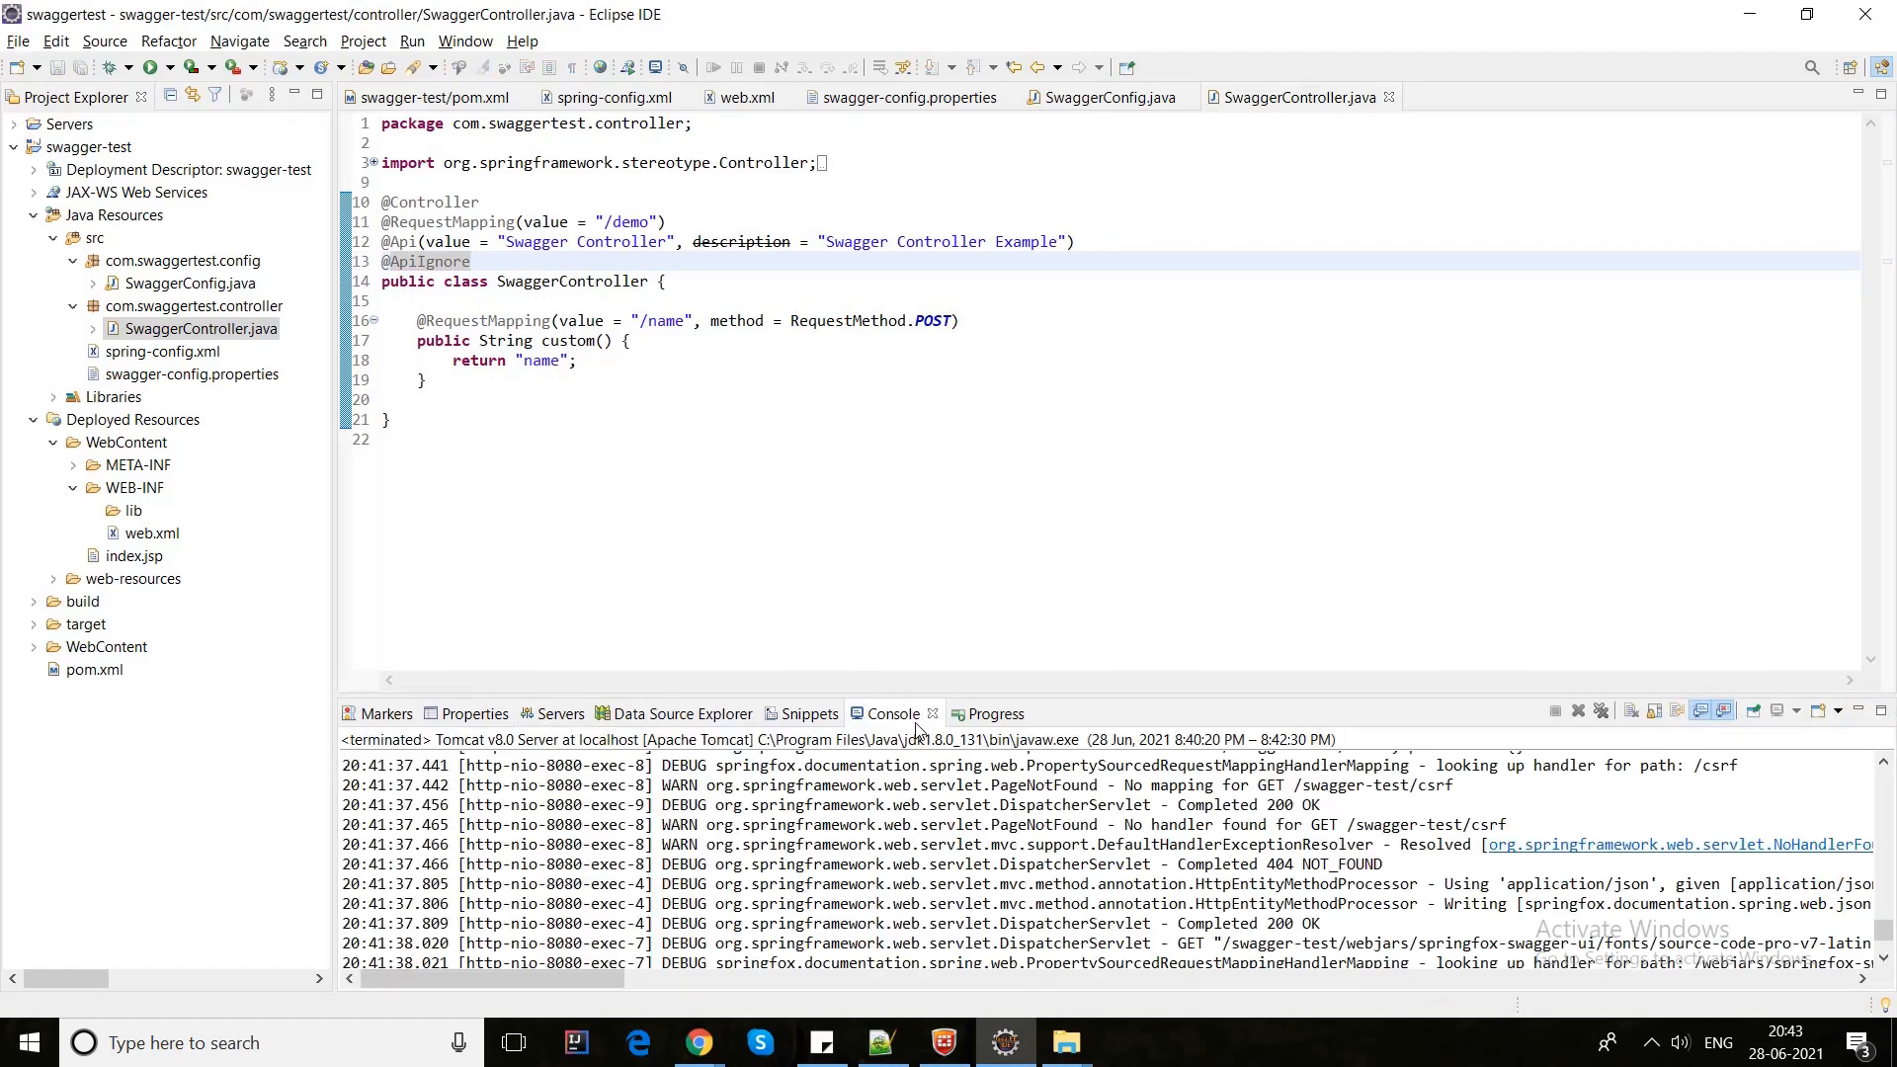
pyautogui.moveTo(239, 40)
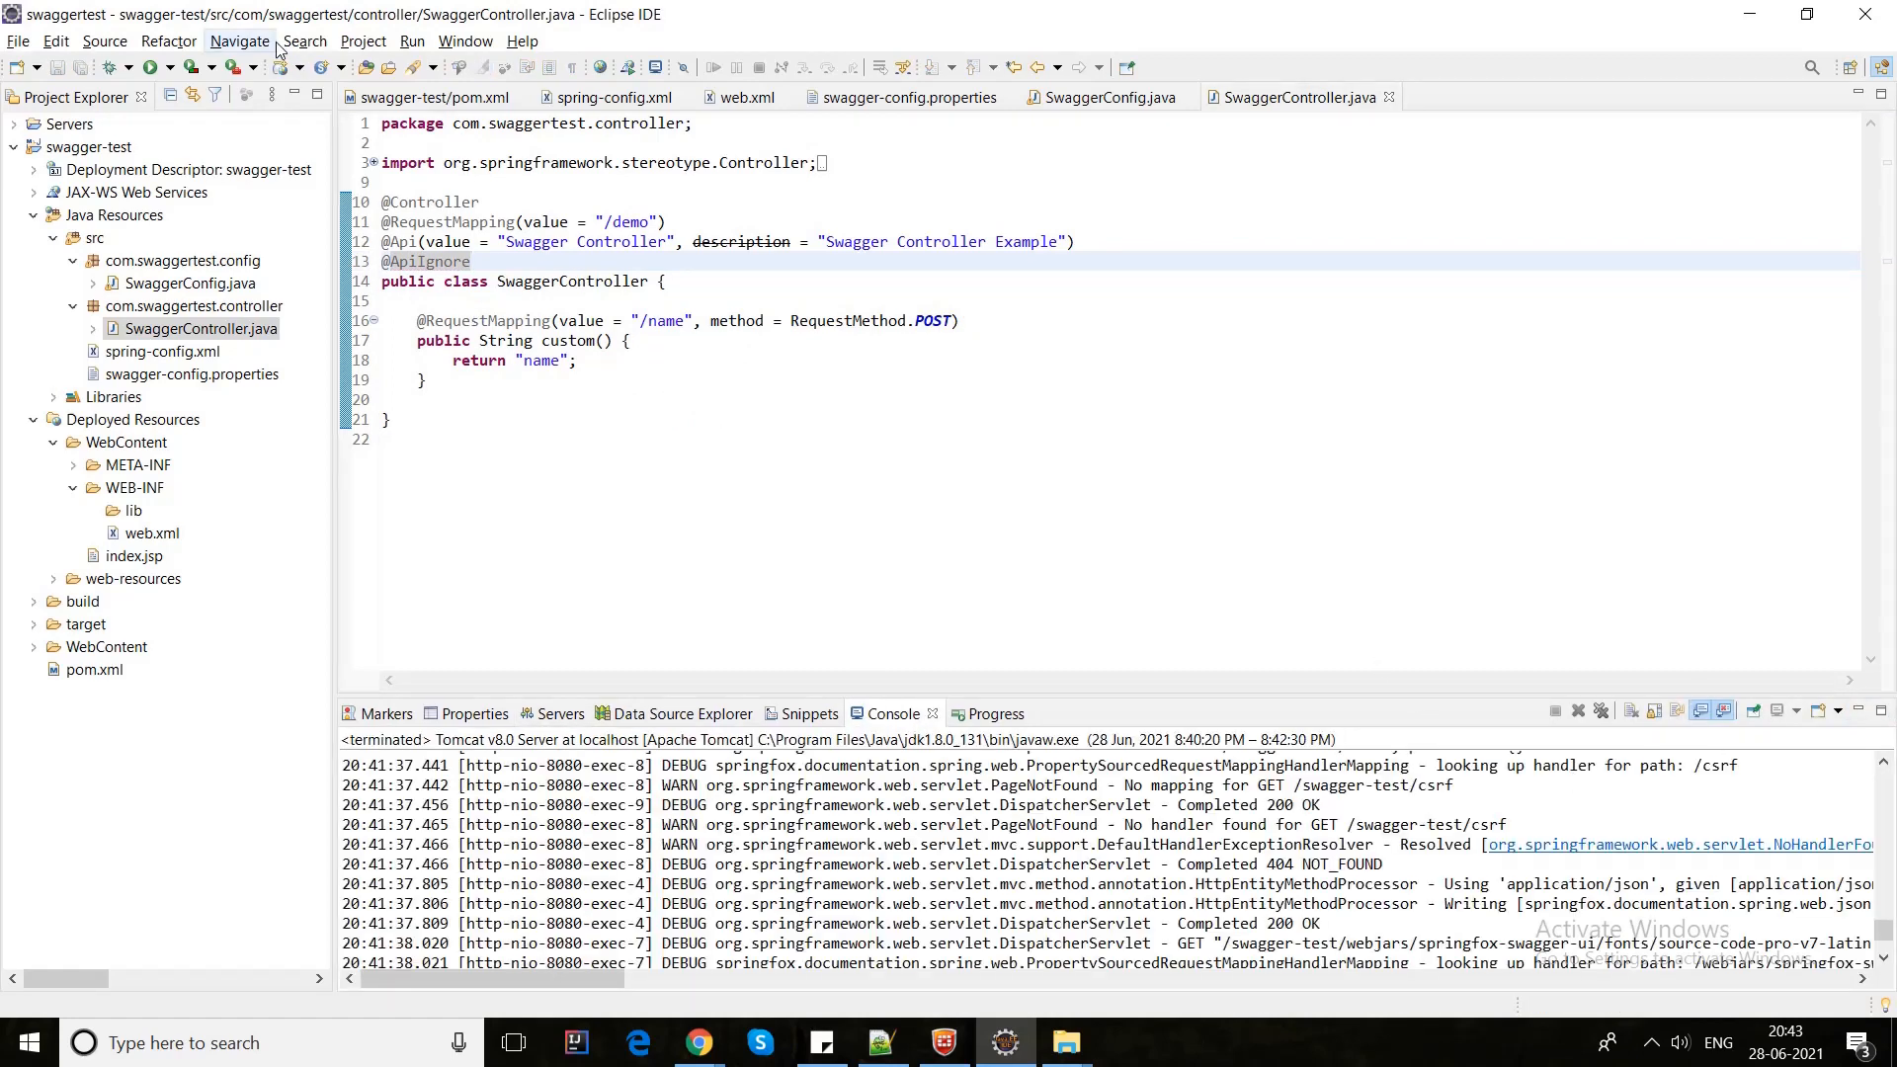
# Run swagger-test on the Tomcat v8.0 server again and watch the Spring startup in the Console.
pyautogui.rightClick(87, 146)
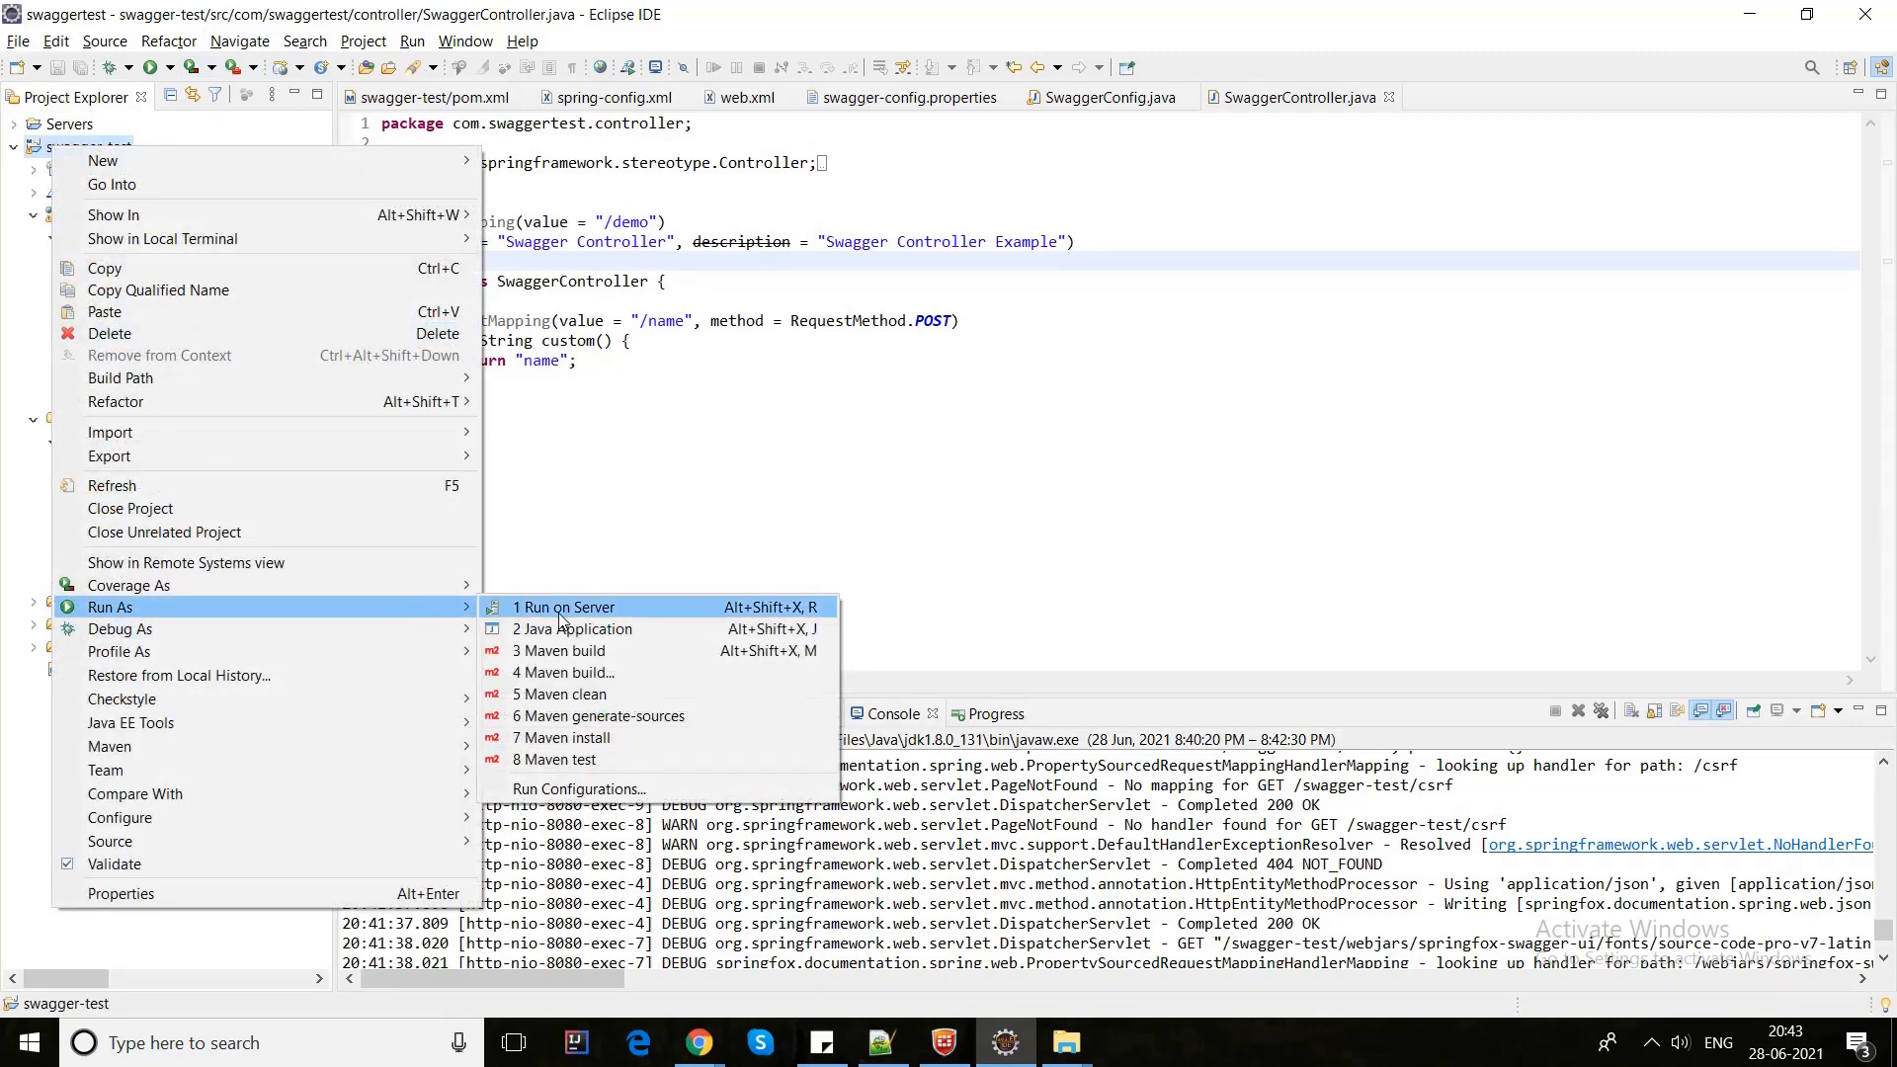
pyautogui.click(565, 607)
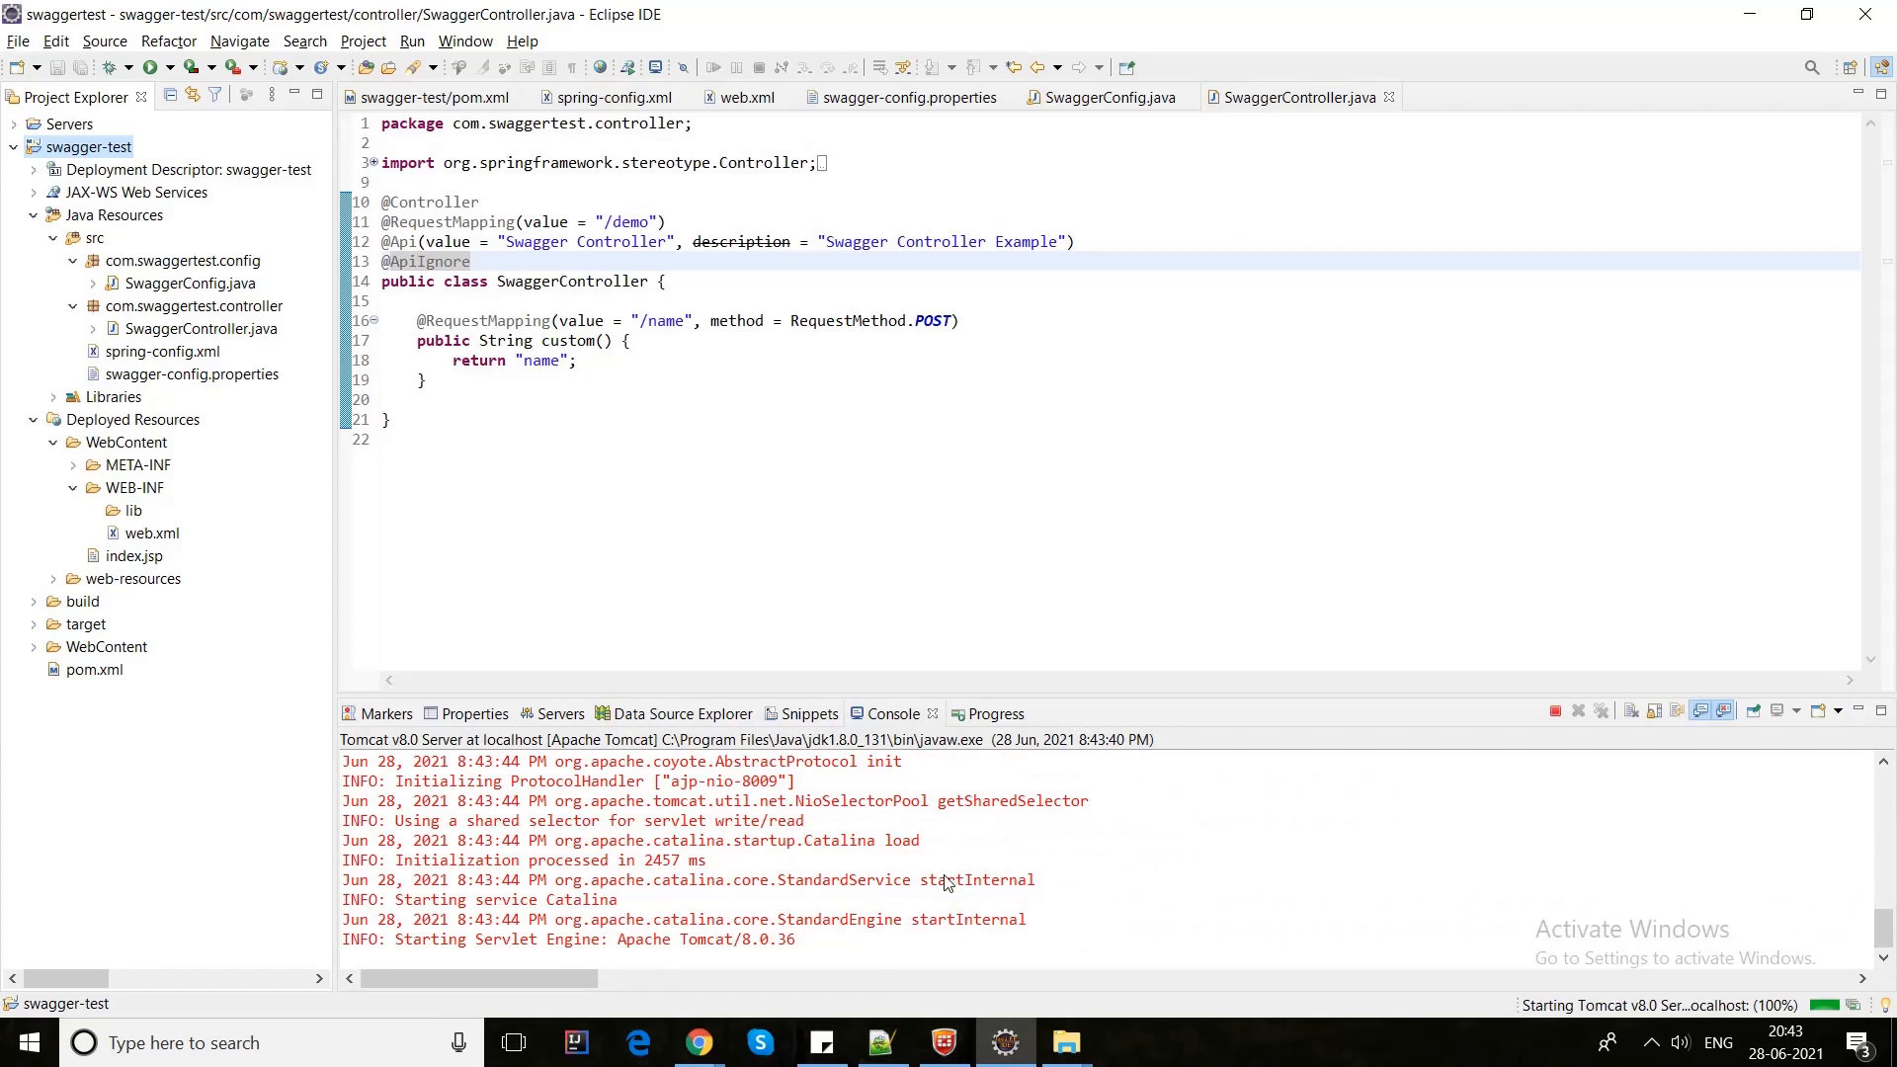
pyautogui.moveTo(856, 909)
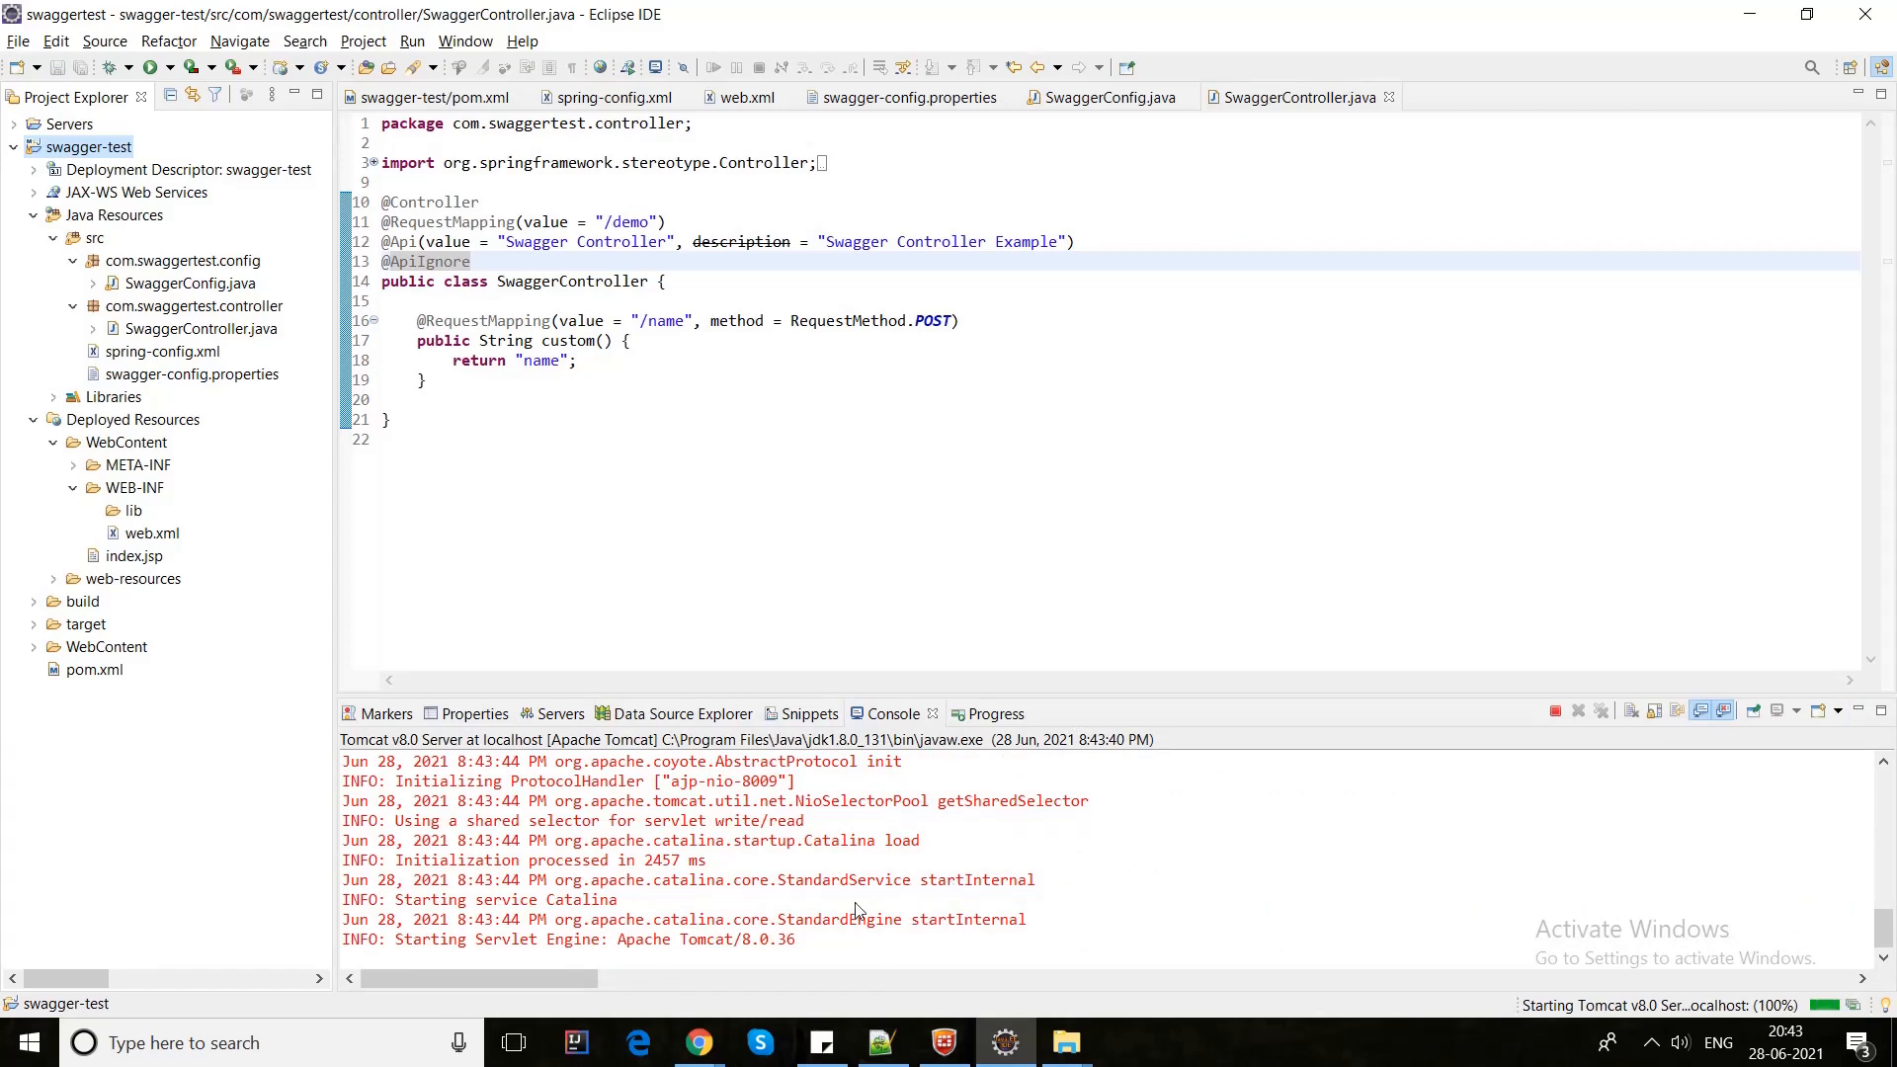
pyautogui.moveTo(1085, 703)
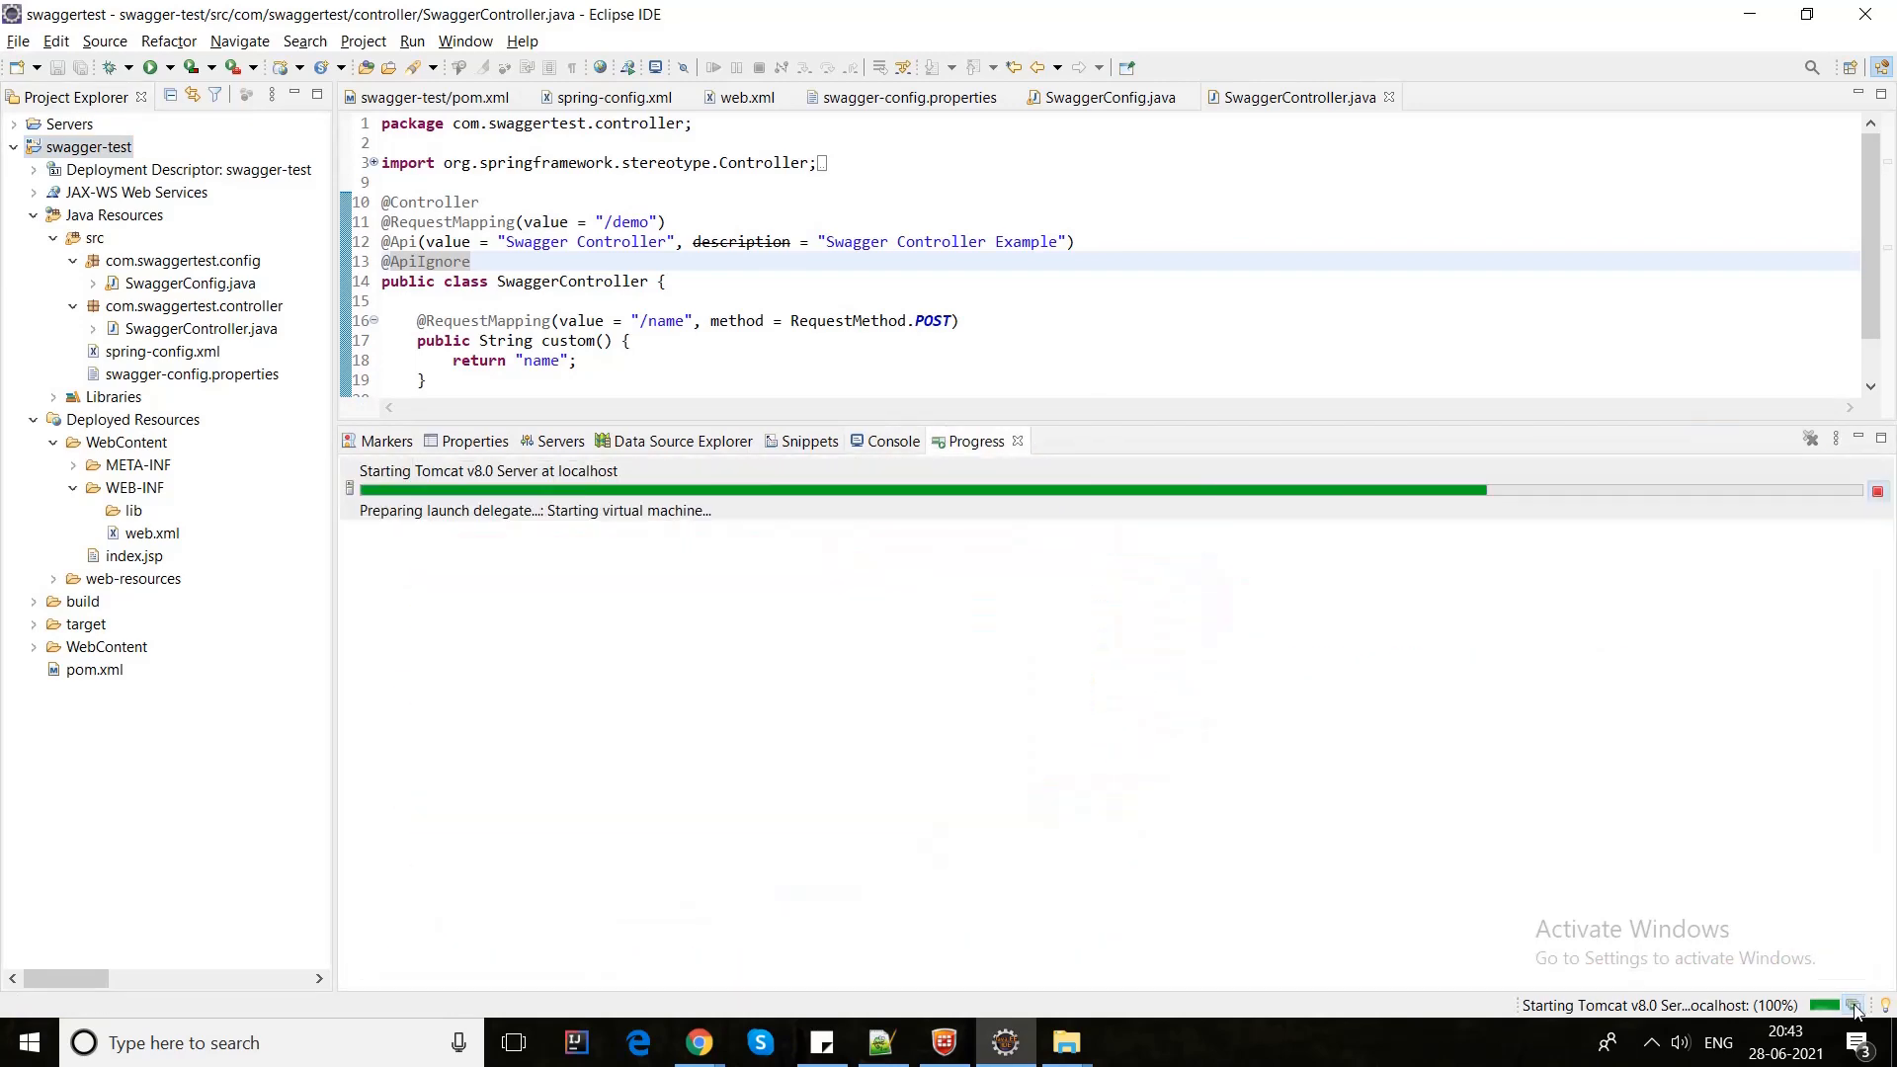
pyautogui.click(893, 441)
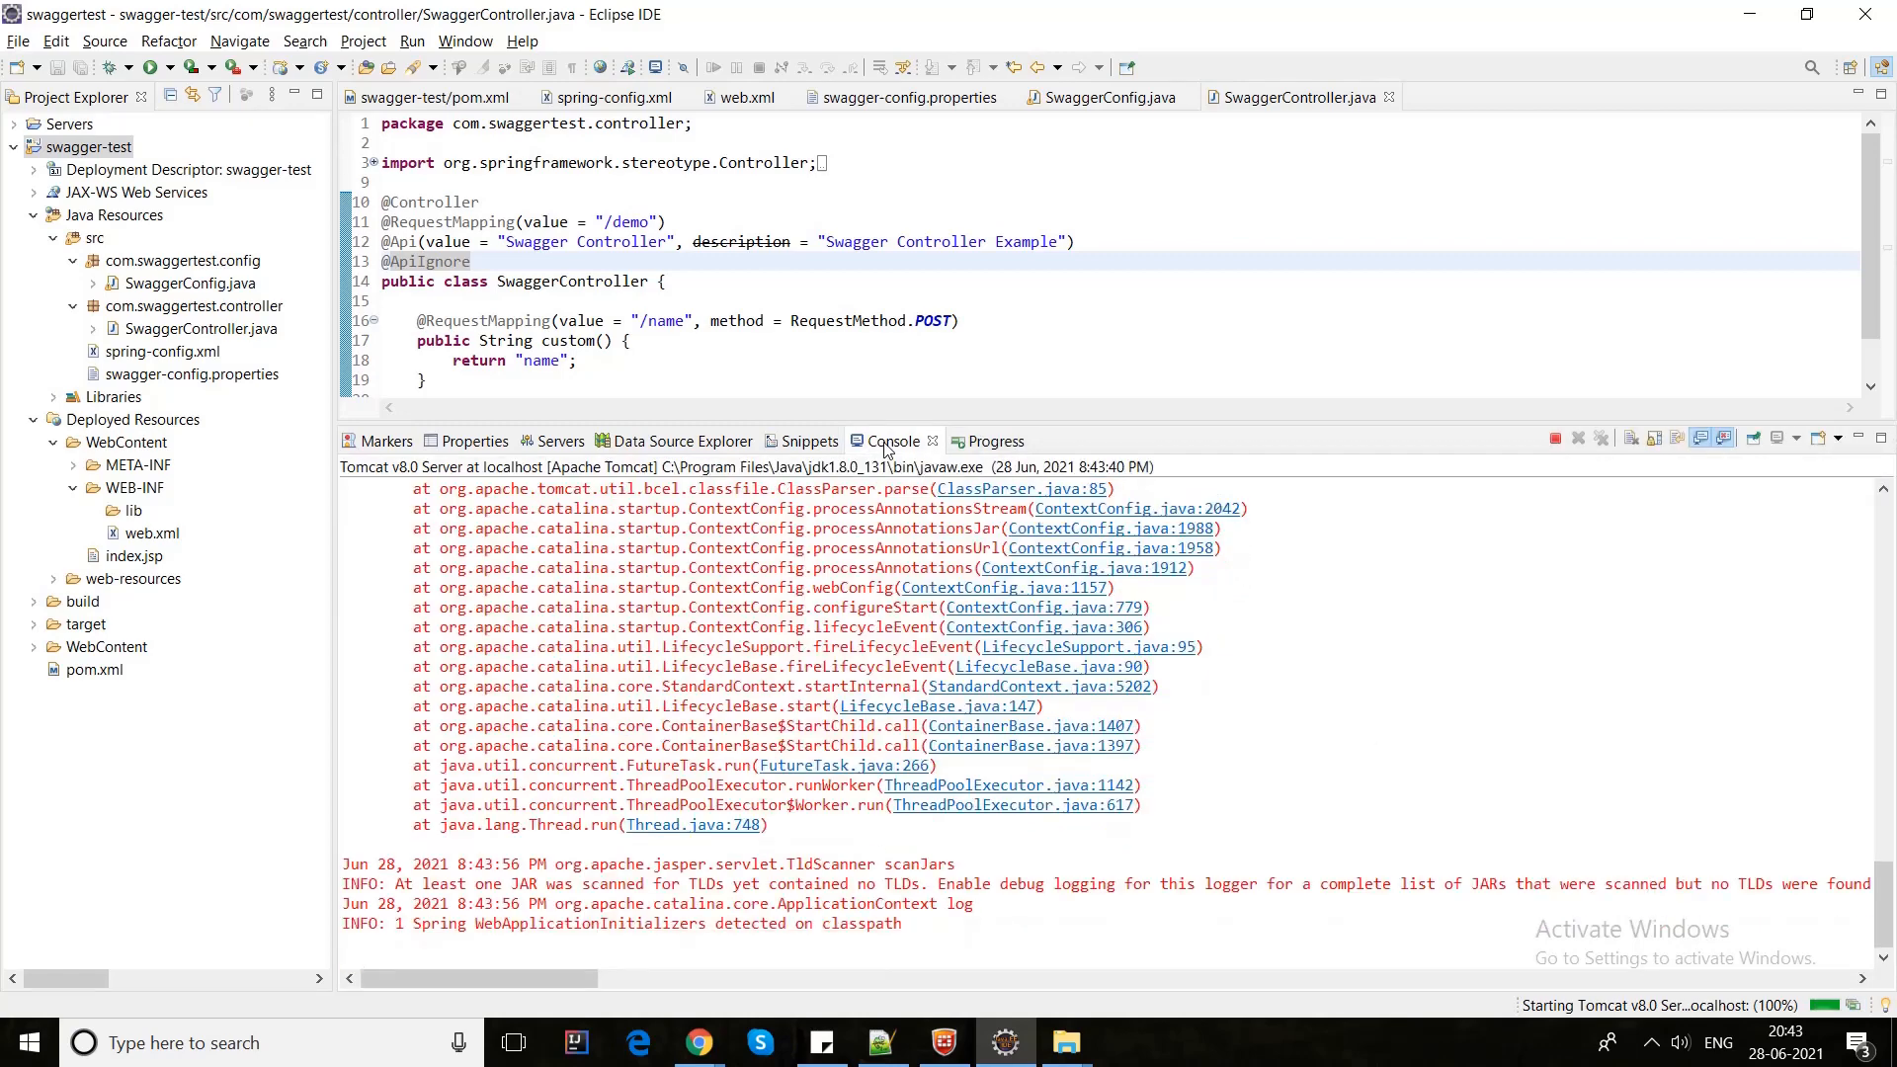
pyautogui.scroll(-3)
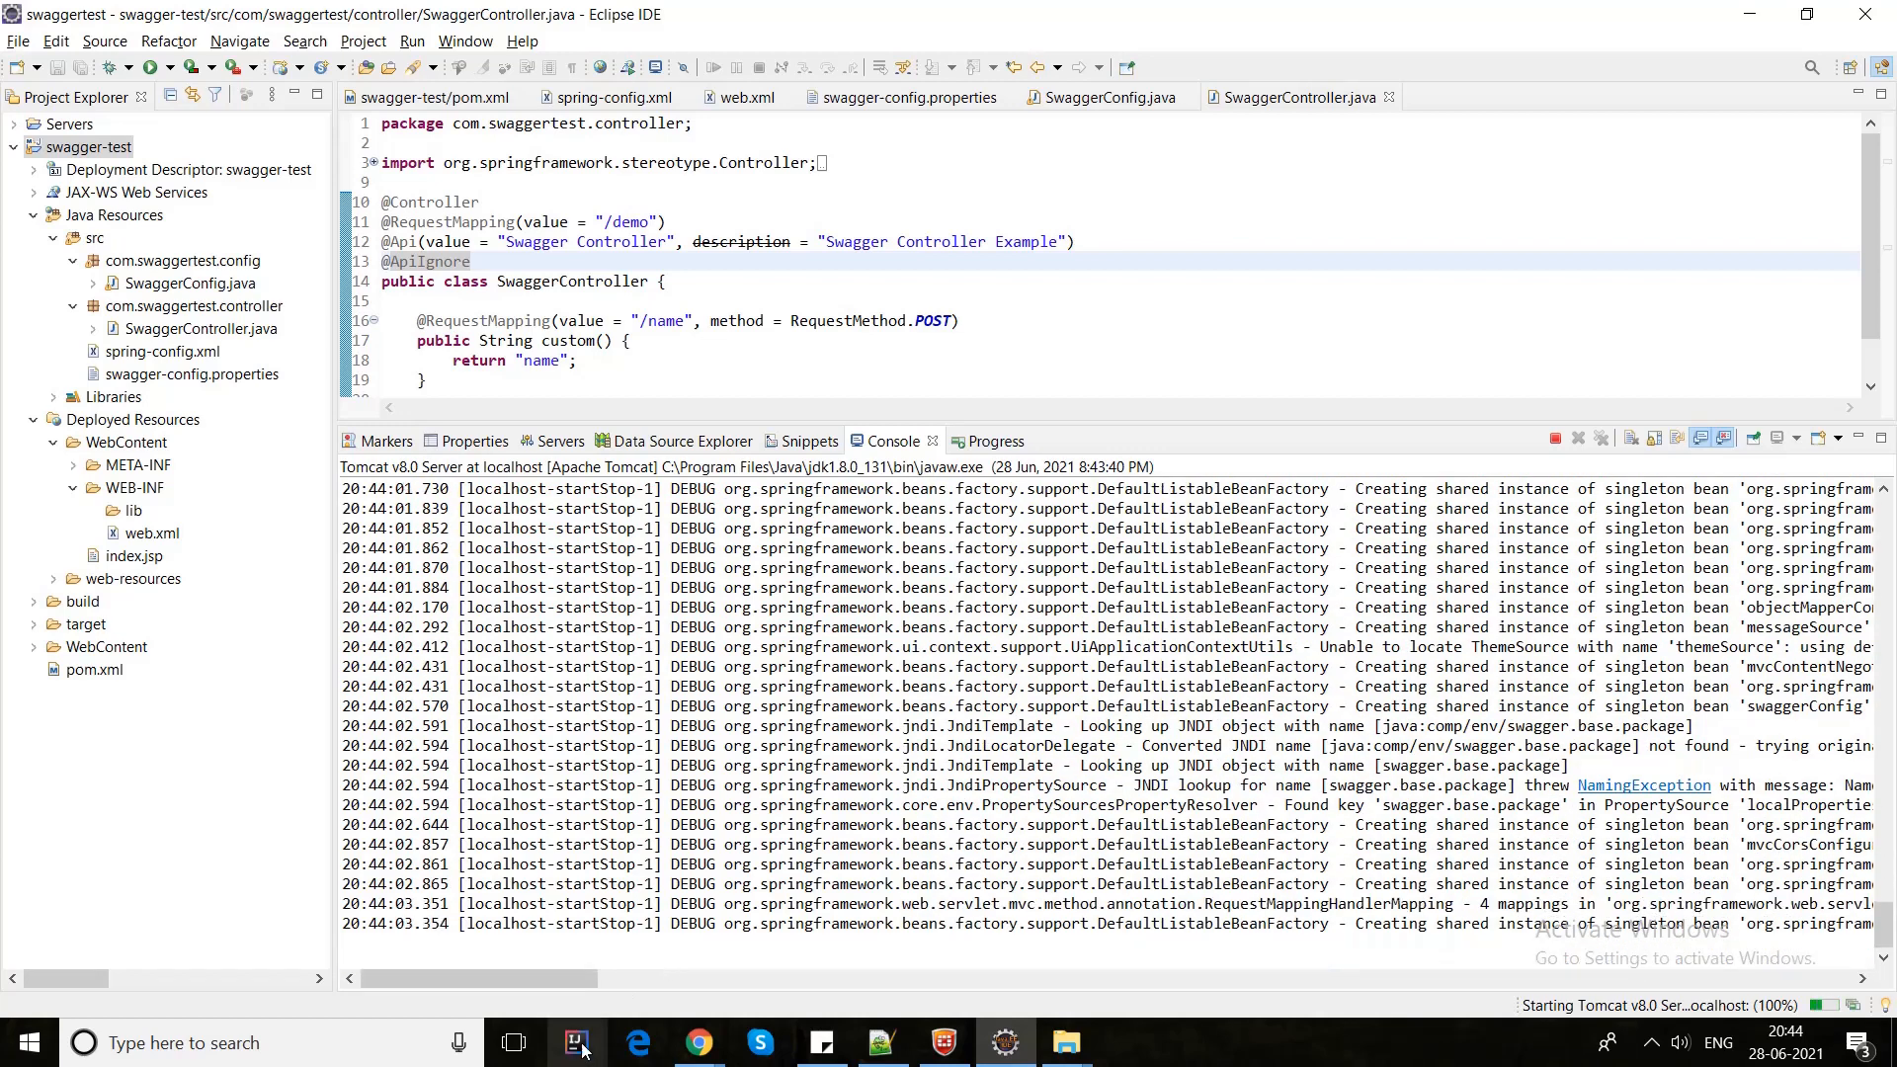
pyautogui.moveTo(698, 1041)
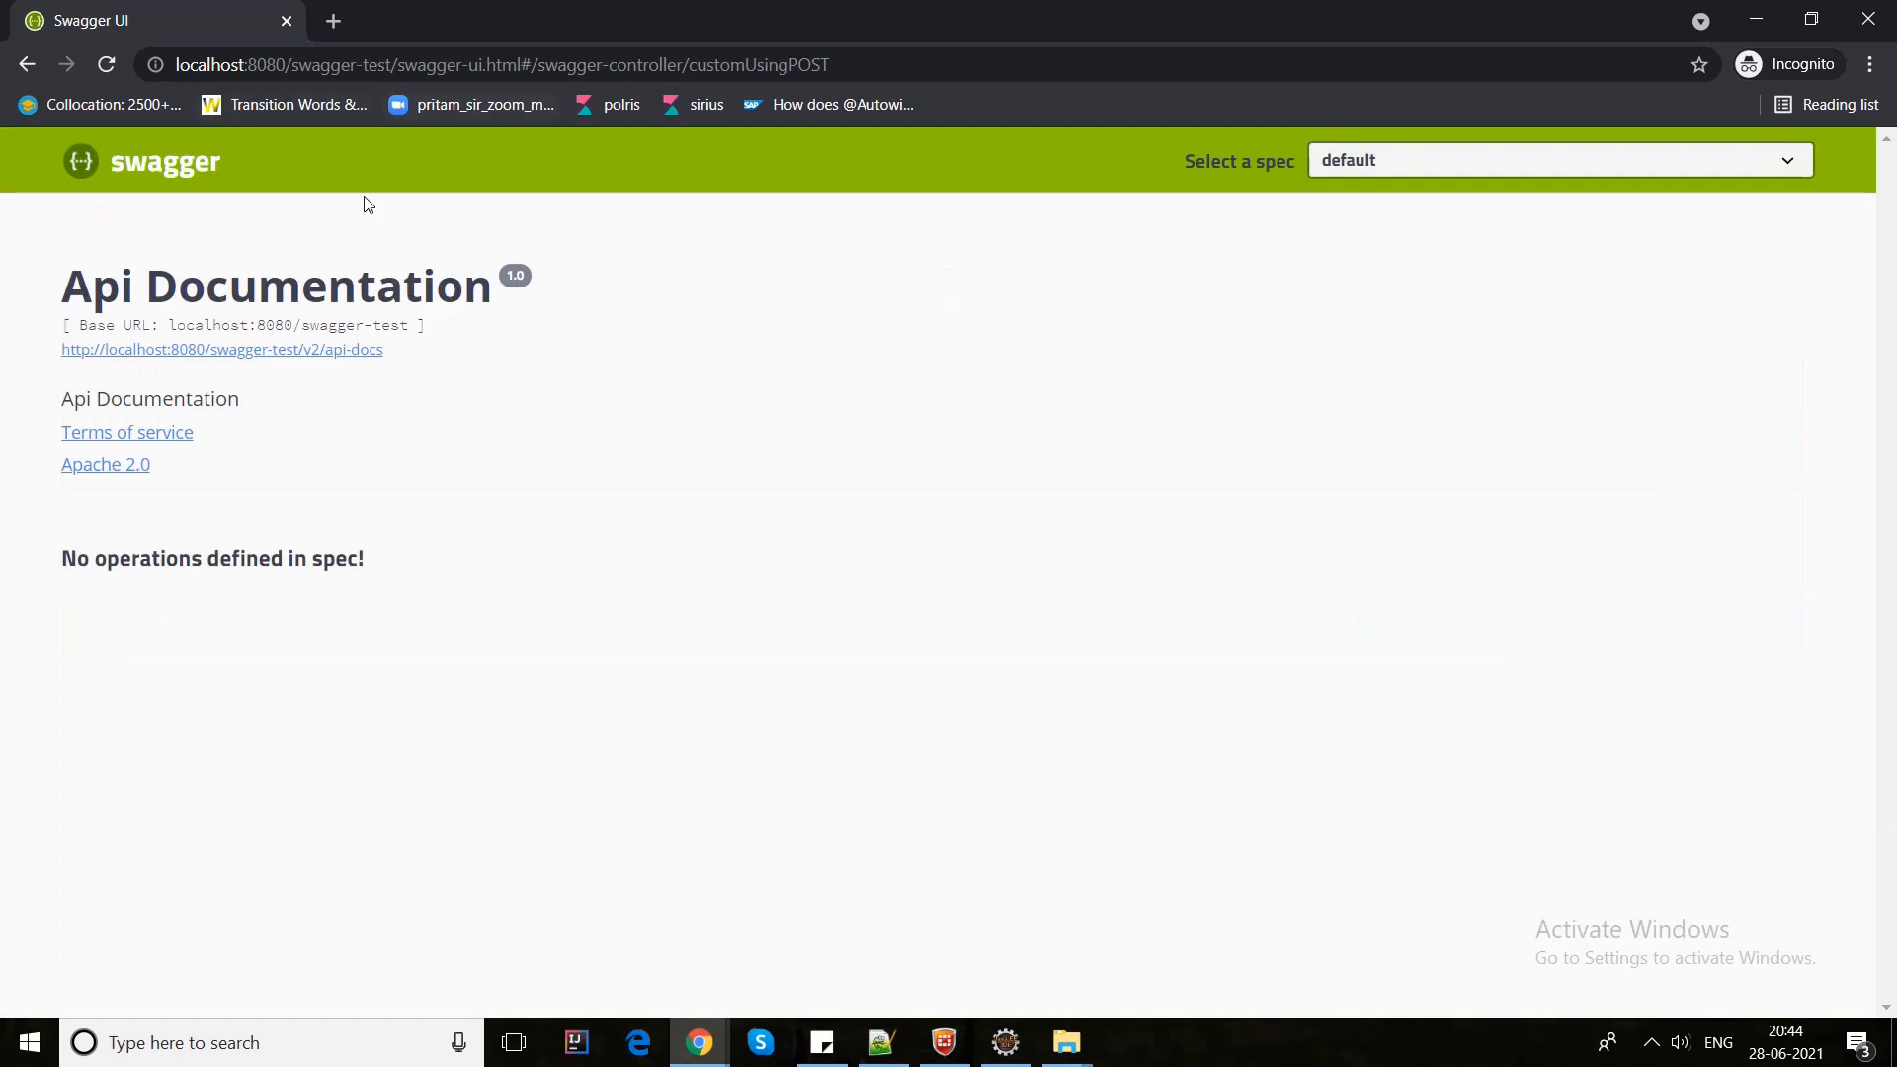
pyautogui.moveTo(223, 516)
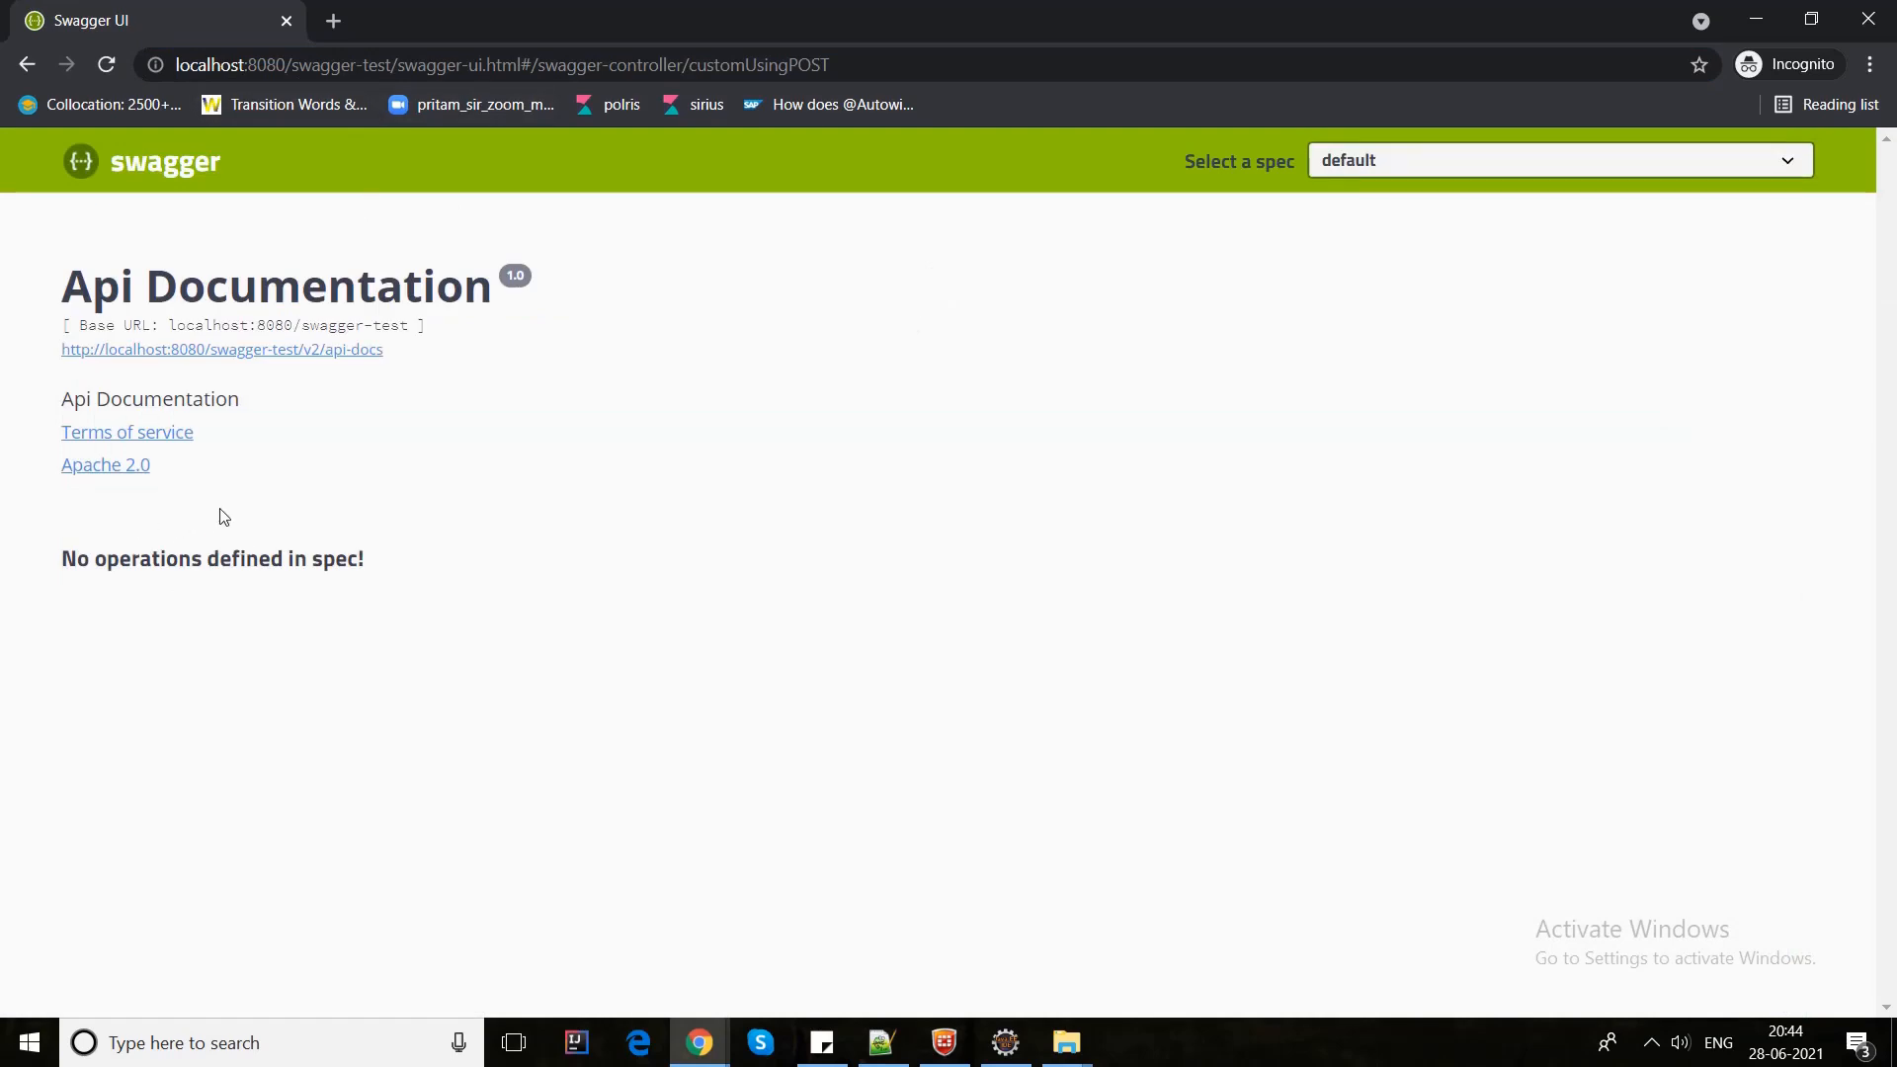
pyautogui.moveTo(255, 529)
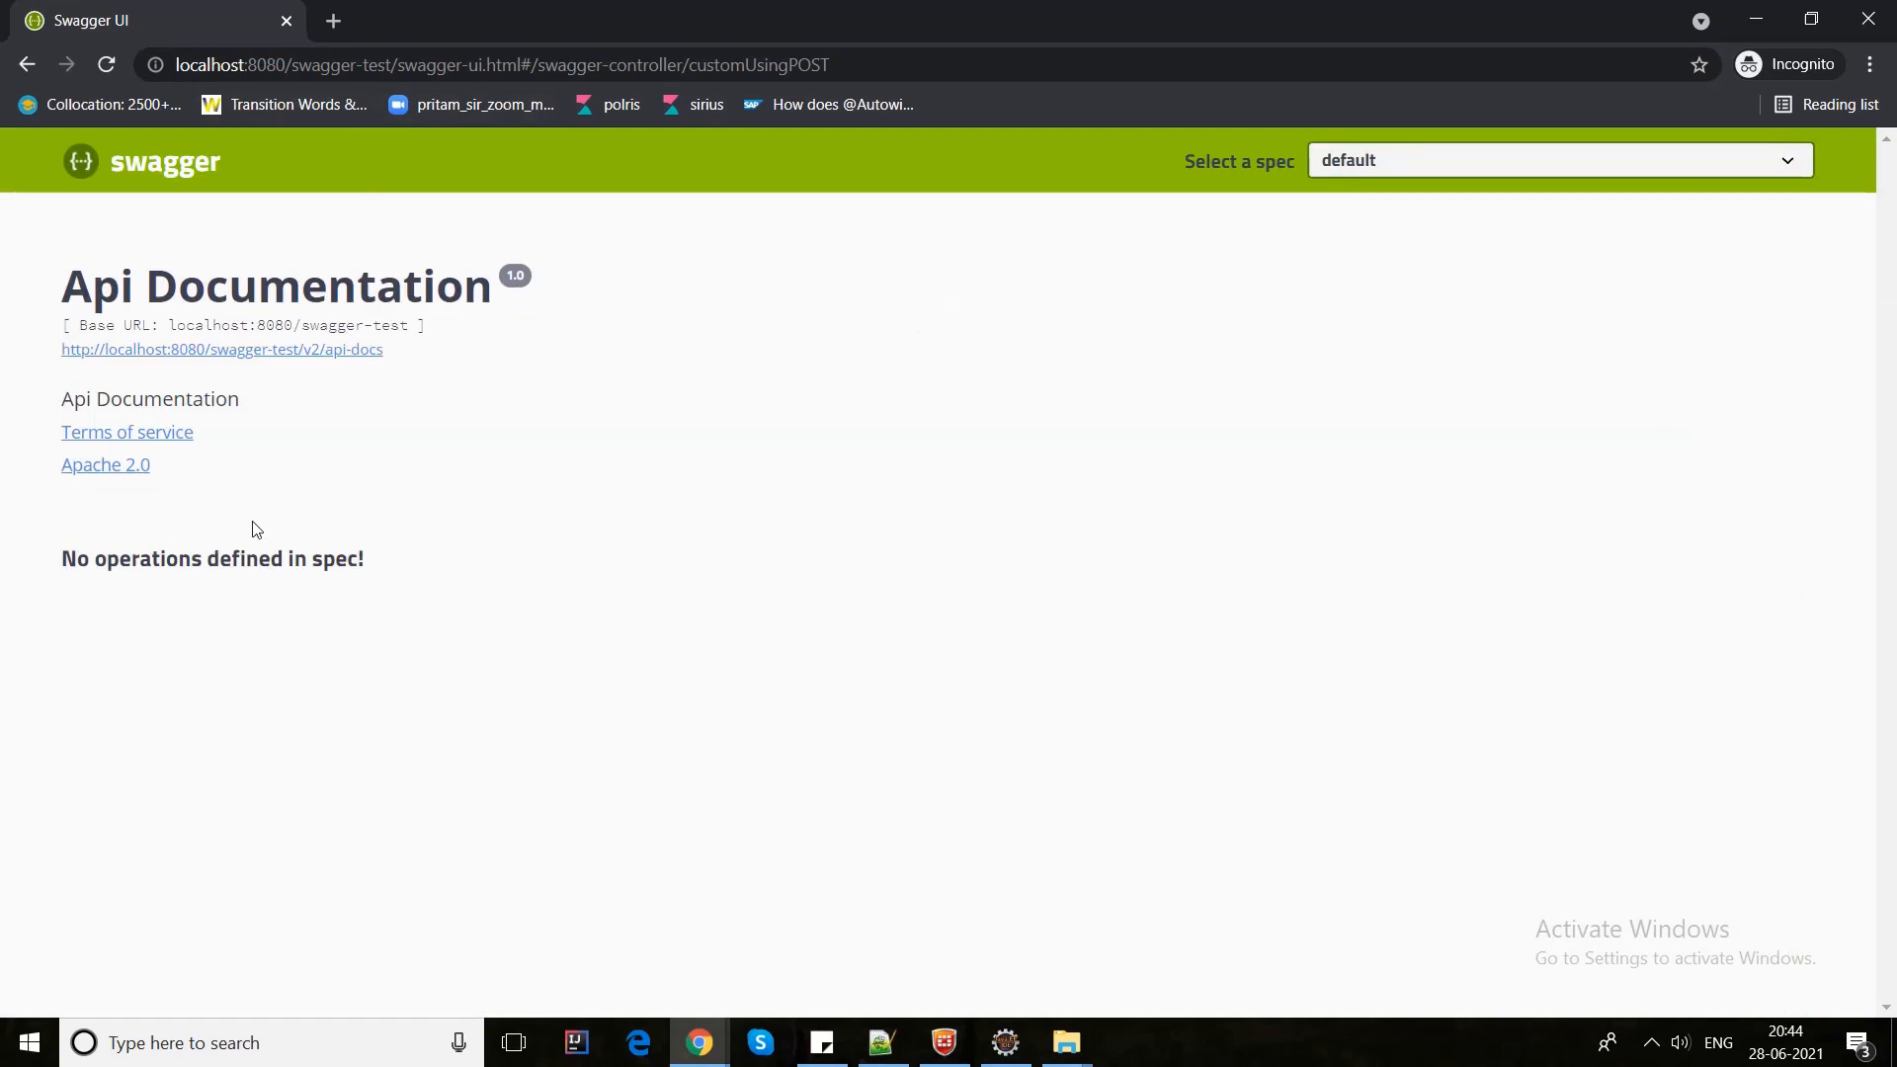
pyautogui.moveTo(85, 542)
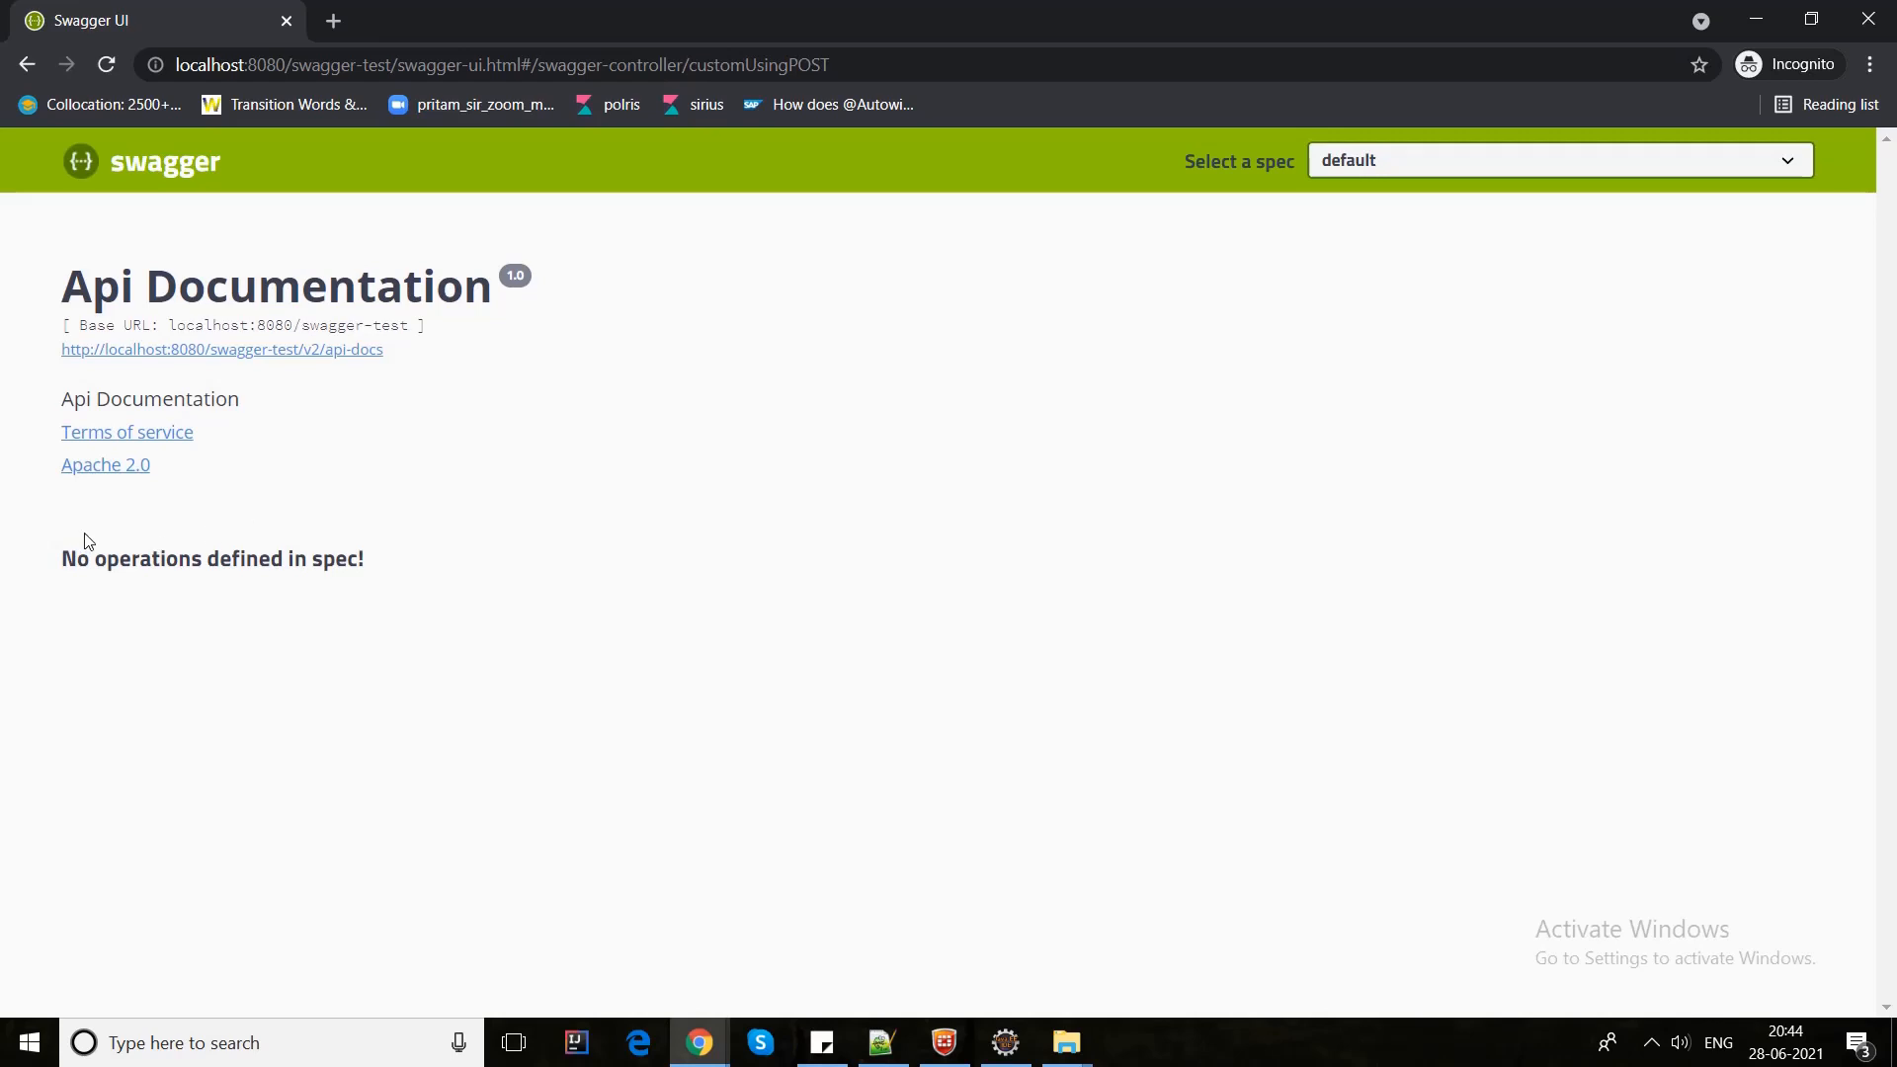